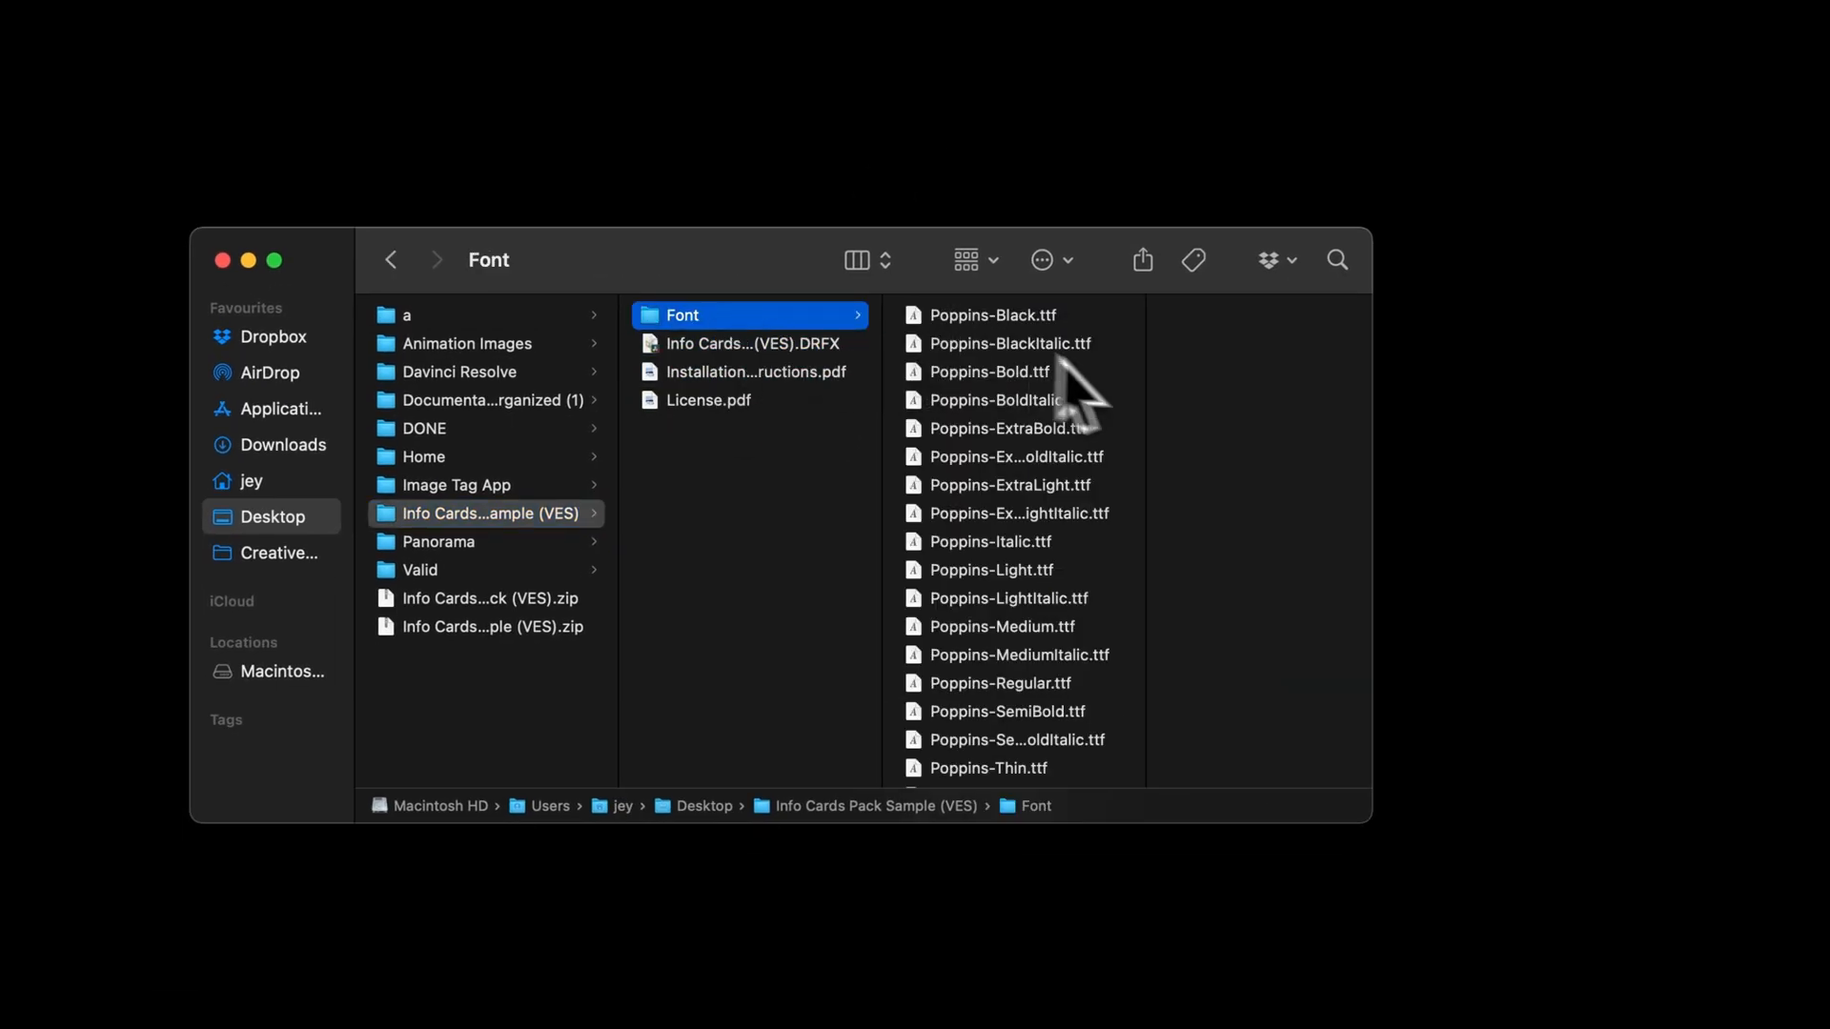
{"action": "mouse_move", "coordinate": [1127, 603]}
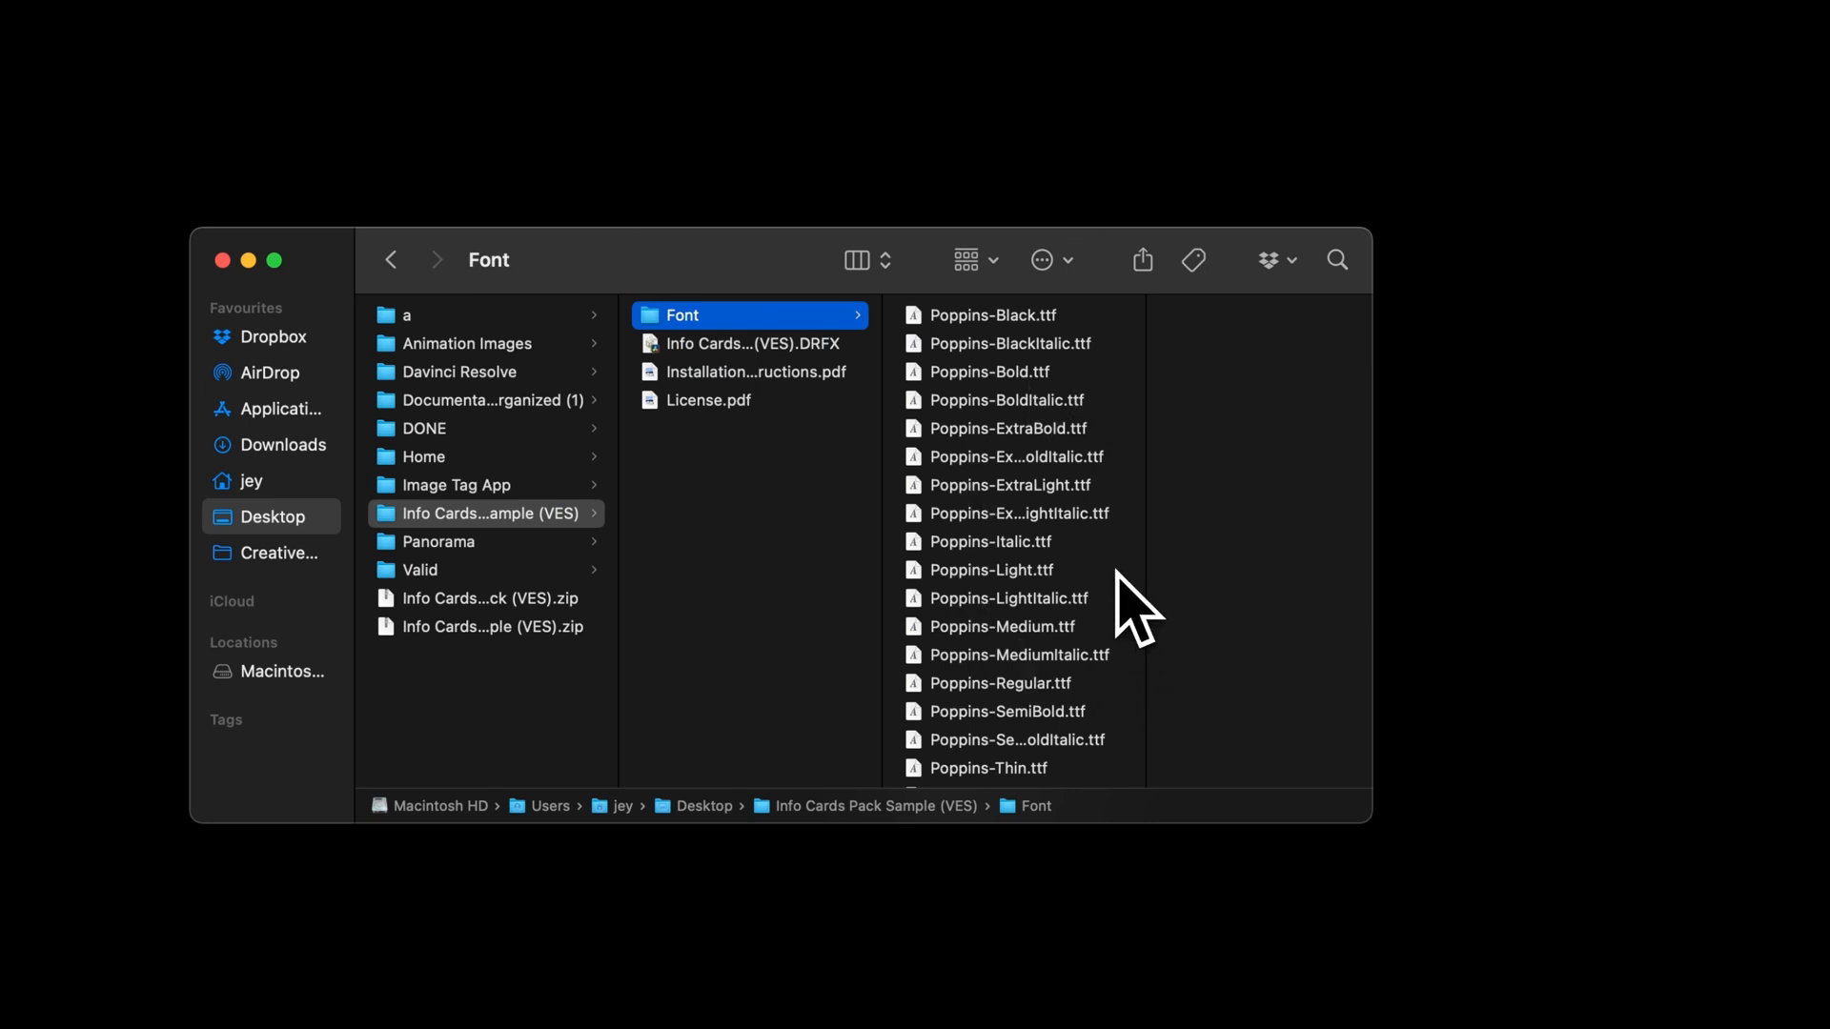
- Preview the pack's Poppins font, then install the Info Cards Pack Sample .DRFX, overwriting the existing bundle
{"action": "left_click", "coordinate": [992, 316]}
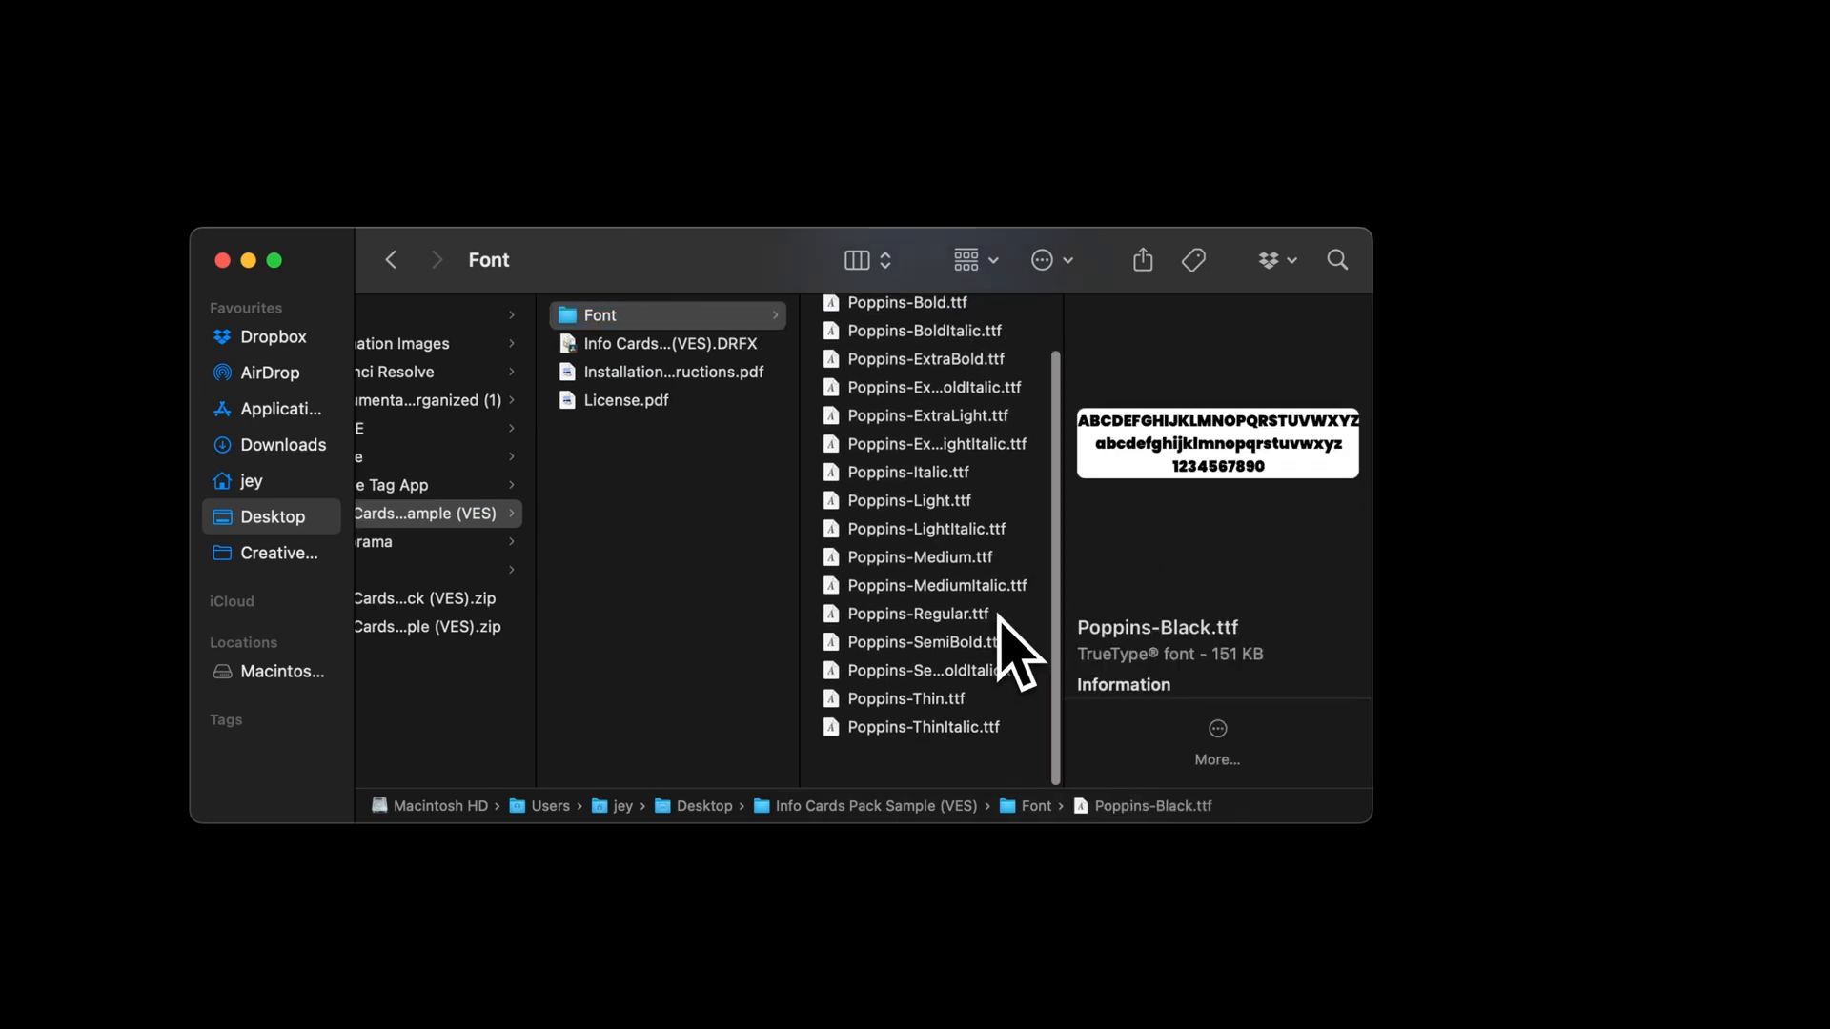
{"action": "key", "text": "cmd+a"}
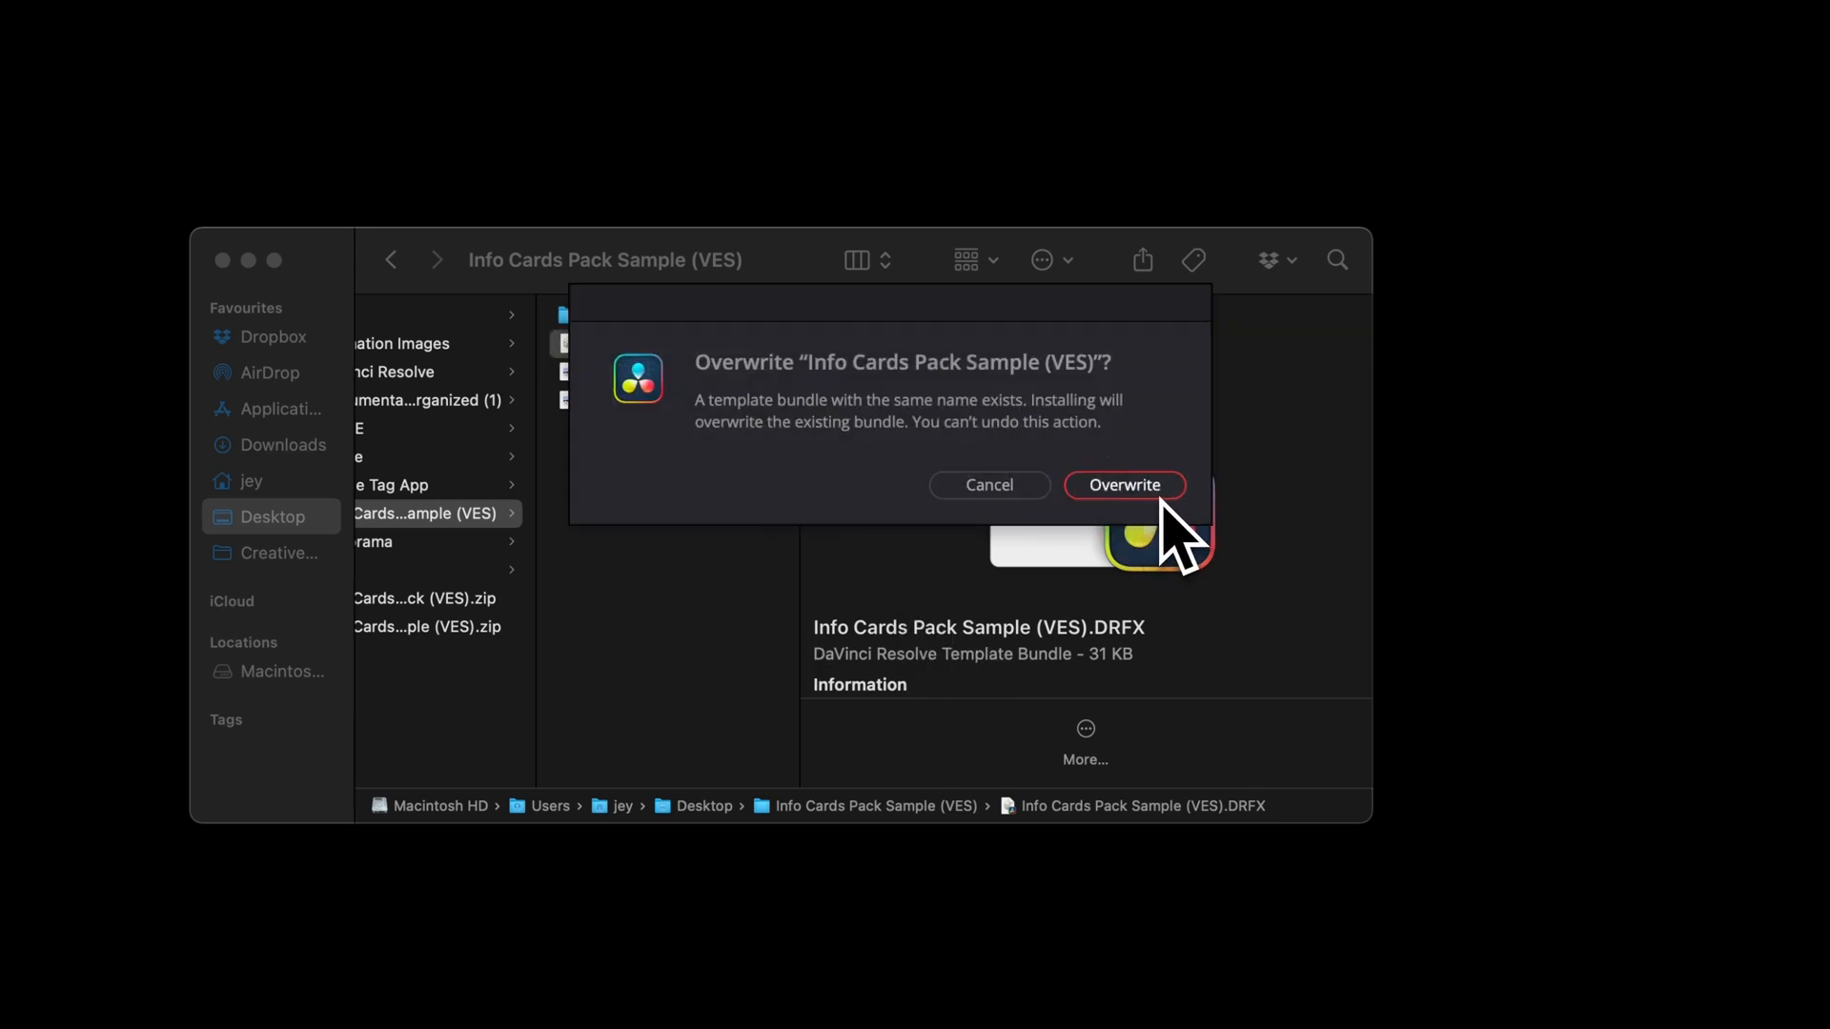
{"action": "left_click", "coordinate": [1125, 486]}
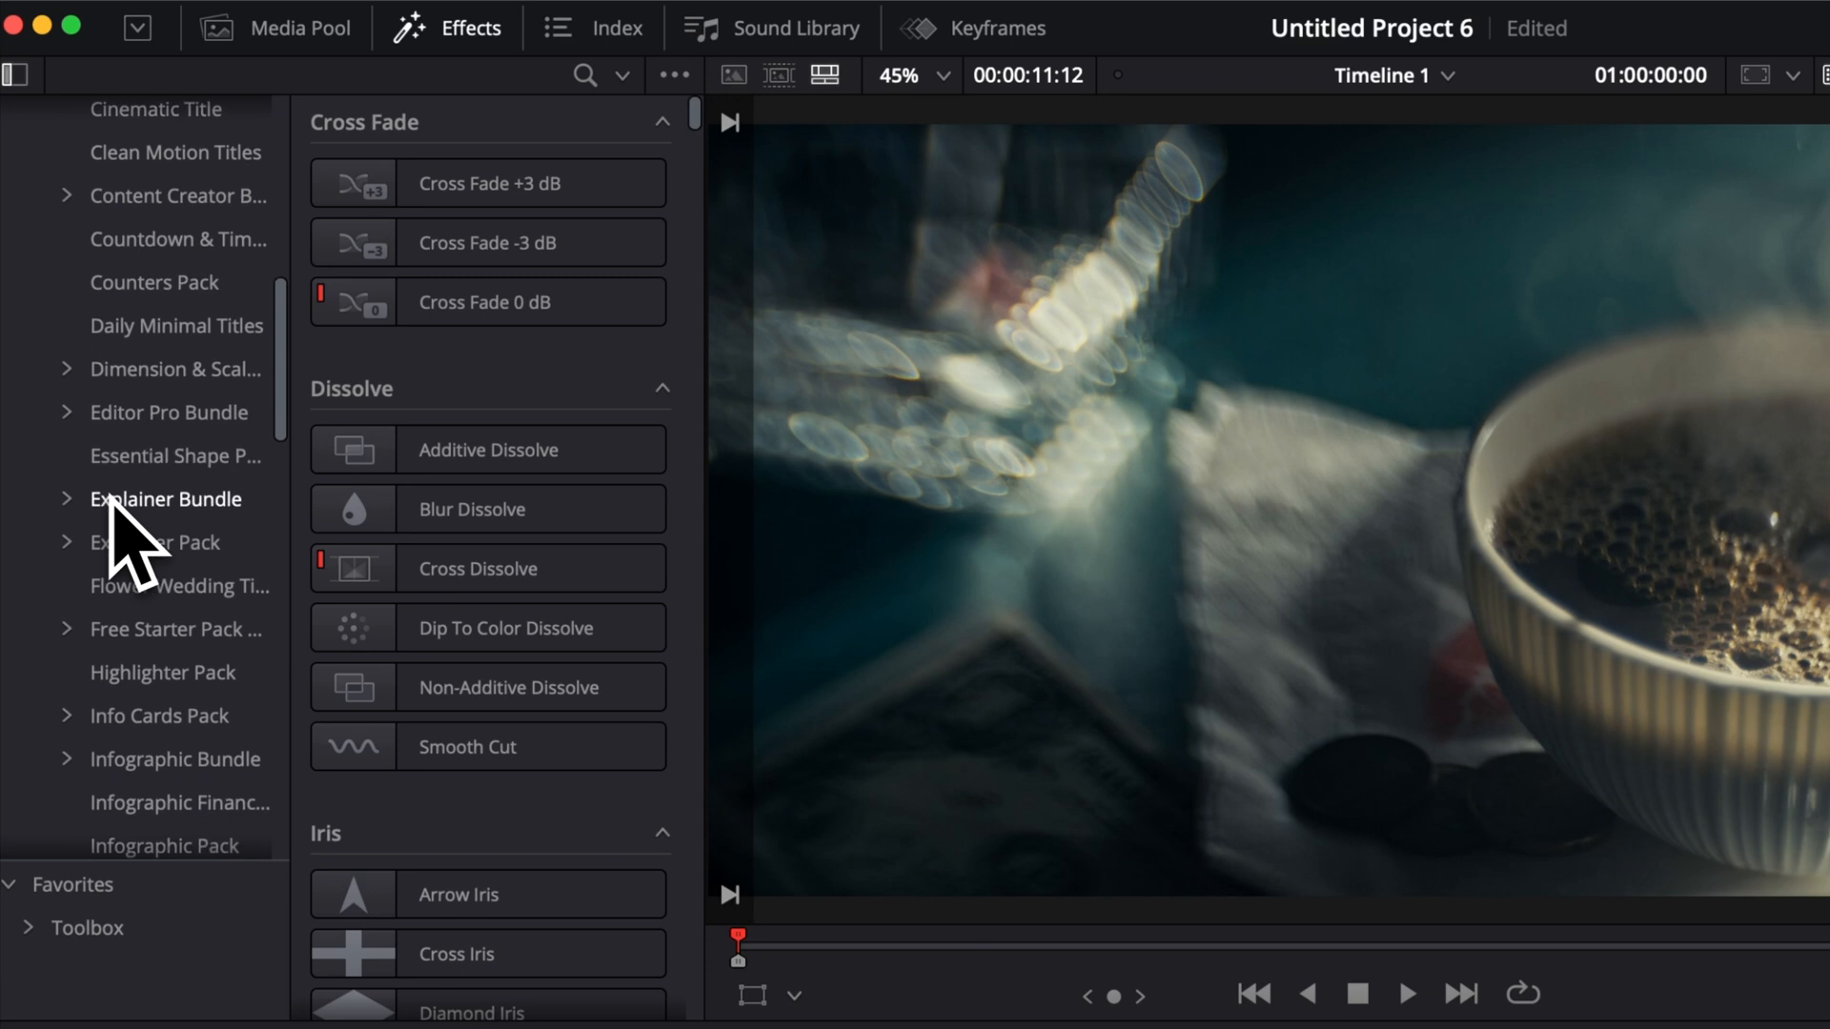
- From Titles > Sample, add the Info Cards Pack Sample list title to the timeline over the coffee clip
{"action": "scroll", "scroll_direction": "down", "scroll_amount": 3}
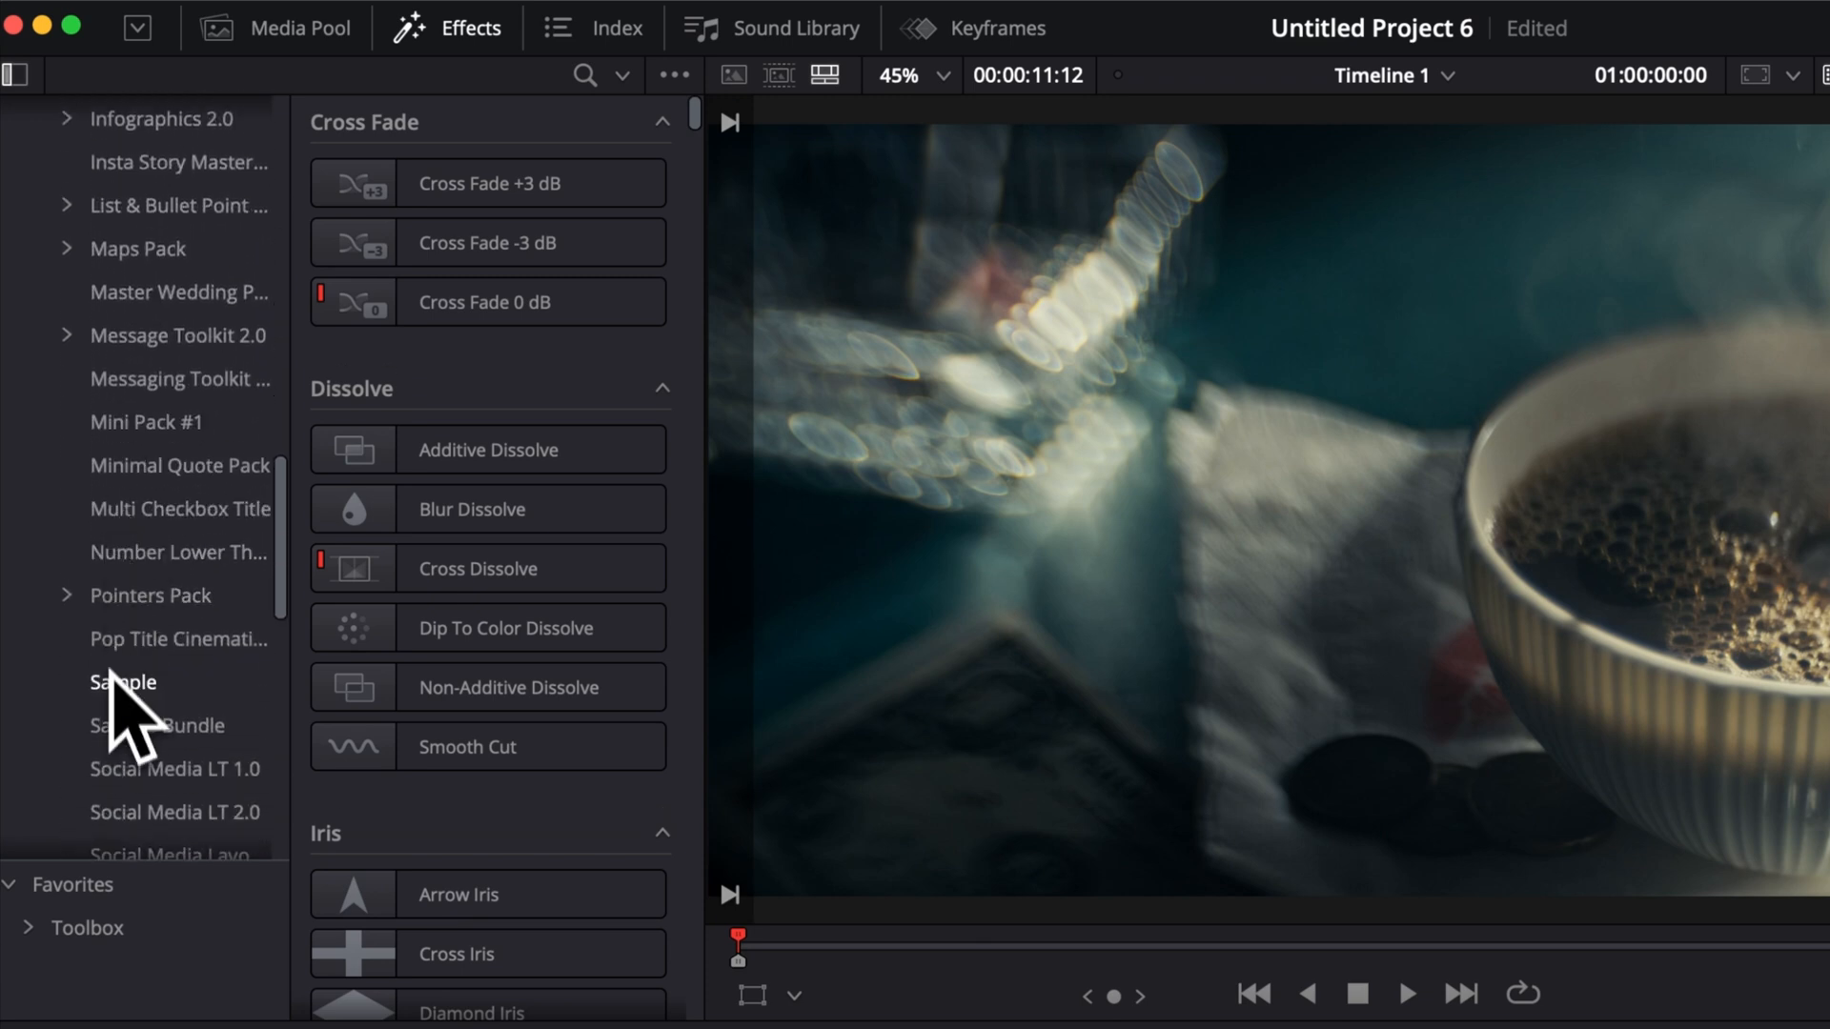
{"action": "left_click", "coordinate": [122, 680]}
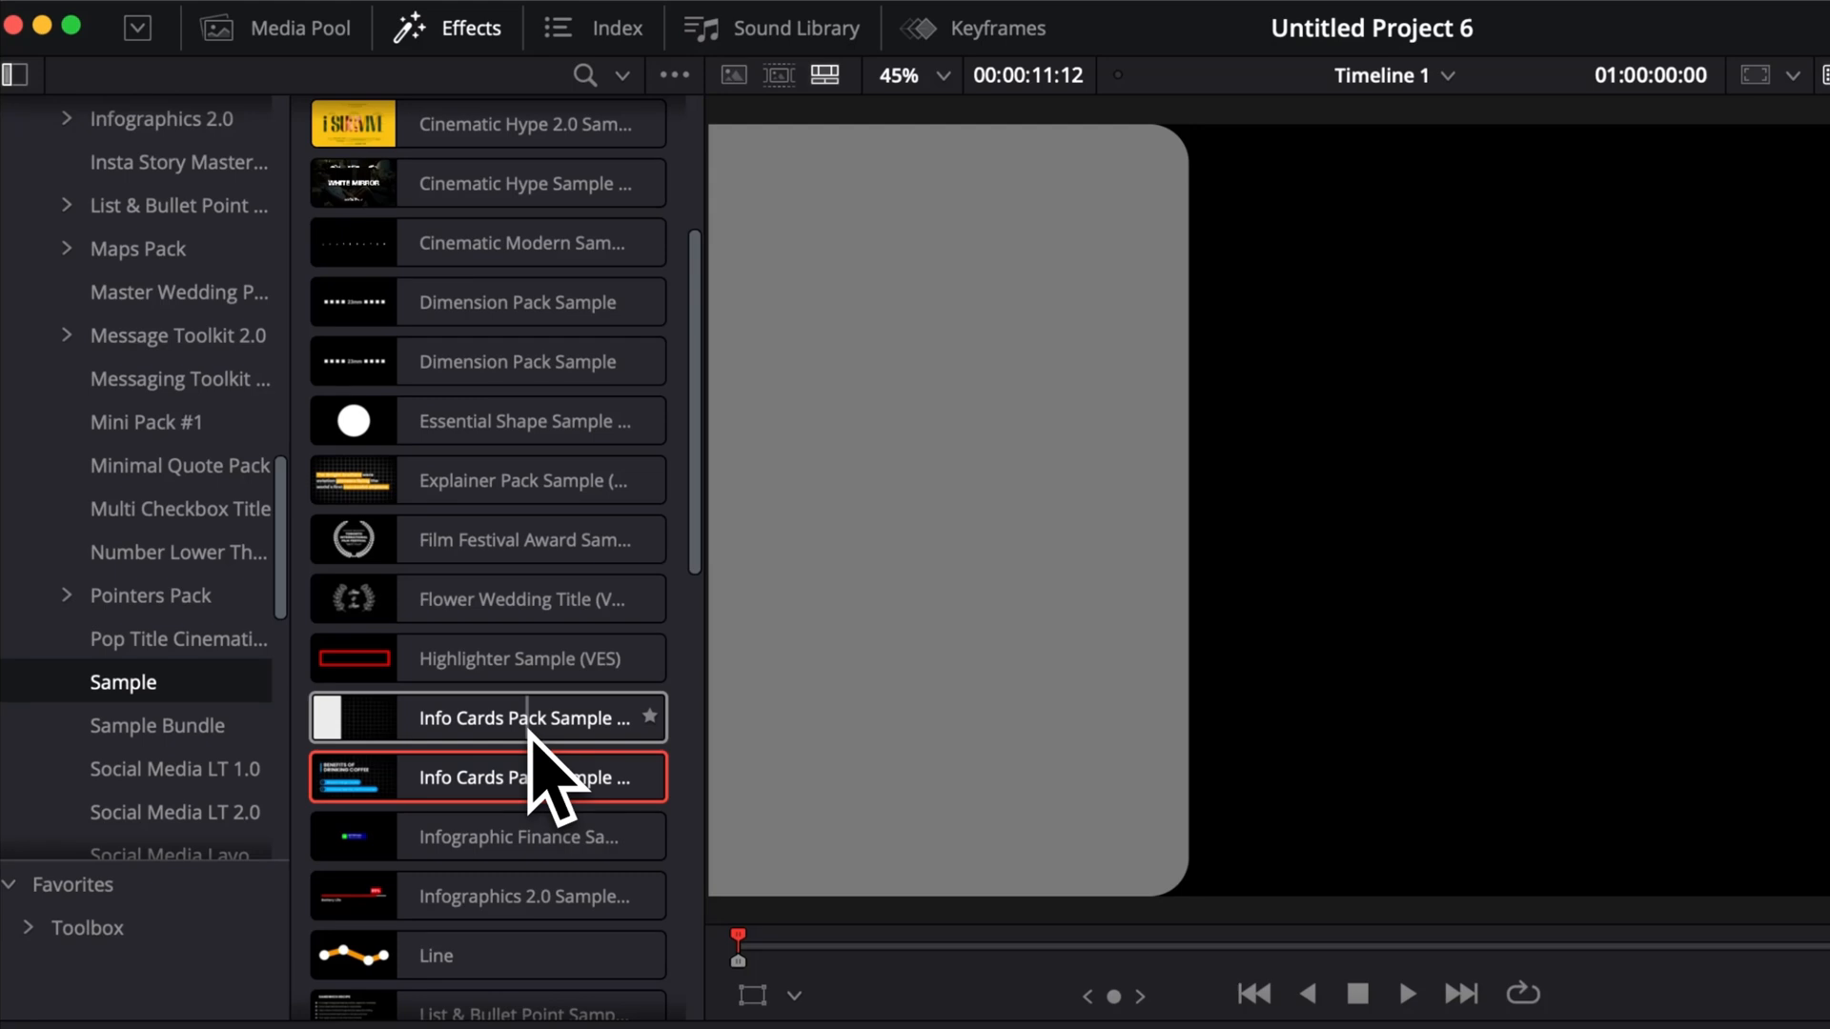
{"action": "left_click", "coordinate": [486, 778]}
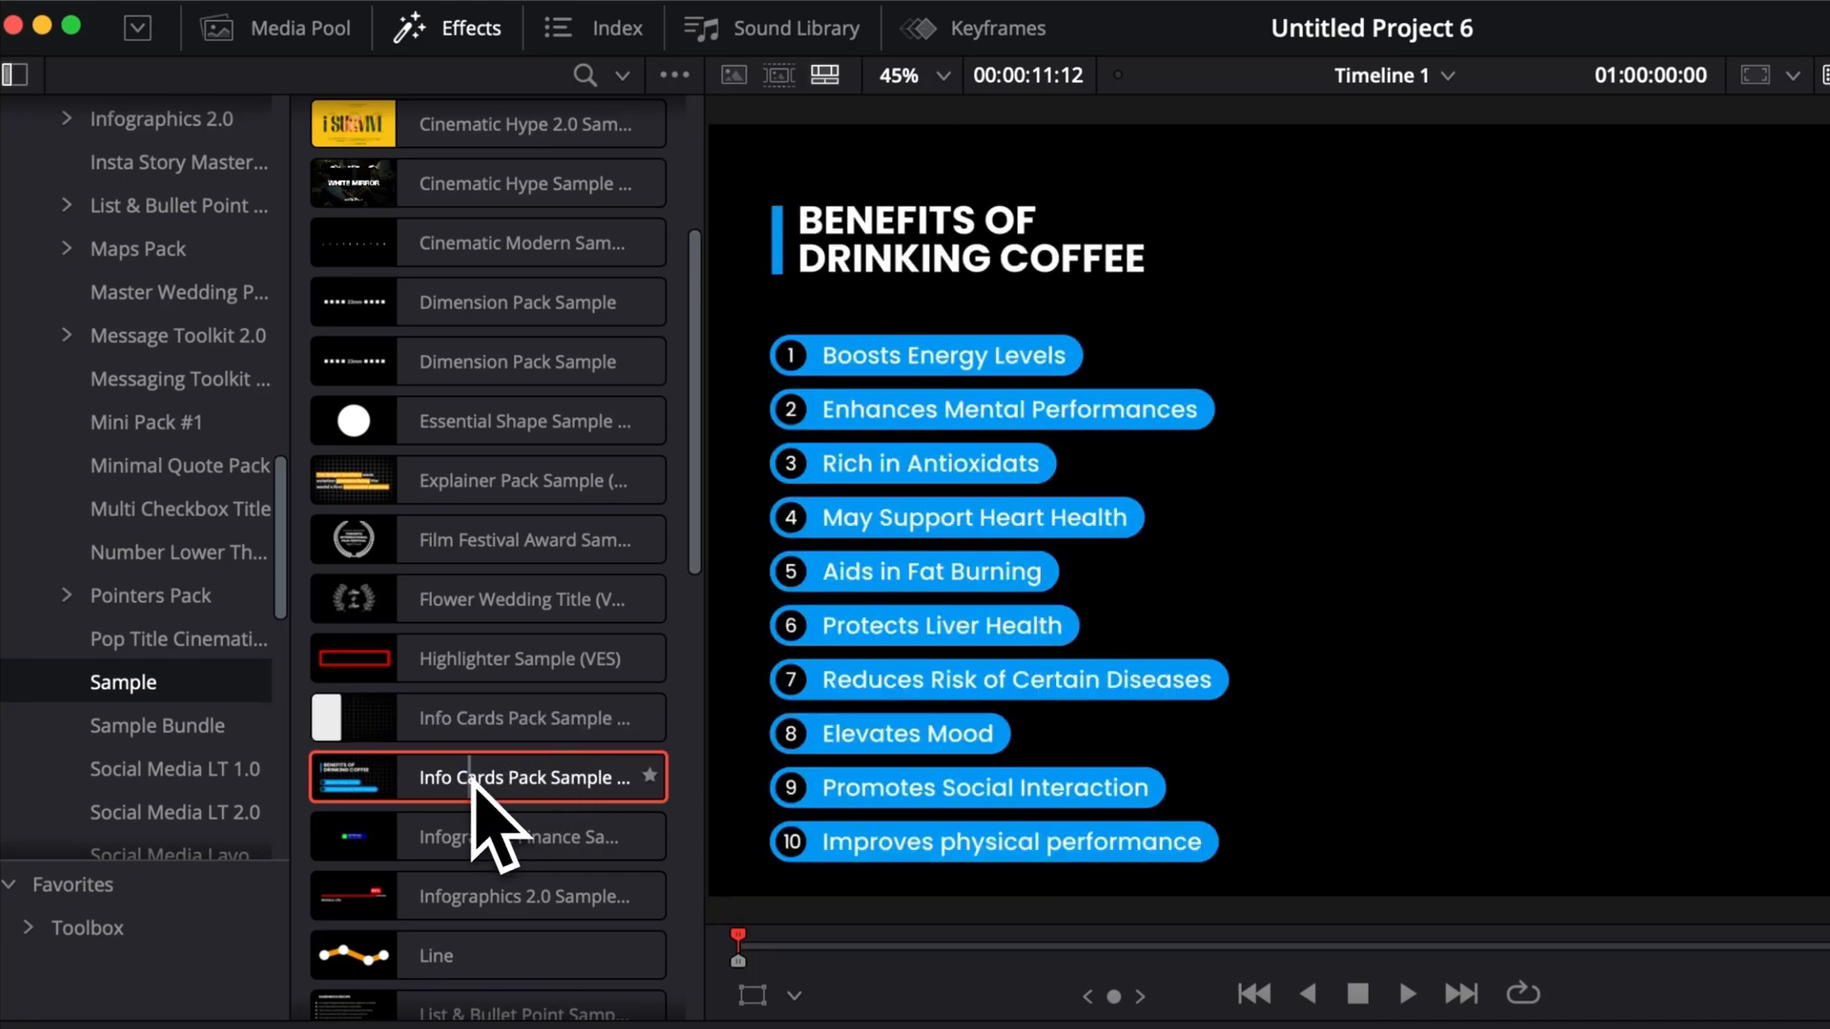
{"action": "double_click", "coordinate": [515, 778]}
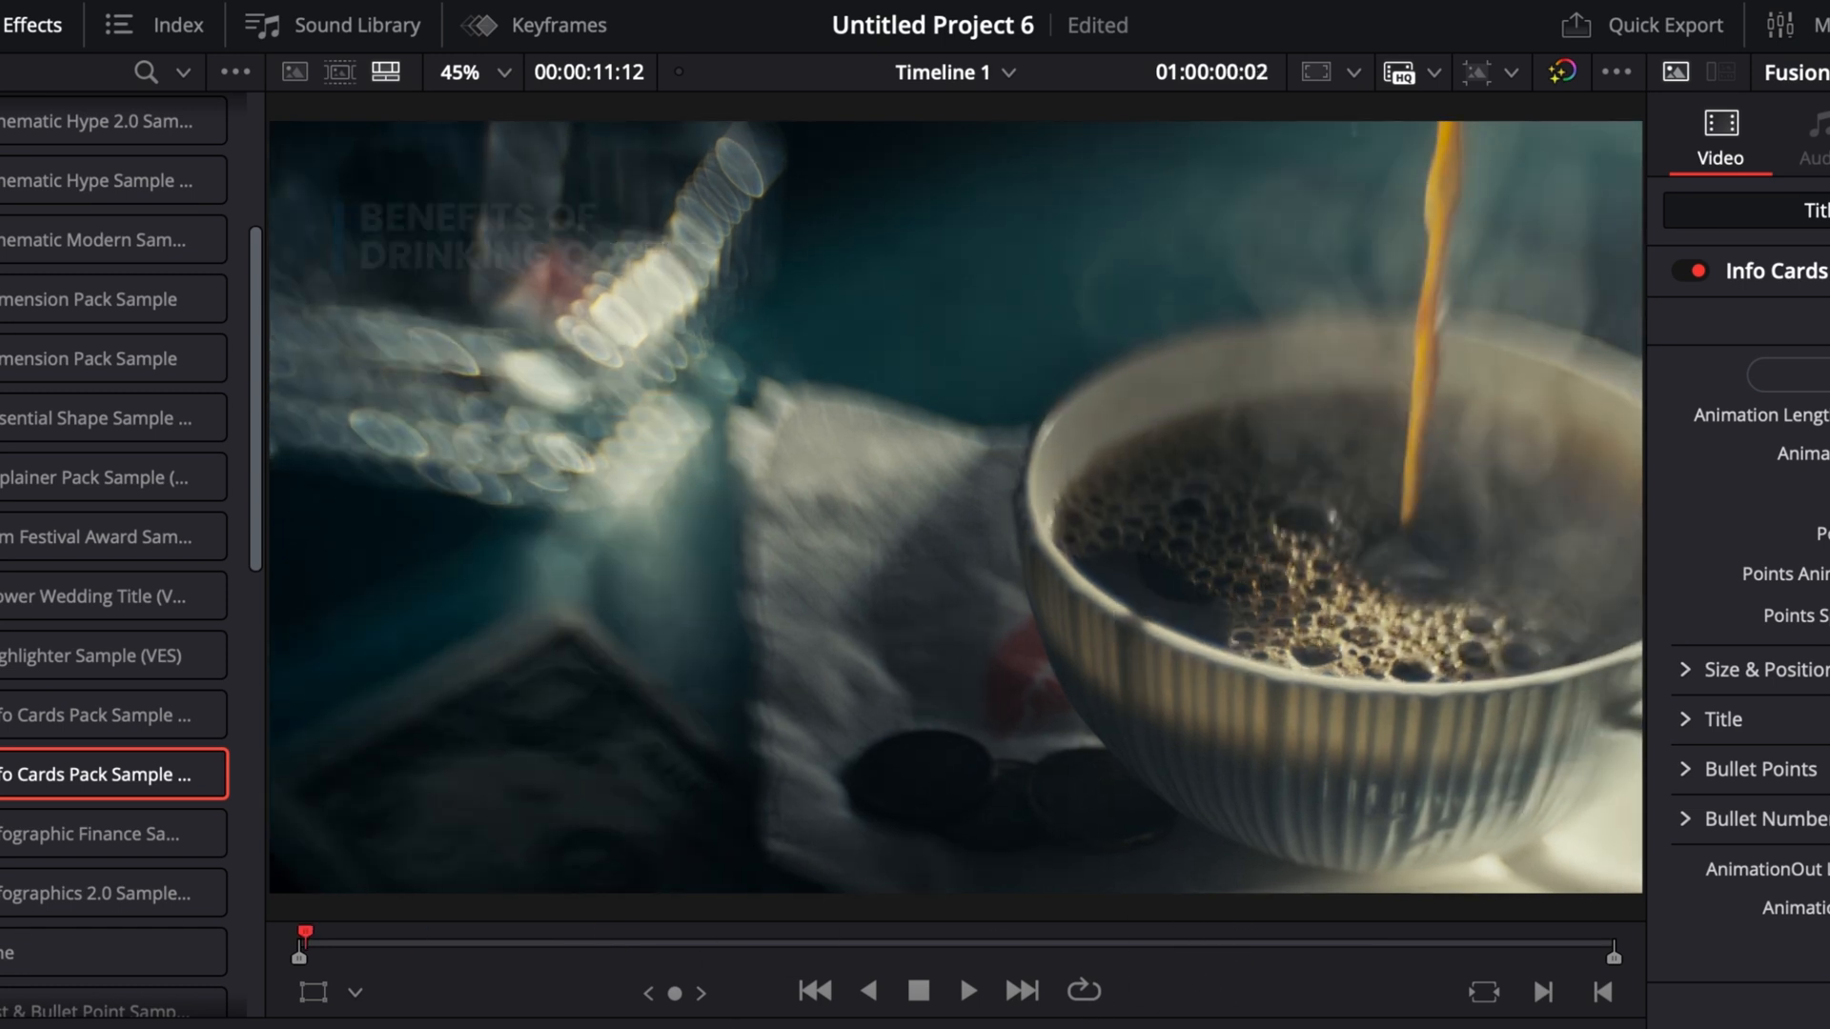
{"action": "left_click", "coordinate": [970, 992]}
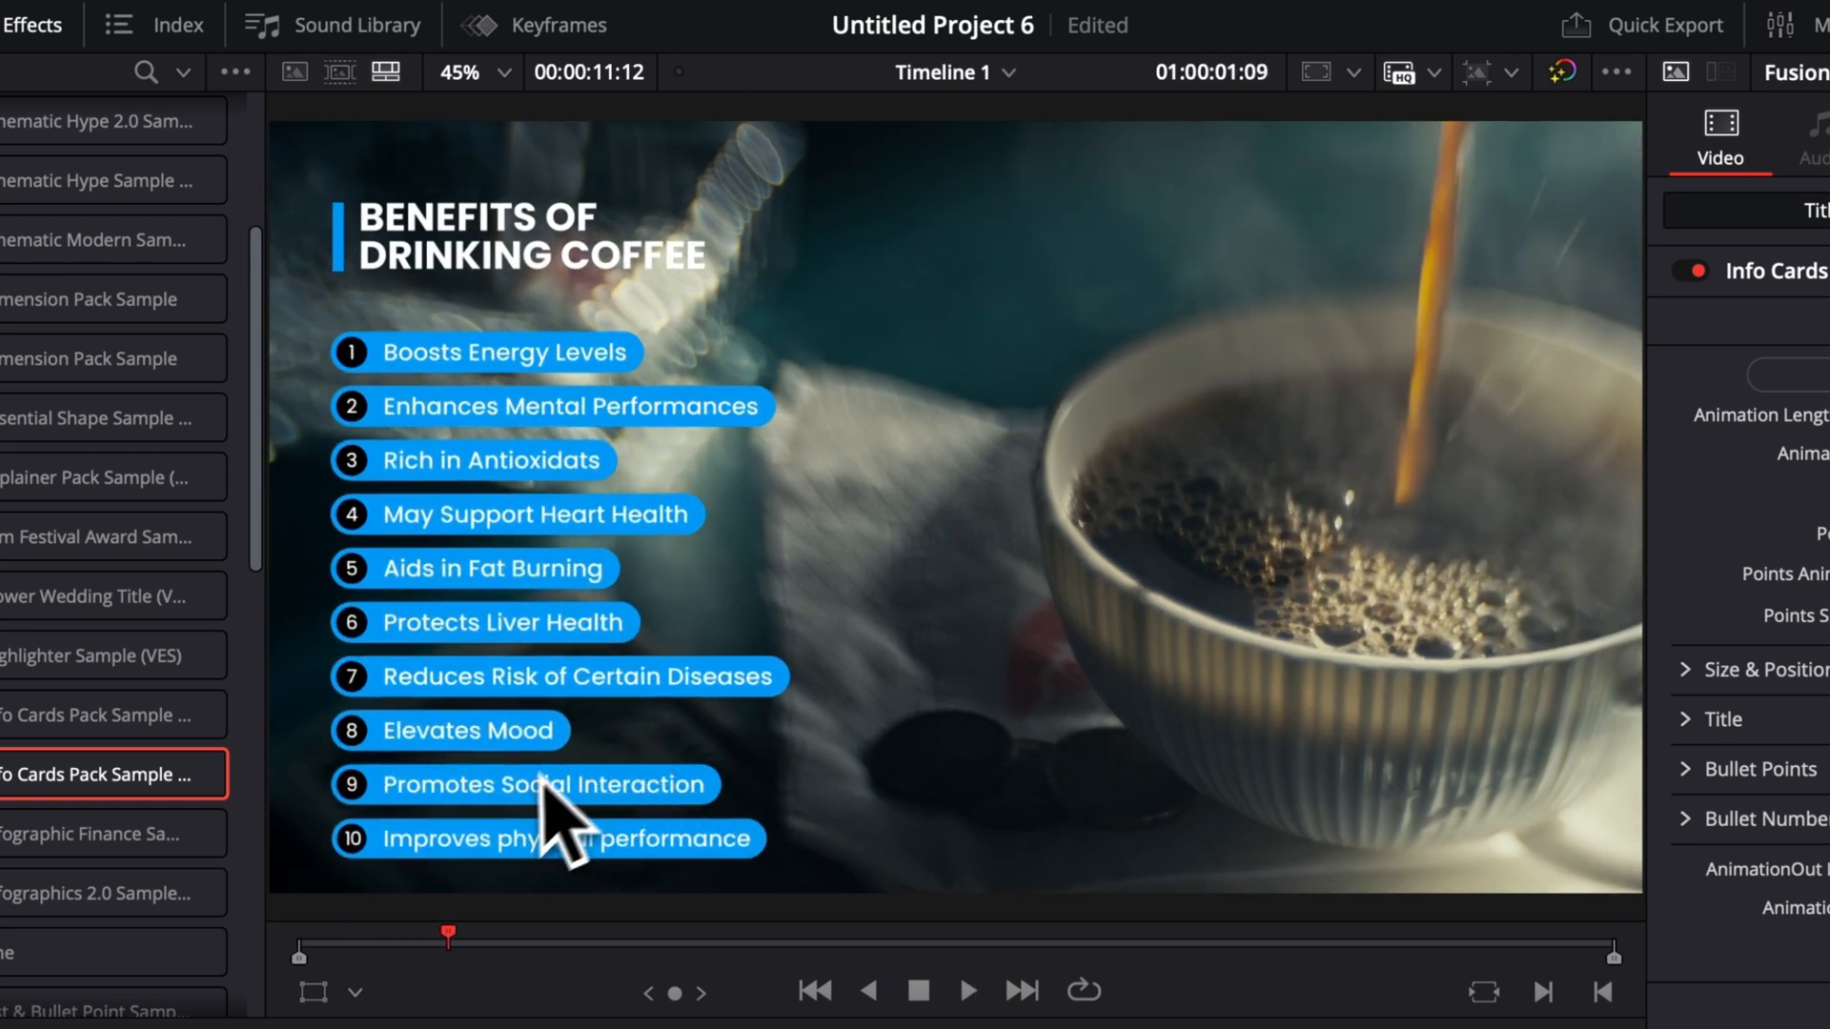
{"action": "mouse_move", "coordinate": [377, 968]}
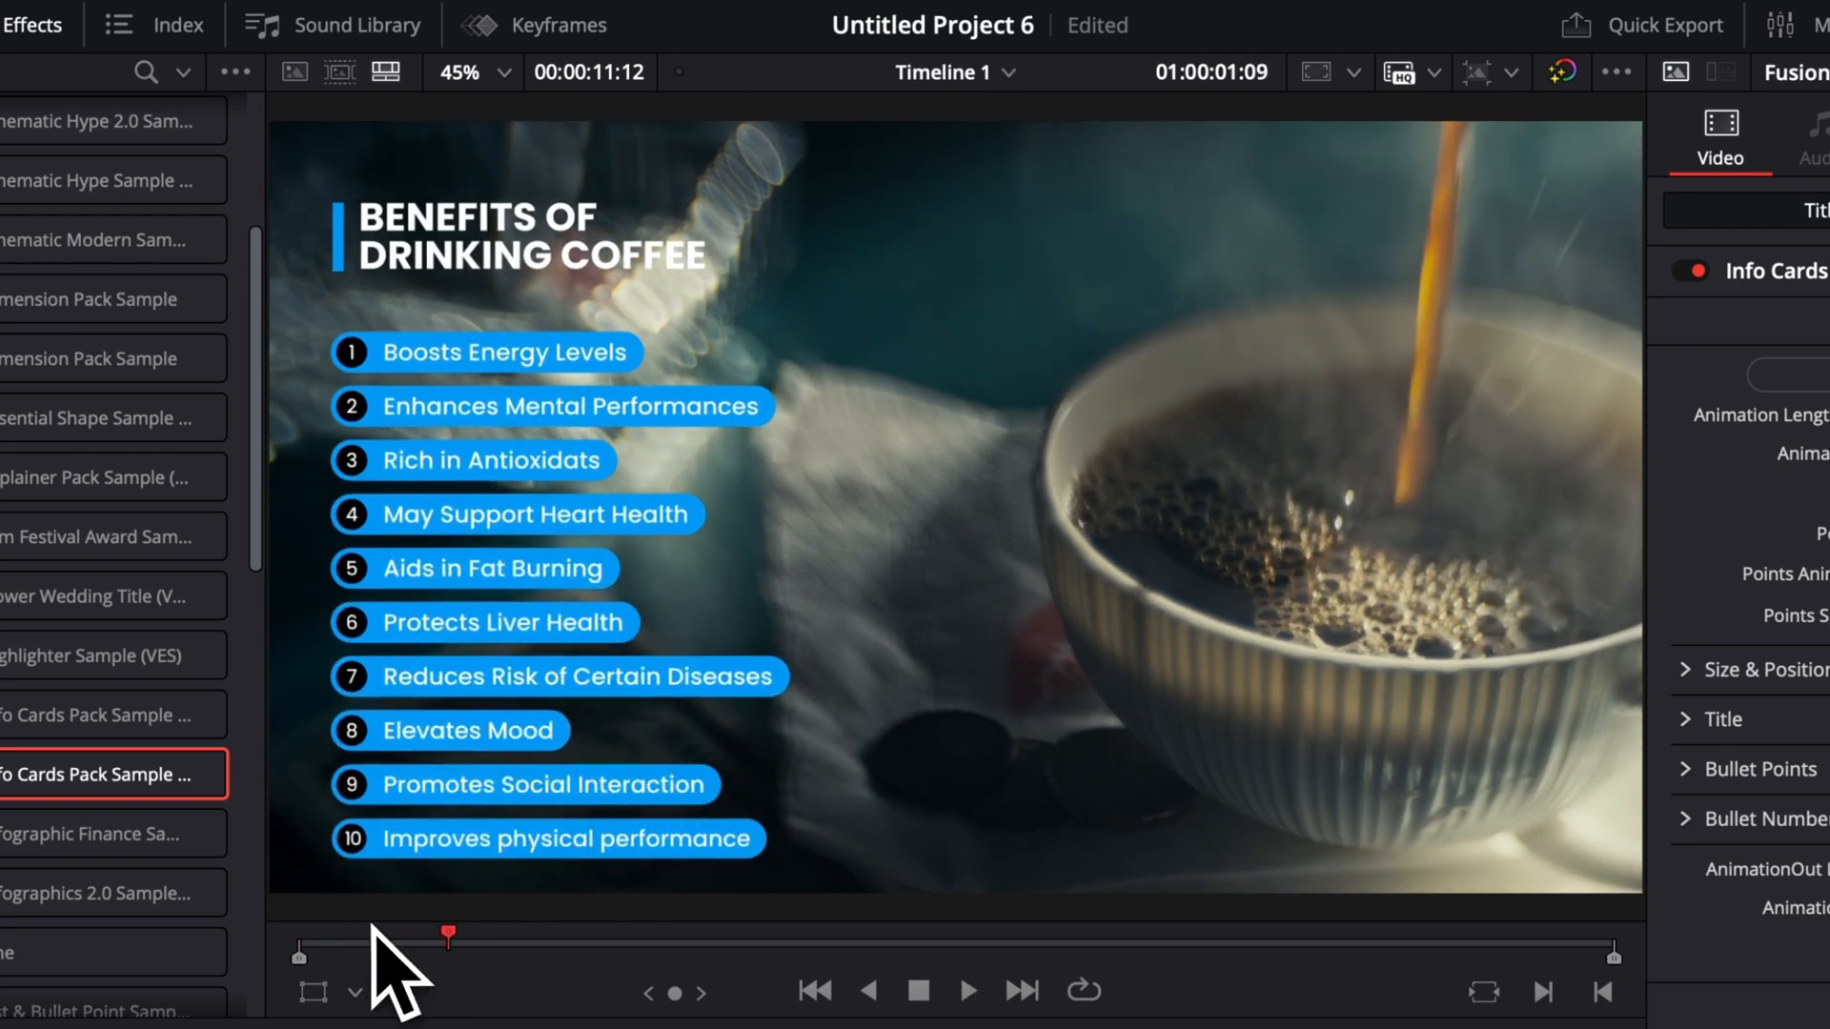
{"action": "left_click", "coordinate": [631, 13]}
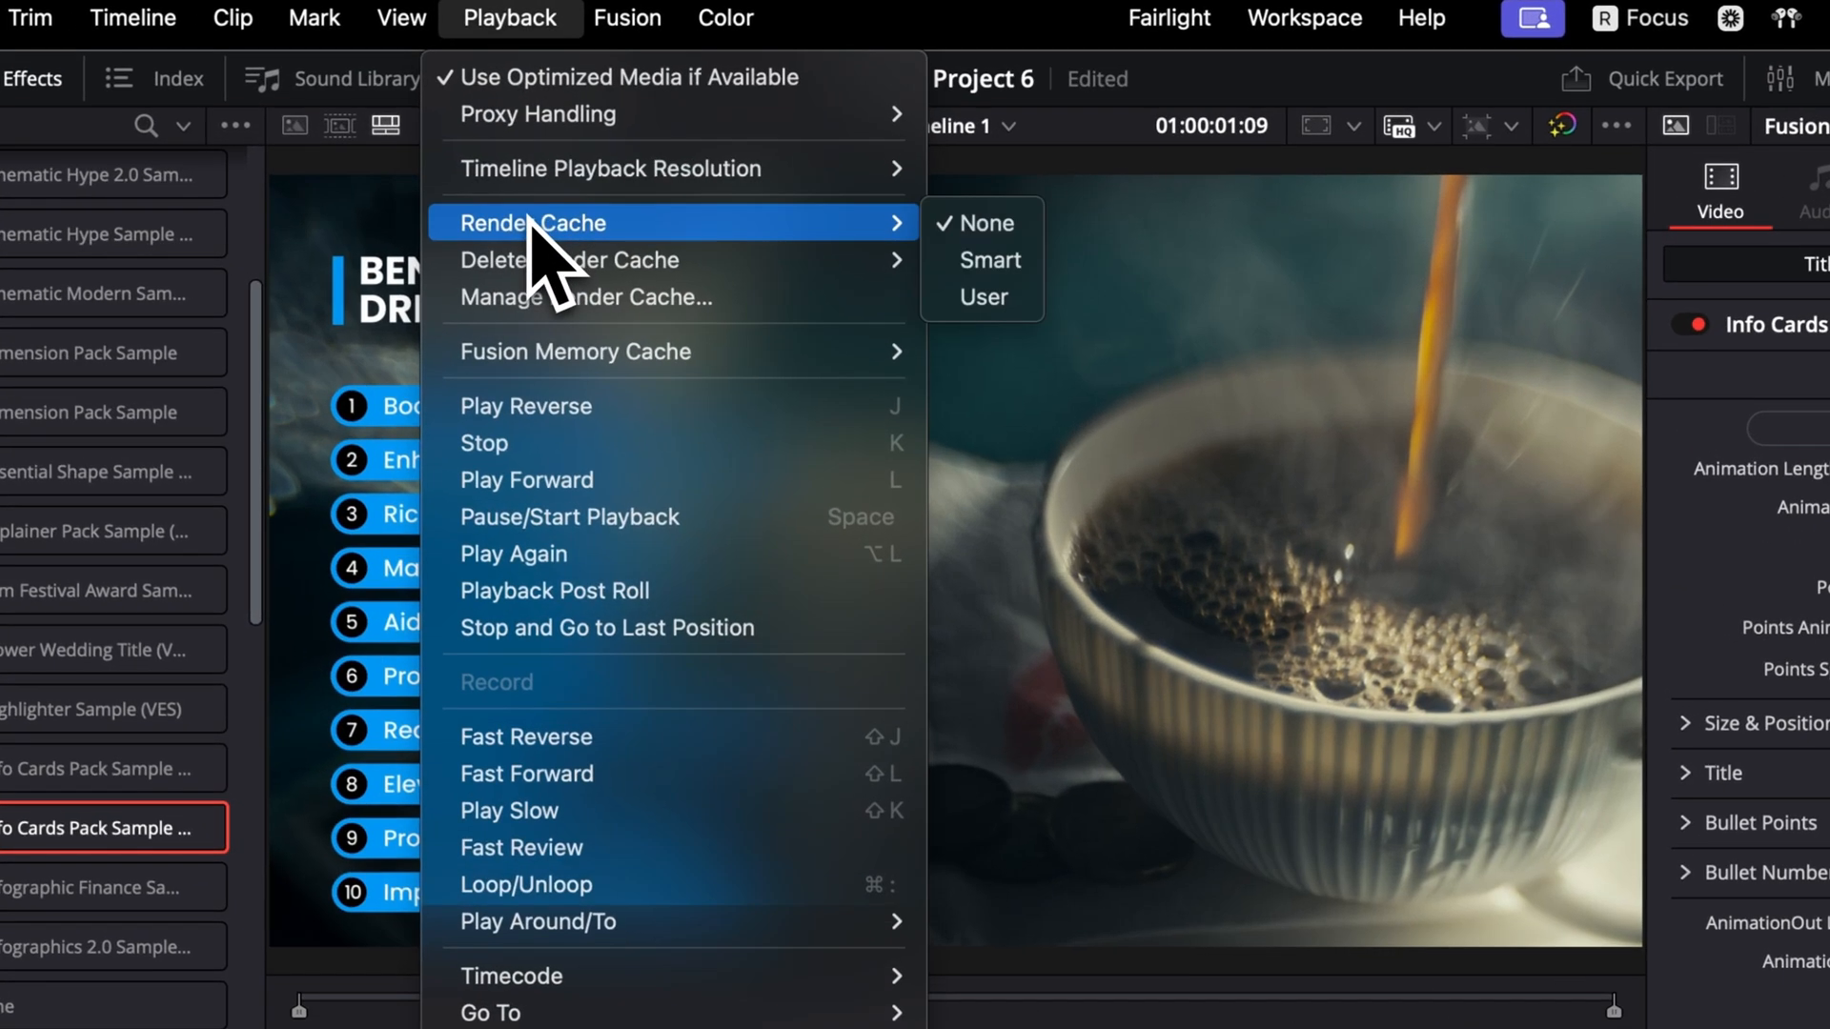
{"action": "mouse_move", "coordinate": [988, 259]}
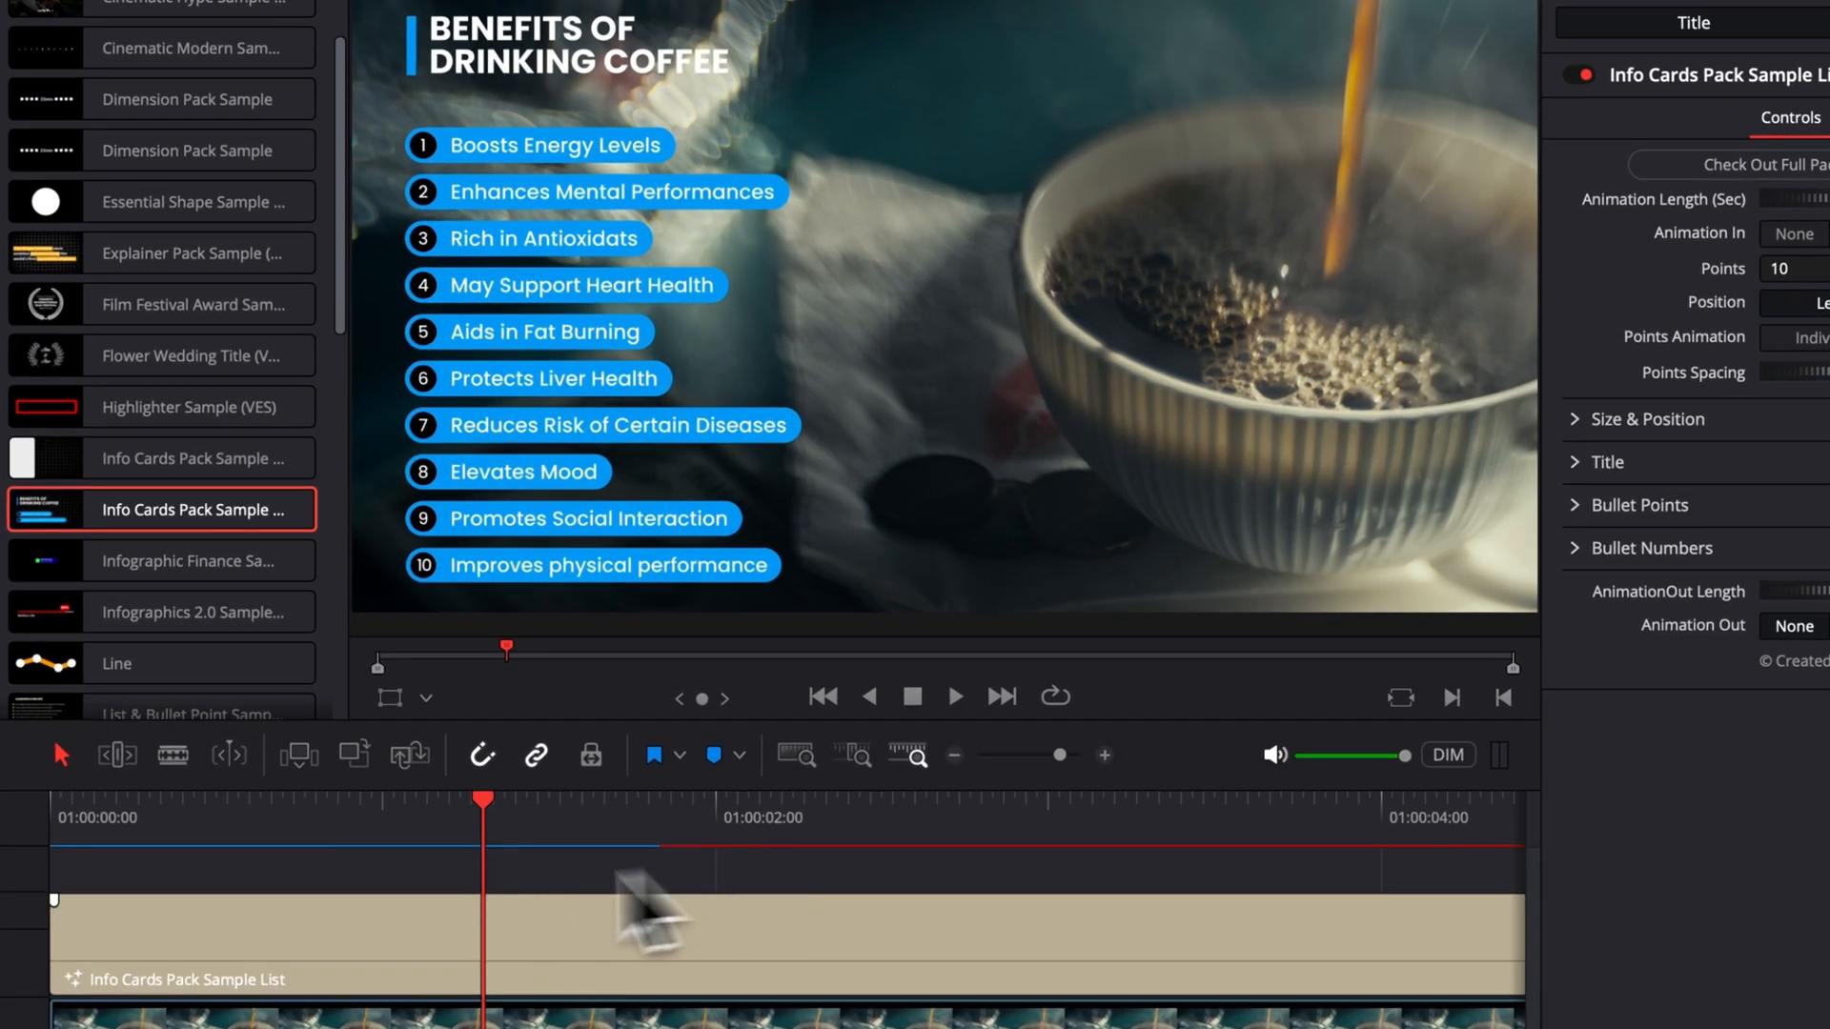
{"action": "mouse_move", "coordinate": [602, 953]}
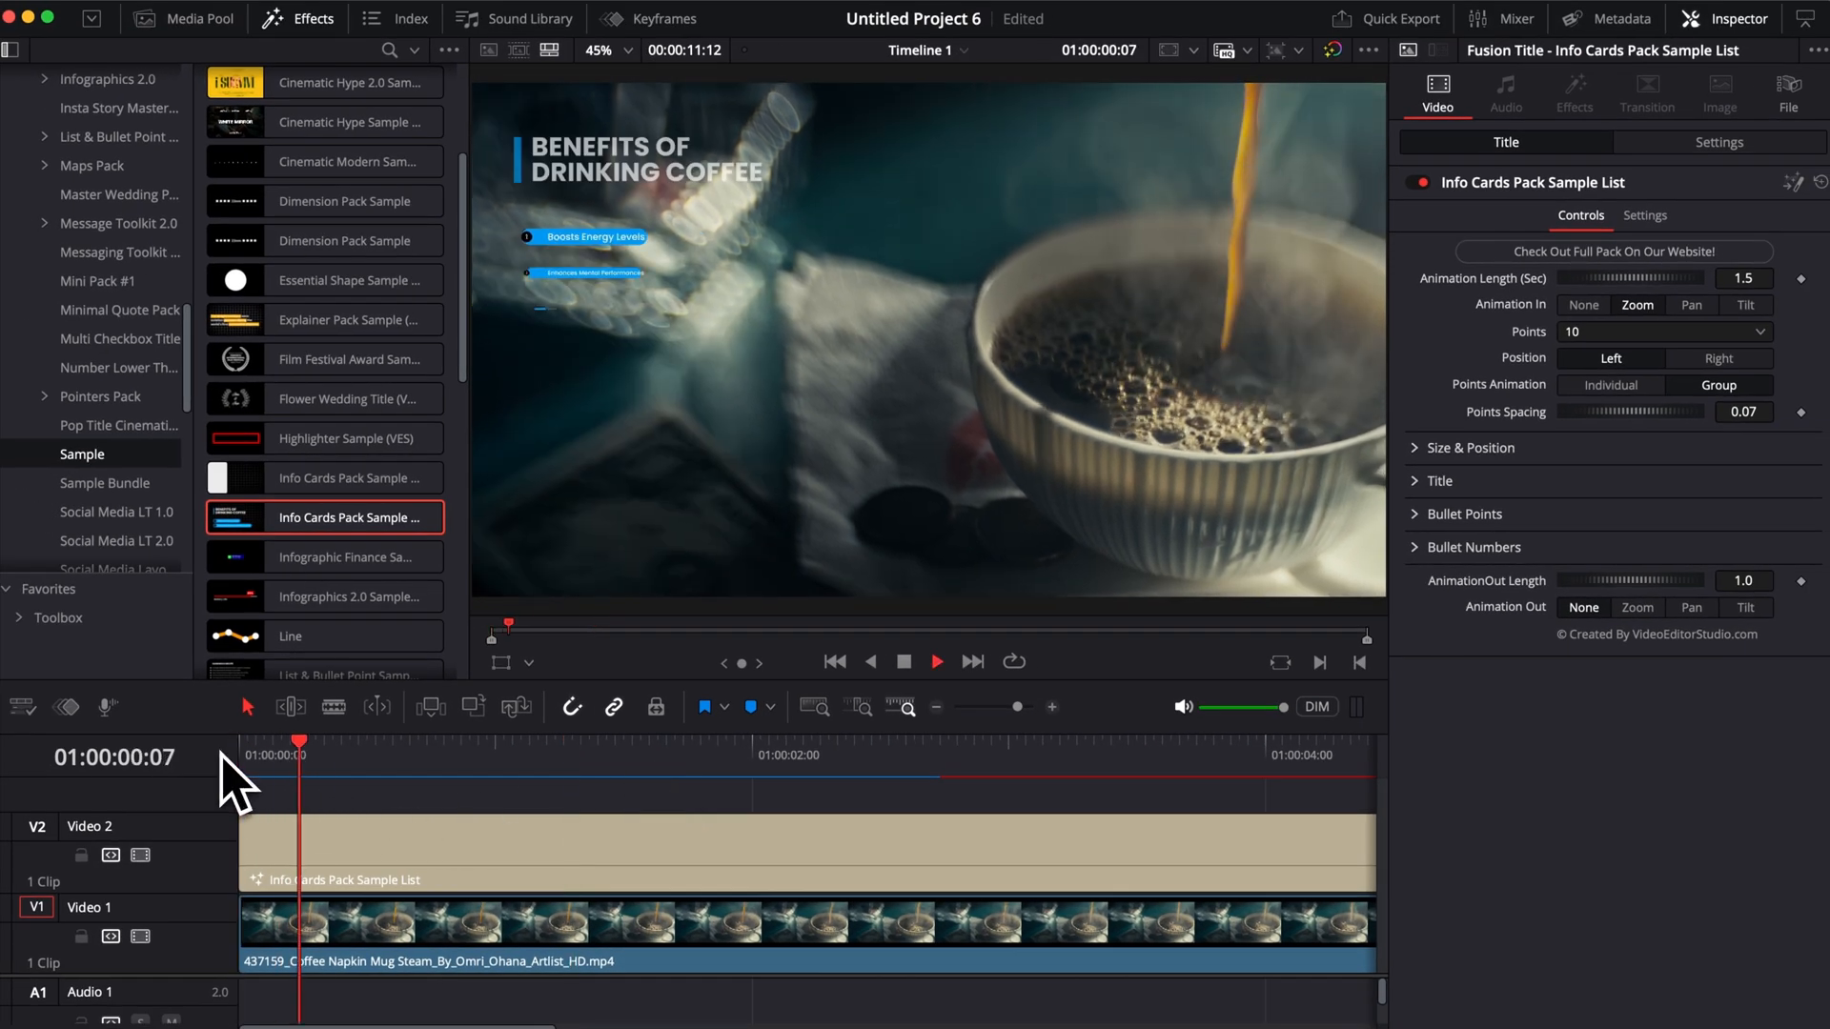
{"action": "left_click", "coordinate": [938, 662]}
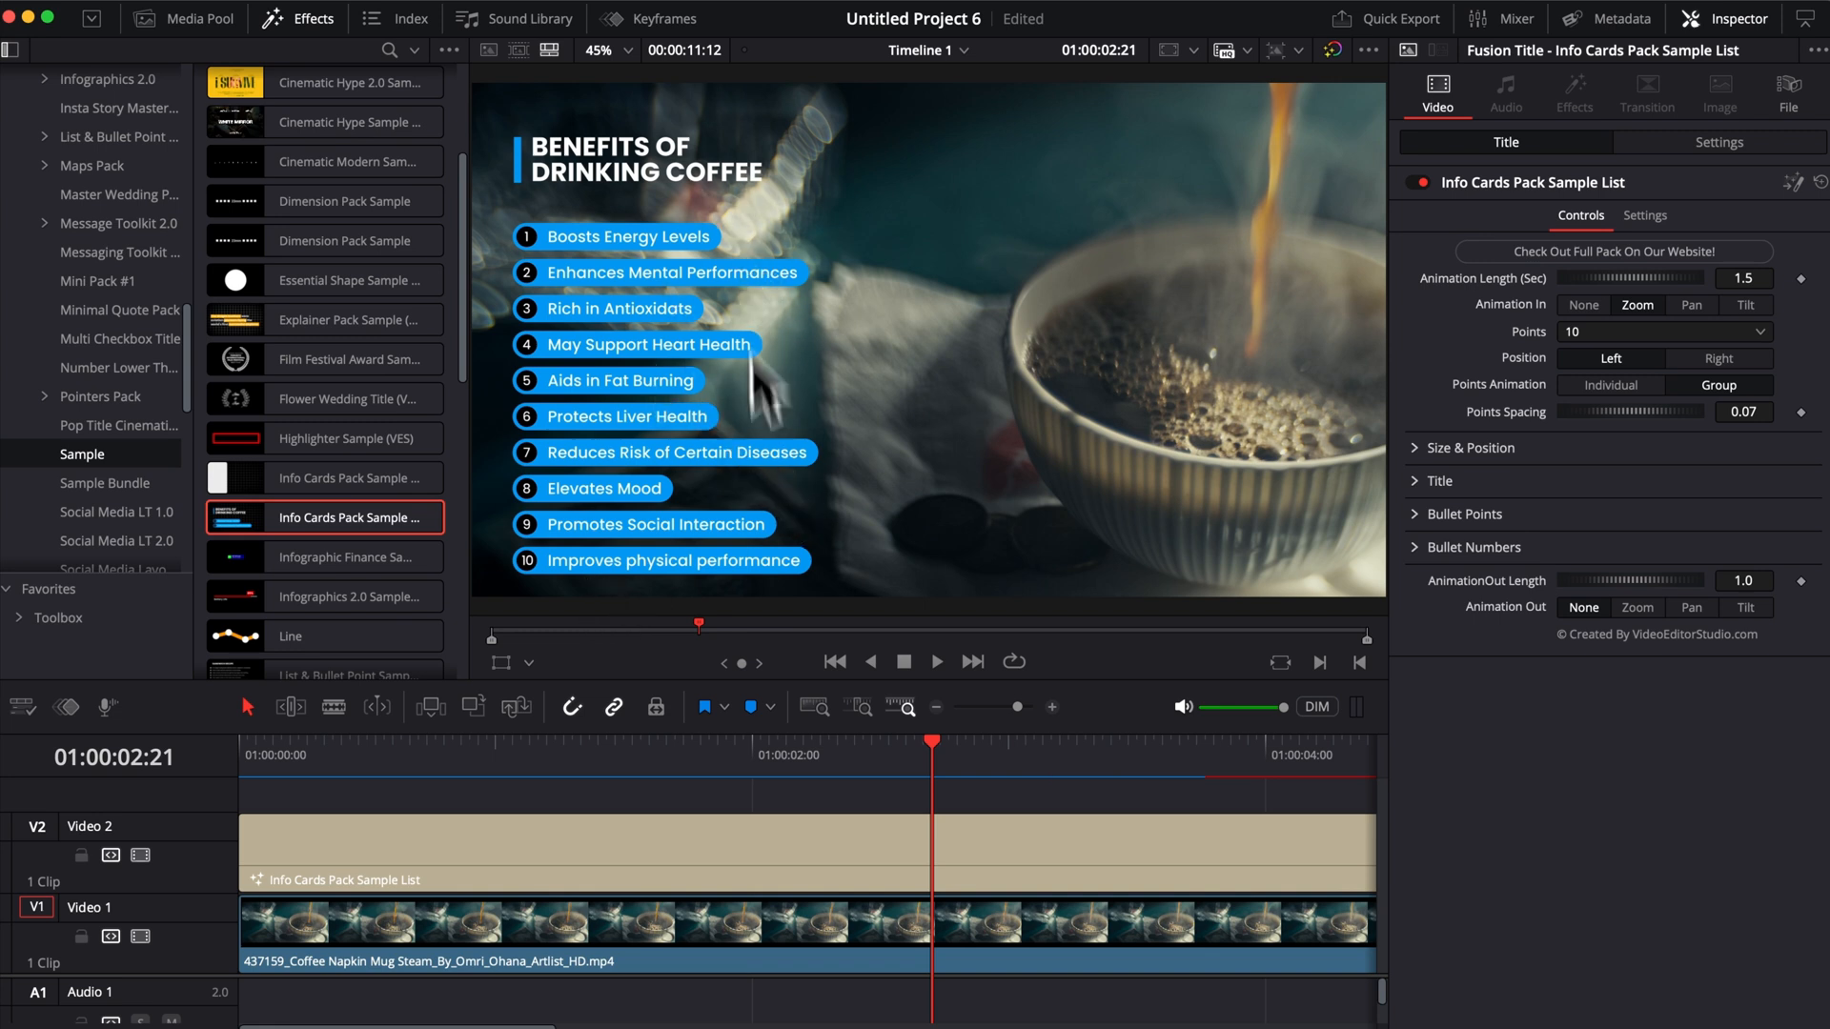
{"action": "mouse_move", "coordinate": [849, 629]}
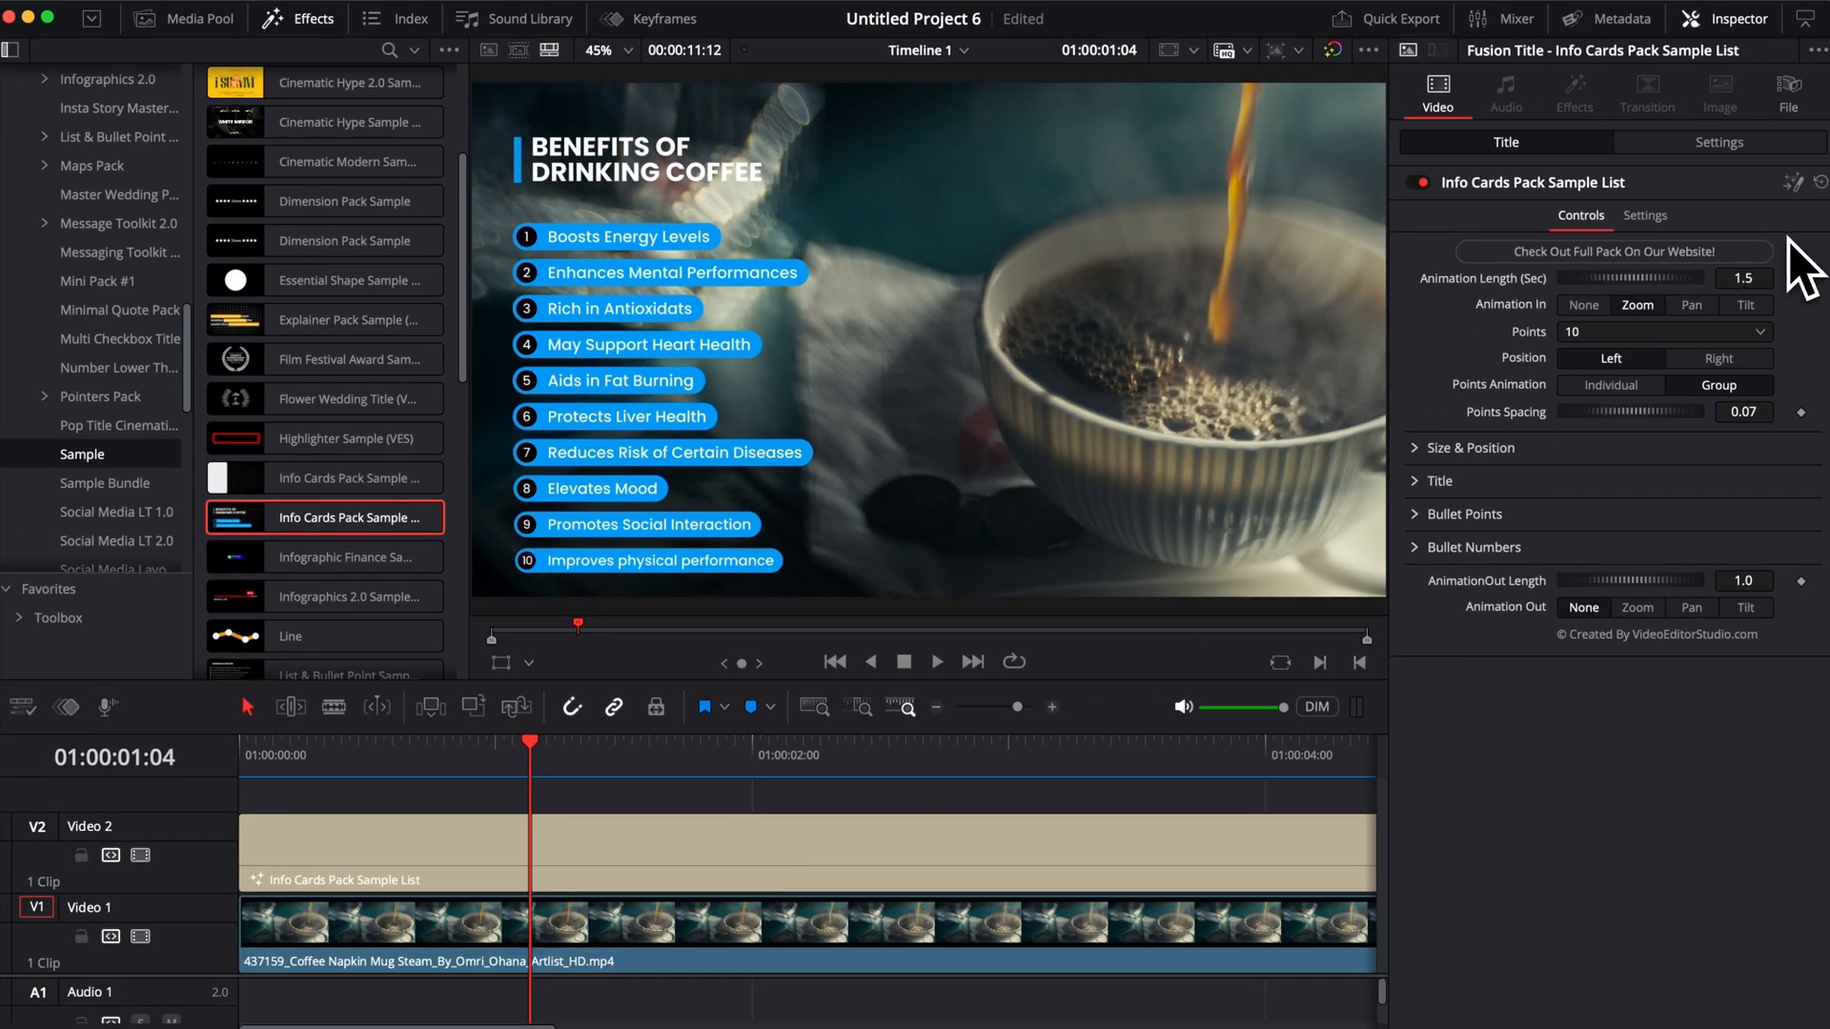
{"action": "mouse_move", "coordinate": [1773, 717]}
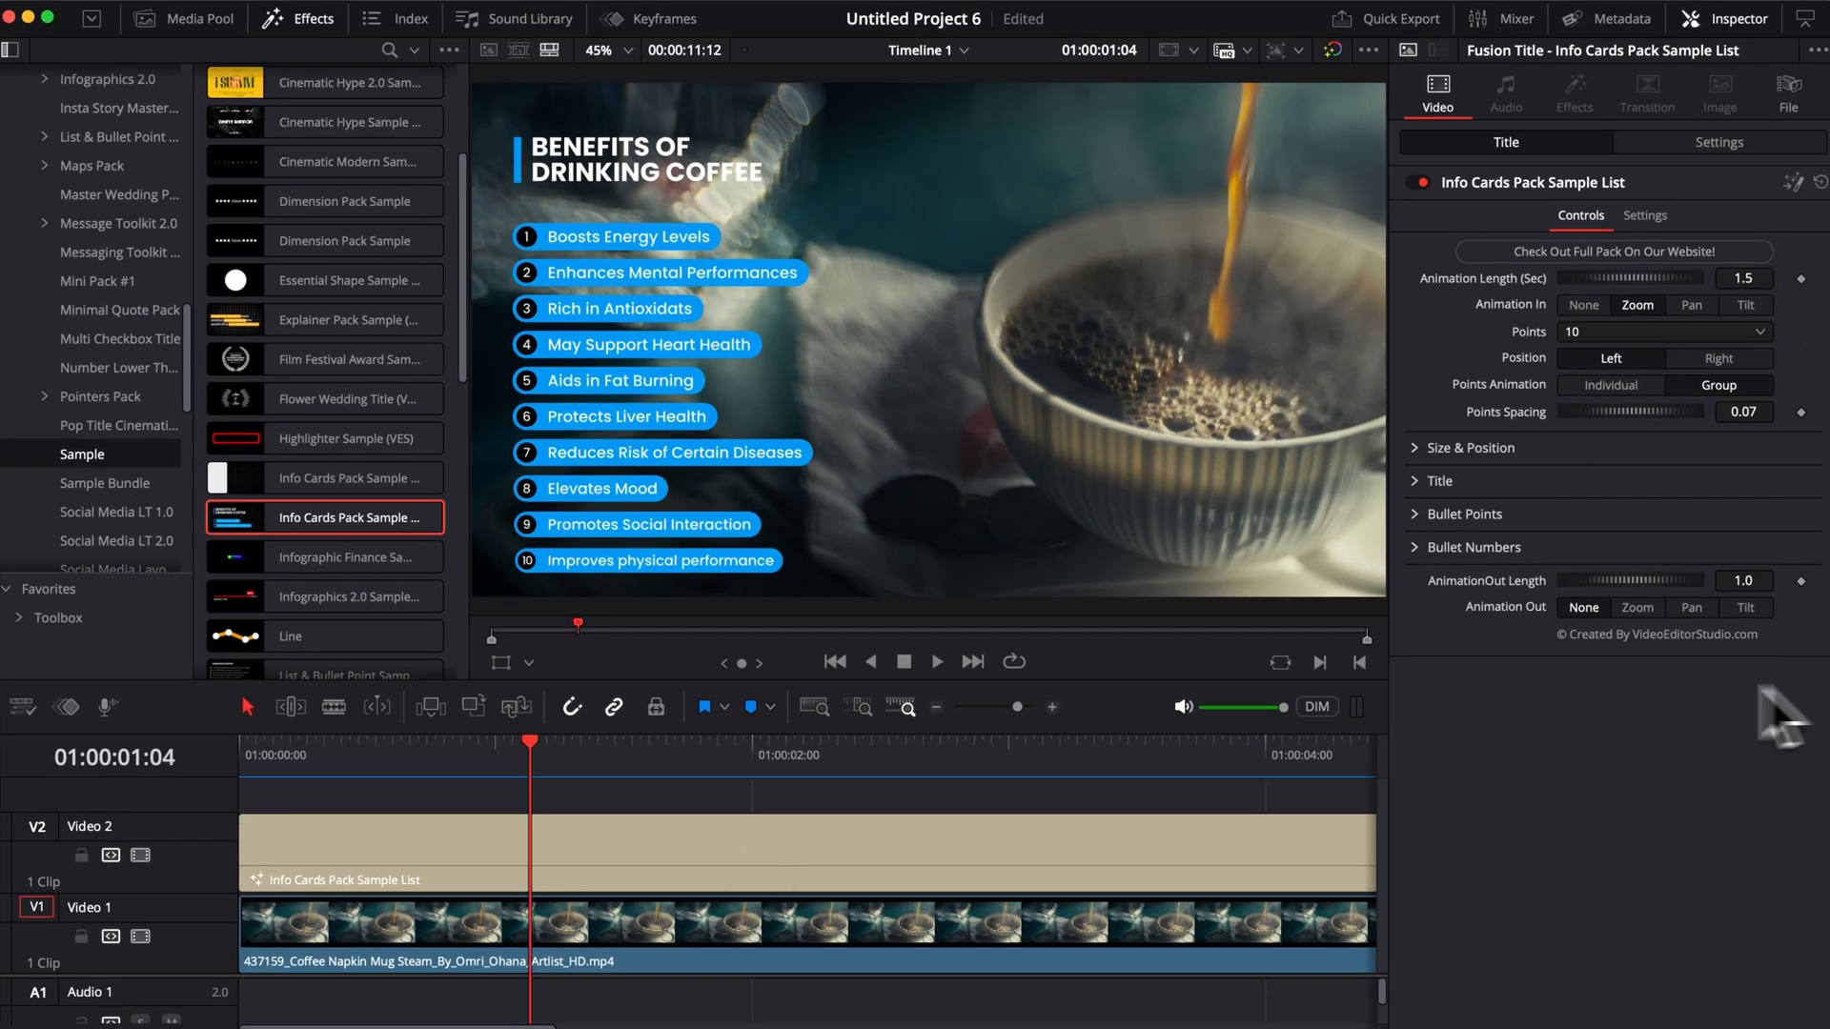
{"action": "mouse_move", "coordinate": [891, 282]}
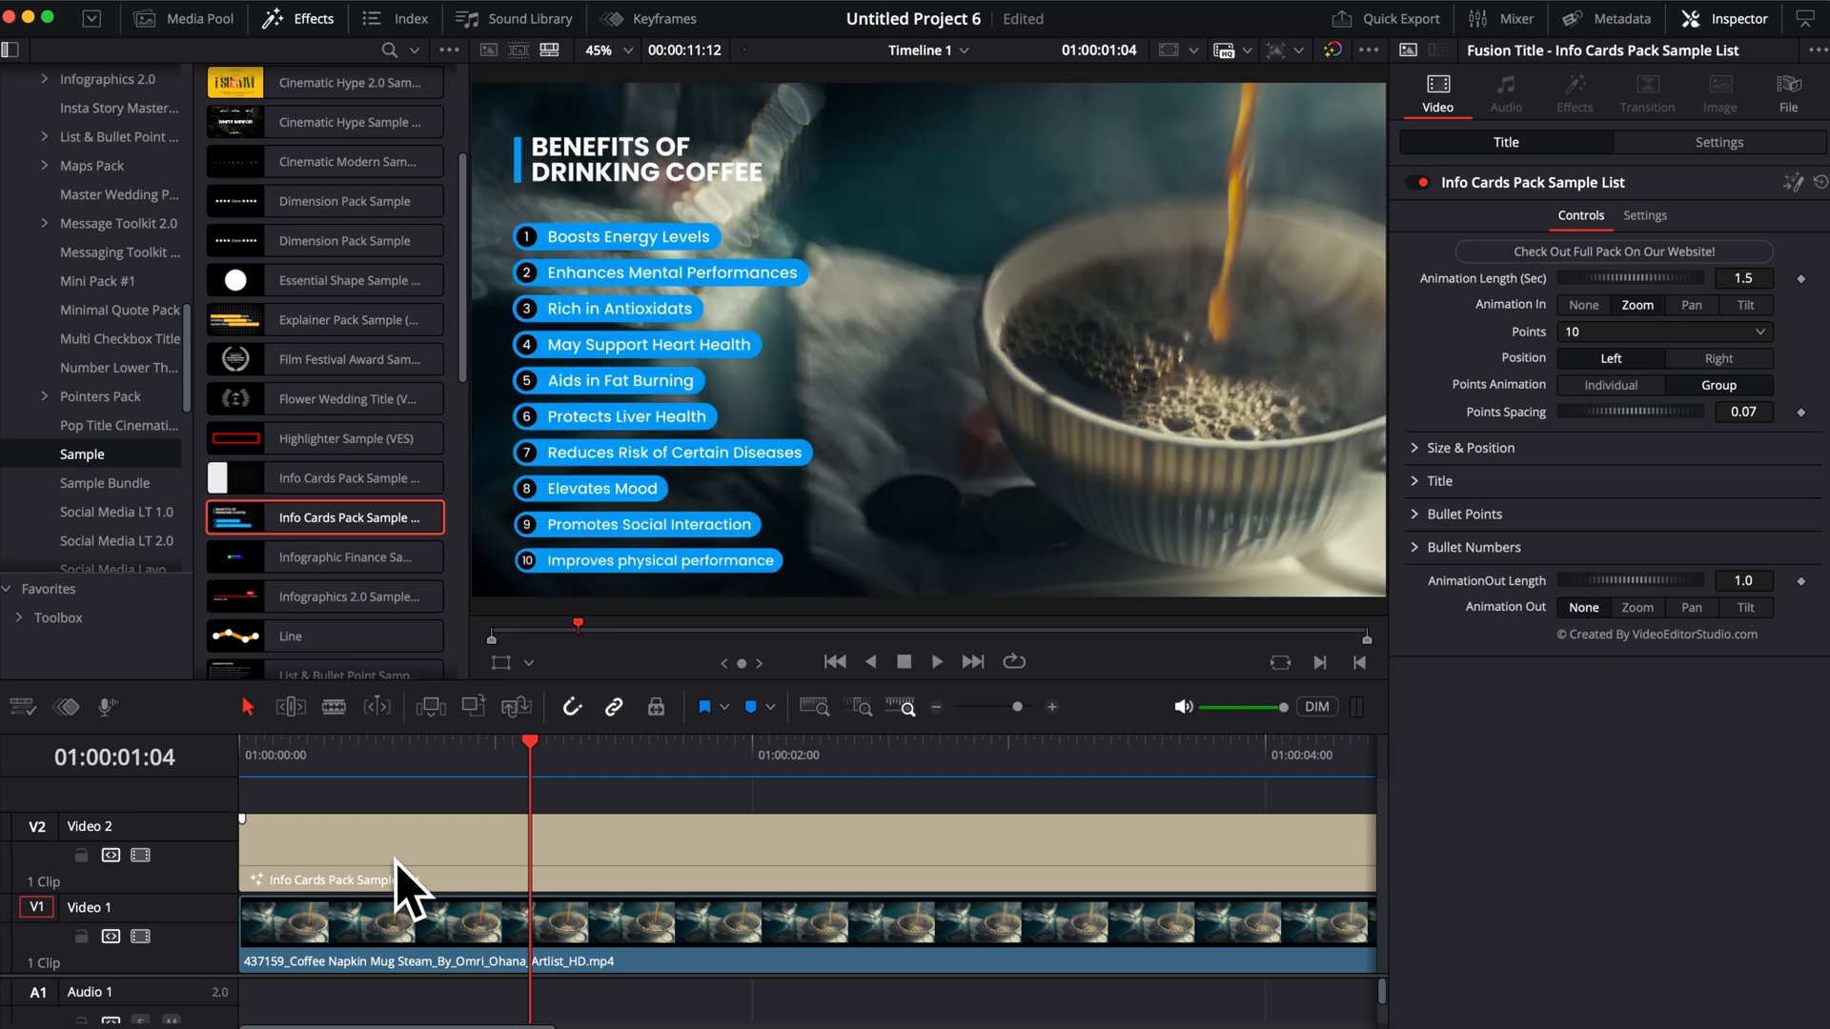
- Drag the Info Cards Pack Sample Background title onto the track beneath the list title
{"action": "left_click", "coordinate": [369, 873]}
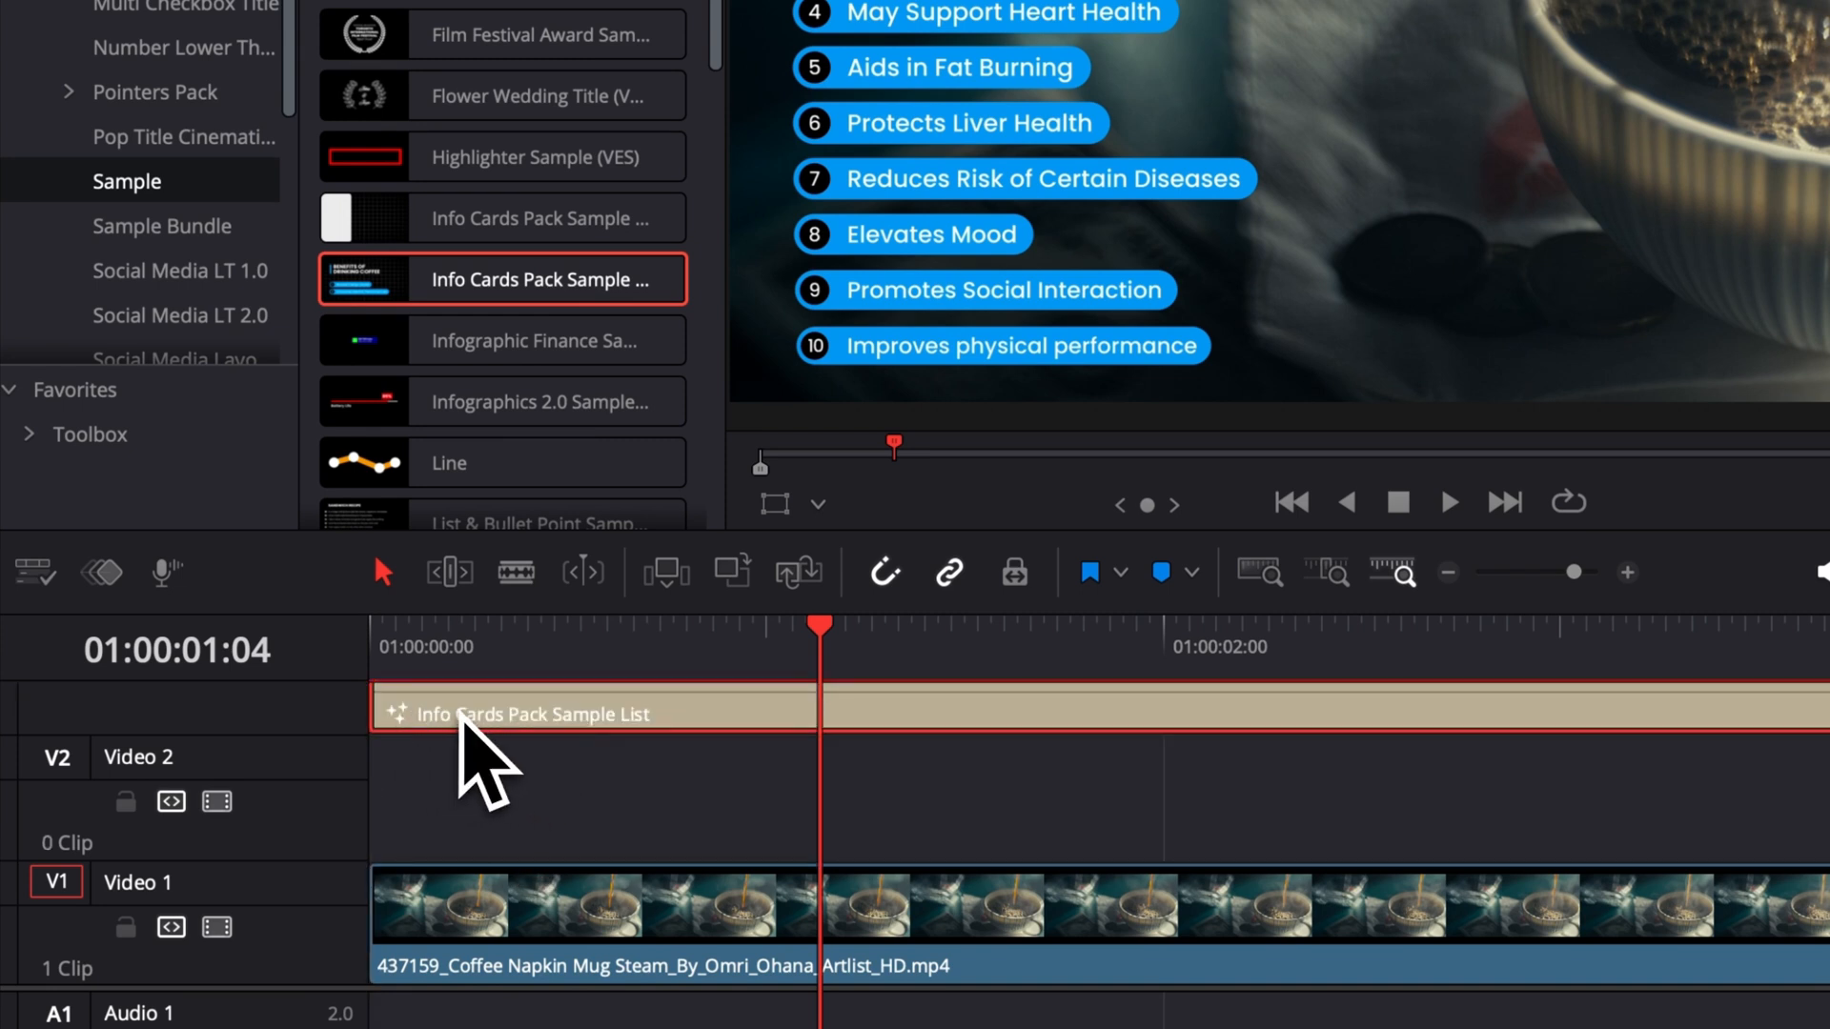
{"action": "left_click", "coordinate": [540, 217]}
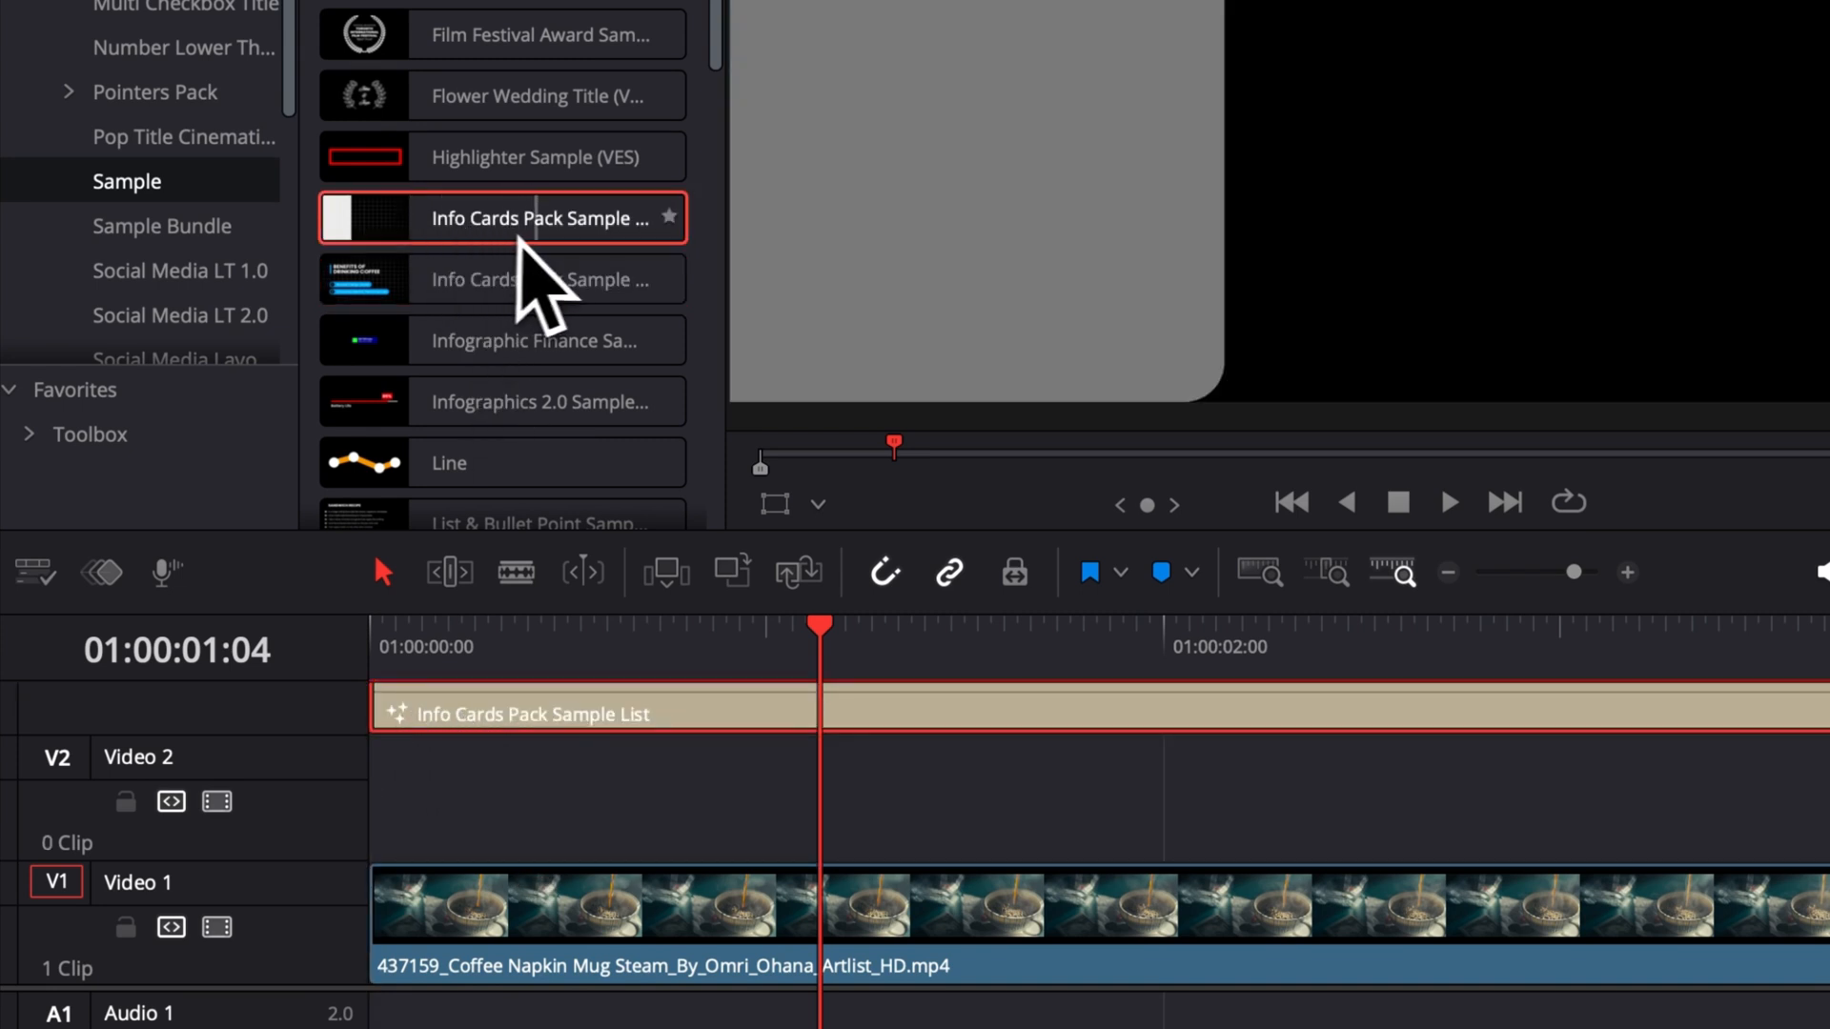
{"action": "left_click_drag", "start_coordinate": [502, 217], "coordinate": [385, 768]}
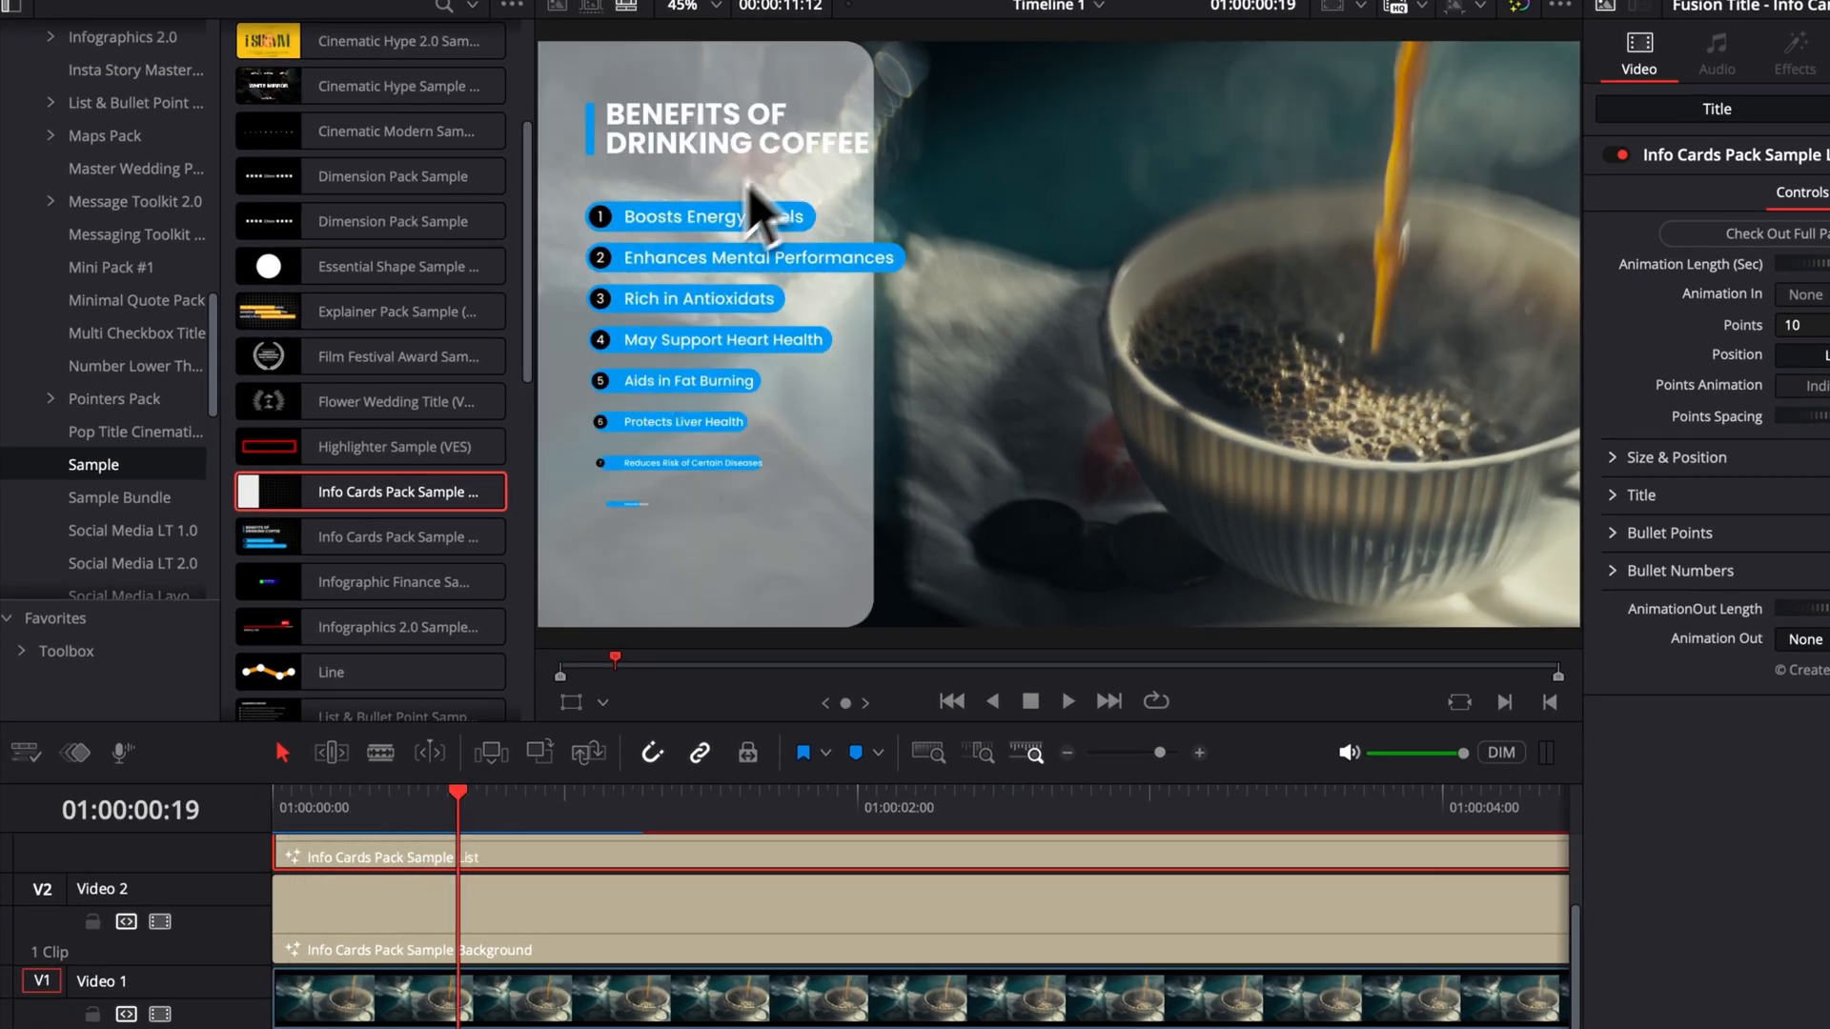
{"action": "mouse_move", "coordinate": [347, 892]}
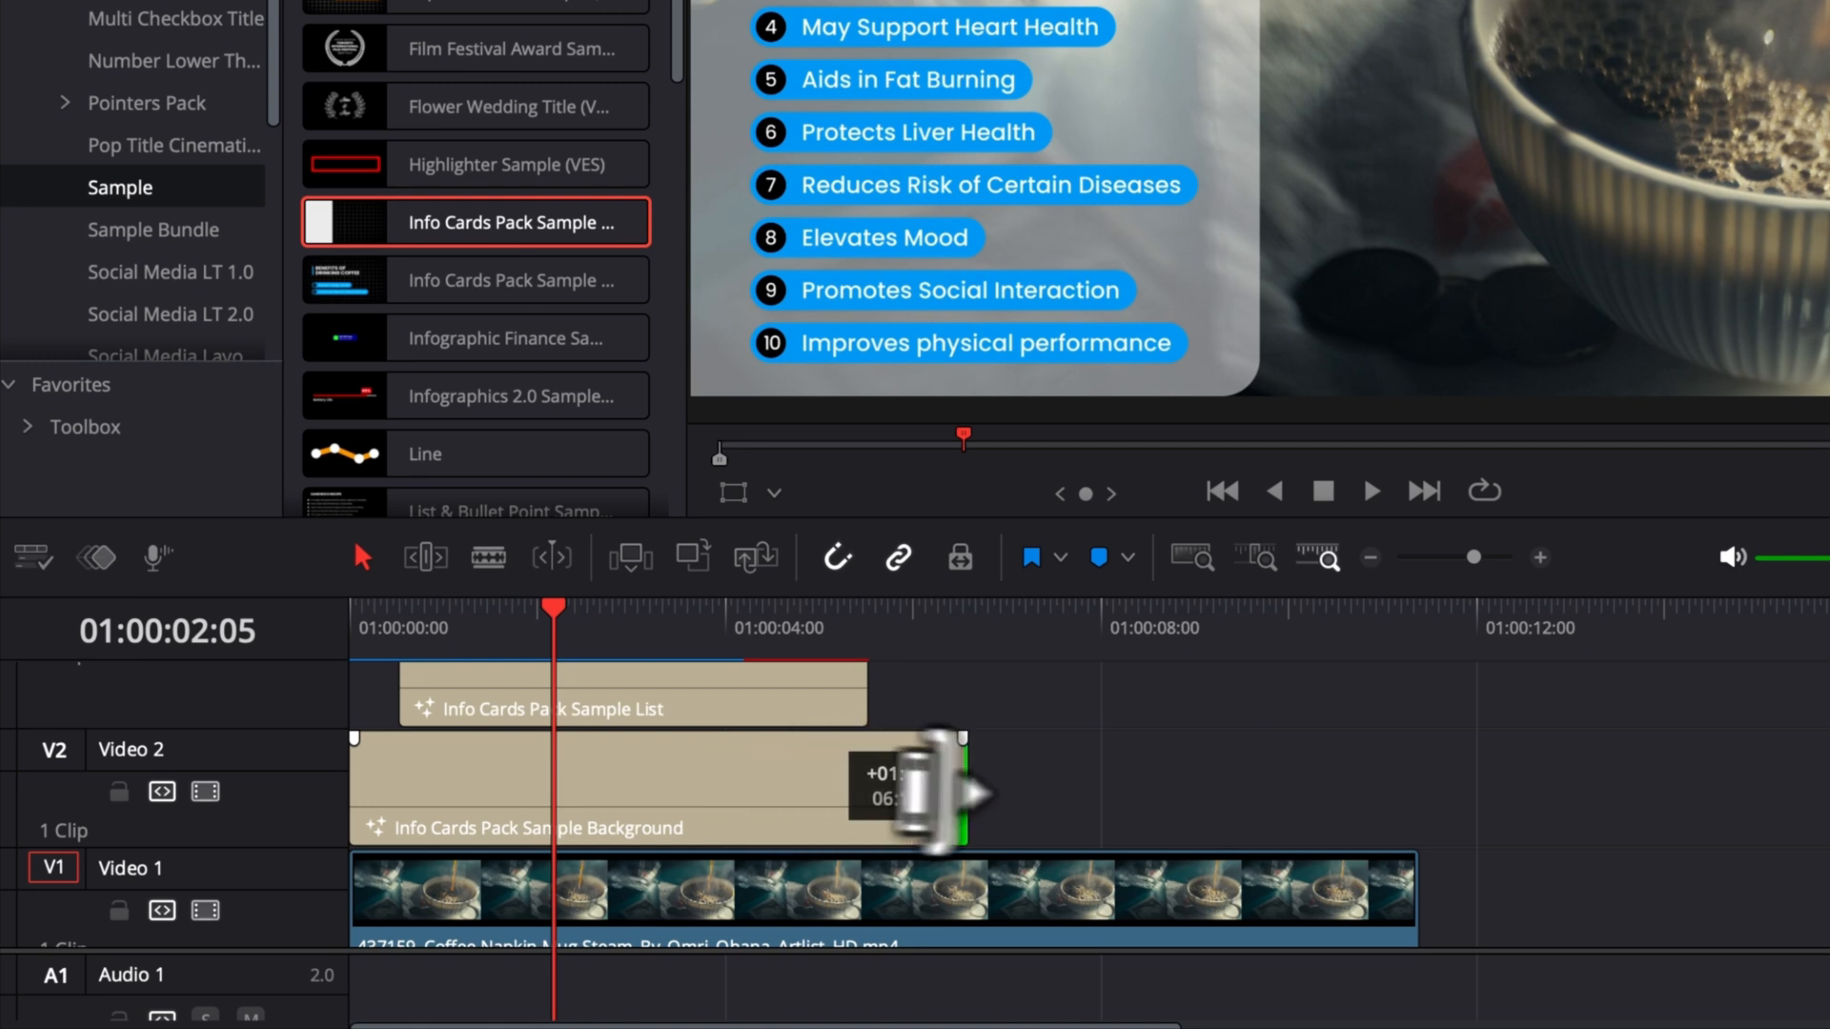
- Trim the list title past the eight-second mark and match the background card's length to it
{"action": "left_click_drag", "start_coordinate": [957, 770], "coordinate": [1283, 699]}
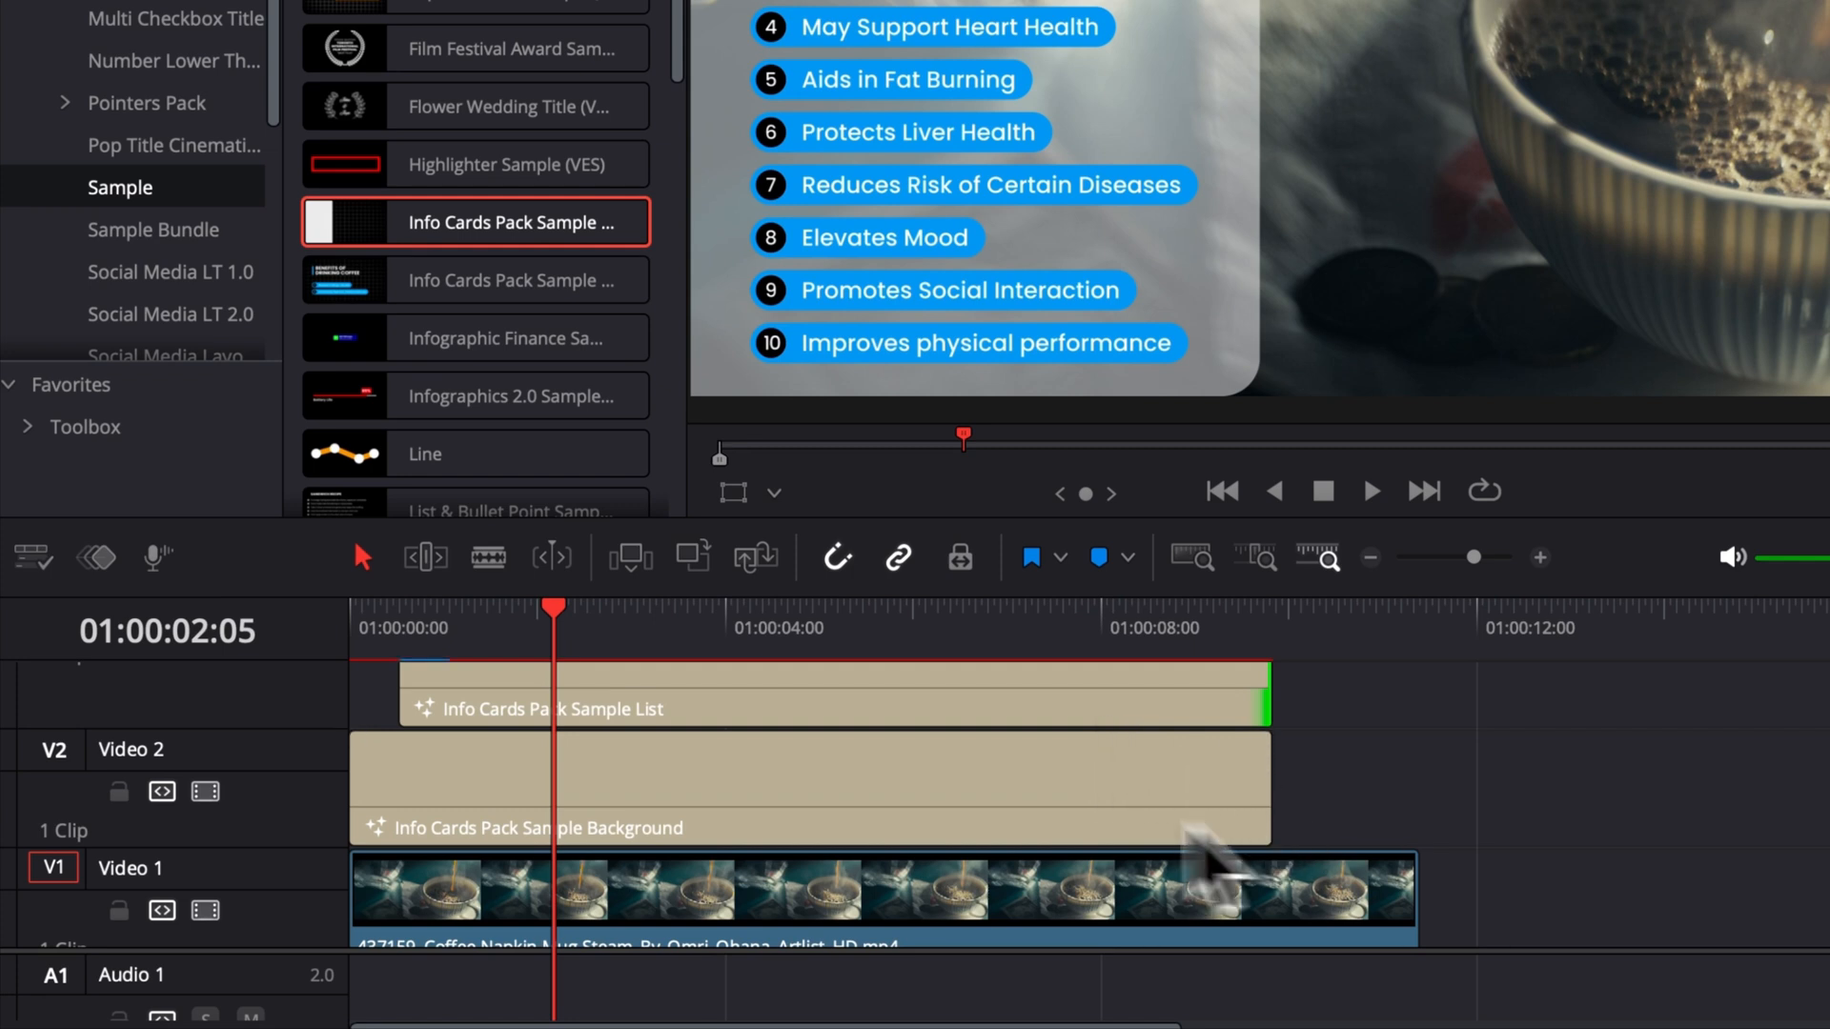
{"action": "left_click_drag", "start_coordinate": [1272, 781], "coordinate": [1045, 781]}
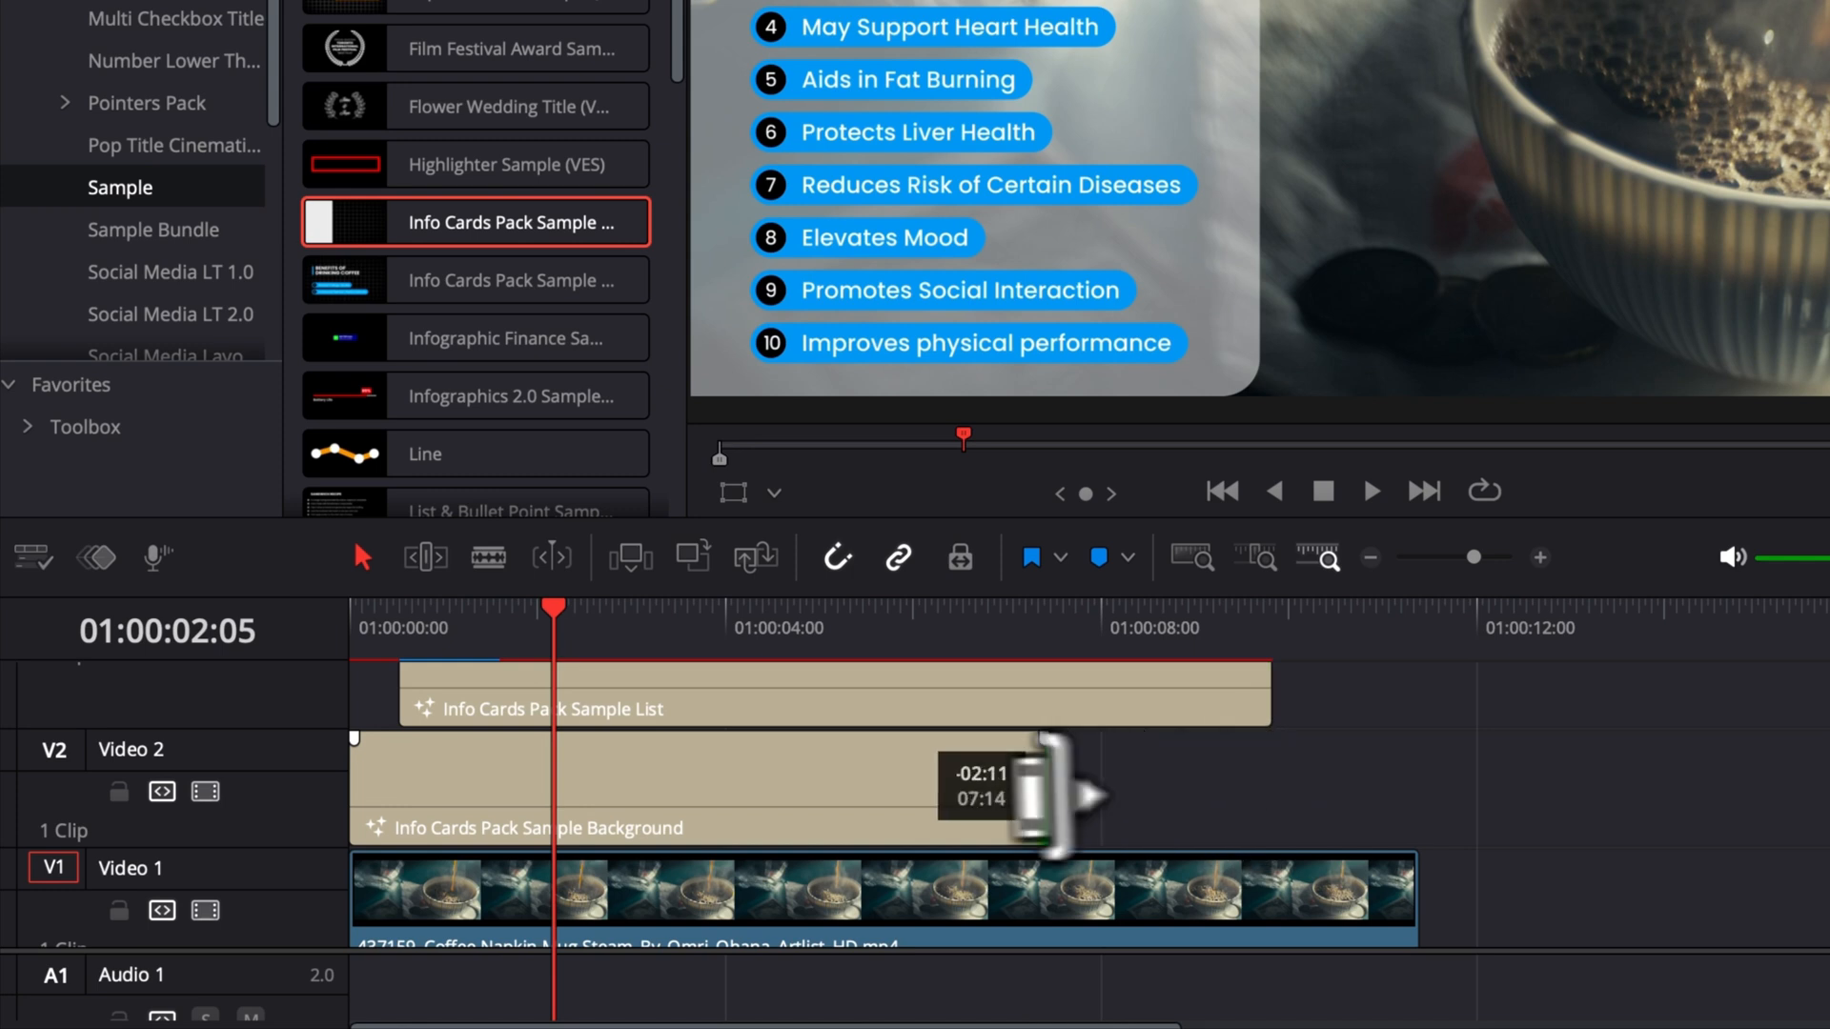
{"action": "left_click_drag", "start_coordinate": [1051, 793], "coordinate": [968, 700]}
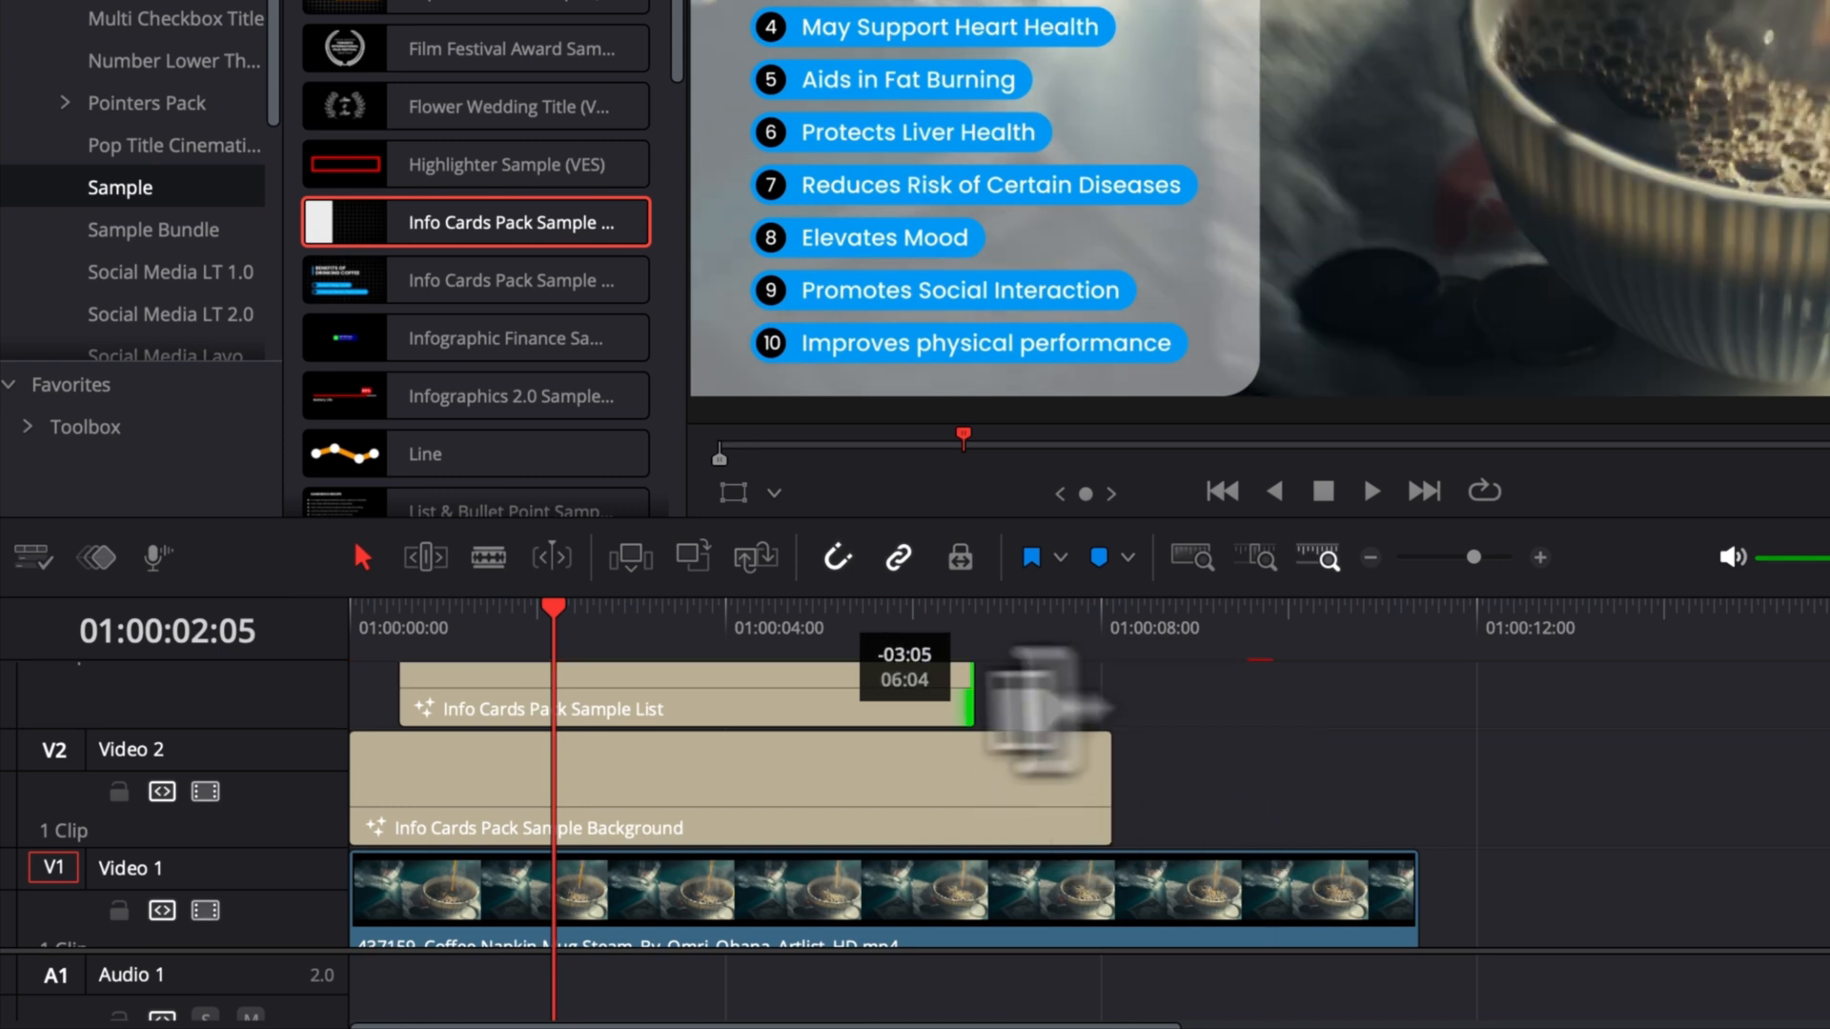
{"action": "left_click_drag", "start_coordinate": [966, 709], "coordinate": [1189, 709]}
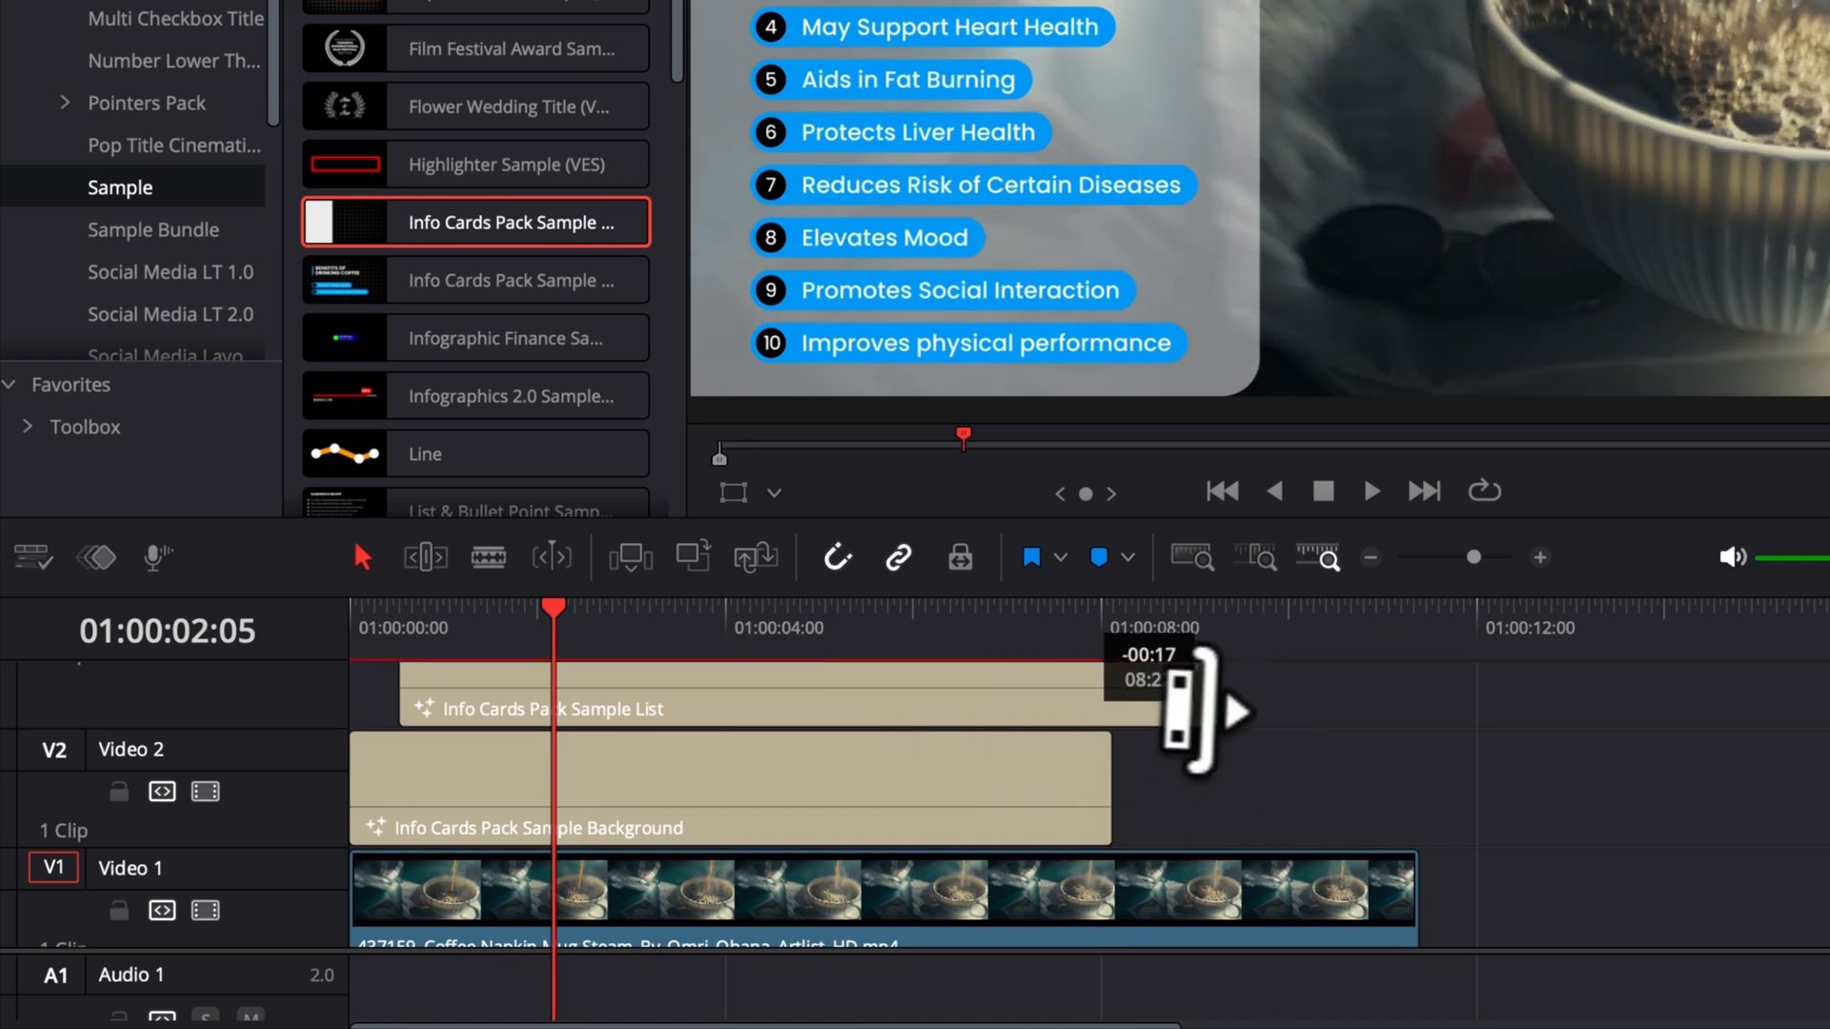
{"action": "left_click_drag", "start_coordinate": [1178, 711], "coordinate": [1272, 694]}
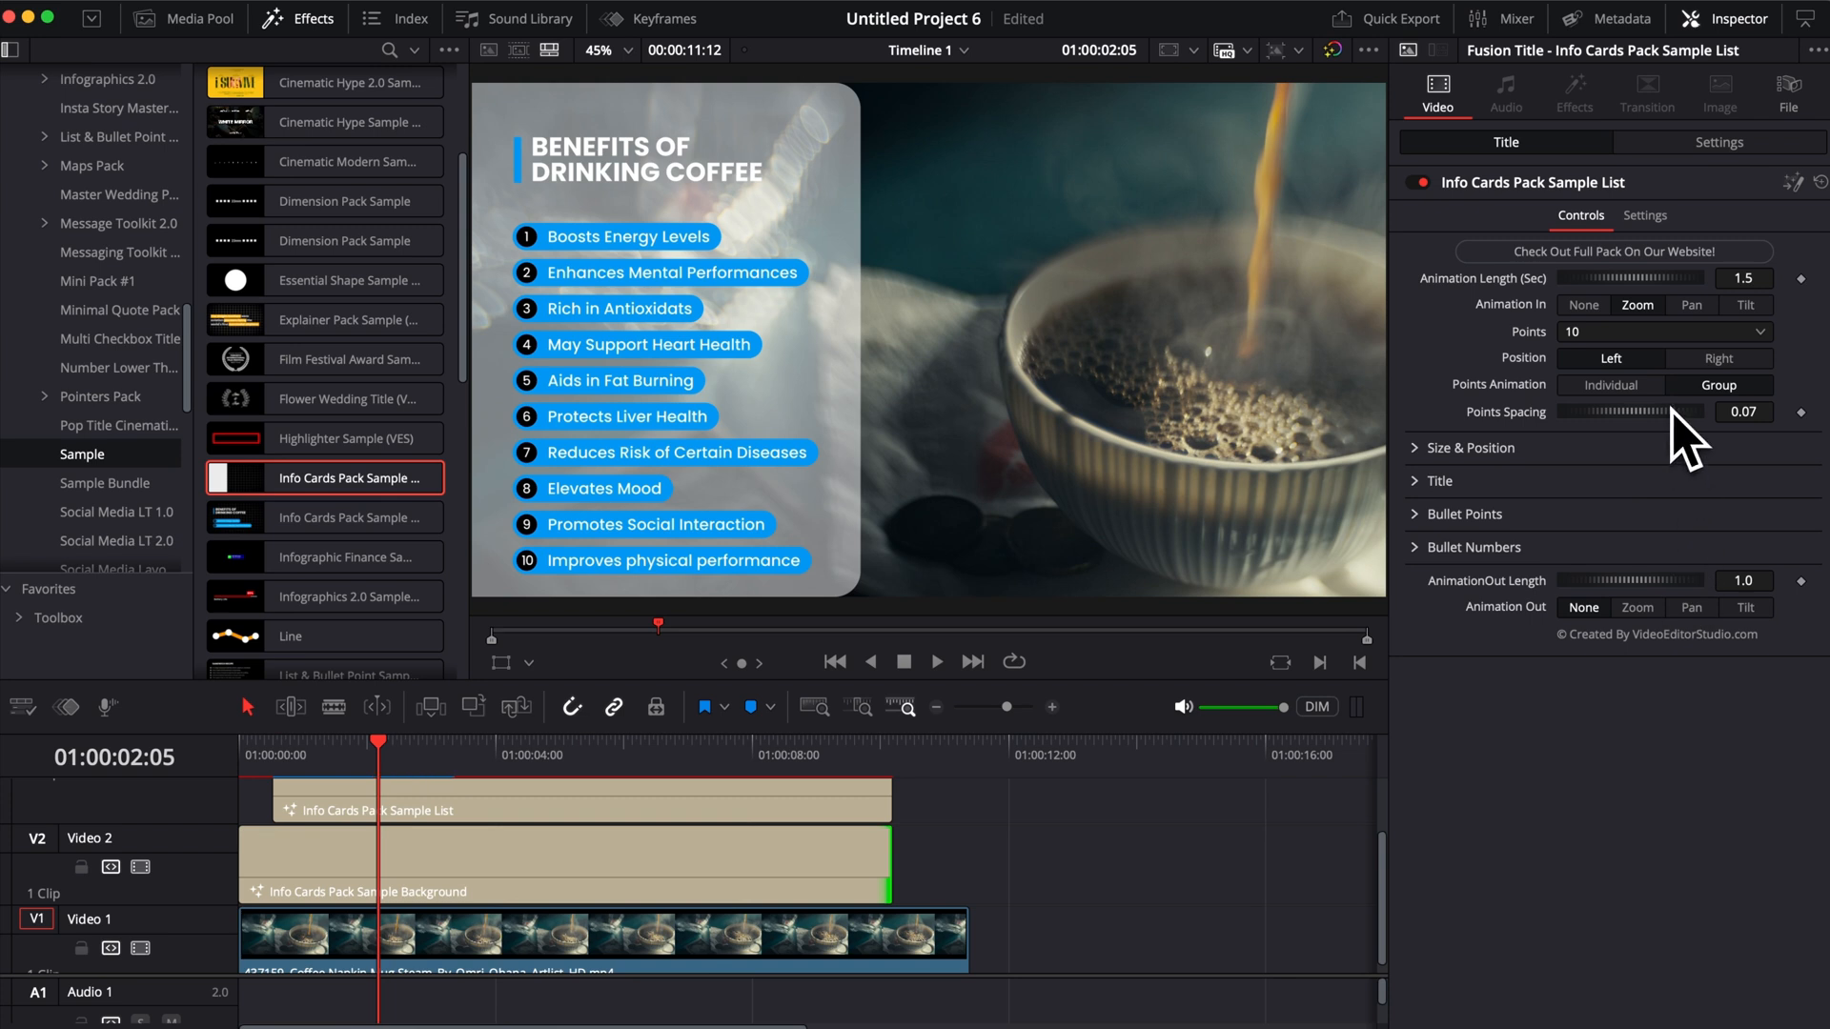
{"action": "mouse_move", "coordinate": [1213, 662]}
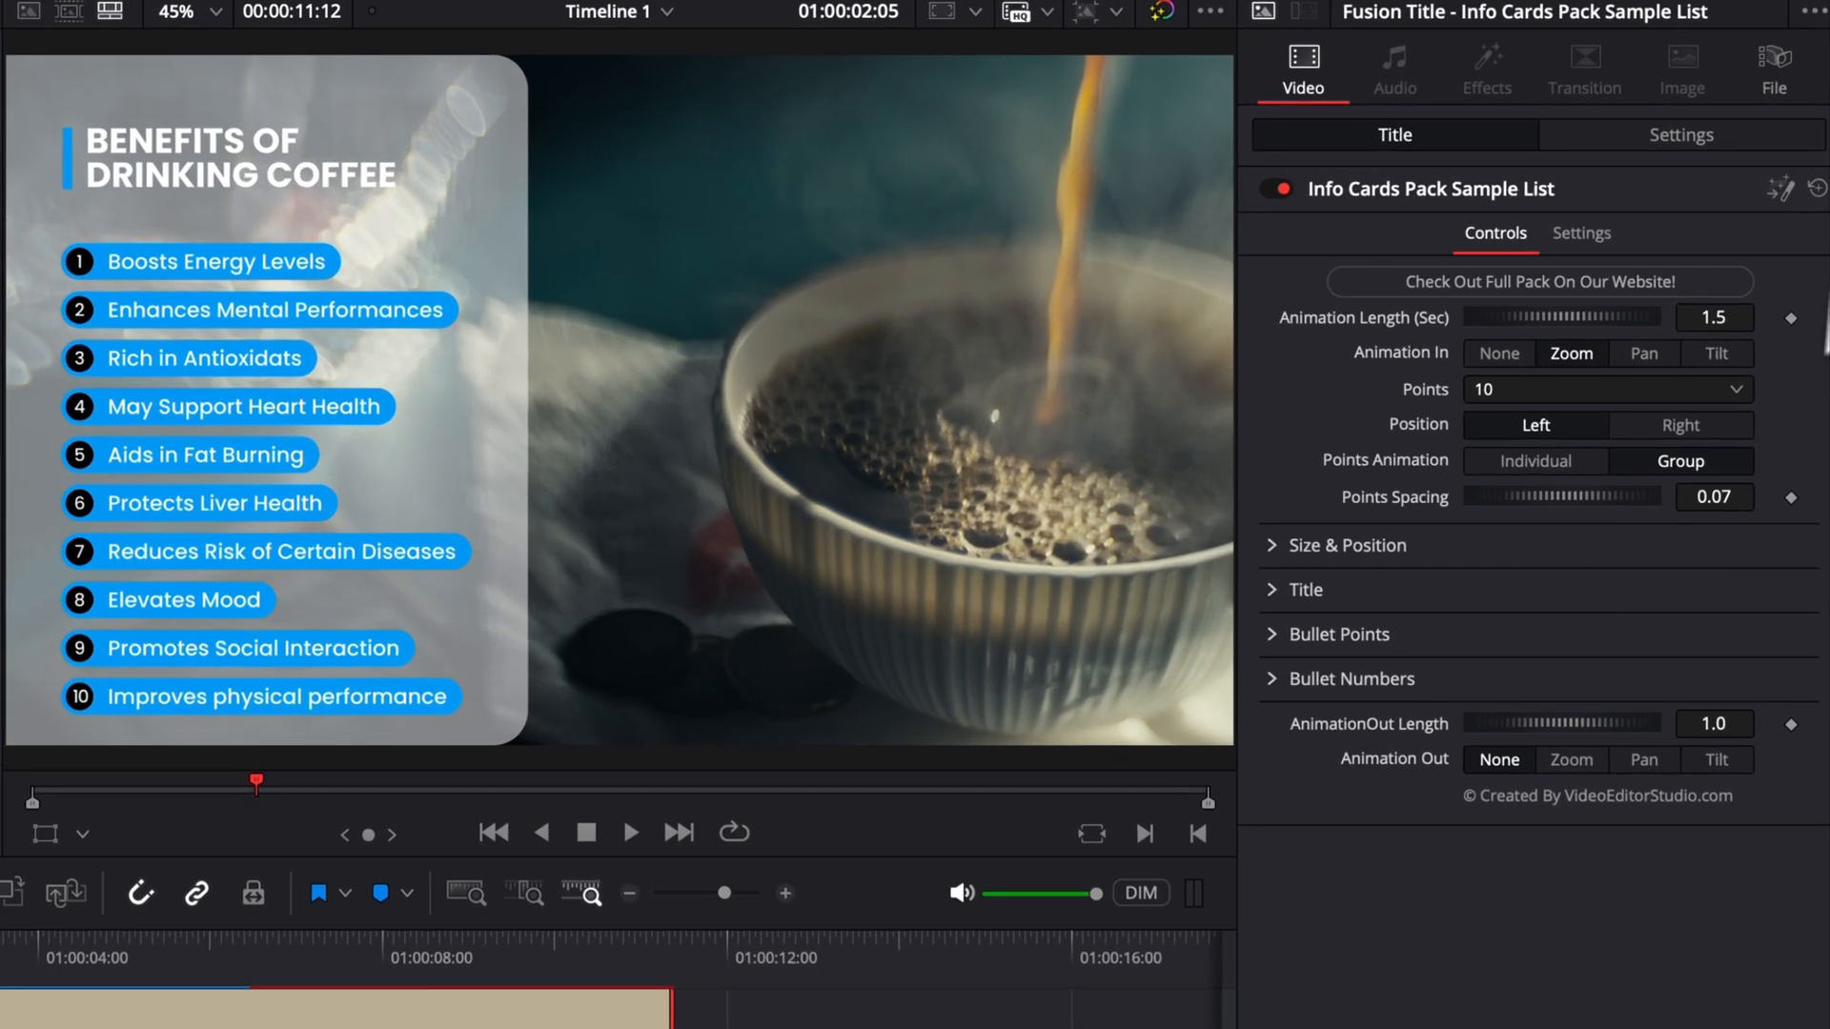
{"action": "mouse_move", "coordinate": [1631, 526]}
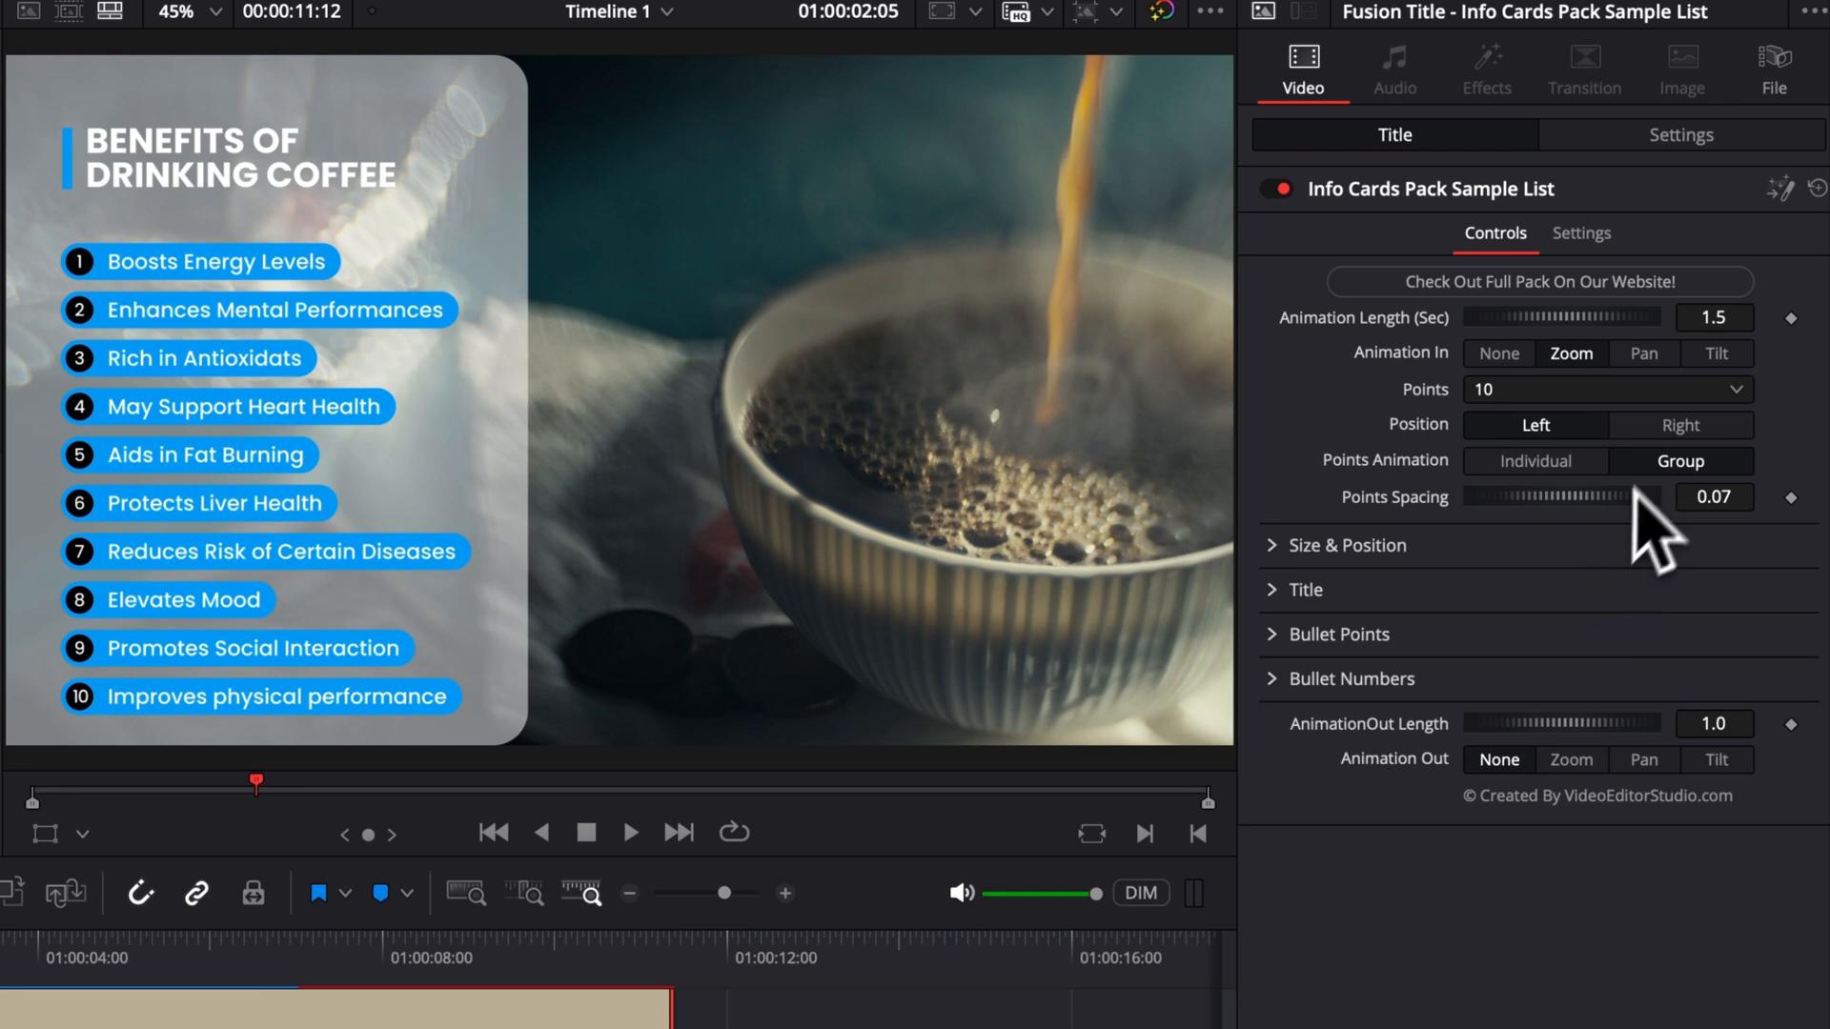
{"action": "mouse_move", "coordinate": [1315, 362]}
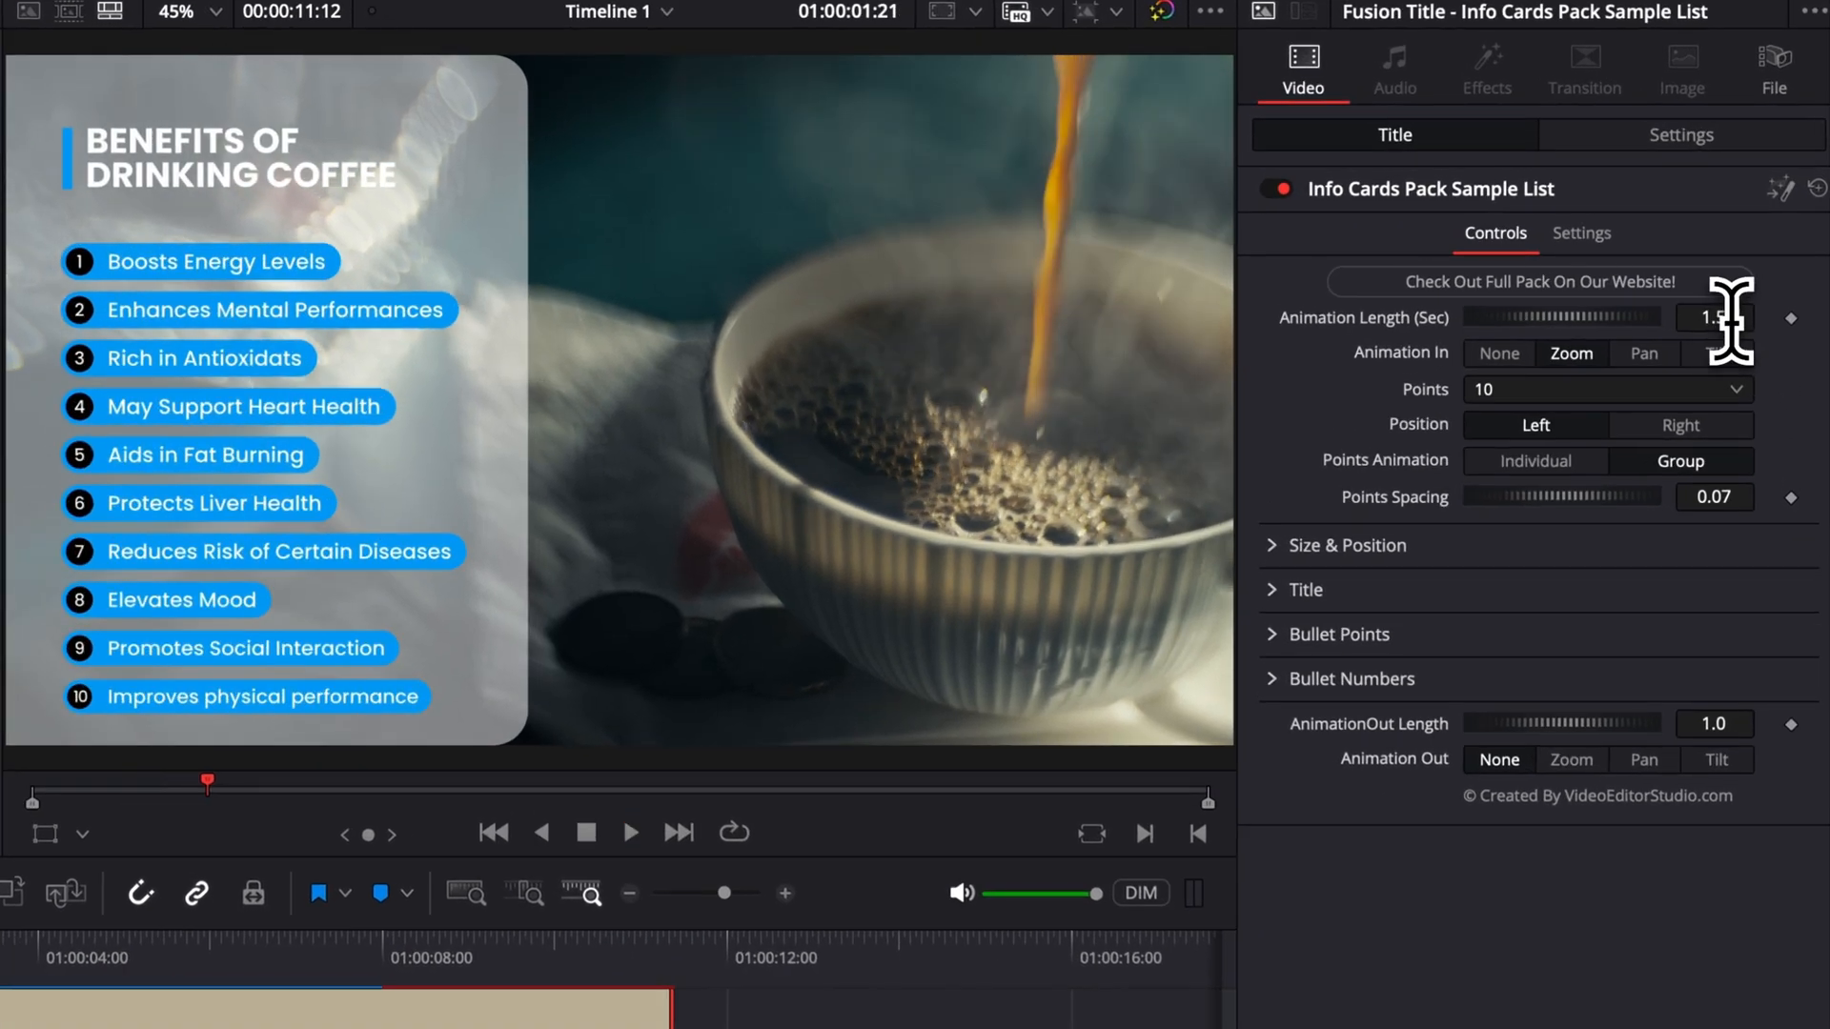
- Set the list title's Animation Length (Sec) to 1.5 in the Inspector Controls
{"action": "left_click", "coordinate": [1712, 317]}
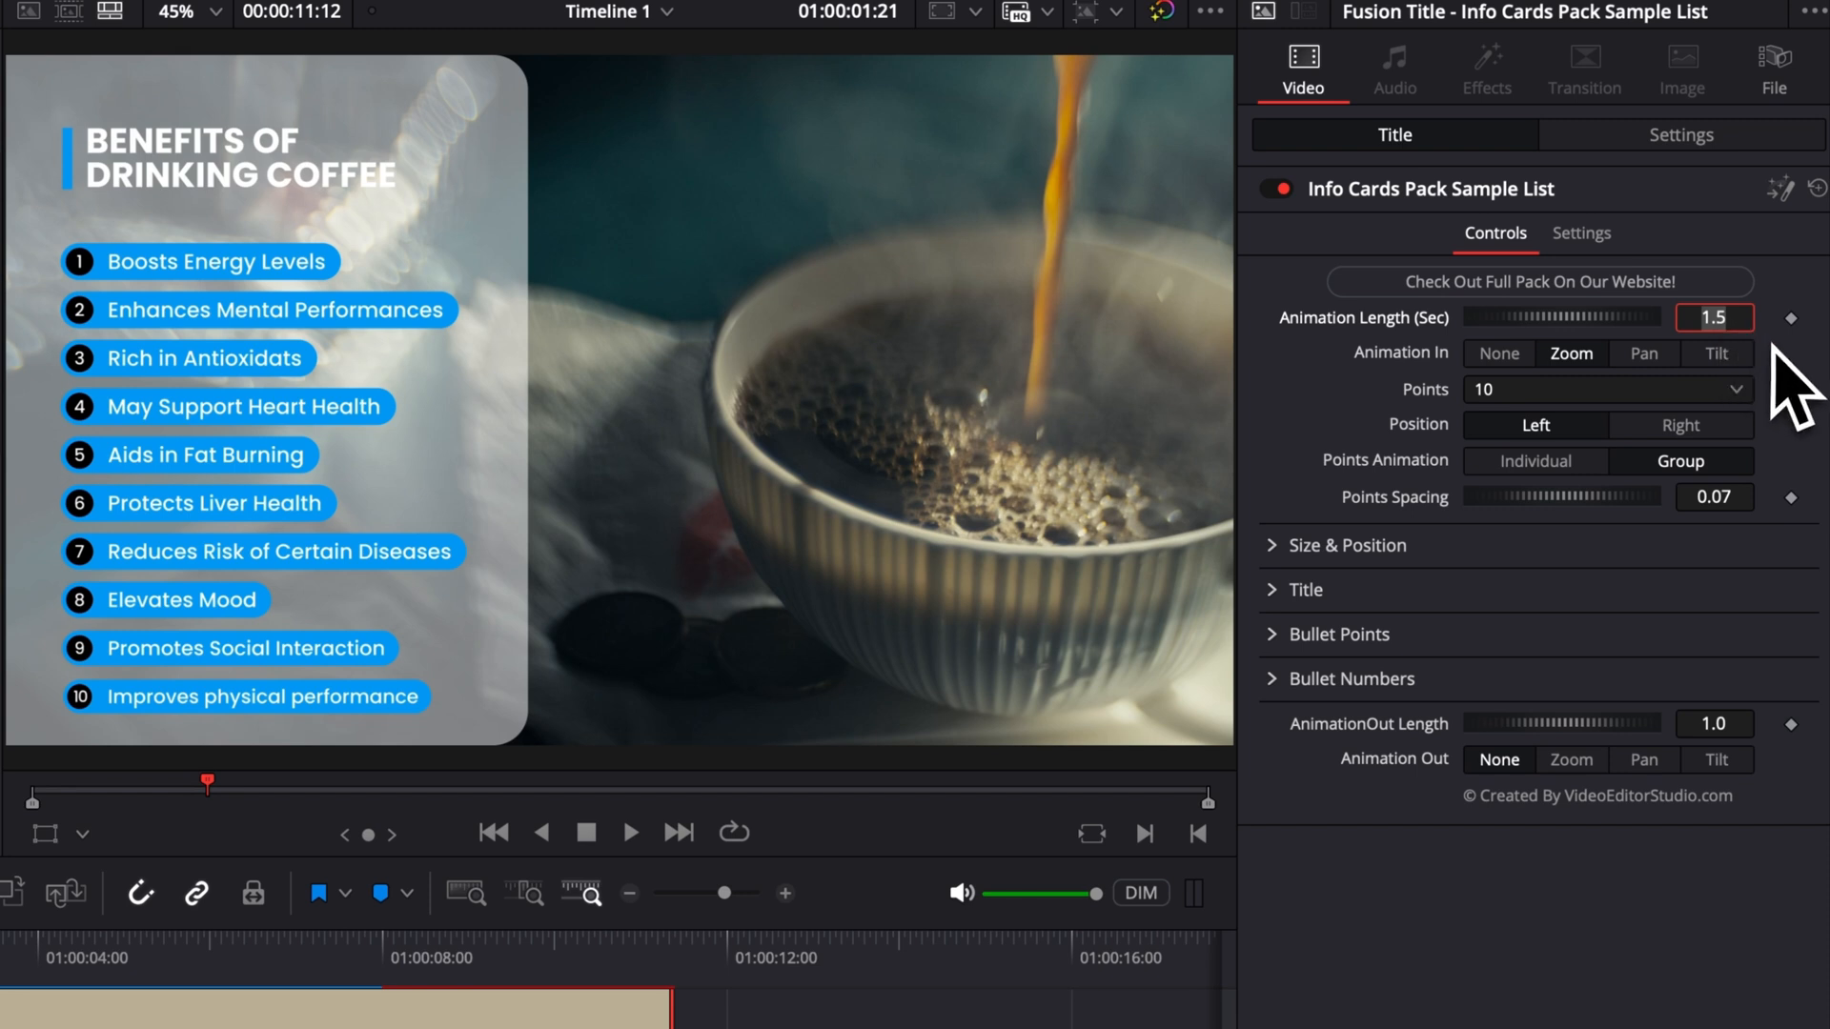
{"action": "mouse_move", "coordinate": [1752, 359]}
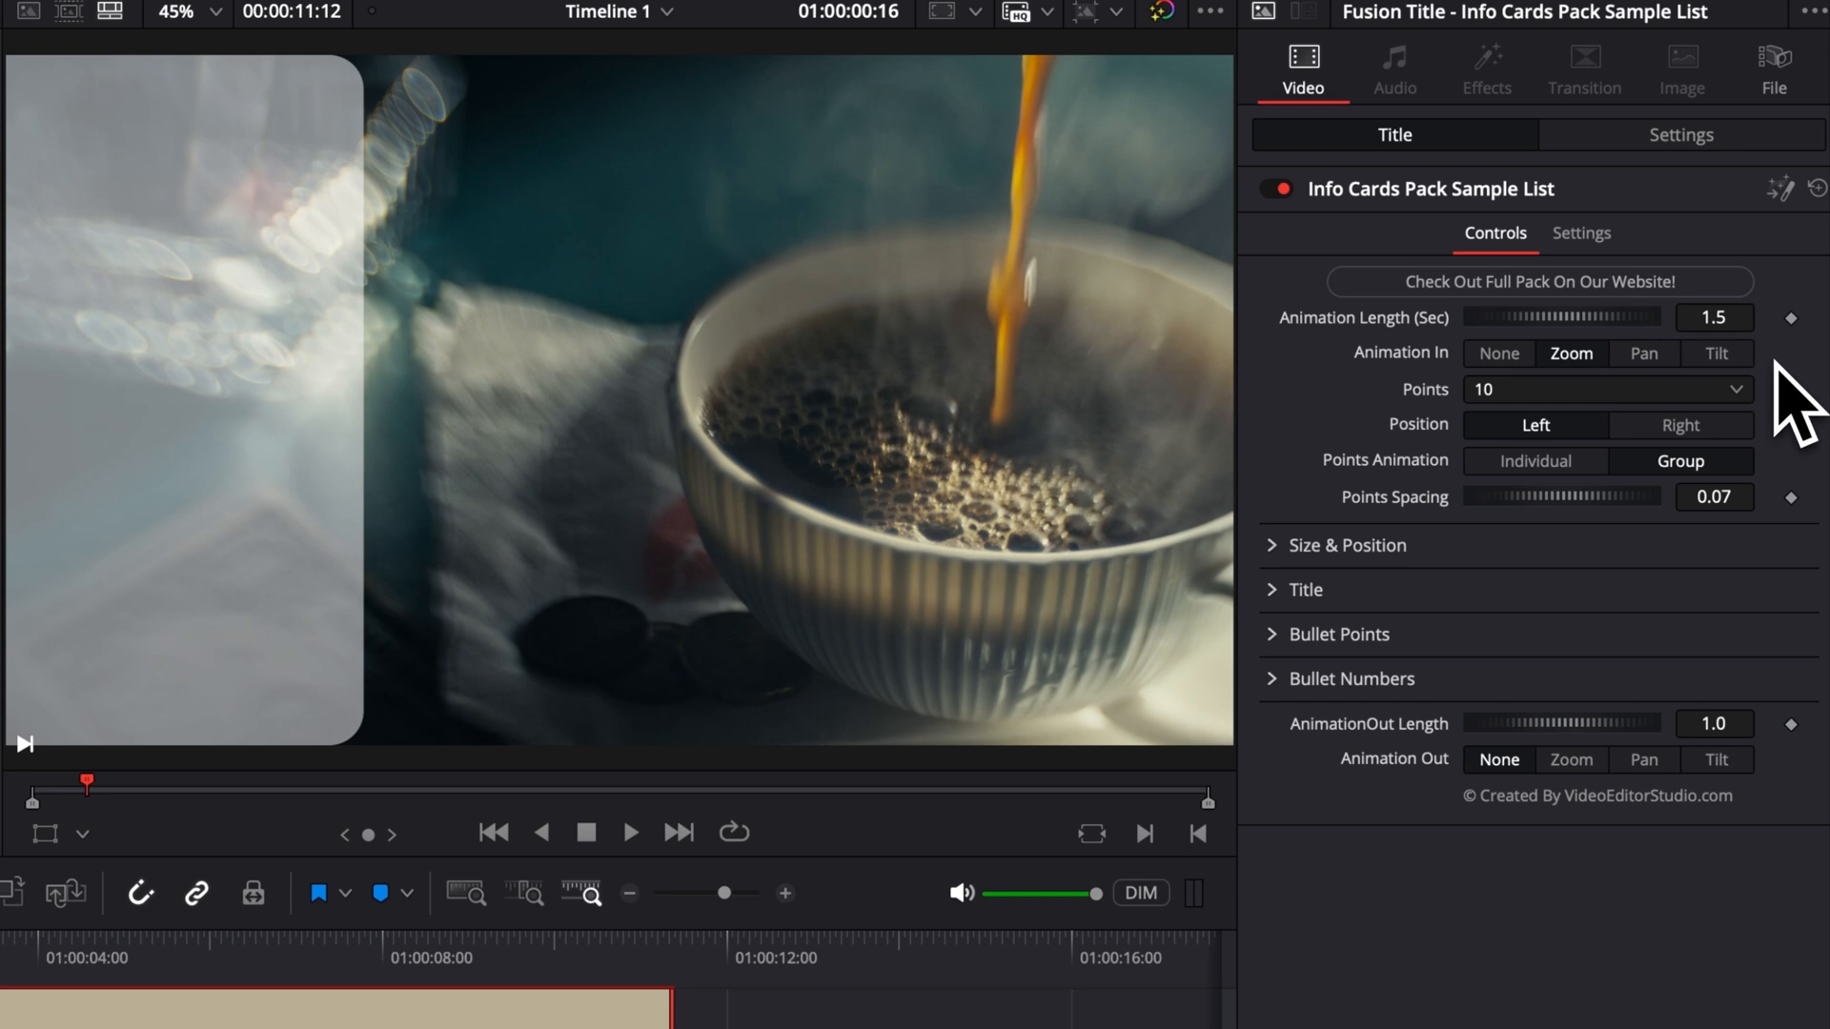
{"action": "mouse_move", "coordinate": [1590, 898]}
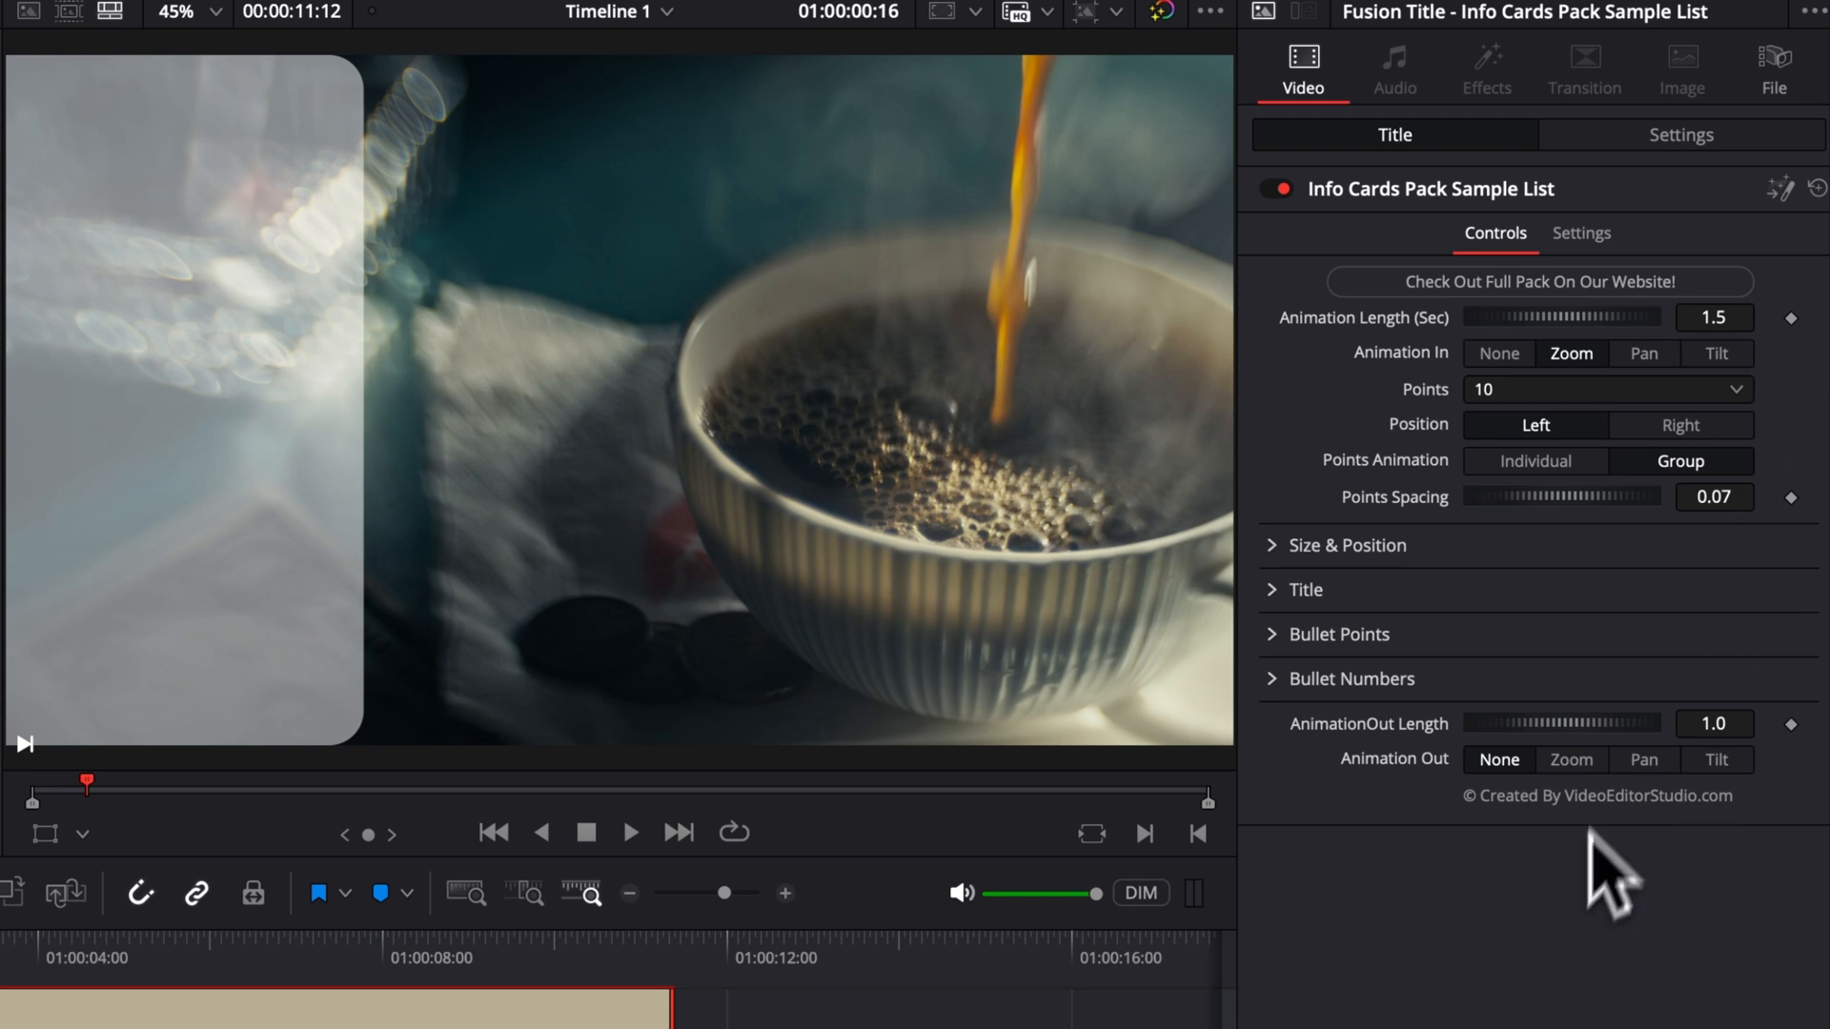
{"action": "mouse_move", "coordinate": [1693, 402]}
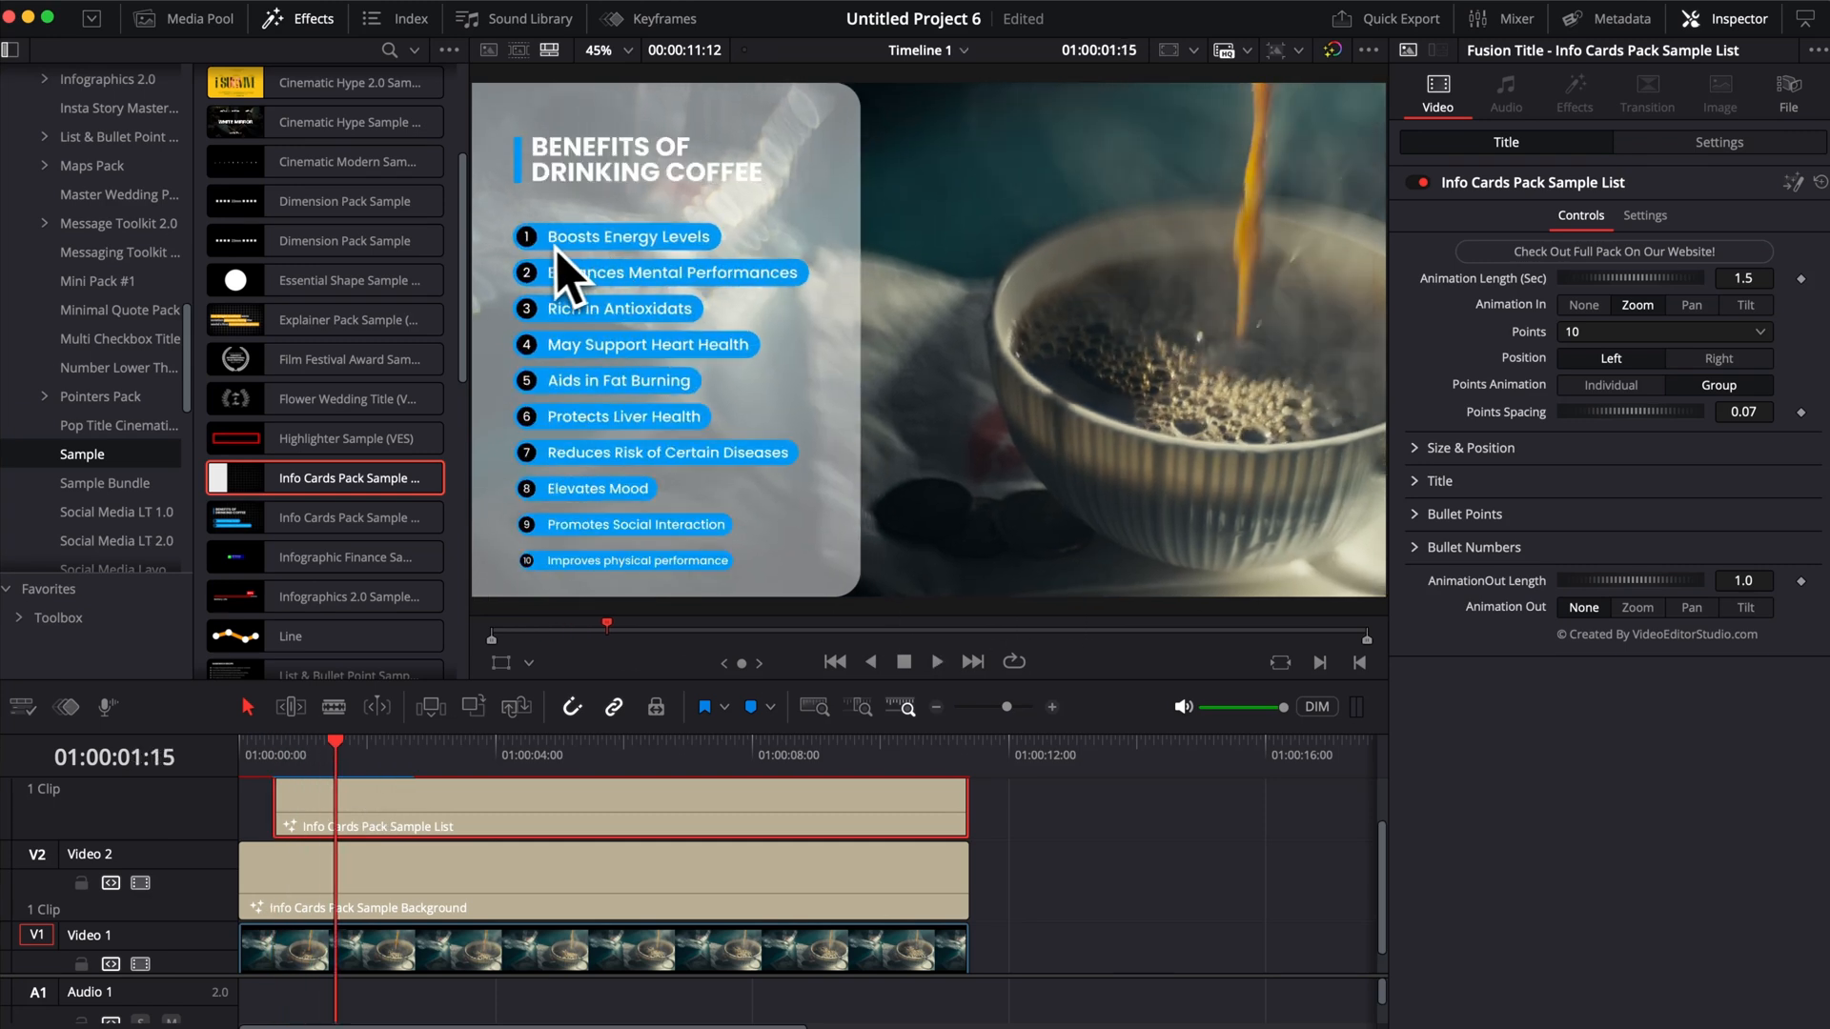
{"action": "mouse_move", "coordinate": [576, 327]}
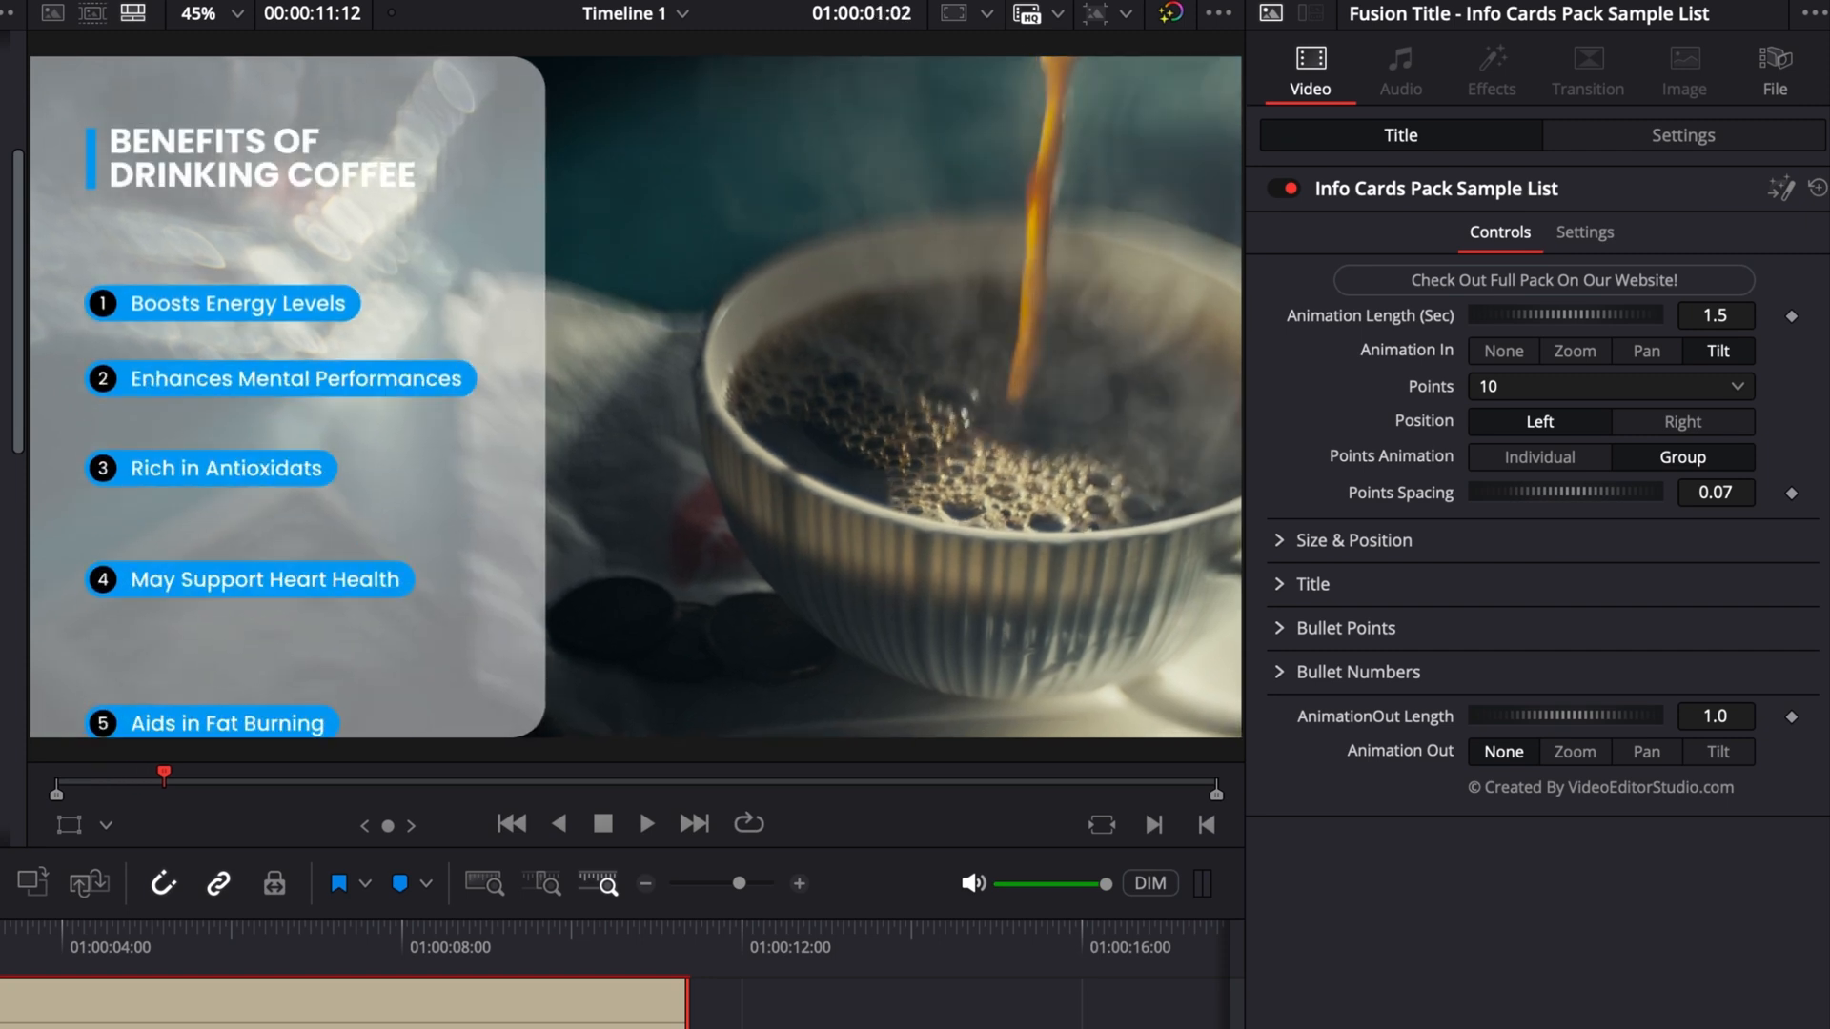
- Scrub the playhead to preview the list's new Tilt intro animation
{"action": "left_click_drag", "start_coordinate": [164, 772], "coordinate": [267, 772]}
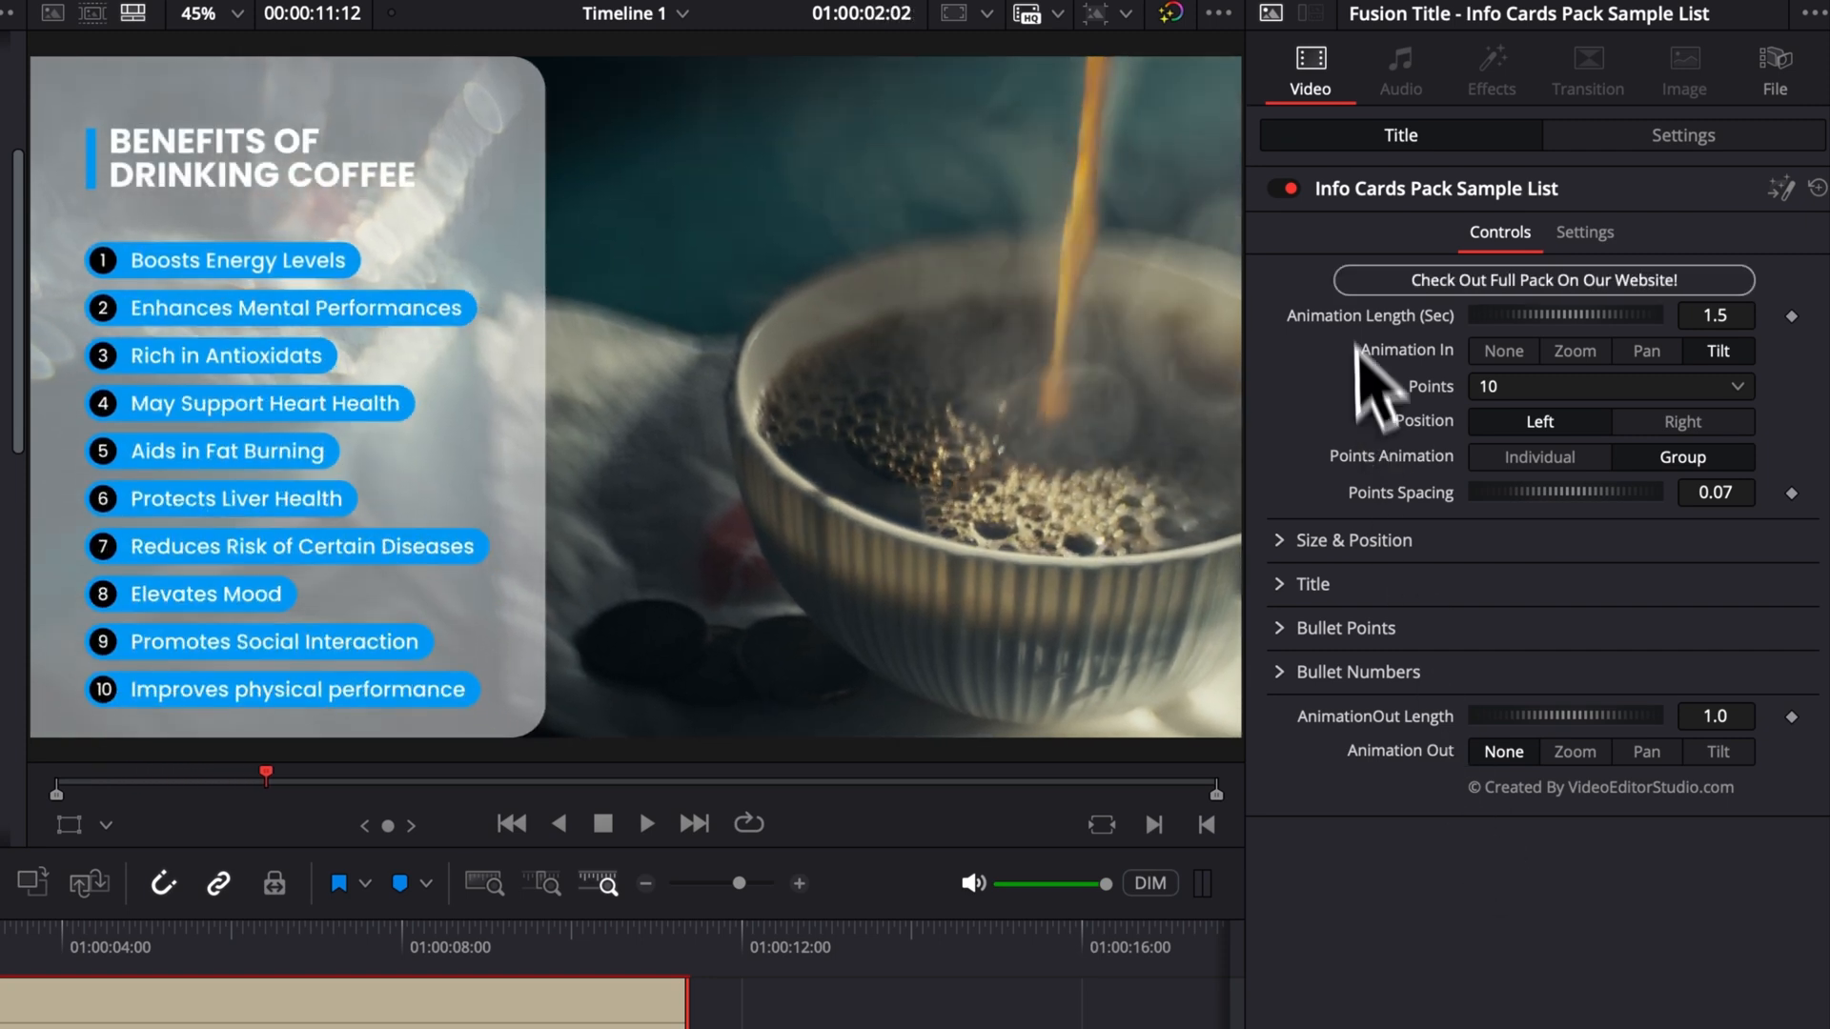
{"action": "mouse_move", "coordinate": [1578, 858]}
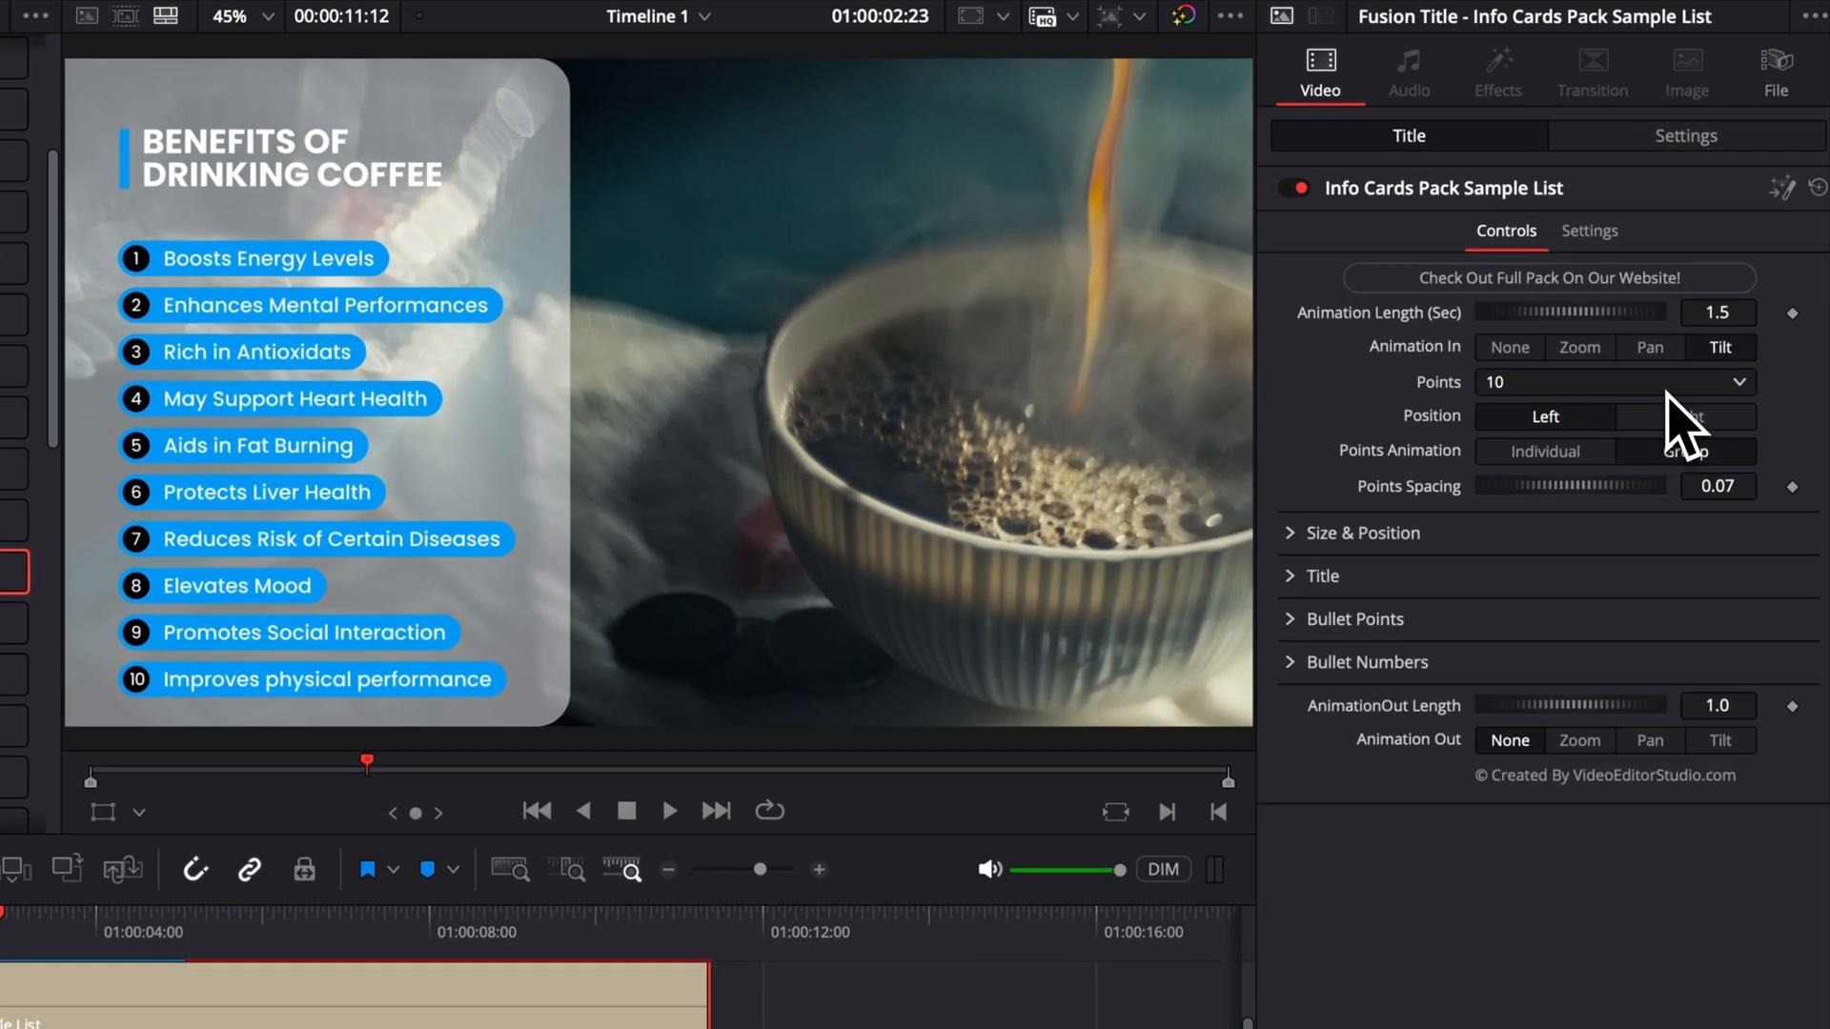
- Set Points to 6, keep Points Animation on Group, and raise Points Spacing to about 0.117
{"action": "left_click", "coordinate": [1612, 382]}
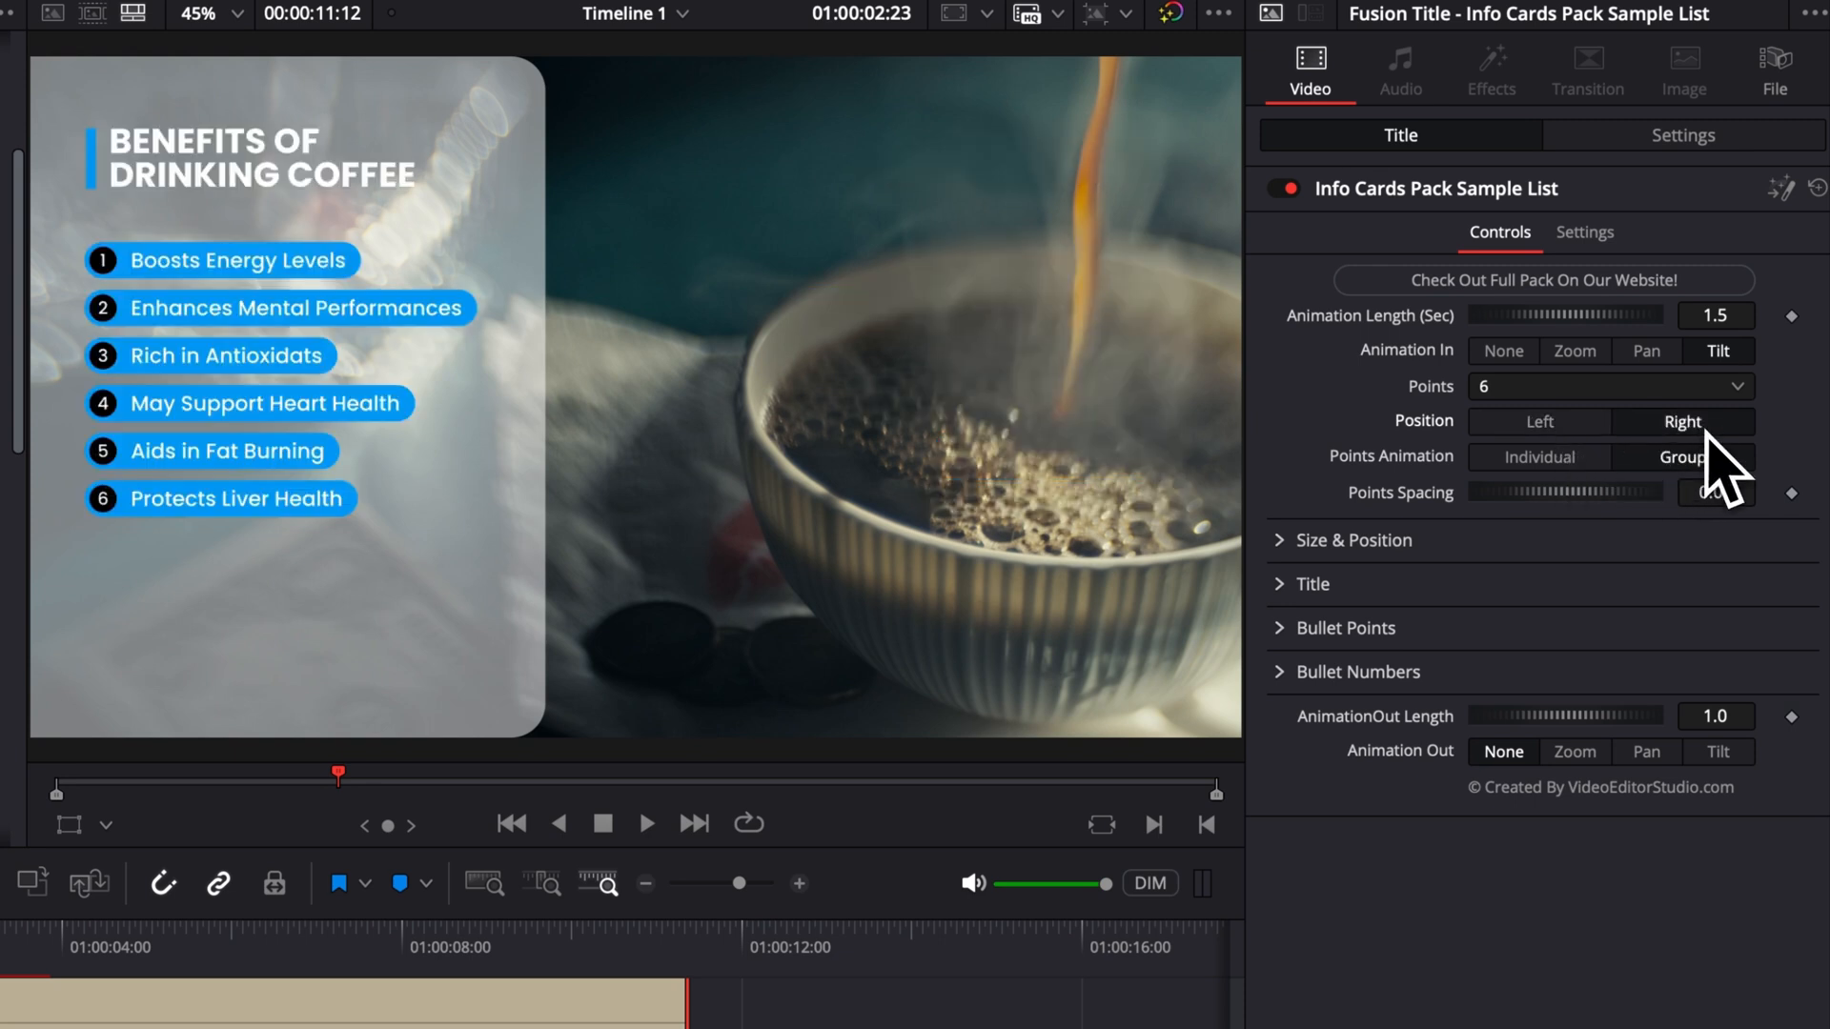
{"action": "left_click", "coordinate": [1539, 421]}
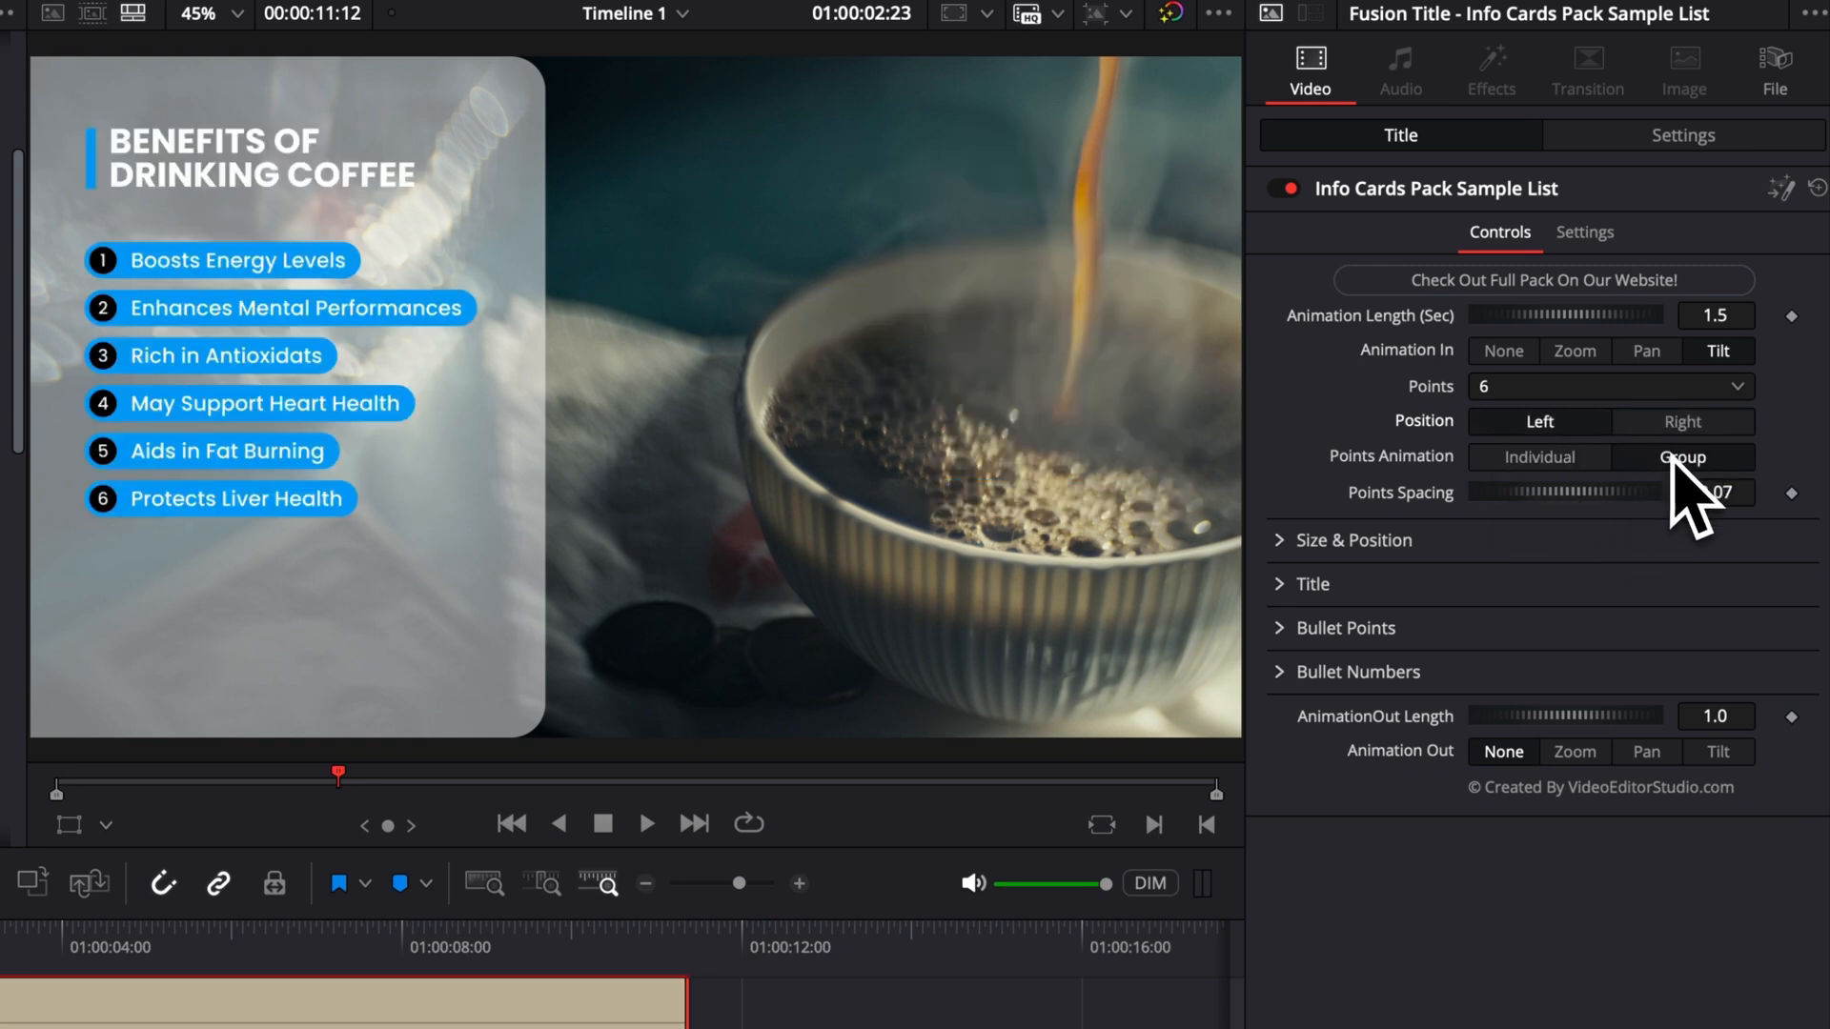
{"action": "left_click", "coordinate": [1538, 458]}
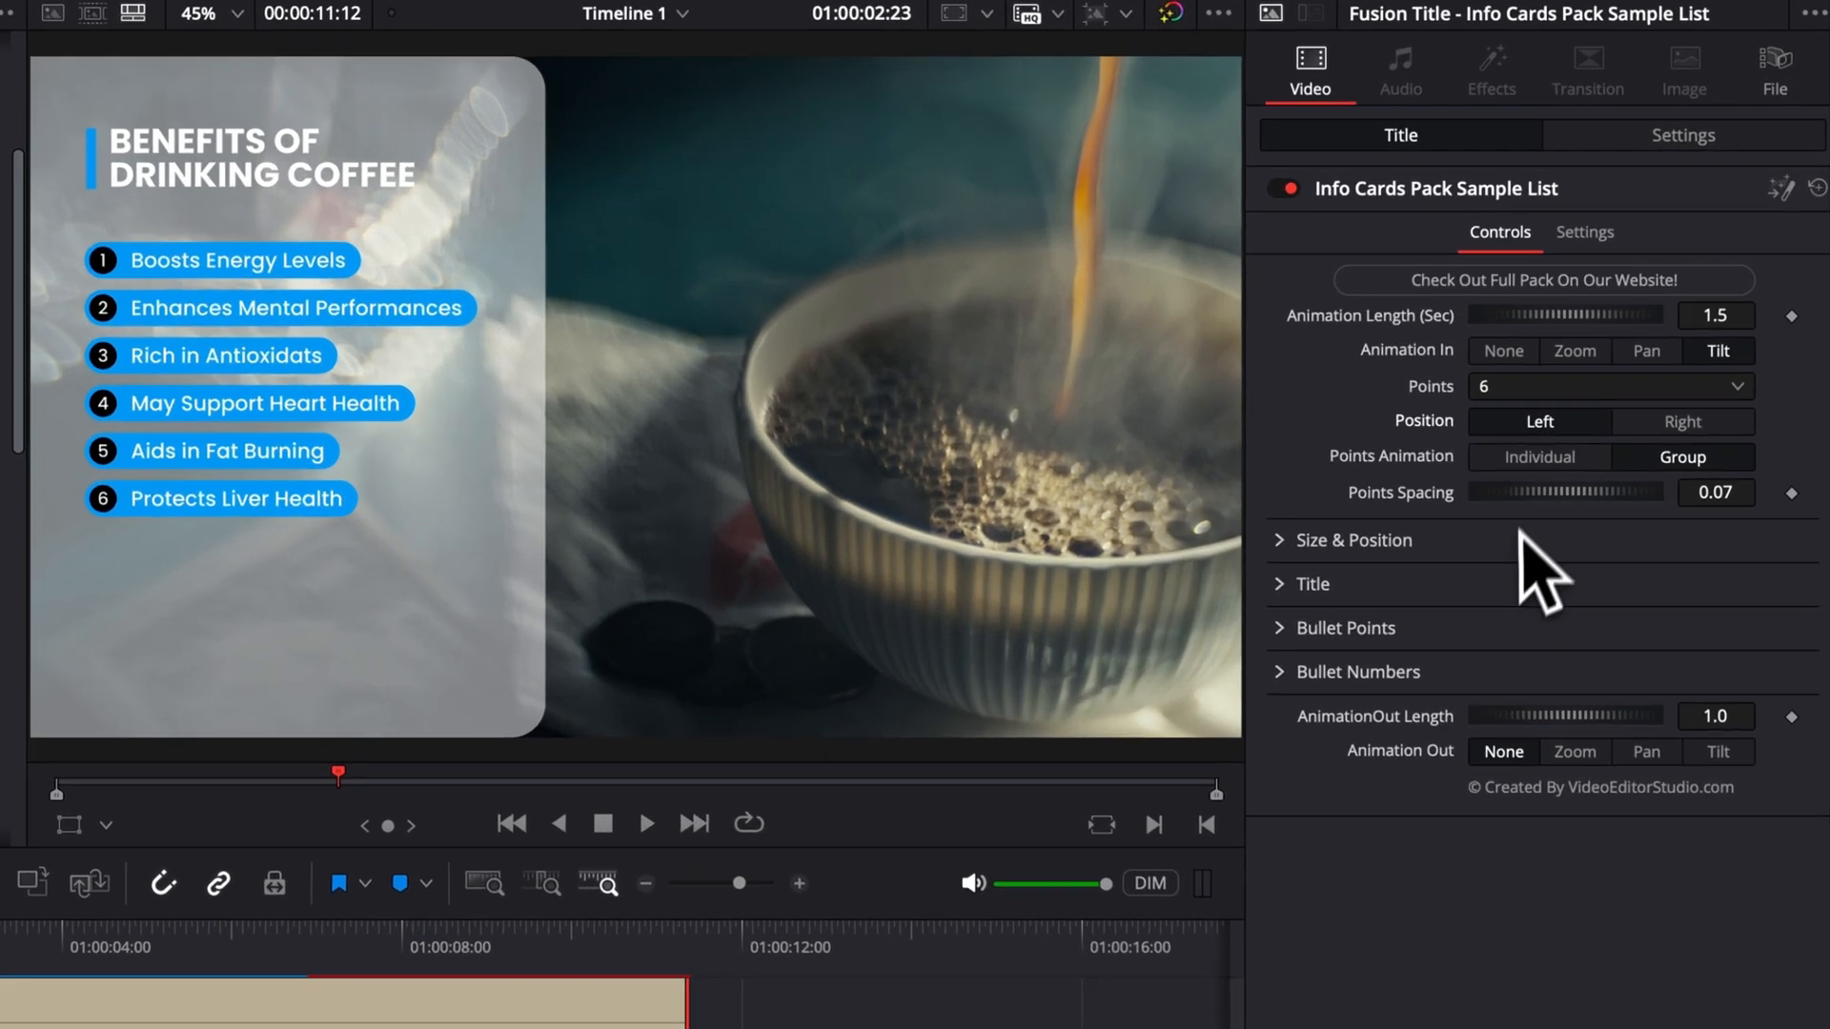
{"action": "mouse_move", "coordinate": [1369, 599]}
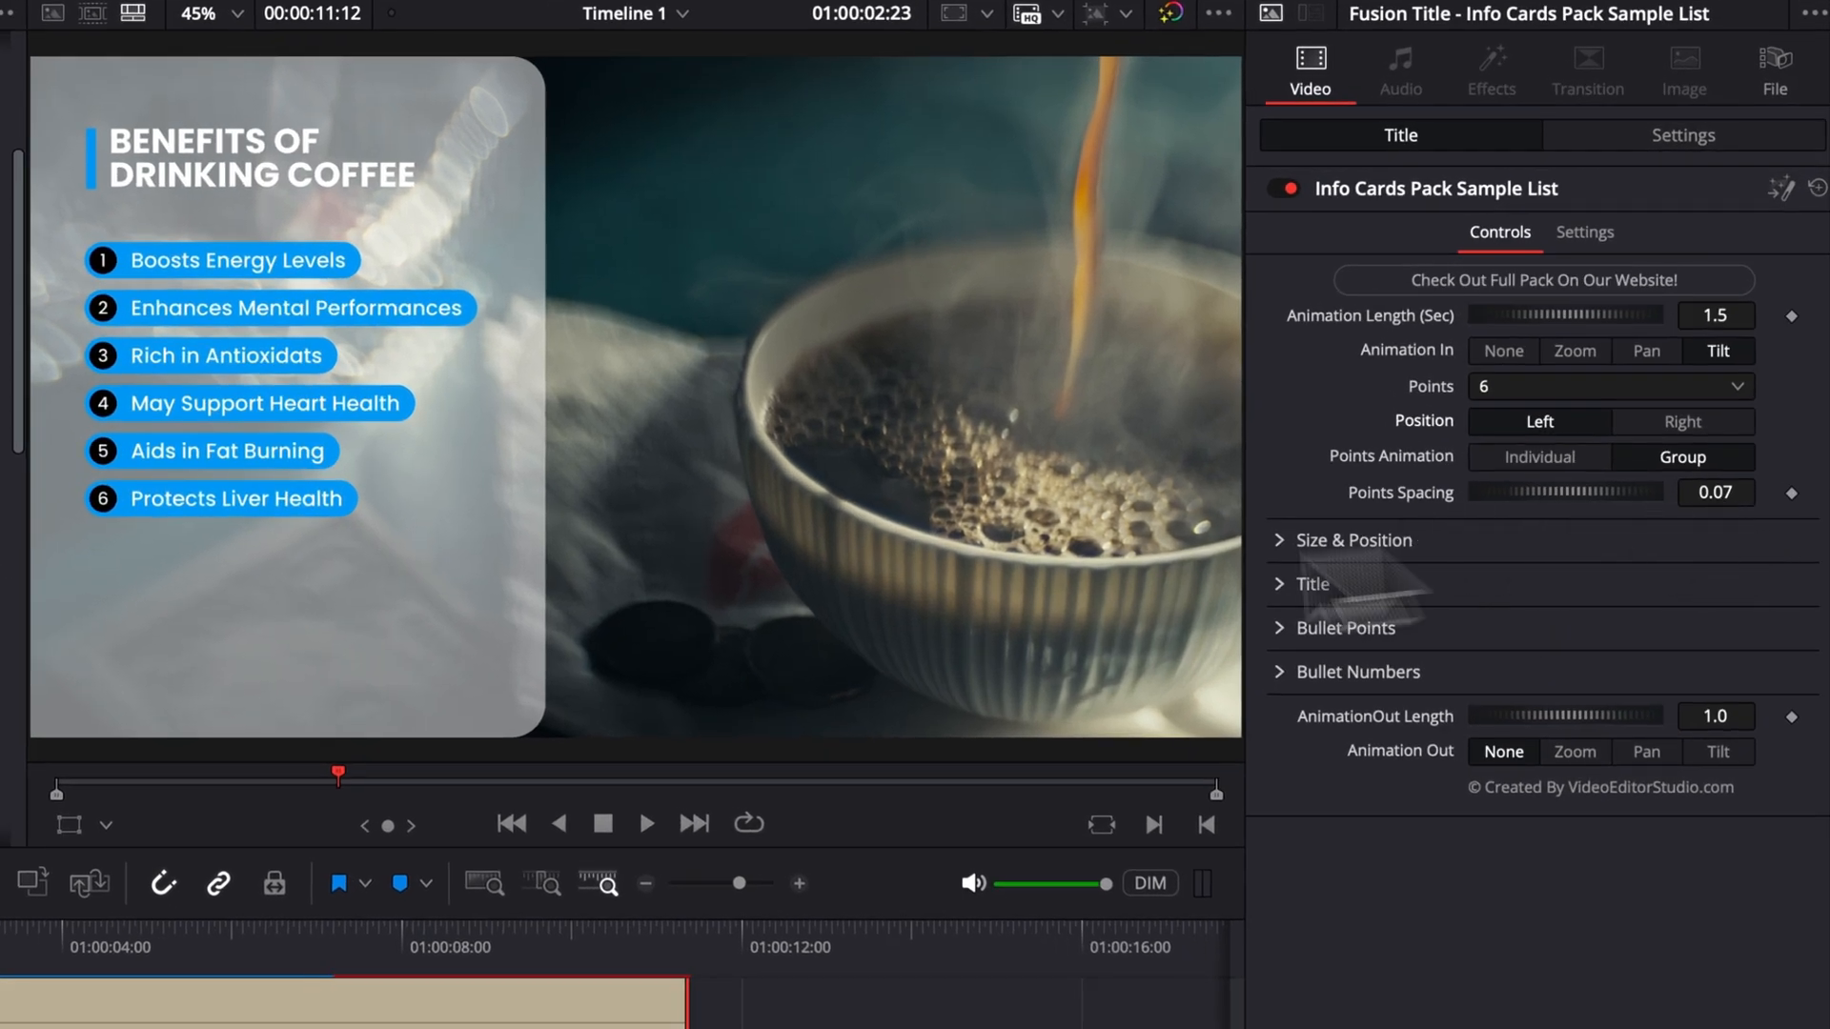
{"action": "mouse_move", "coordinate": [1648, 473]}
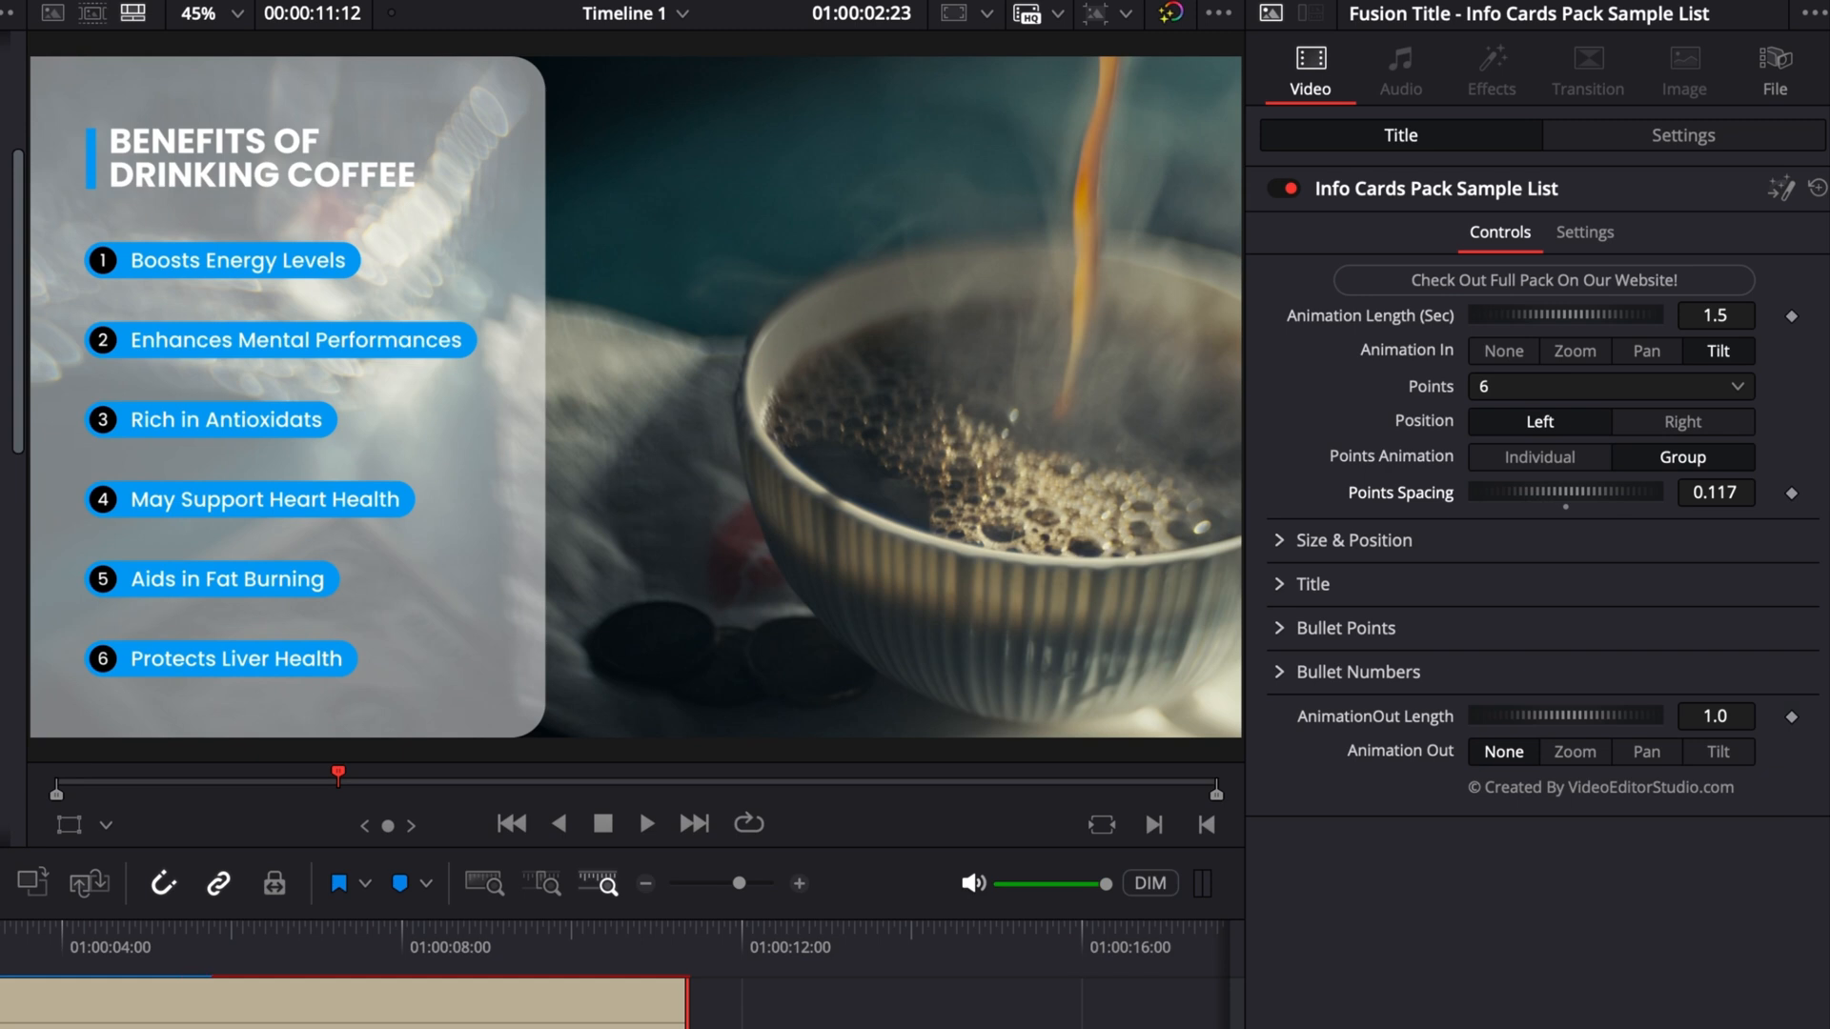
{"action": "mouse_move", "coordinate": [339, 238]}
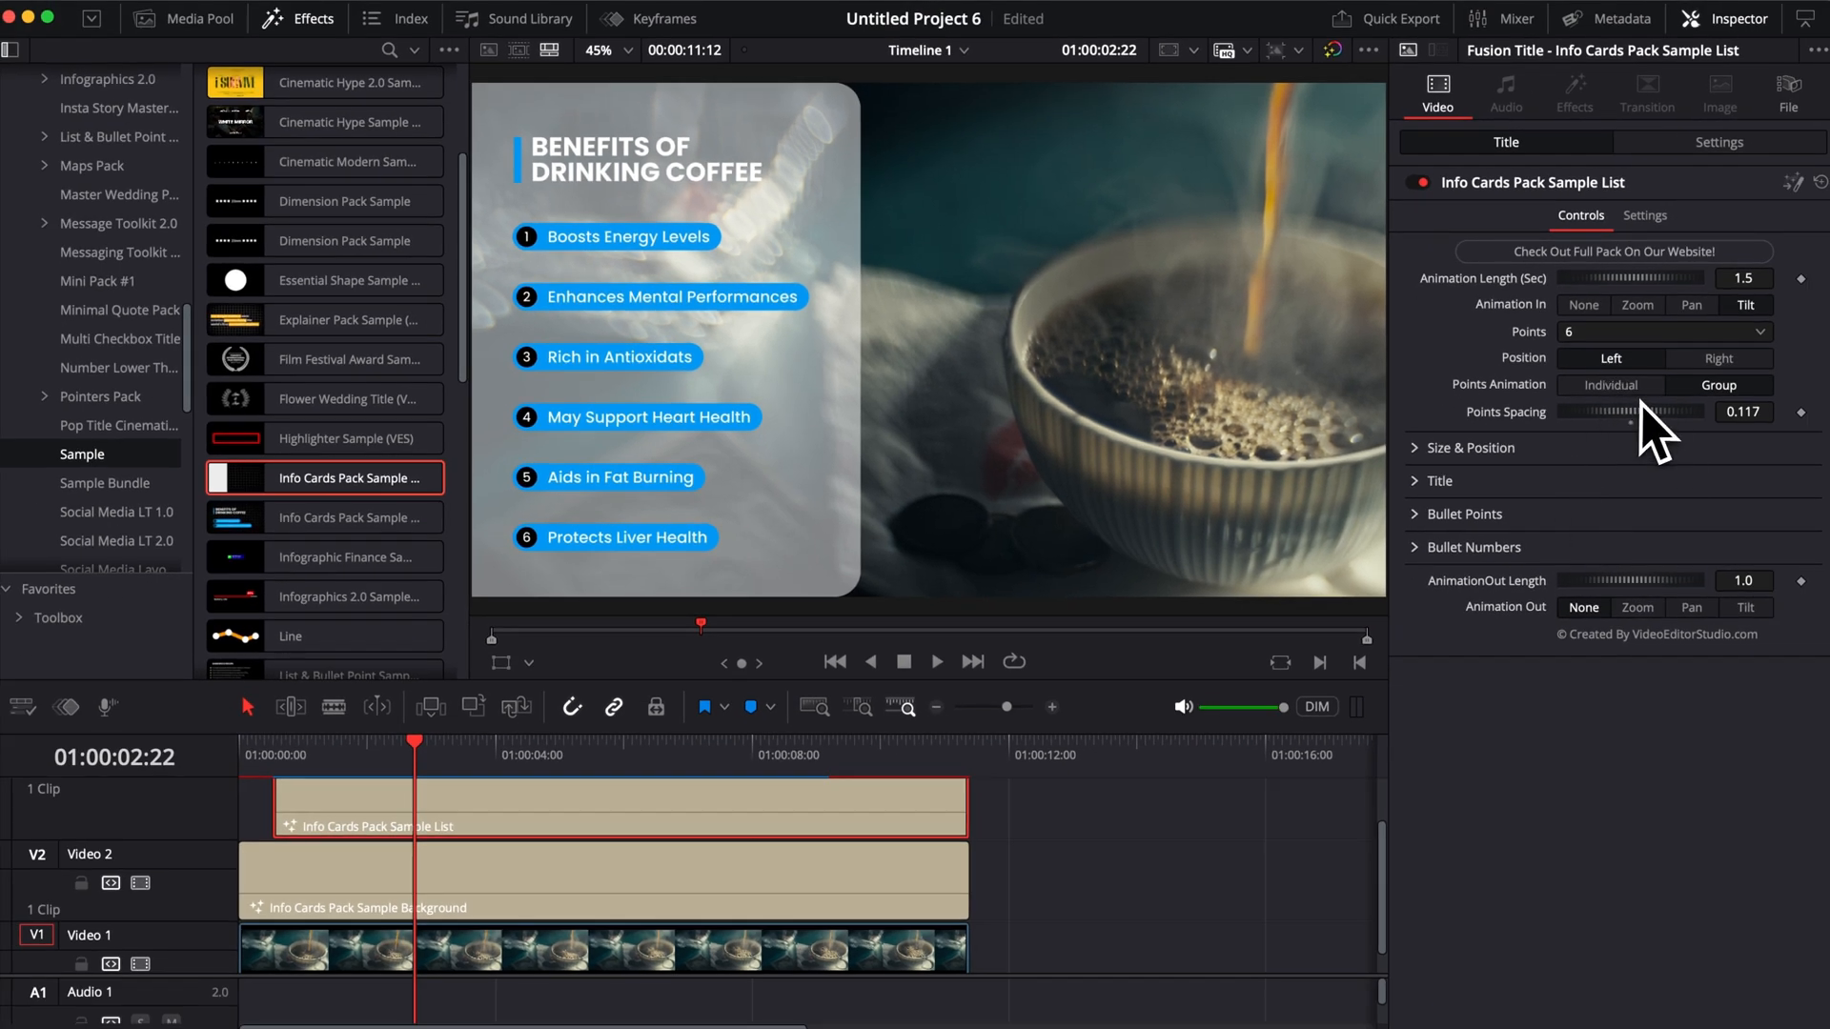
{"action": "left_click", "coordinate": [1468, 448]}
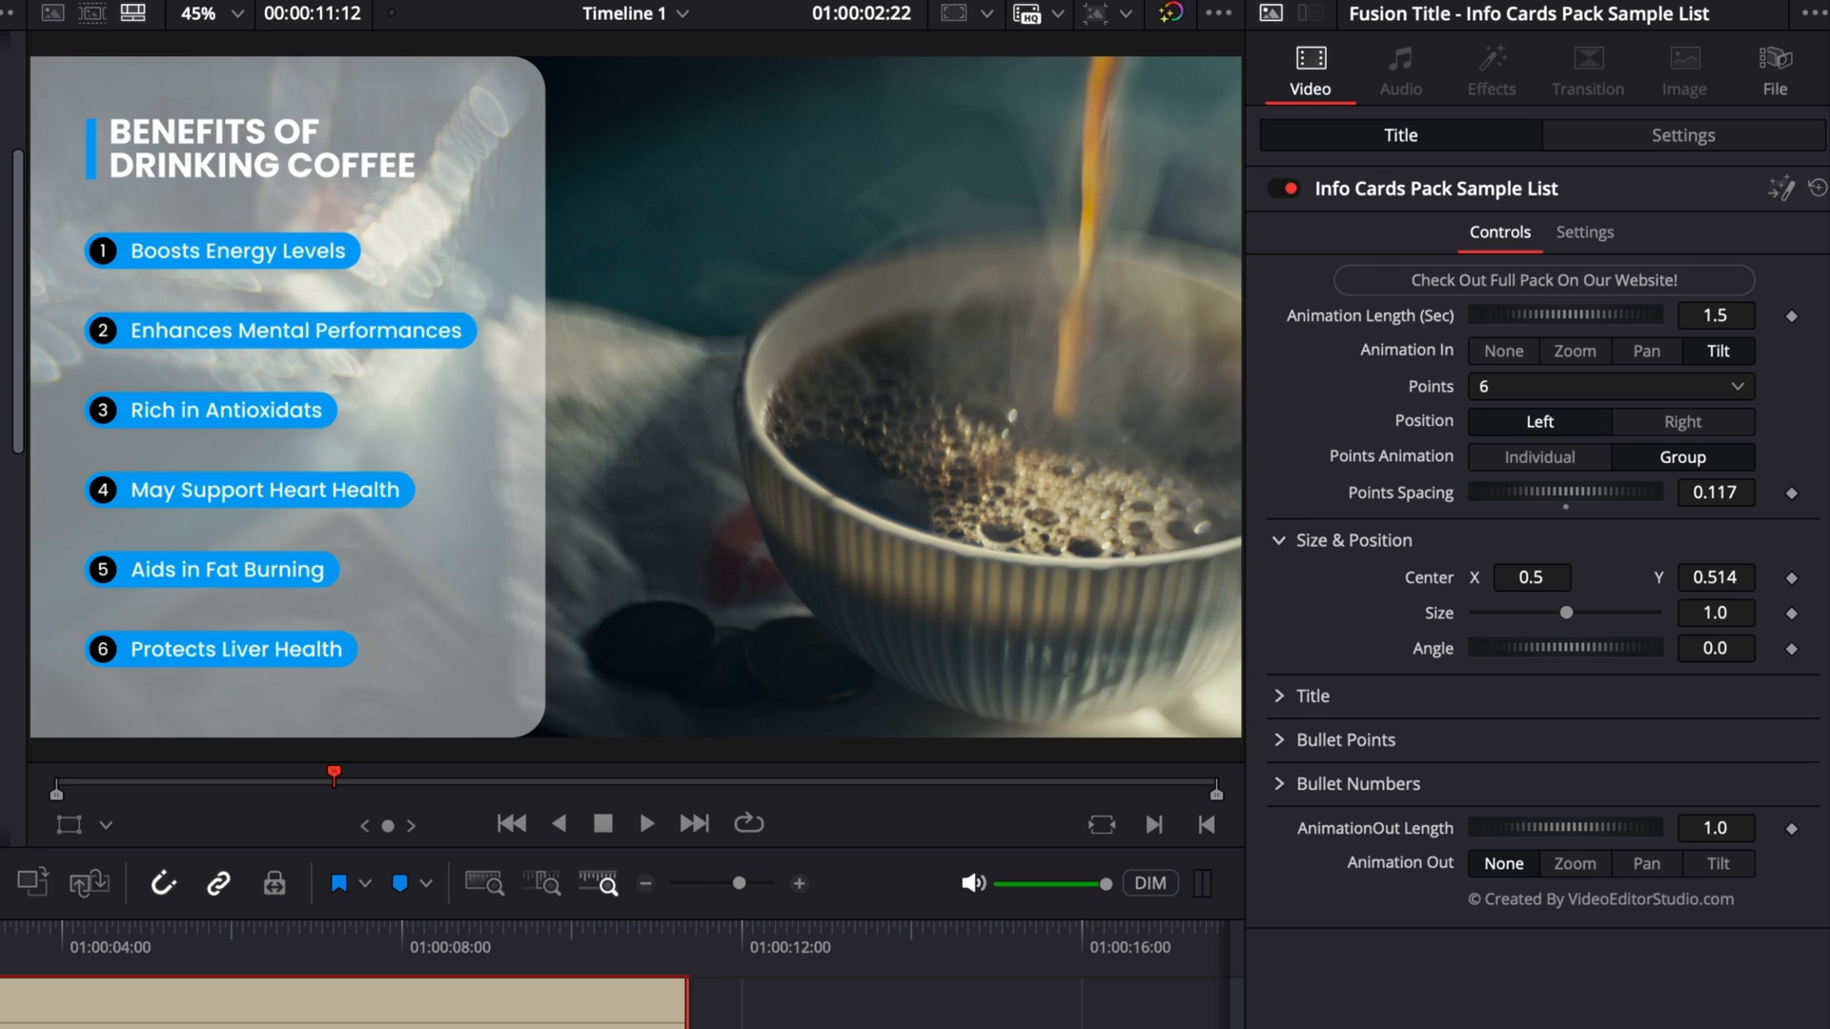
{"action": "mouse_move", "coordinate": [1403, 587]}
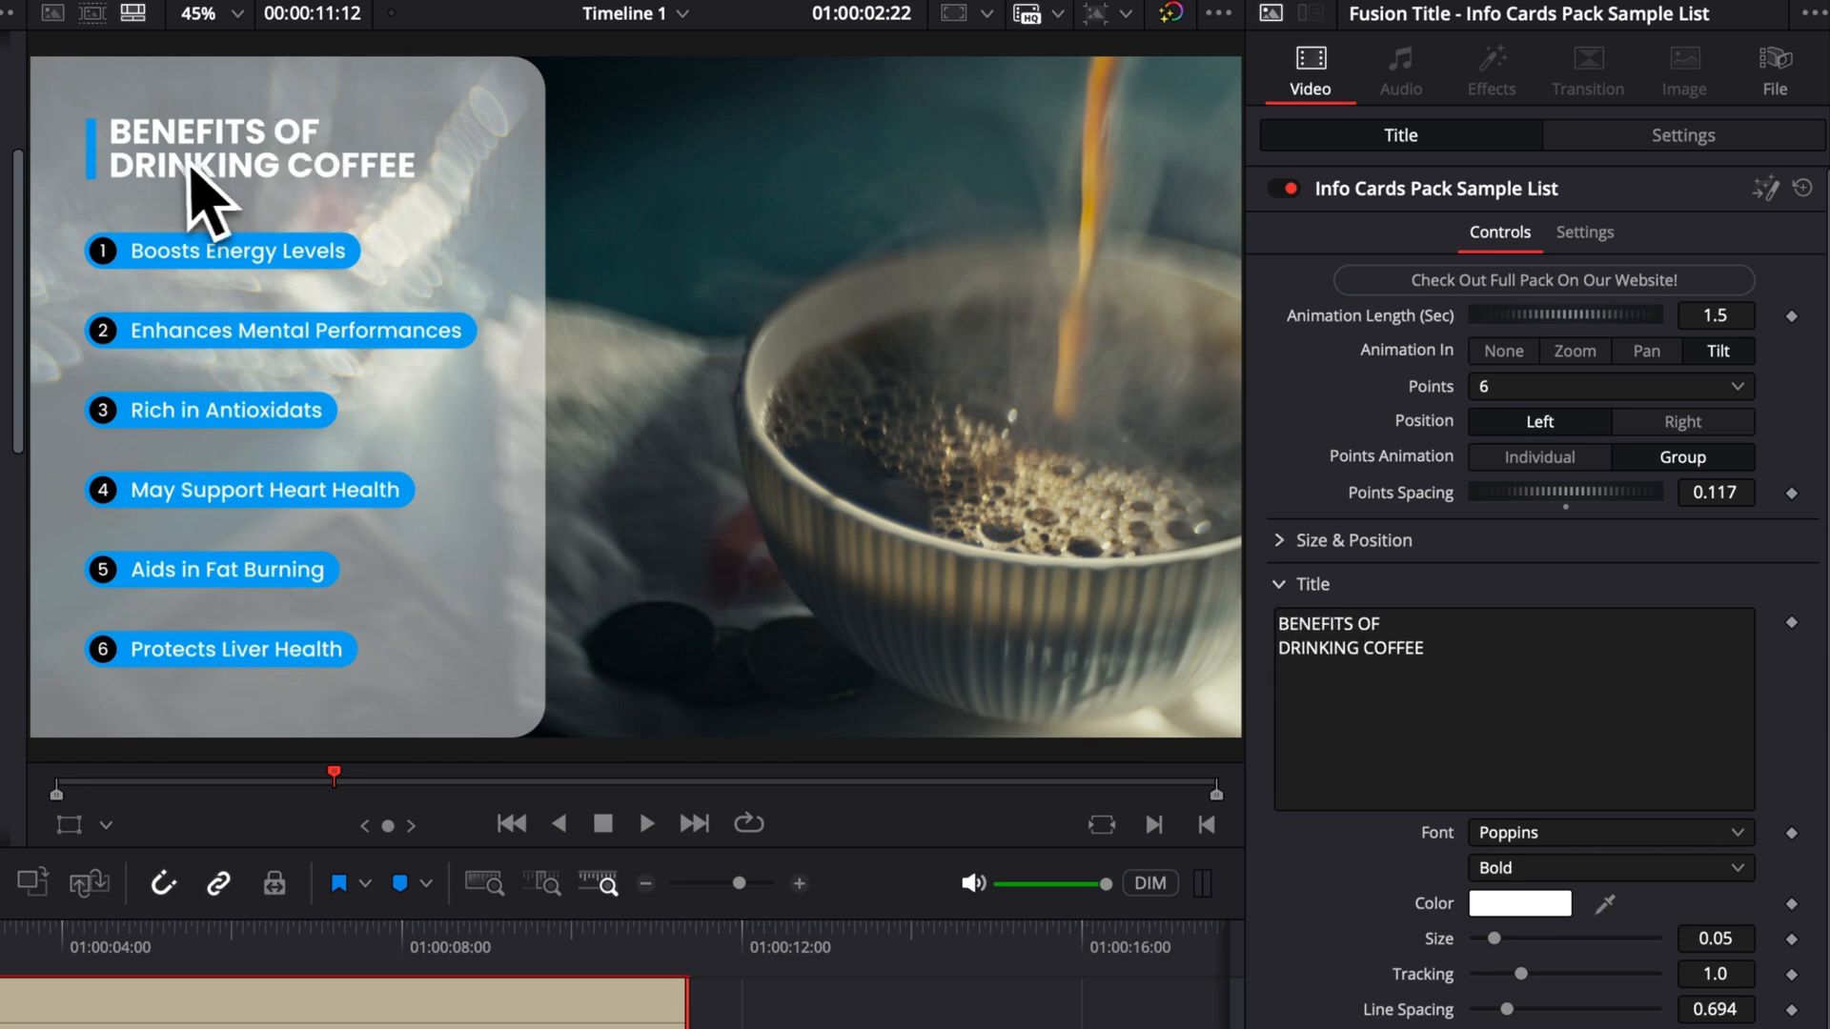
{"action": "mouse_move", "coordinate": [1475, 698]}
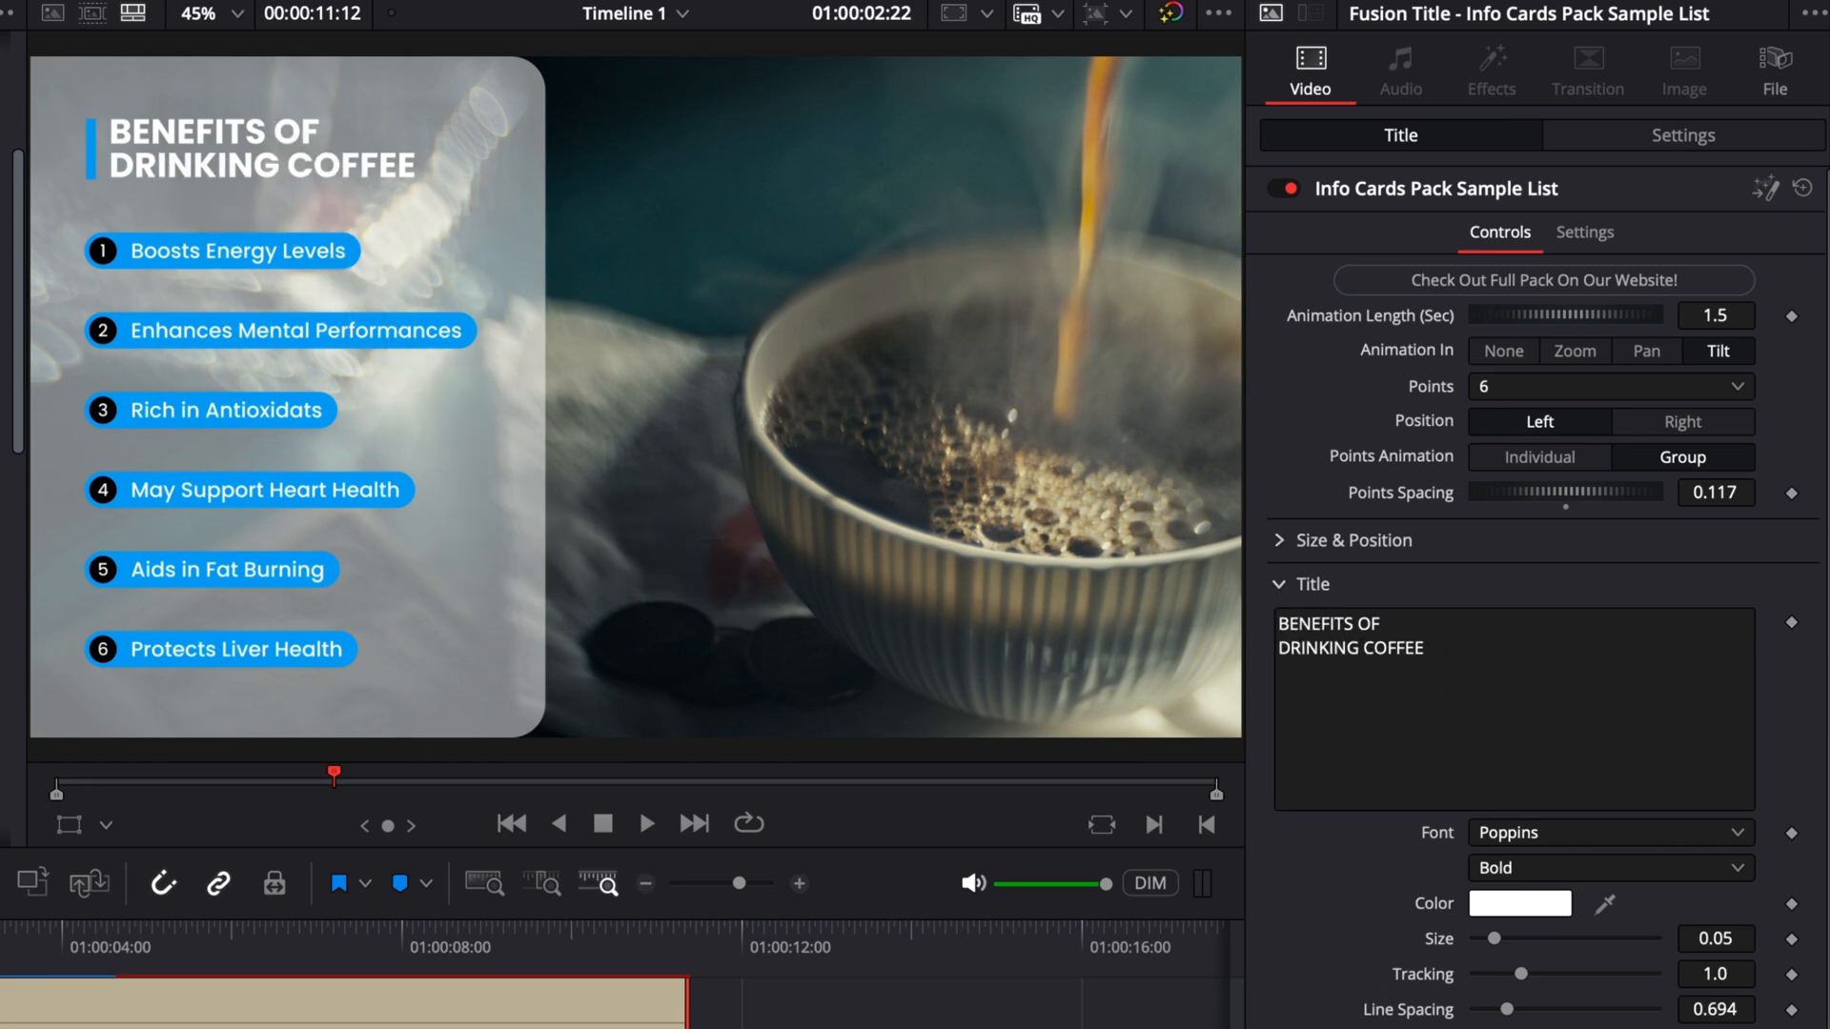
- Enlarge the title text to Size 0.063 and set the accent bar Height back to 0
{"action": "scroll", "scroll_direction": "down", "scroll_amount": 3}
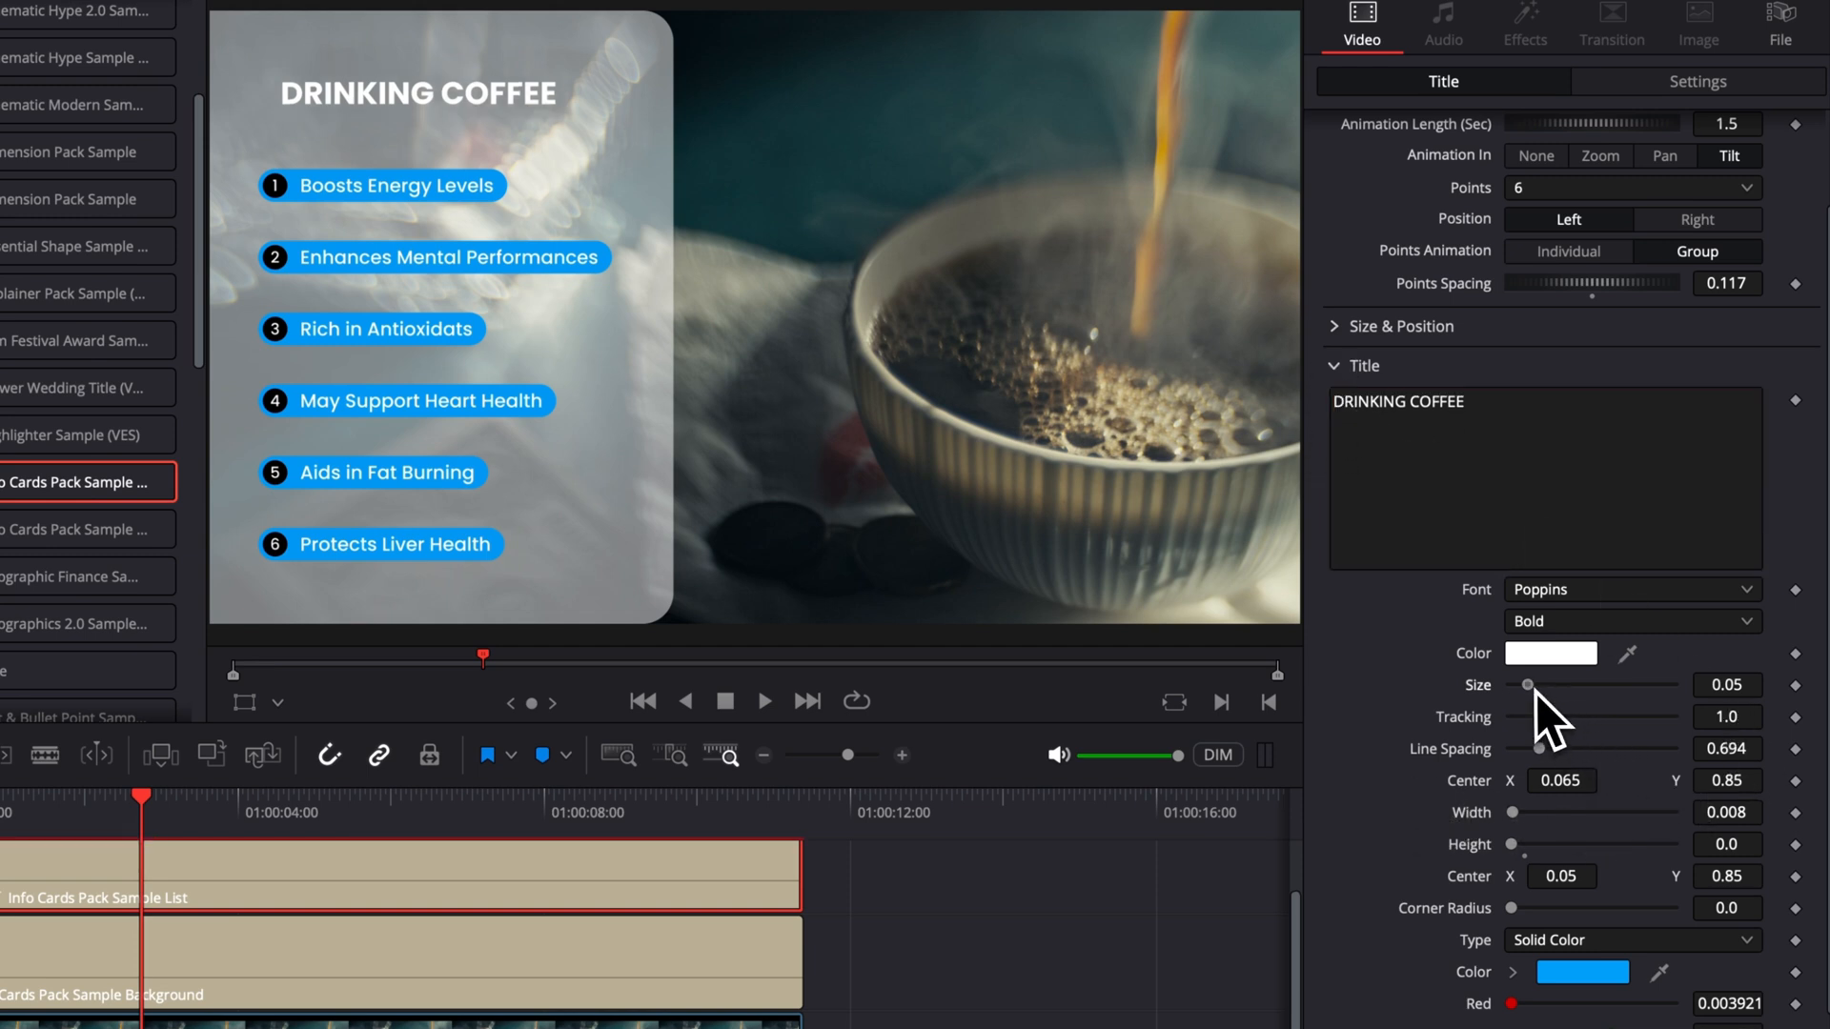
{"action": "left_click_drag", "start_coordinate": [1527, 684], "coordinate": [1538, 685]}
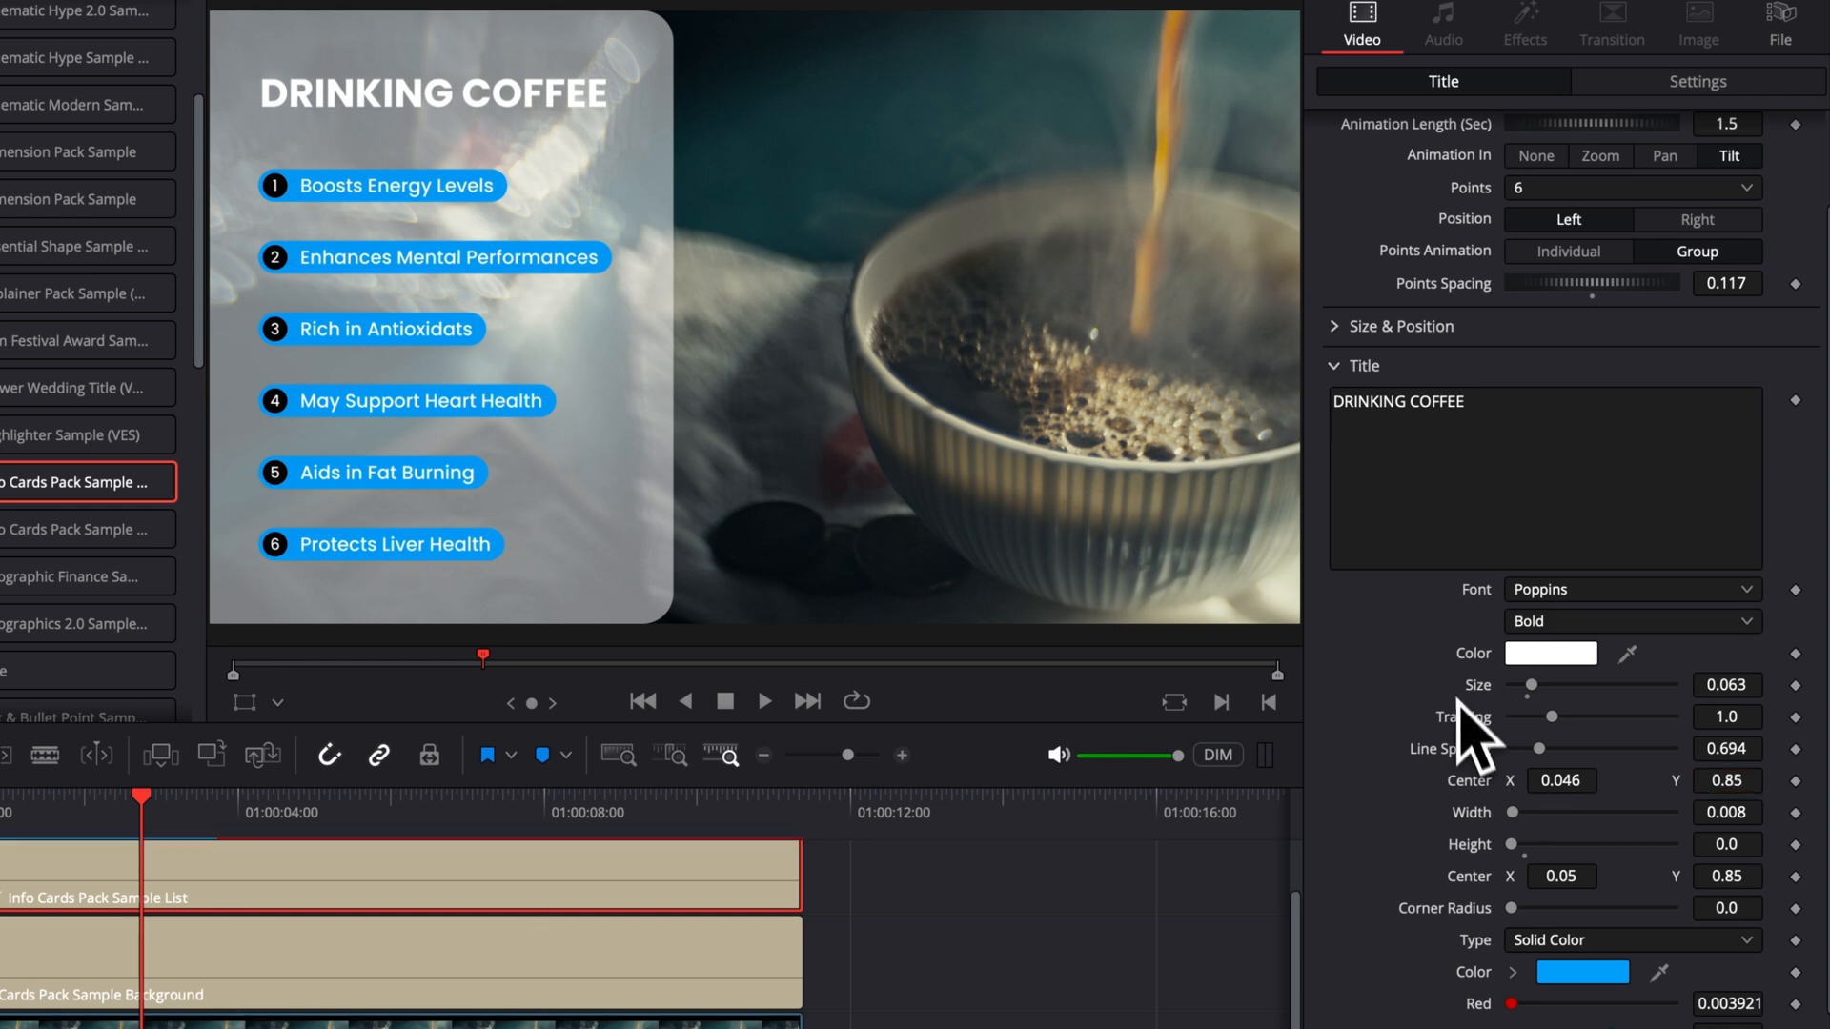
{"action": "left_click_drag", "start_coordinate": [1512, 844], "coordinate": [1538, 844]}
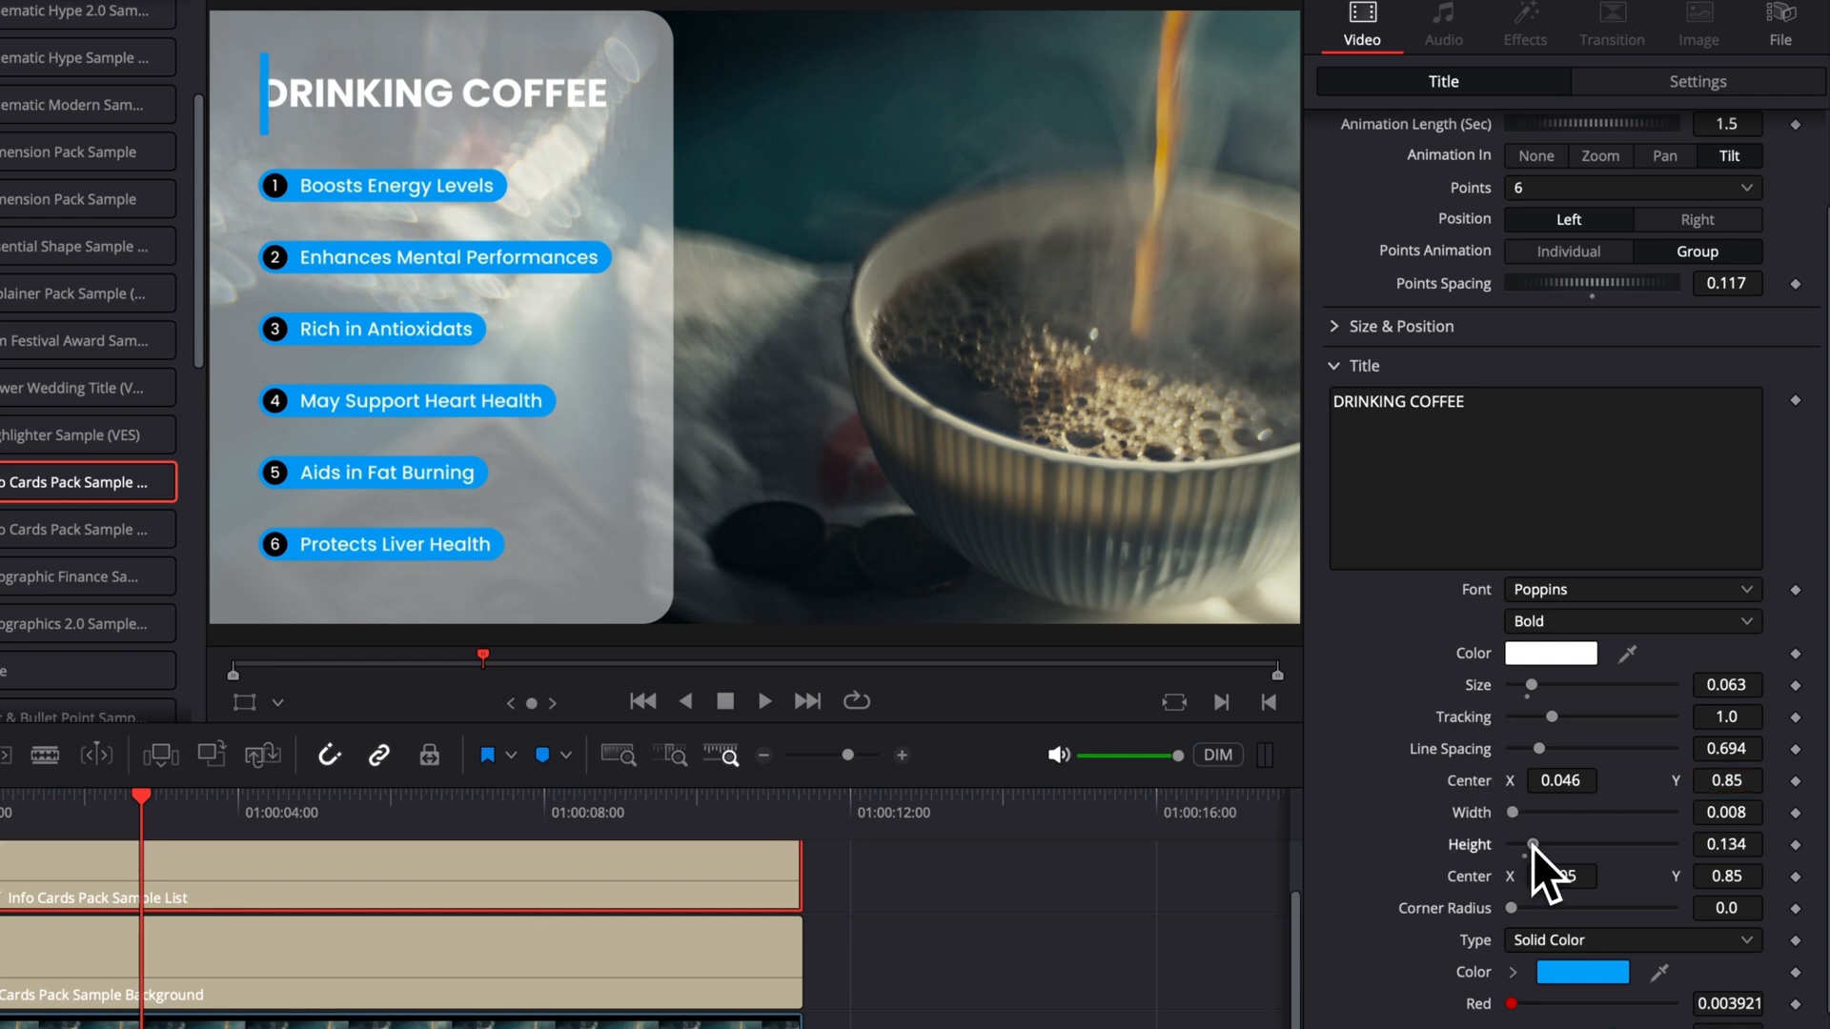
{"action": "left_click_drag", "start_coordinate": [1541, 844], "coordinate": [1529, 844]}
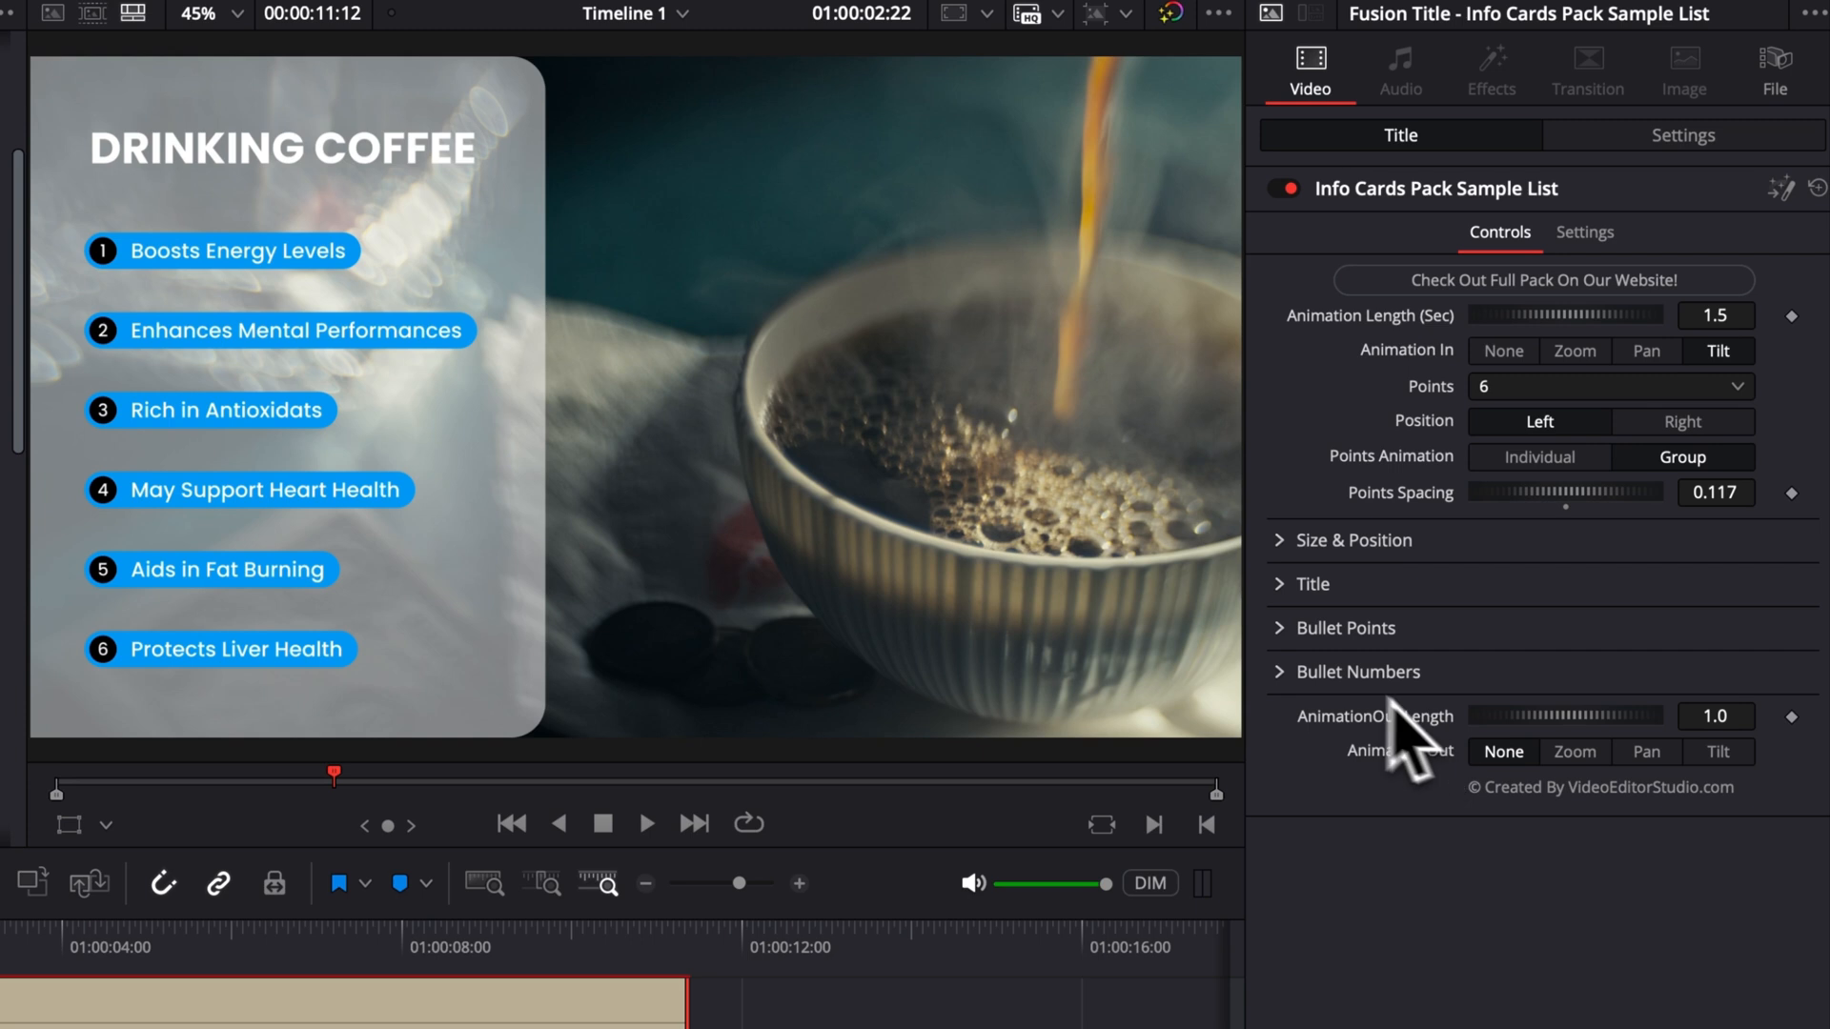
- Raise the bullet background colour's Red to 236 for pink, confirm, and set Points back to 6
{"action": "left_click", "coordinate": [1346, 629]}
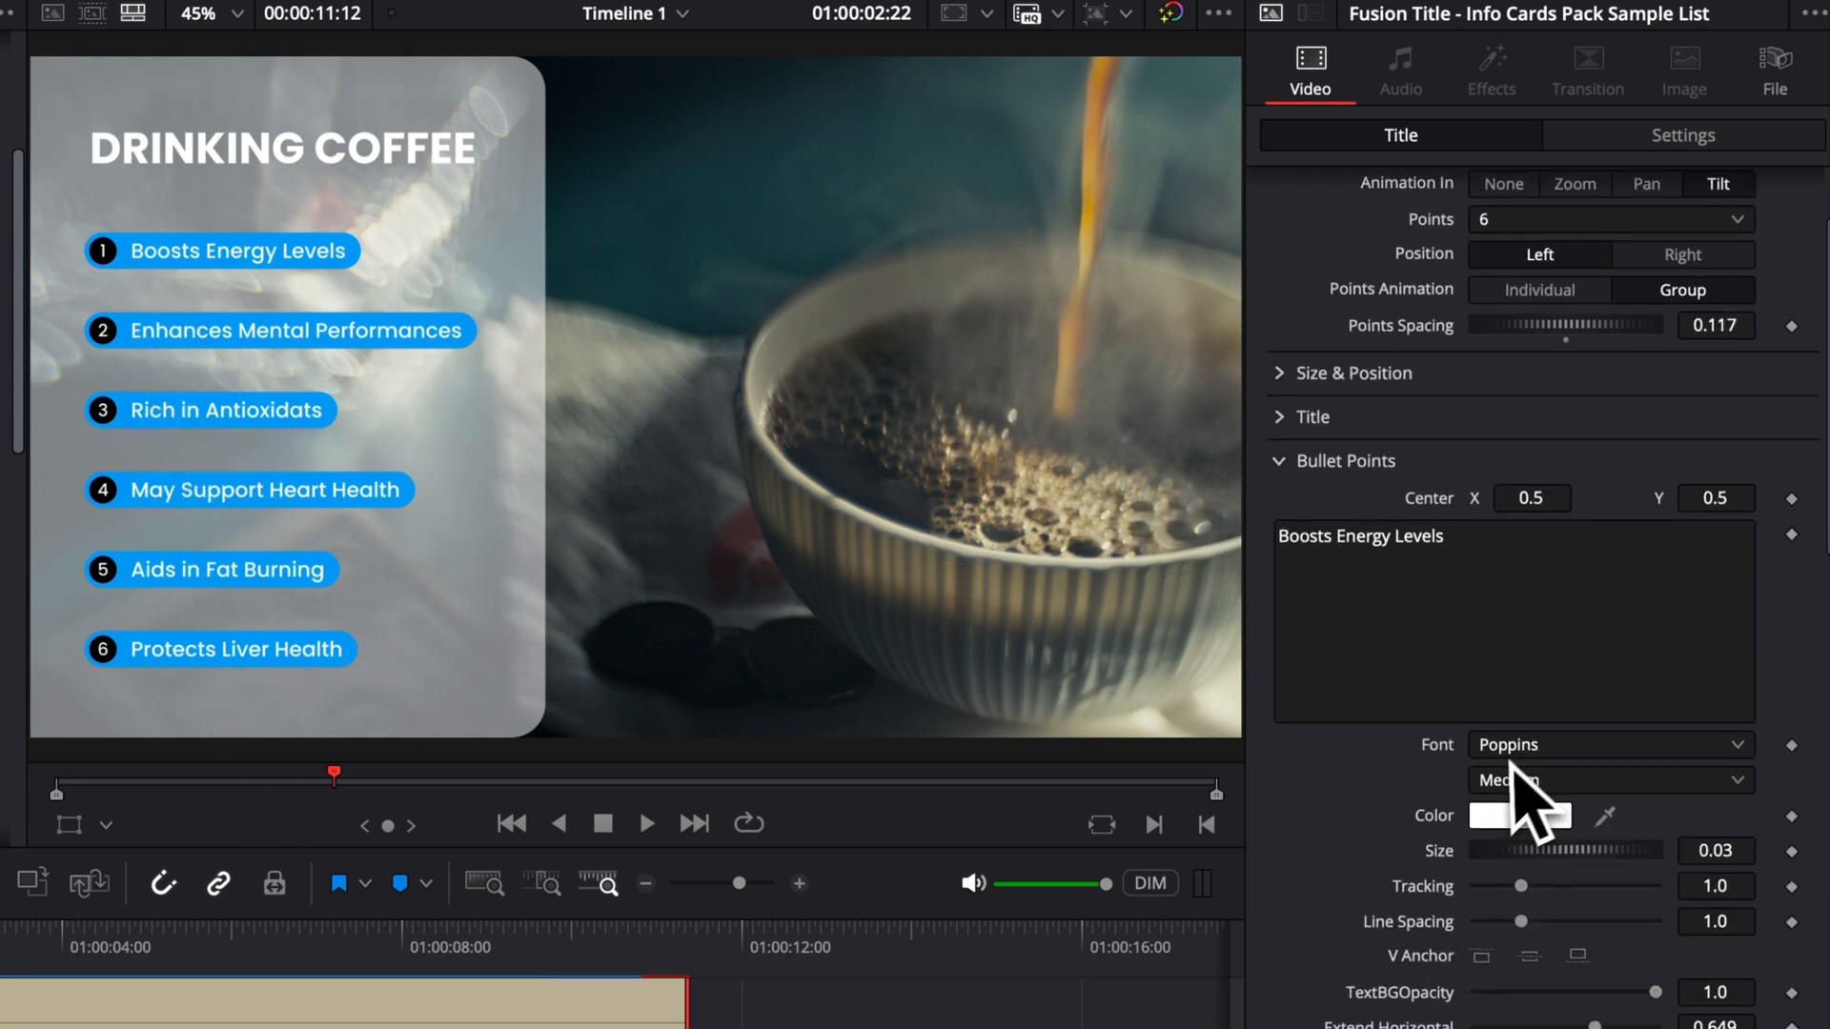
{"action": "scroll", "scroll_direction": "down", "scroll_amount": 3}
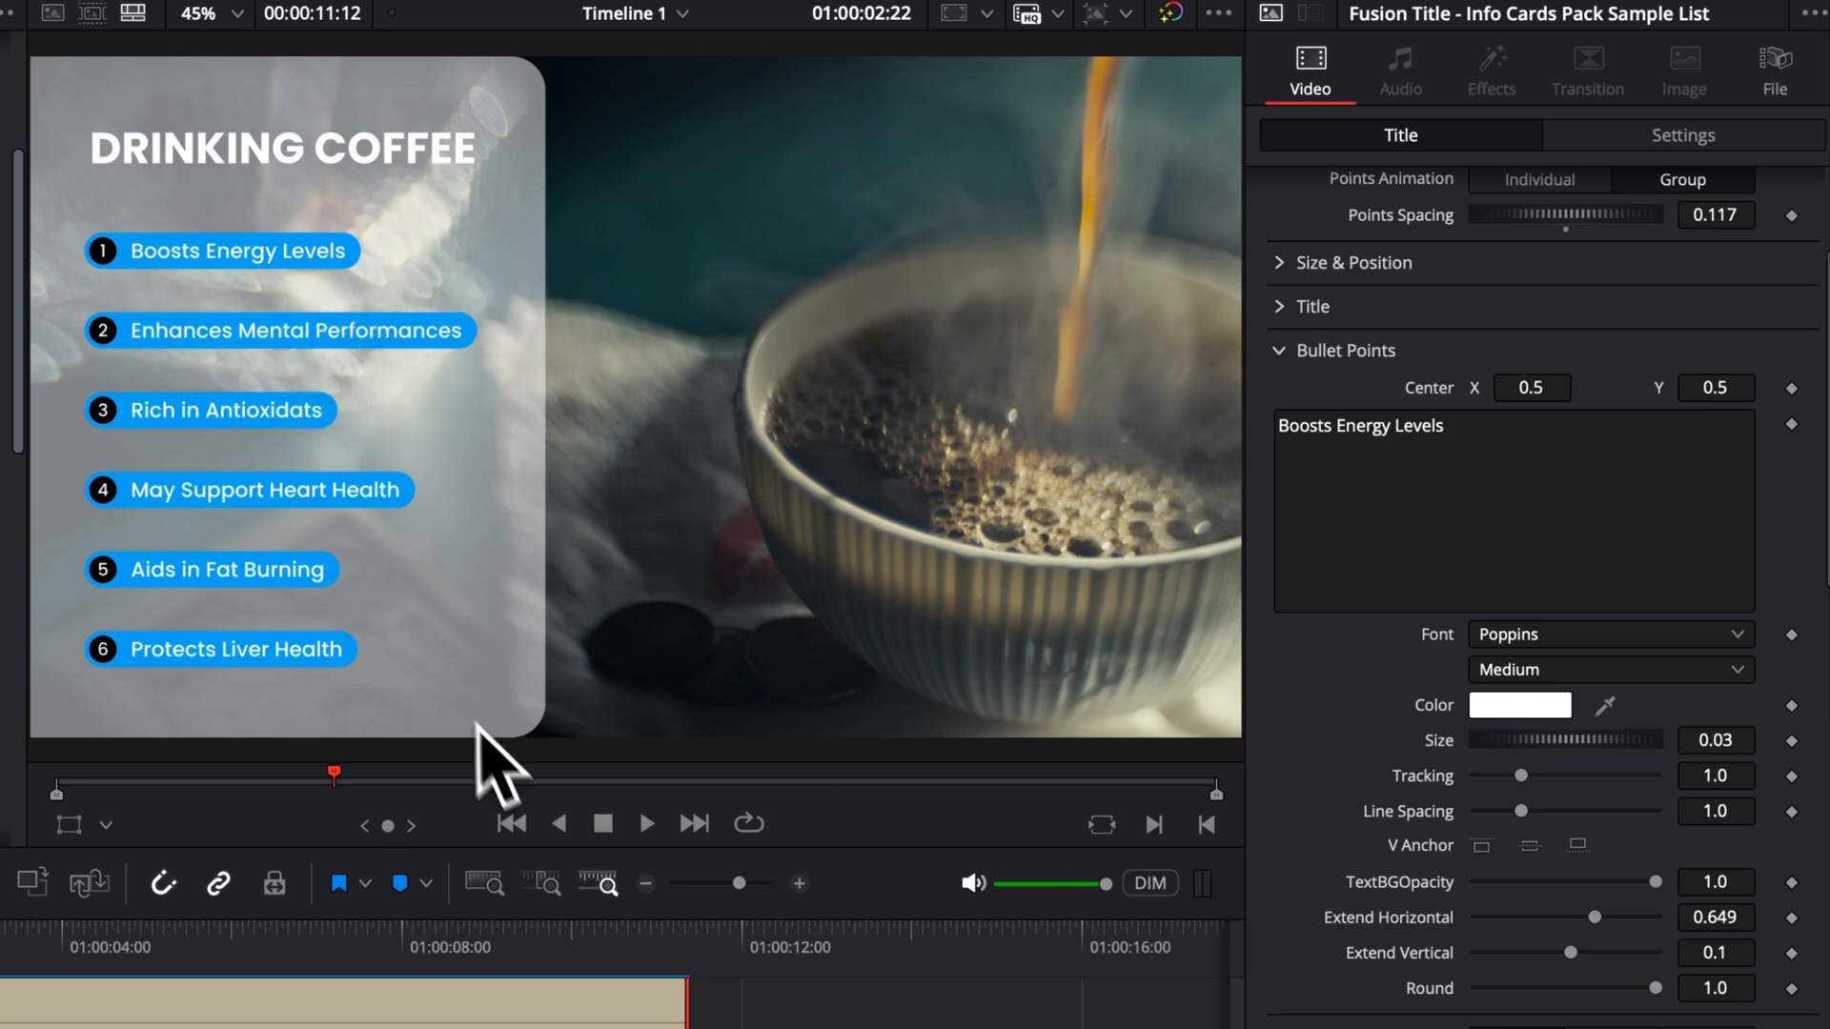
{"action": "mouse_move", "coordinate": [213, 538]}
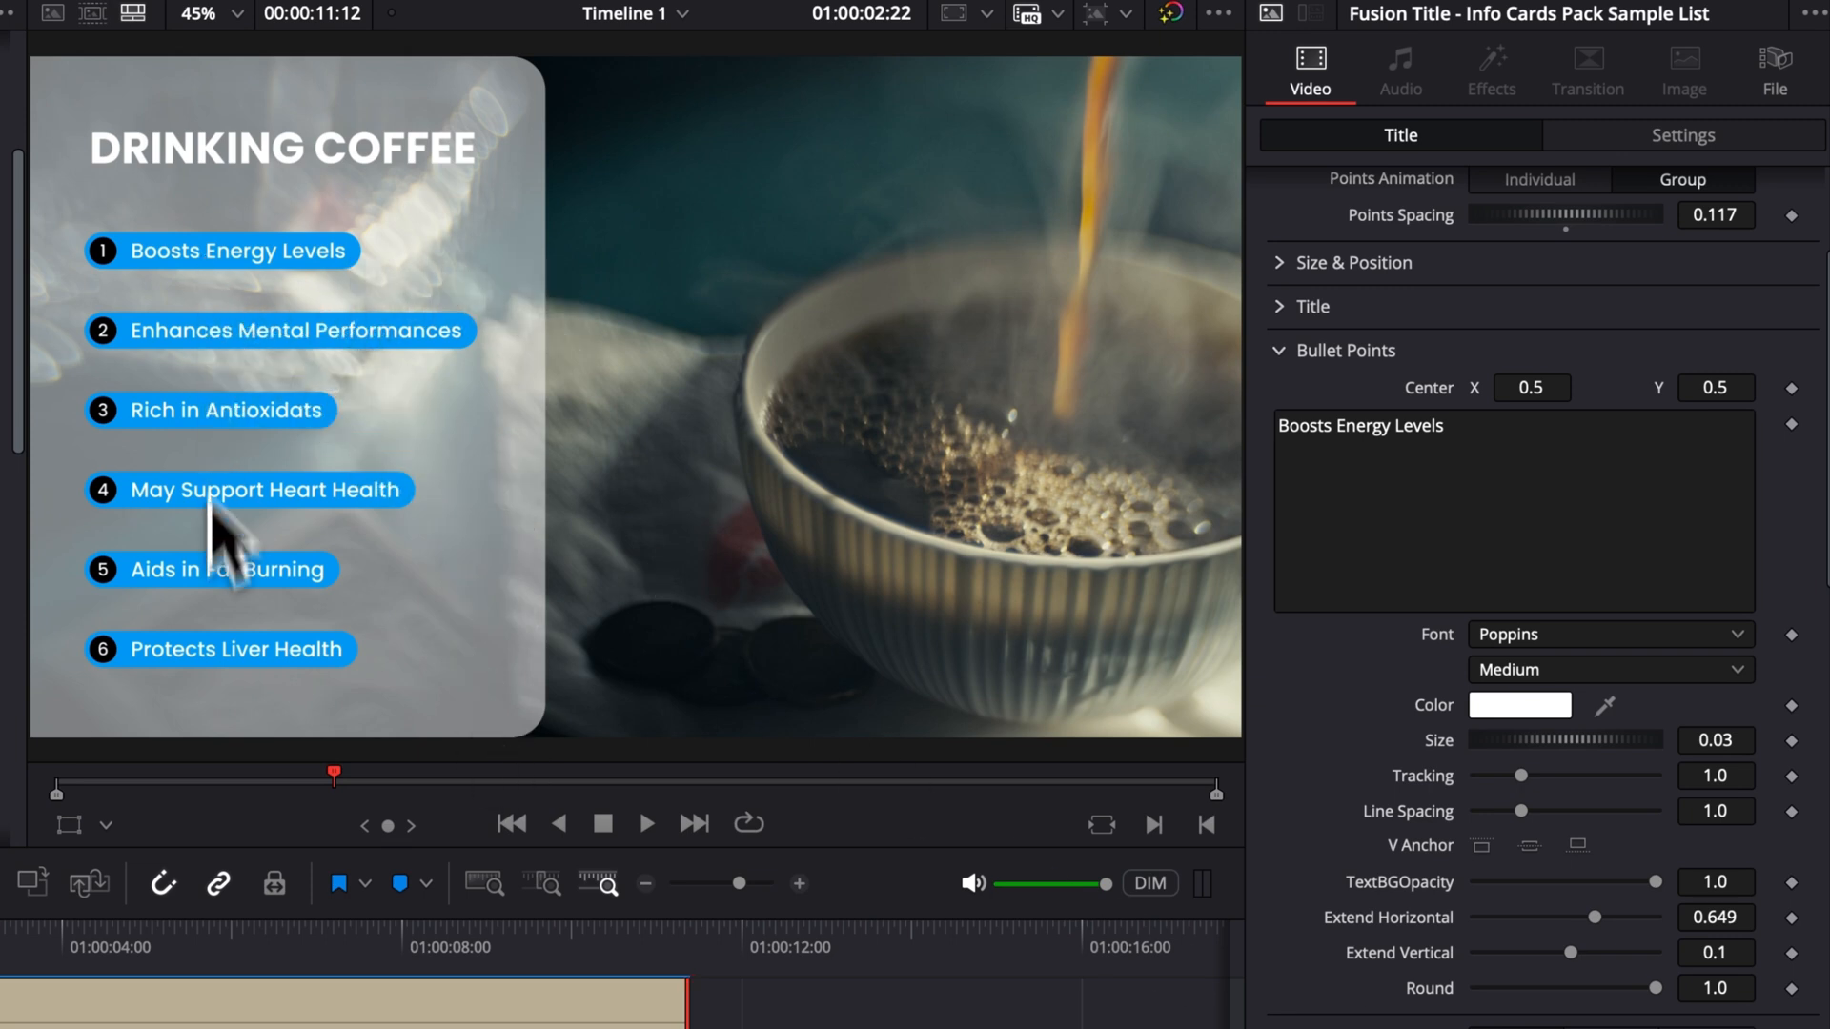
{"action": "mouse_move", "coordinate": [789, 591]}
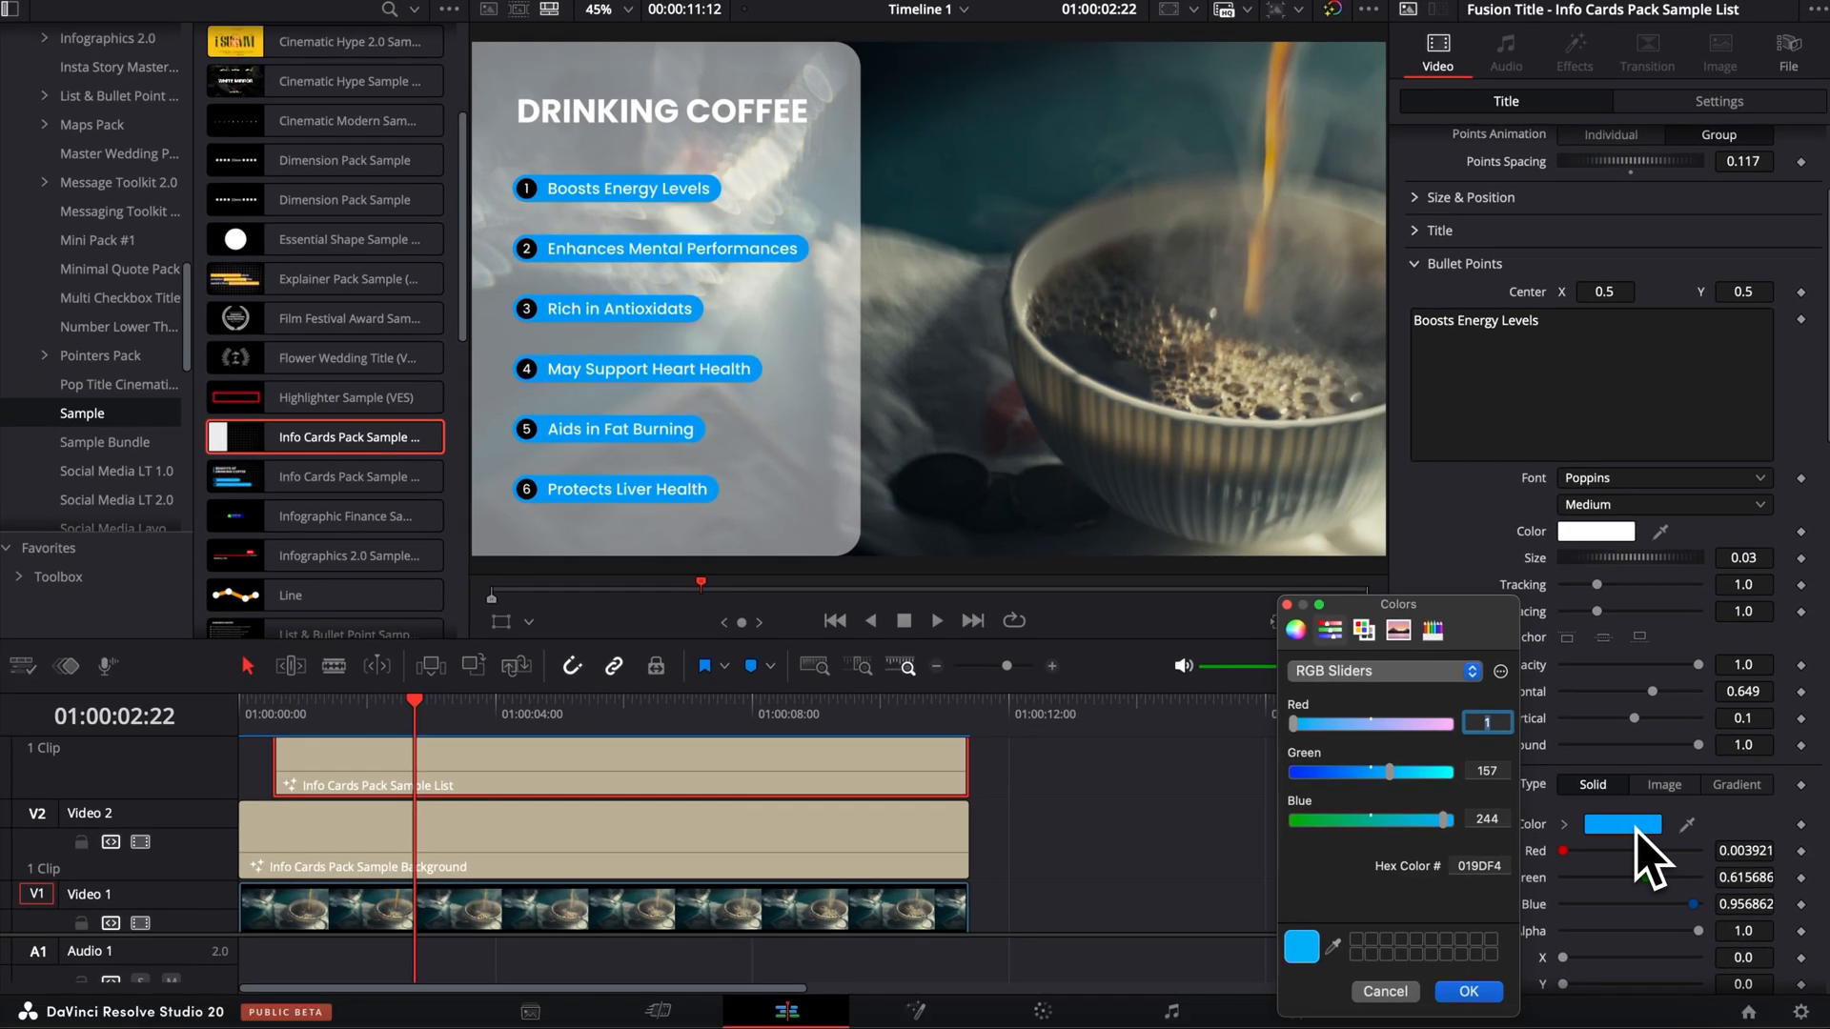
{"action": "left_click_drag", "start_coordinate": [1291, 725], "coordinate": [1429, 724]}
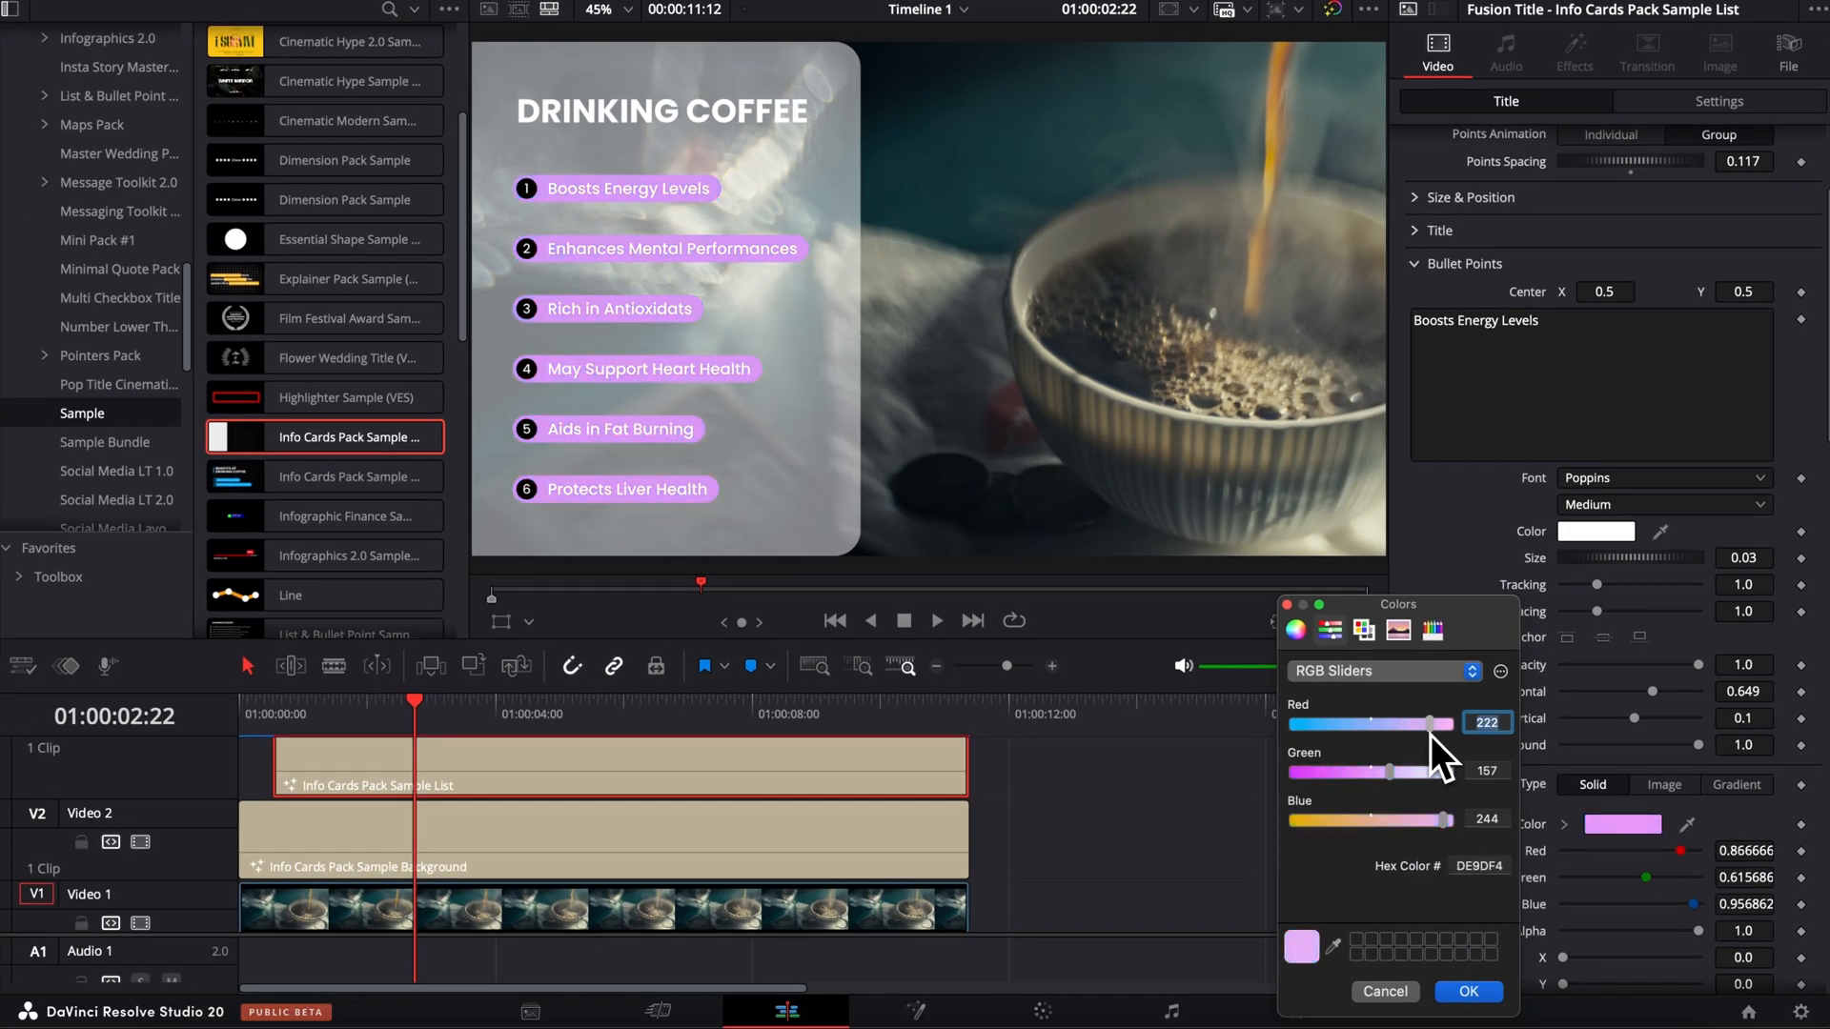
{"action": "left_click_drag", "start_coordinate": [1428, 725], "coordinate": [1466, 725]}
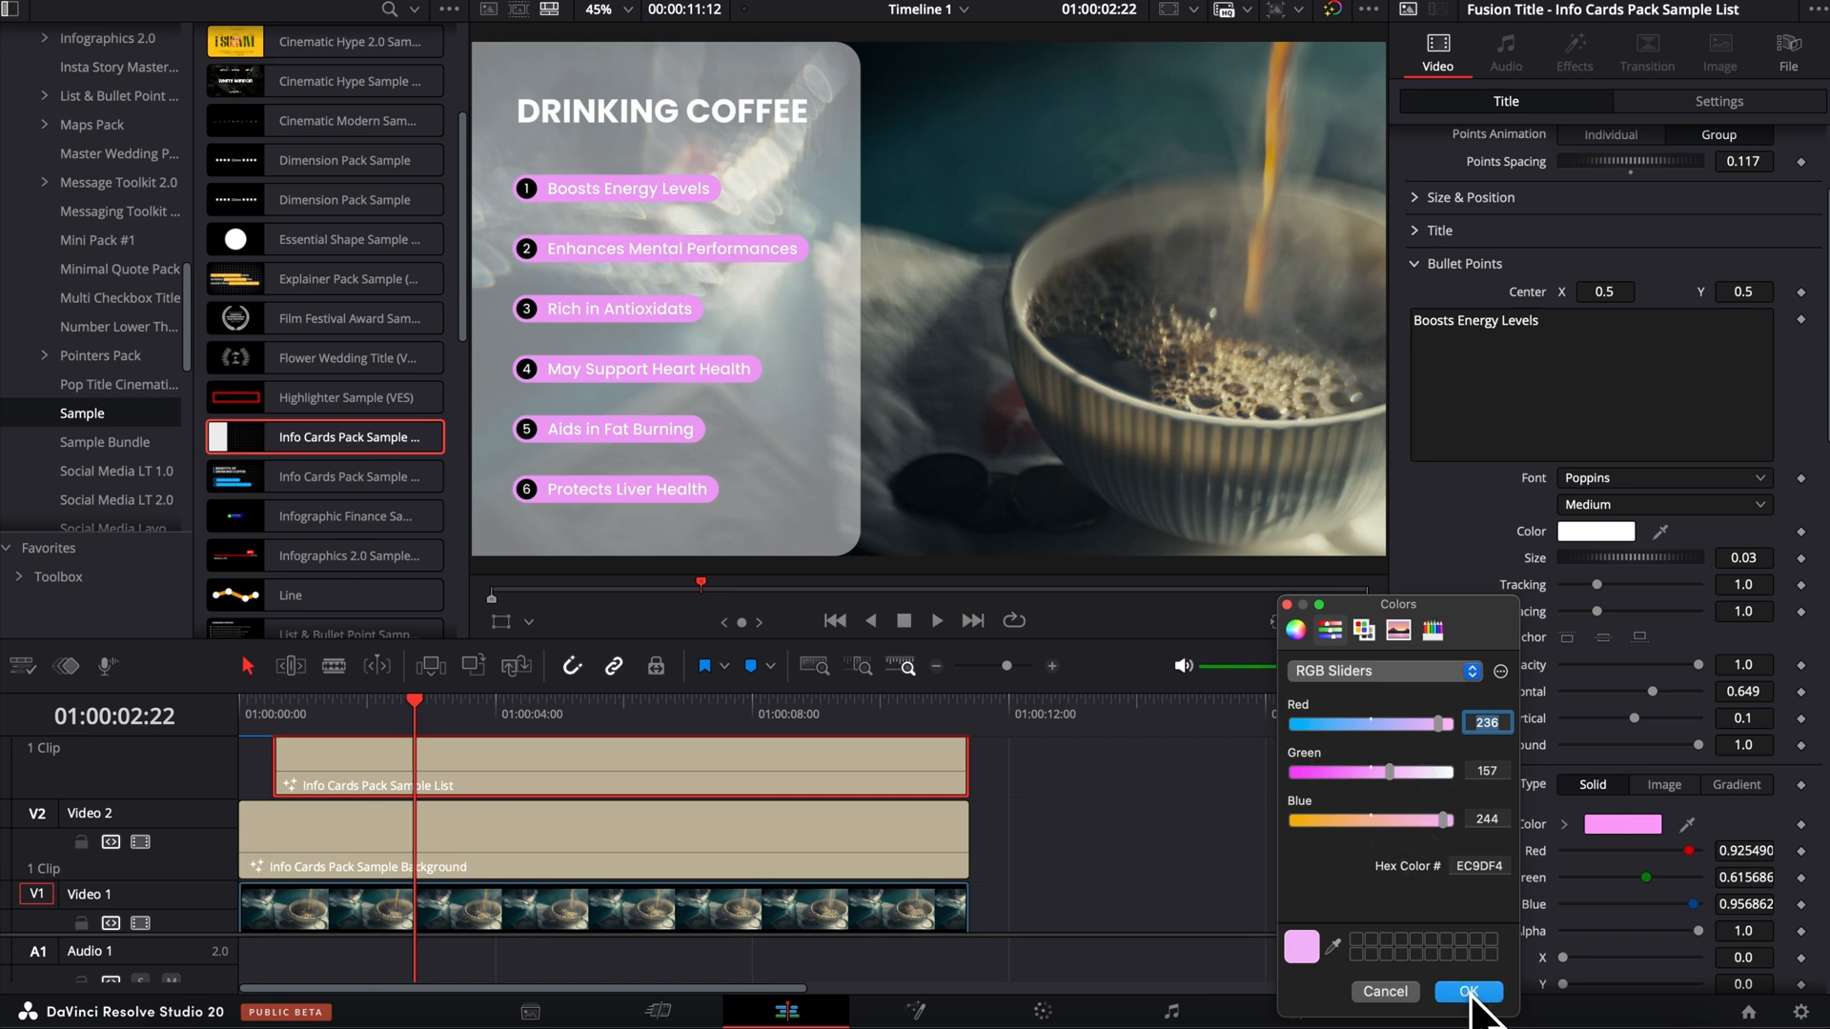
{"action": "left_click", "coordinate": [1468, 992]}
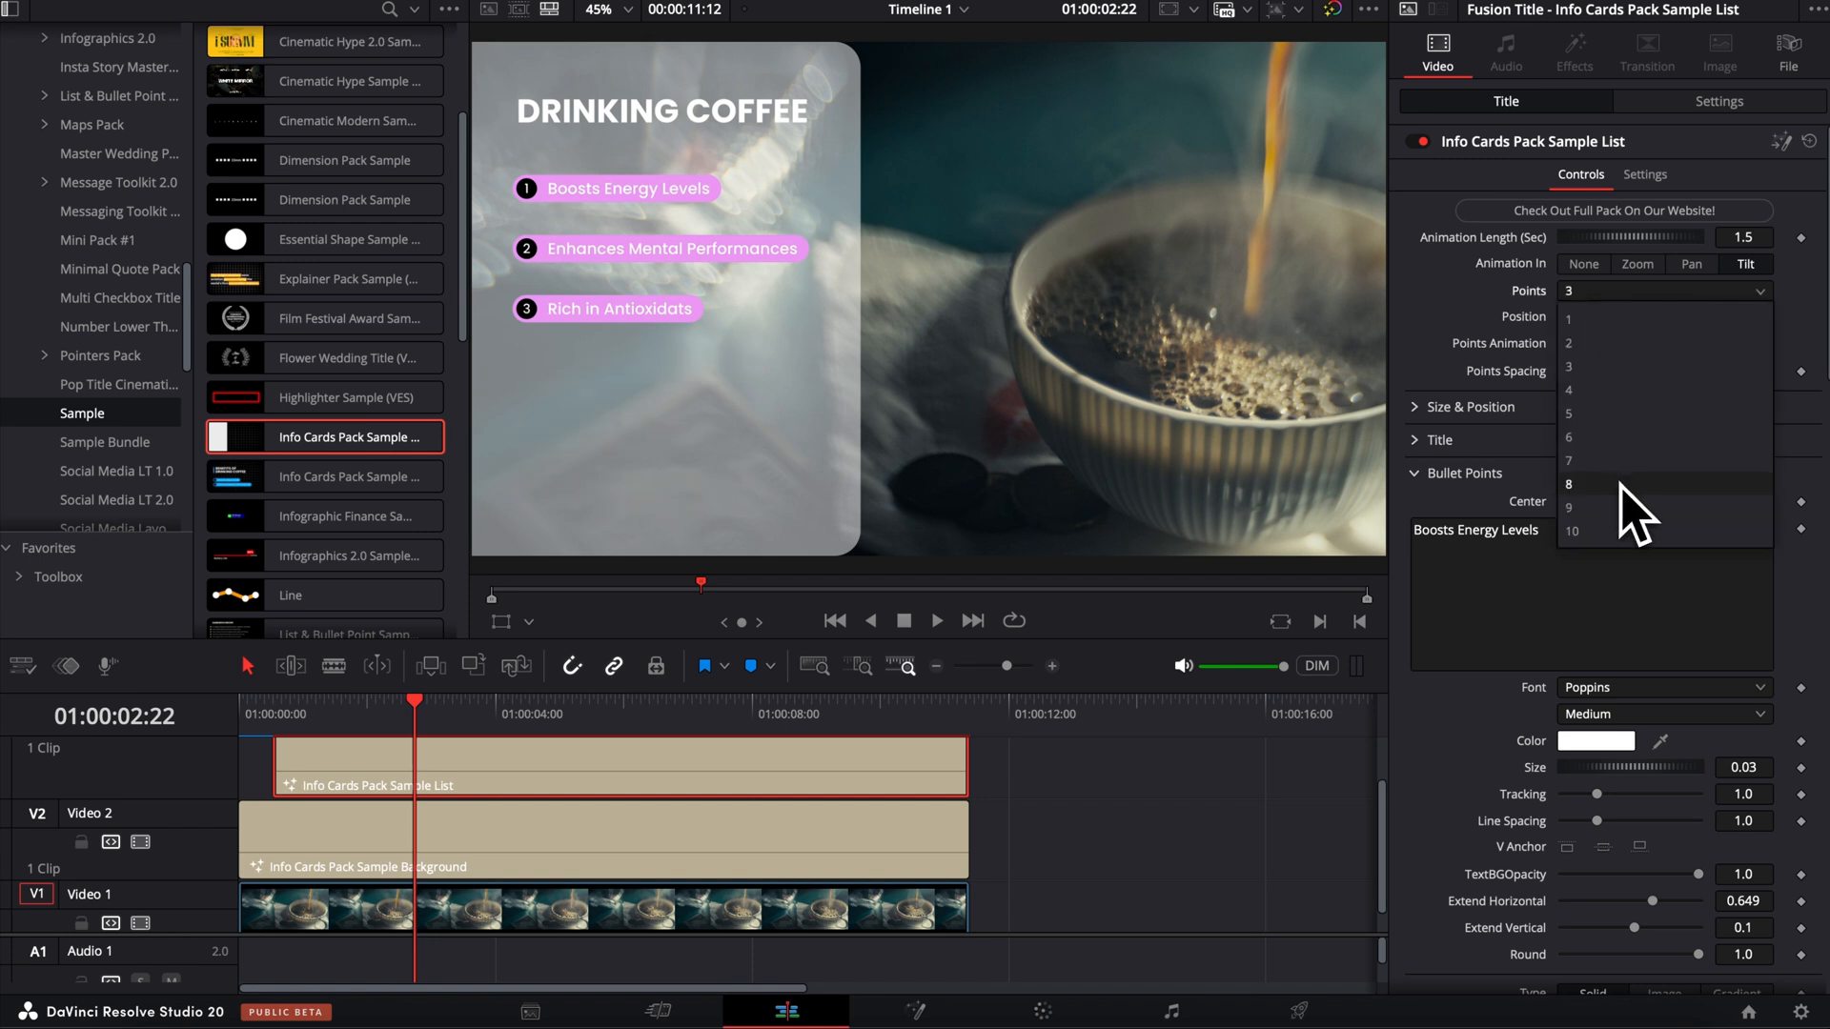
{"action": "left_click", "coordinate": [1569, 484]}
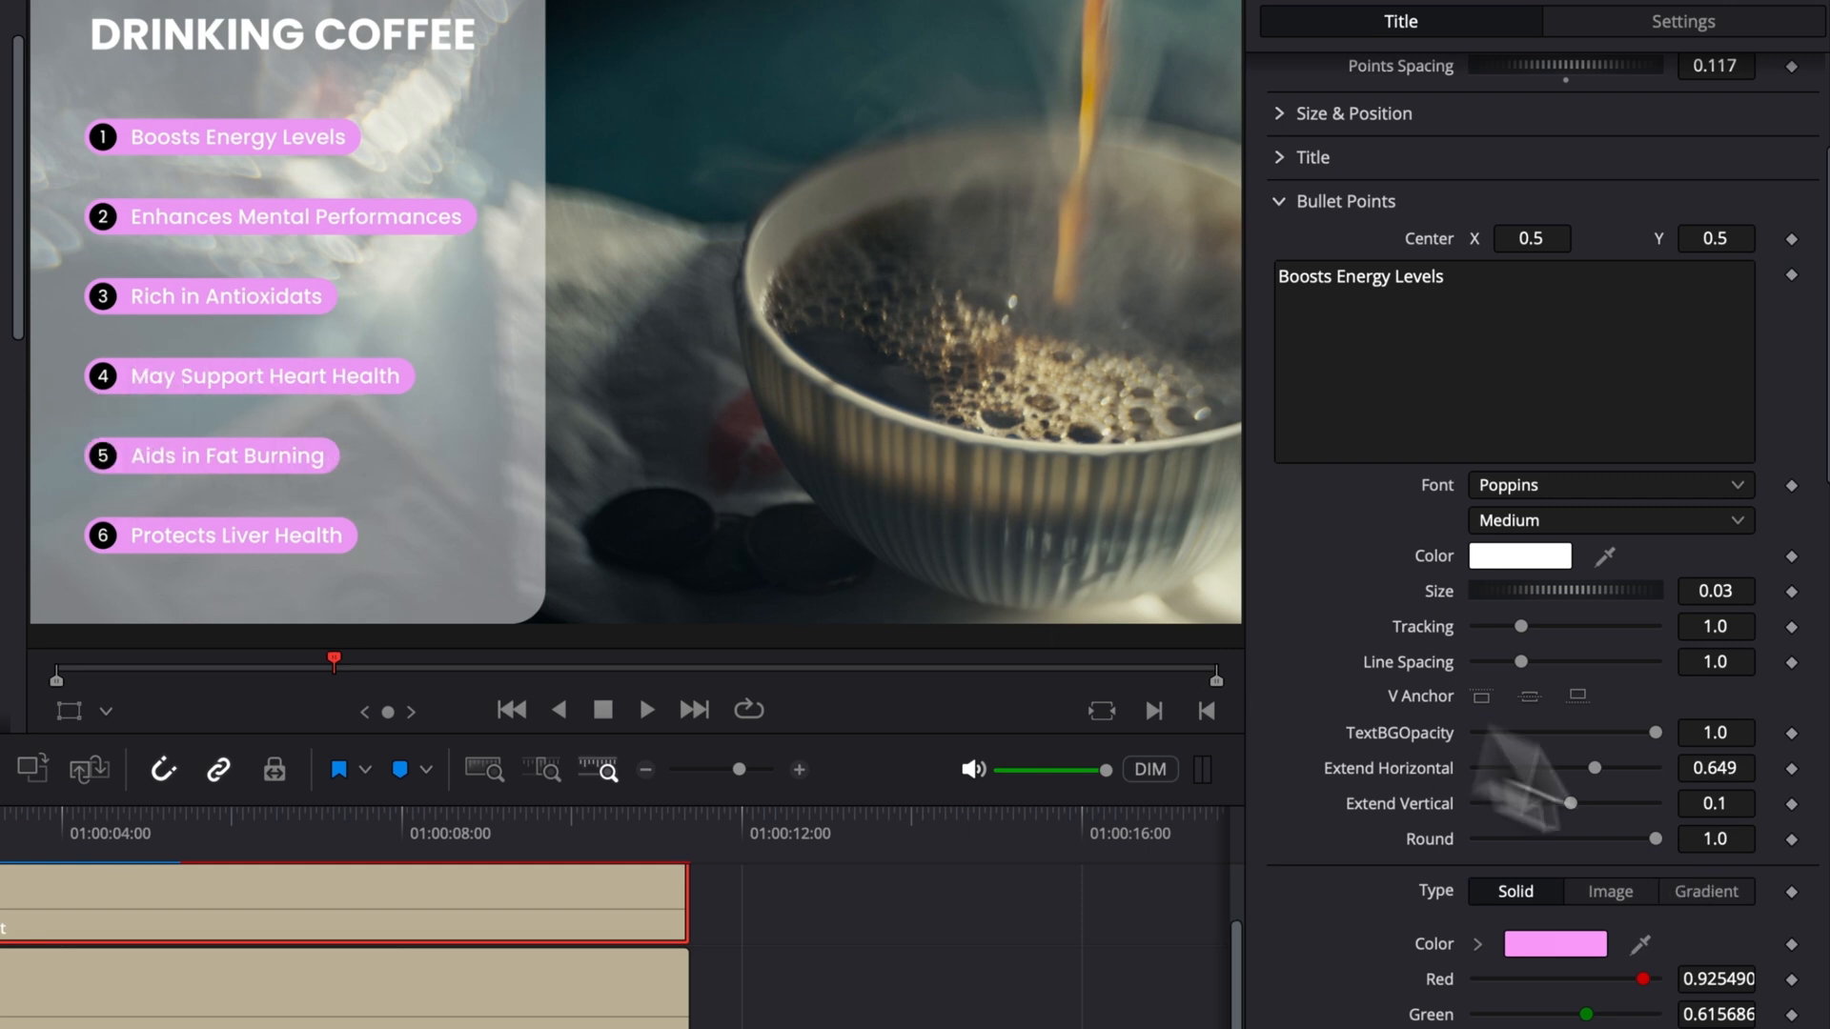
- Set bullet background Round to 1.0 and drop Red to 0 for a blue background
{"action": "left_click_drag", "start_coordinate": [1685, 839], "coordinate": [1477, 839]}
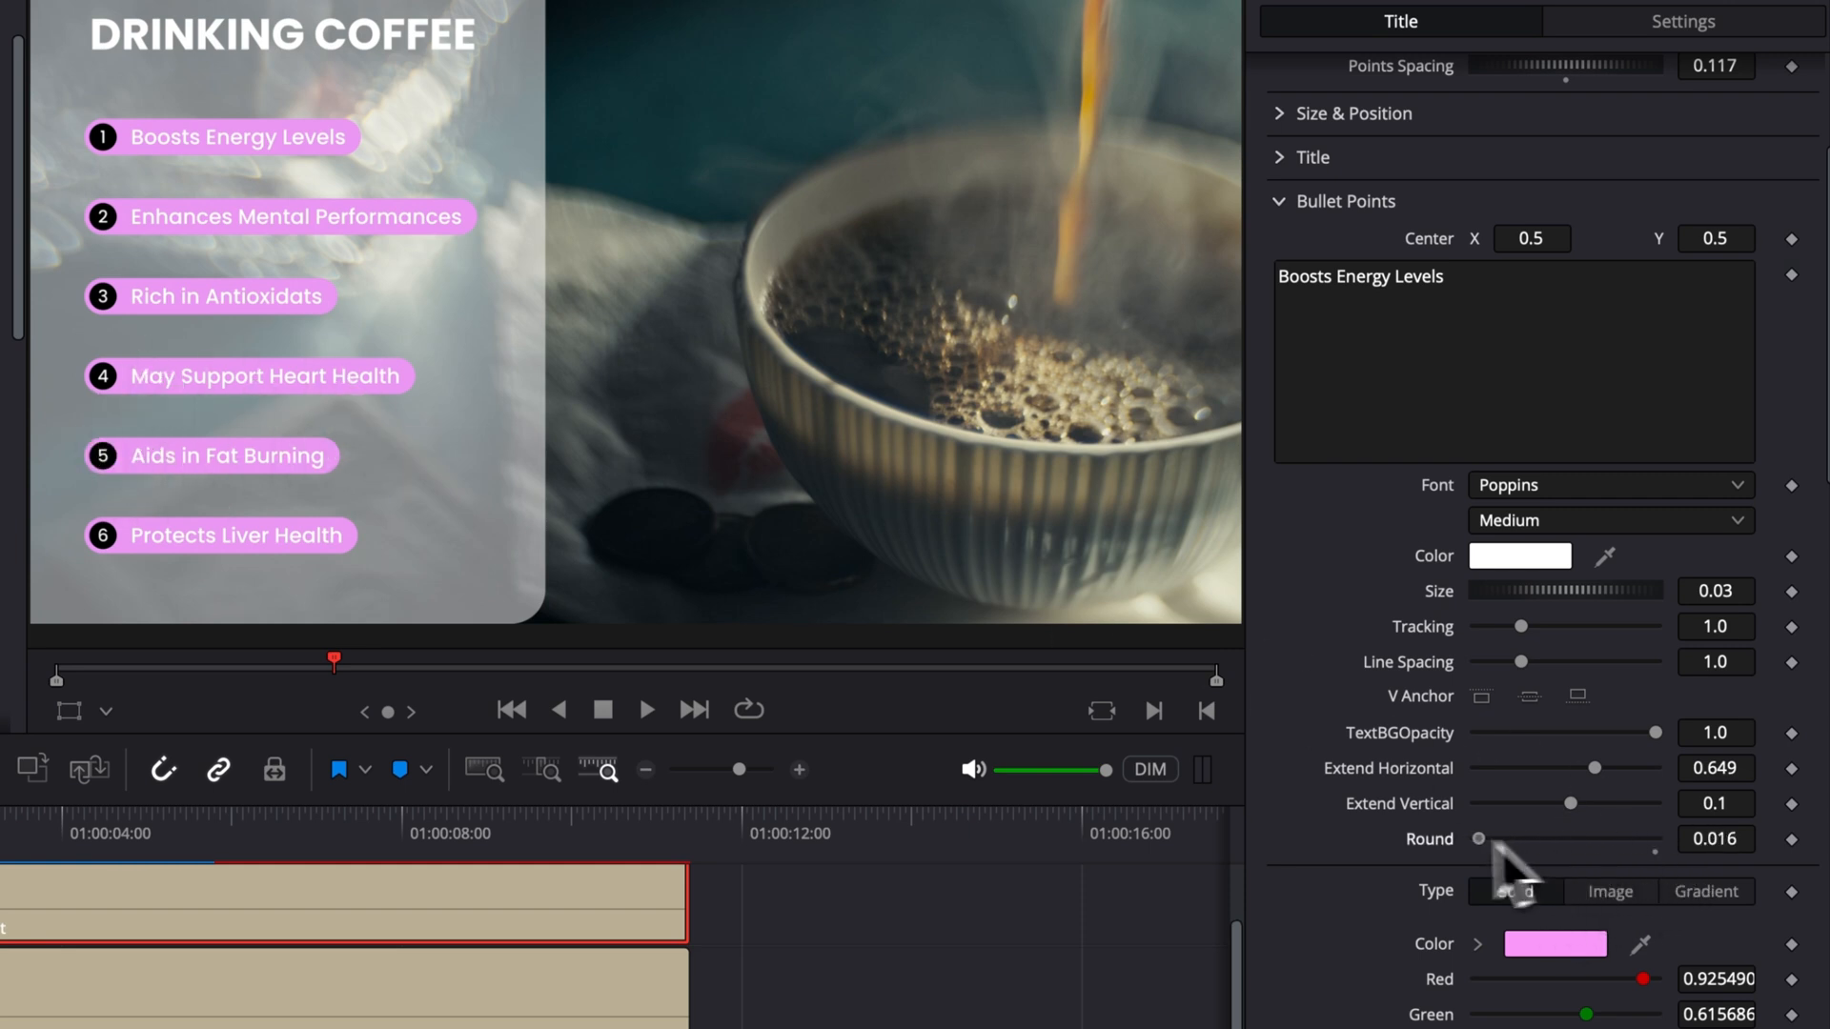
{"action": "left_click_drag", "start_coordinate": [1479, 838], "coordinate": [1475, 839]}
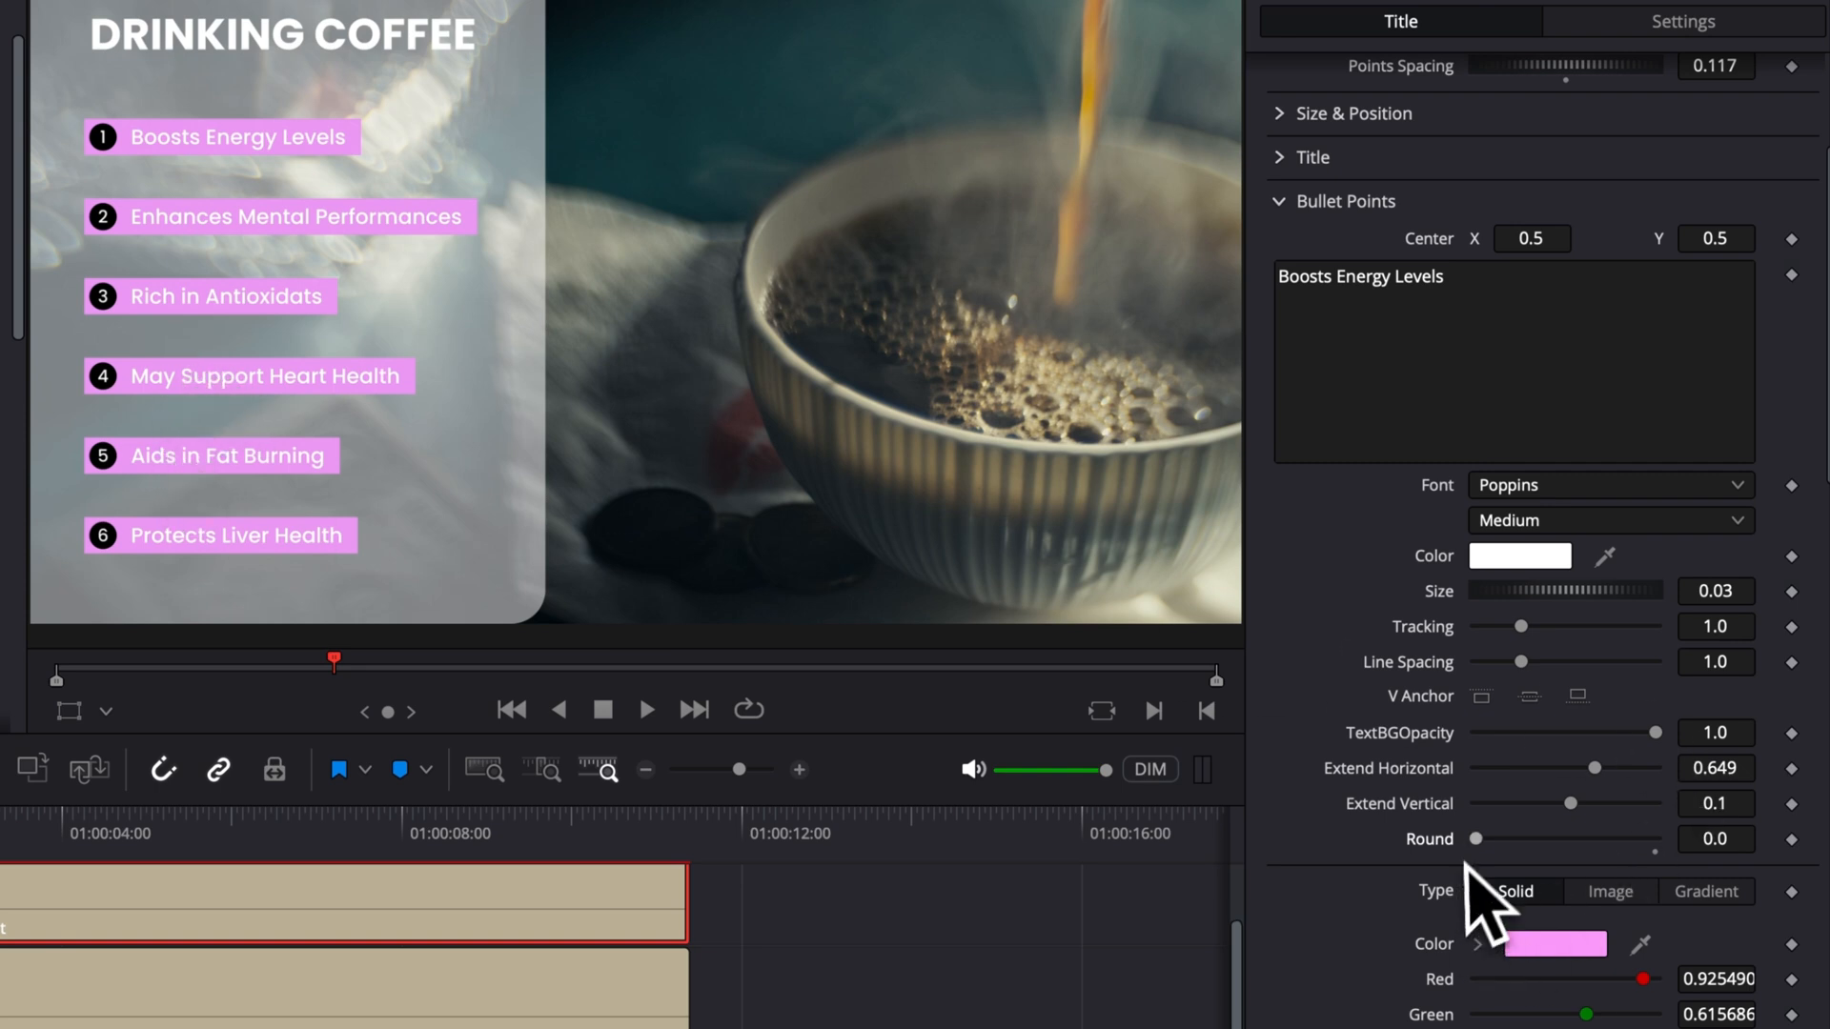
{"action": "left_click_drag", "start_coordinate": [1476, 839], "coordinate": [1527, 839]}
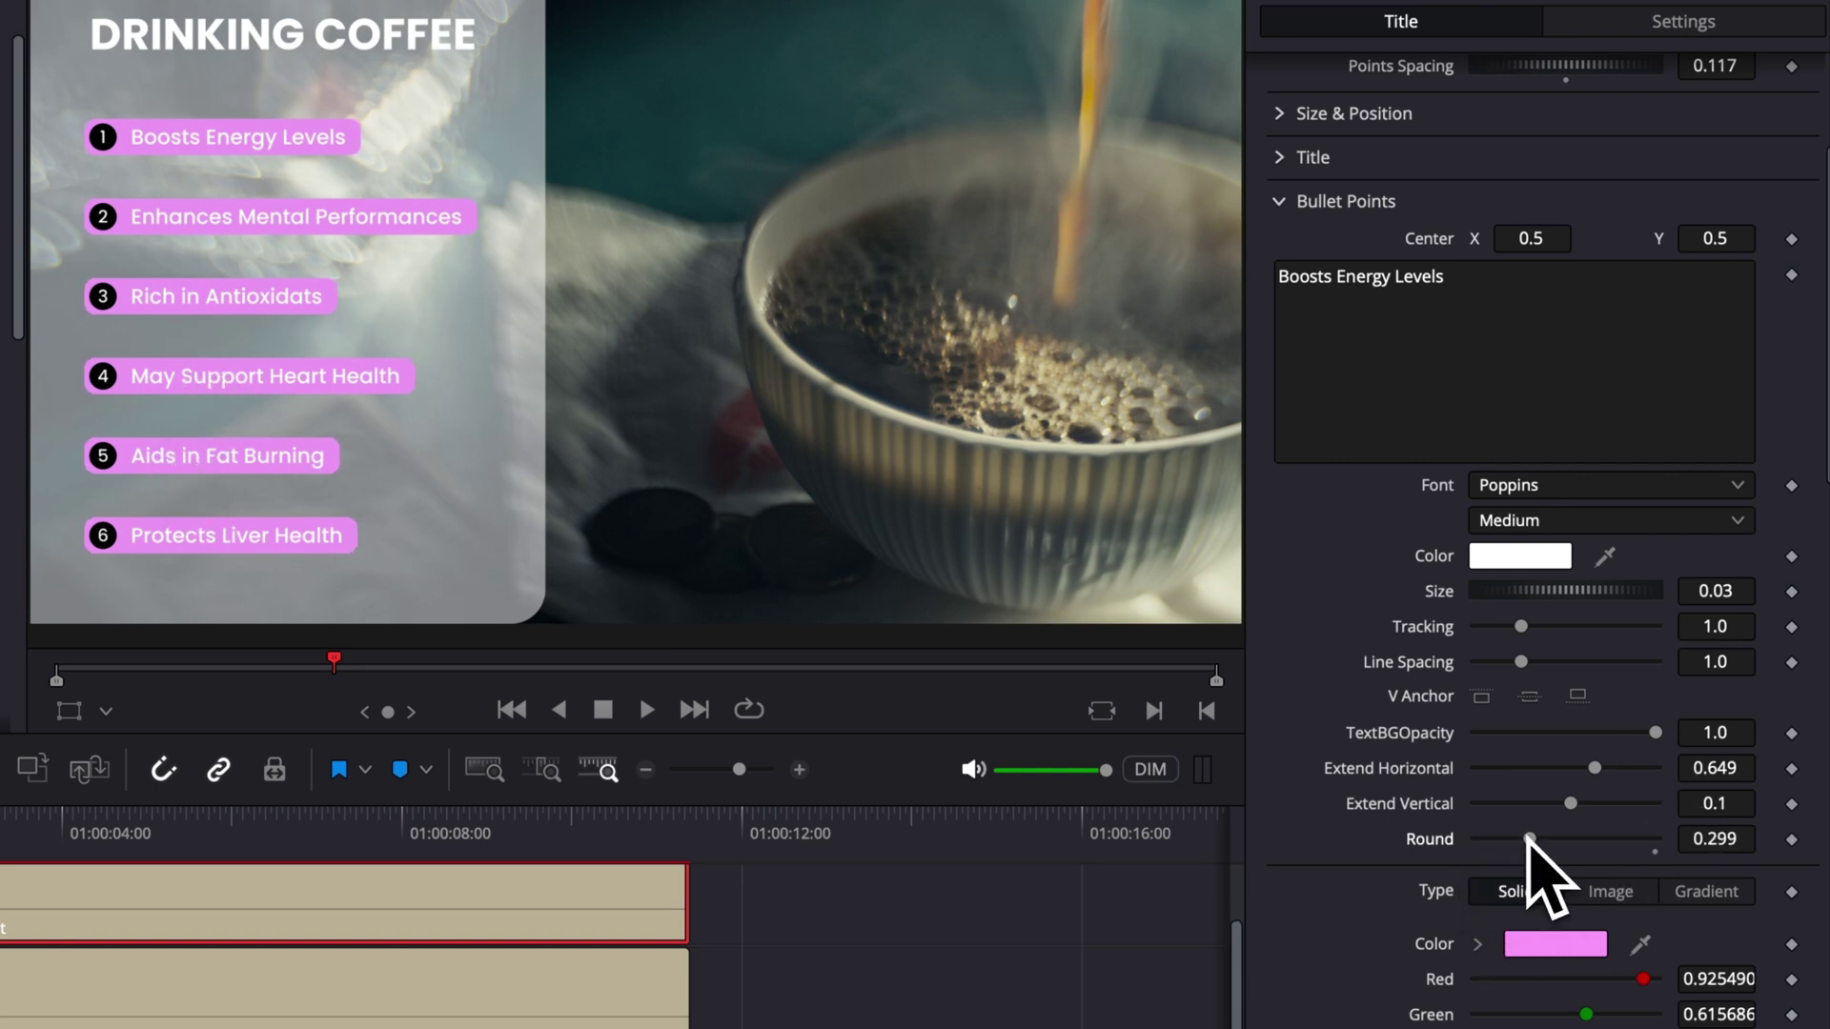
{"action": "mouse_move", "coordinate": [92, 469]}
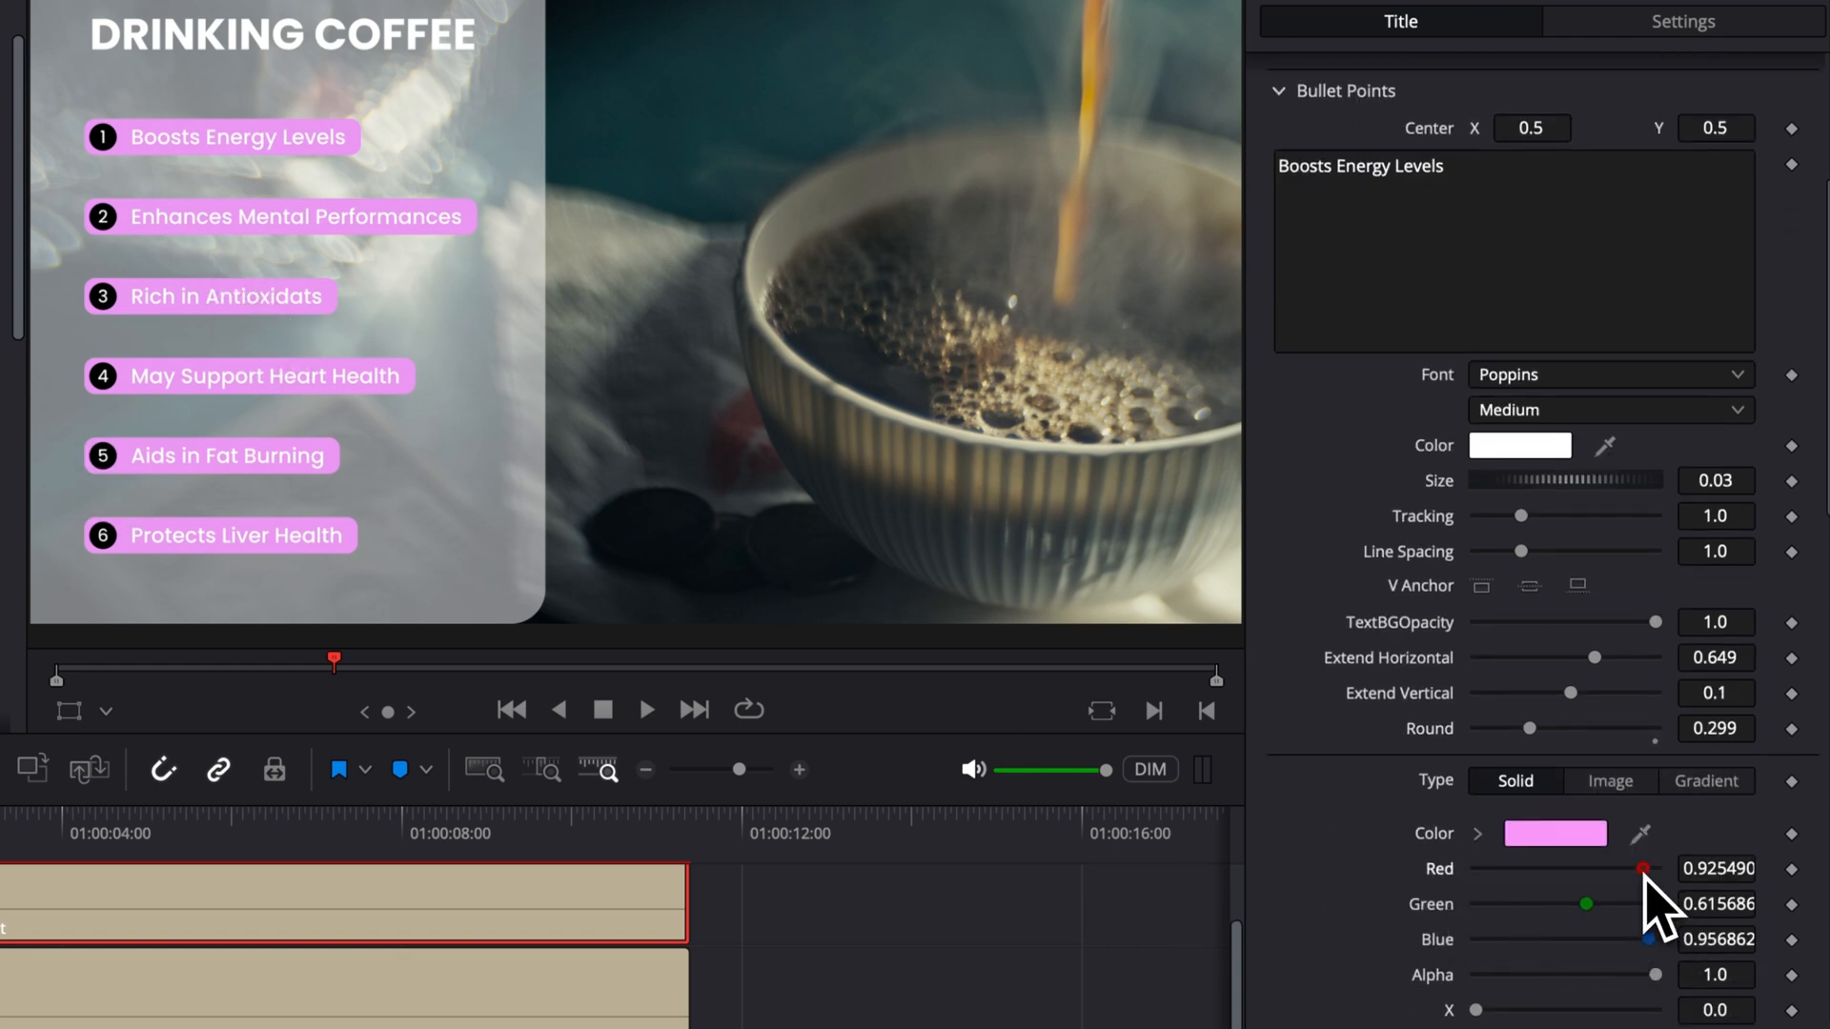
{"action": "left_click_drag", "start_coordinate": [1645, 870], "coordinate": [1476, 869]}
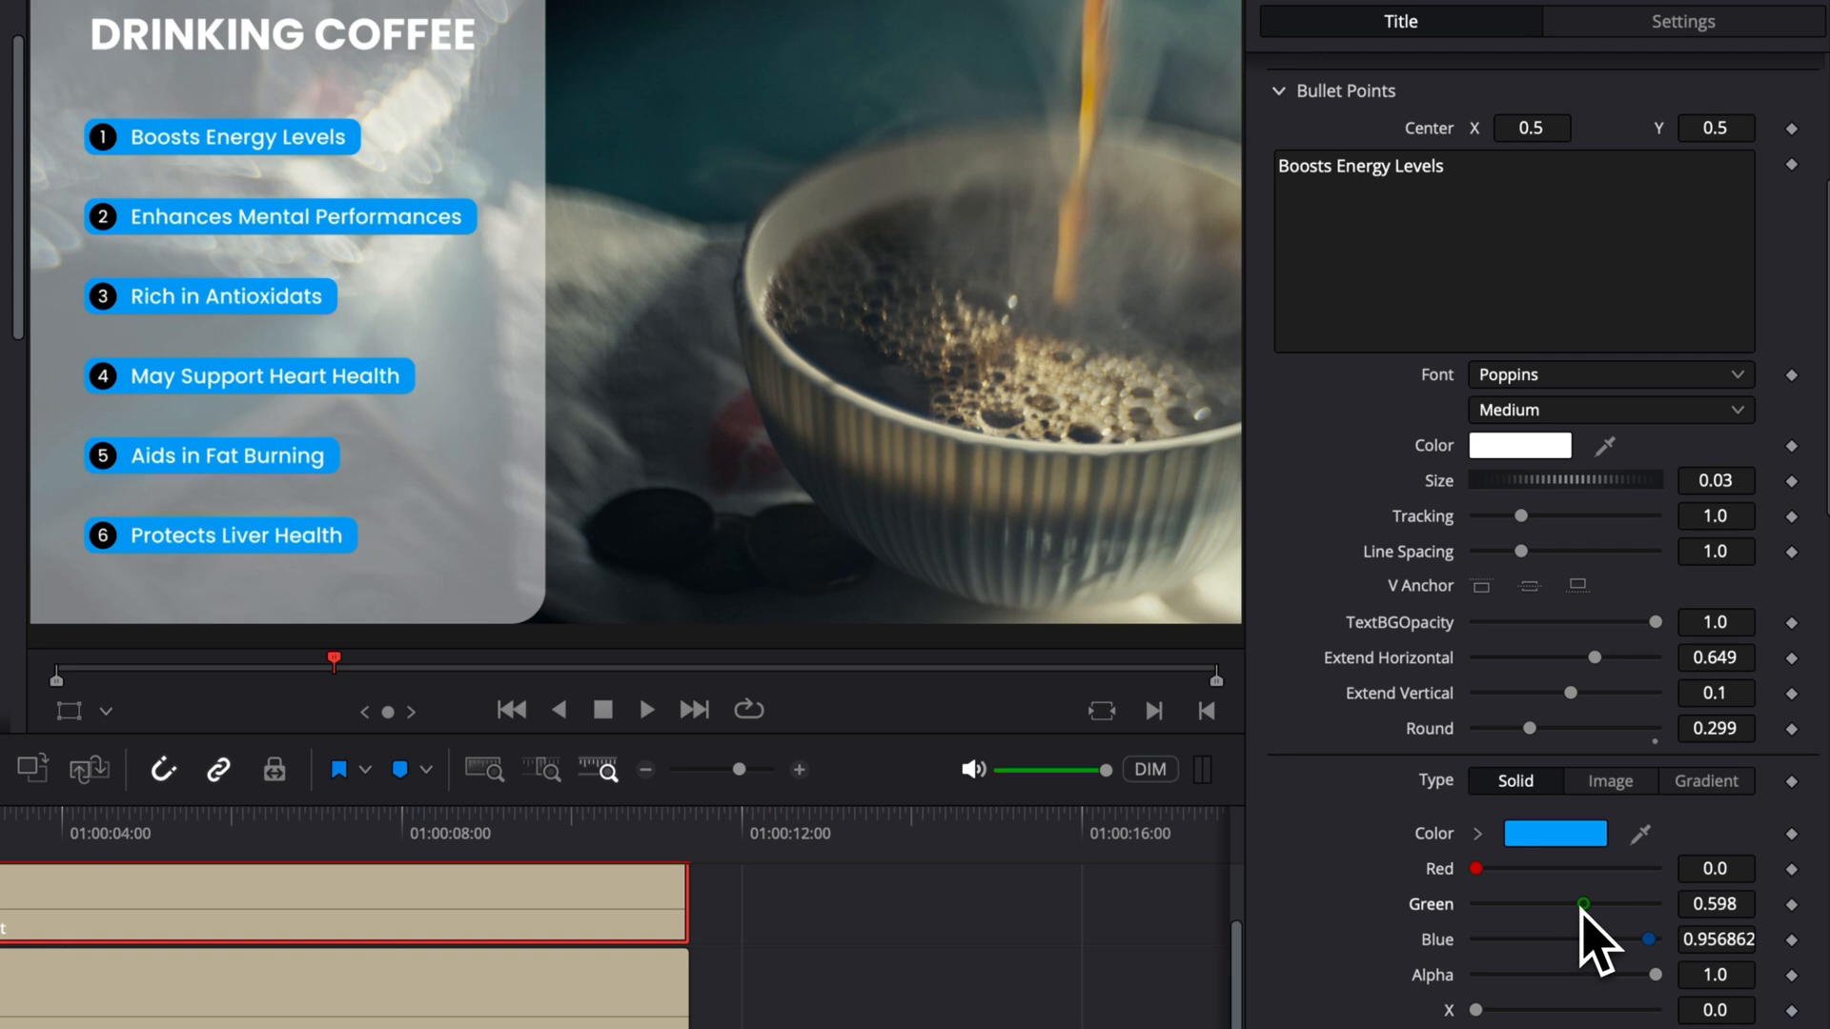
{"action": "left_click_drag", "start_coordinate": [1582, 903], "coordinate": [1474, 904]}
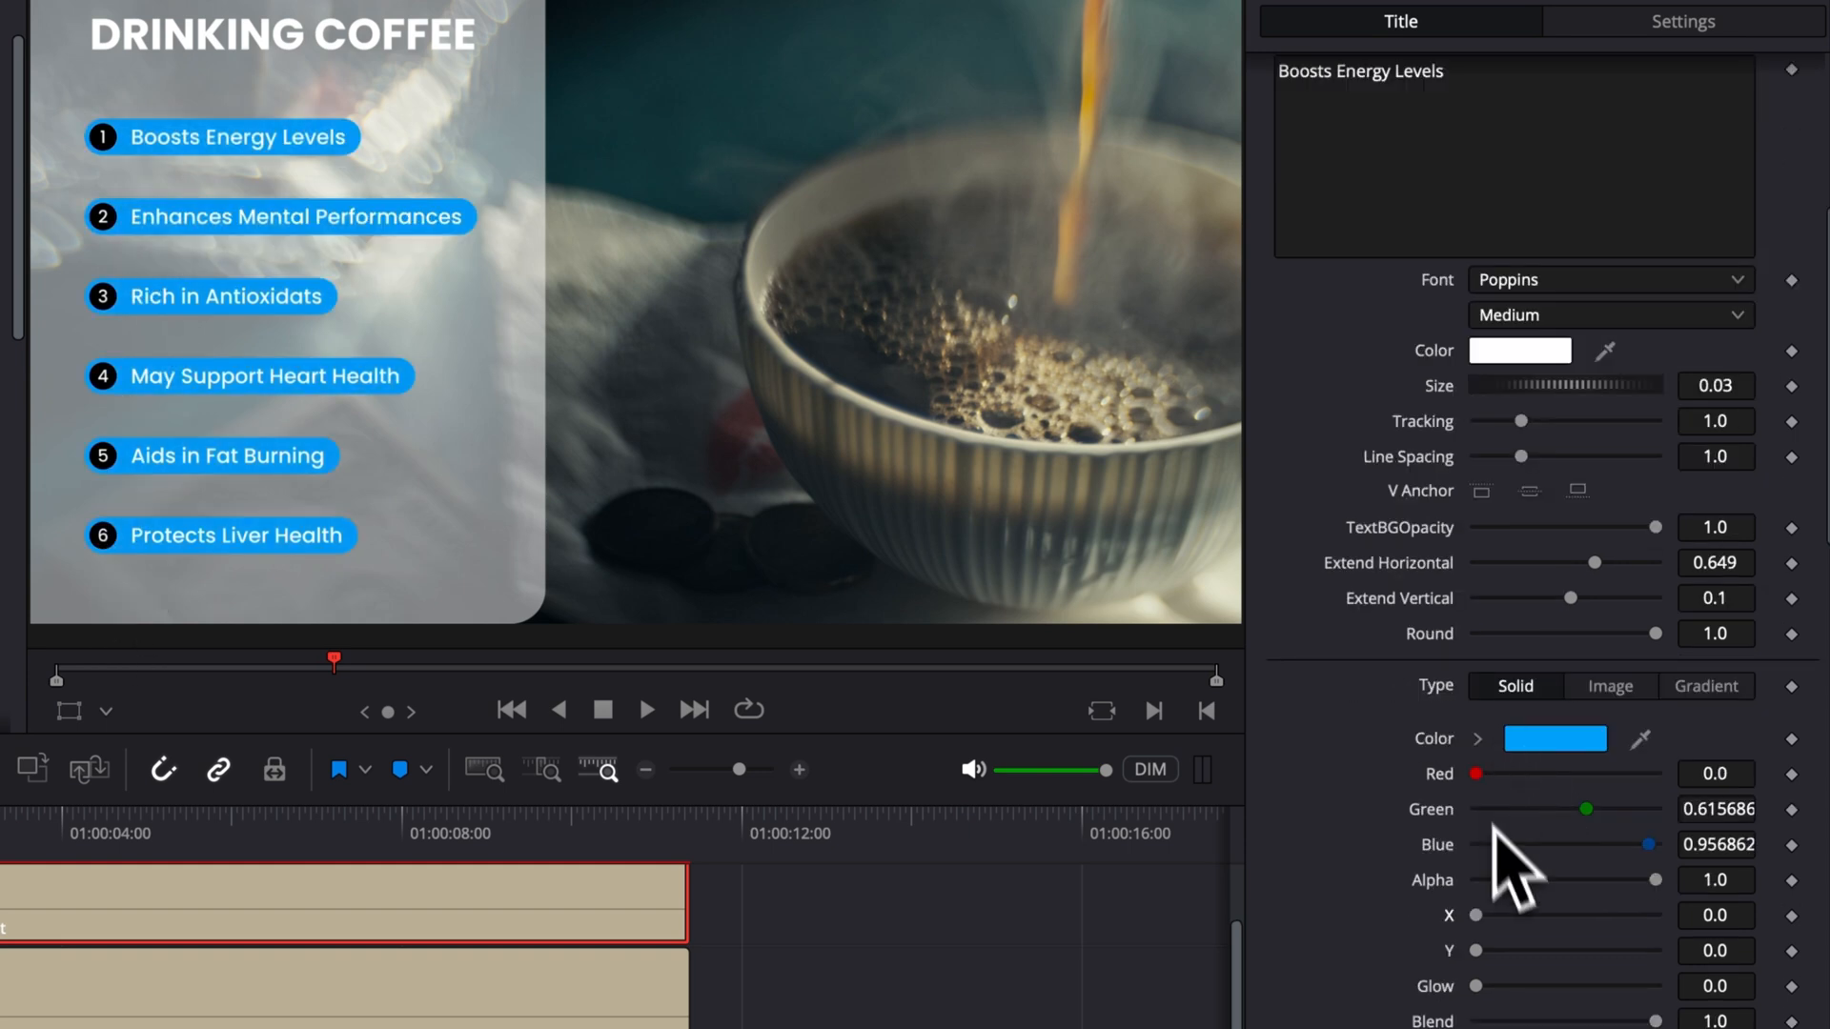
{"action": "mouse_move", "coordinate": [1528, 959]}
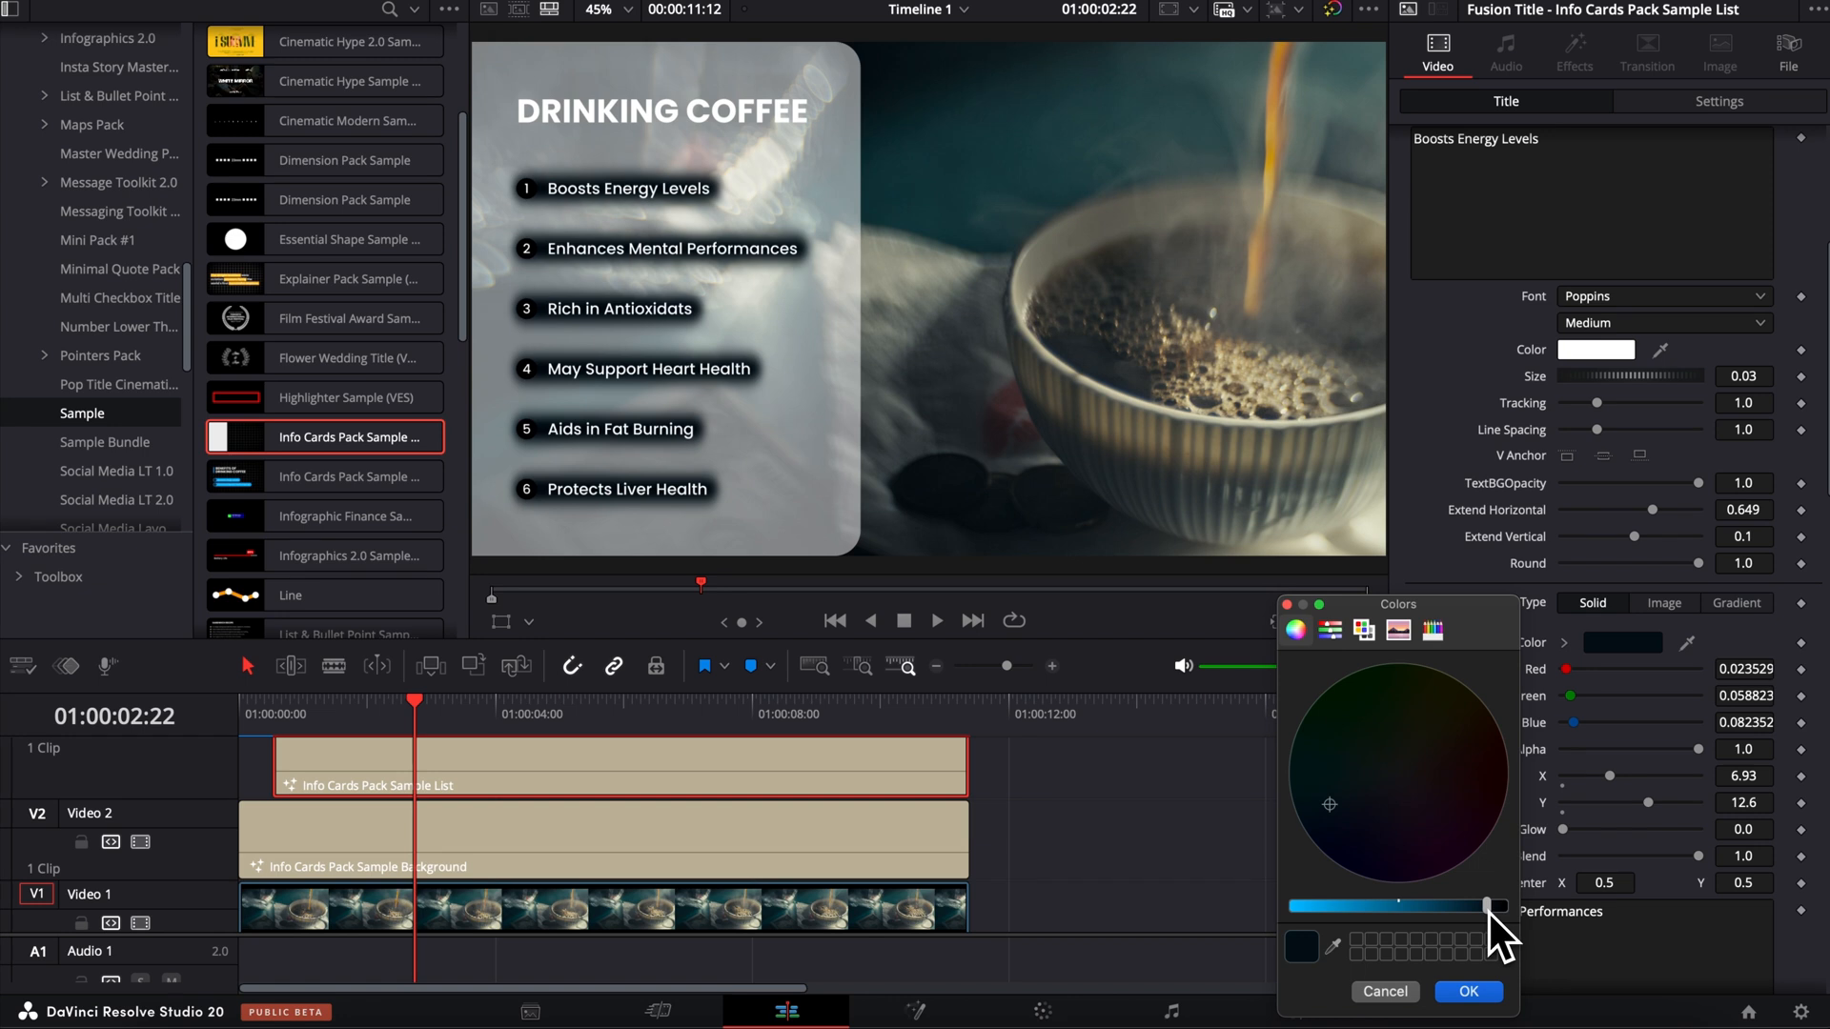
{"action": "mouse_move", "coordinate": [1504, 1006]}
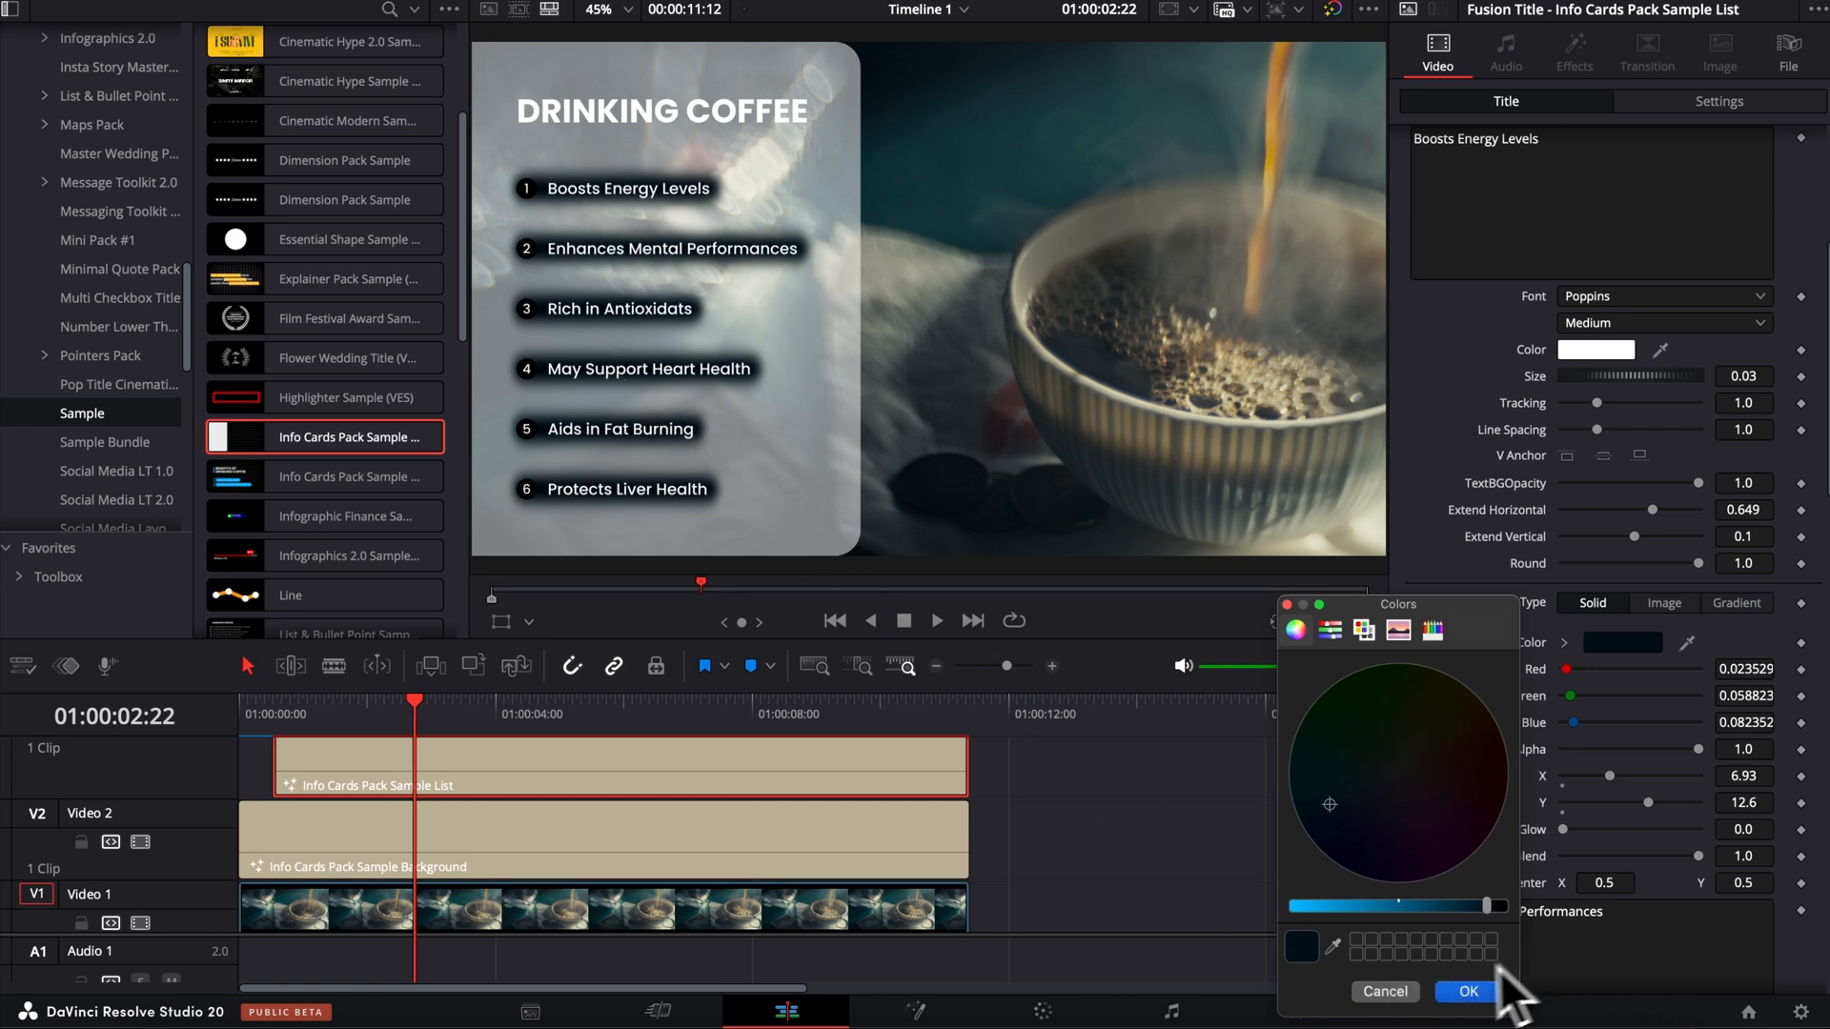
- Apply a blue shadow colour to the bullets and raise Glow to about 0.5
{"action": "left_click_drag", "start_coordinate": [1485, 903], "coordinate": [1331, 904]}
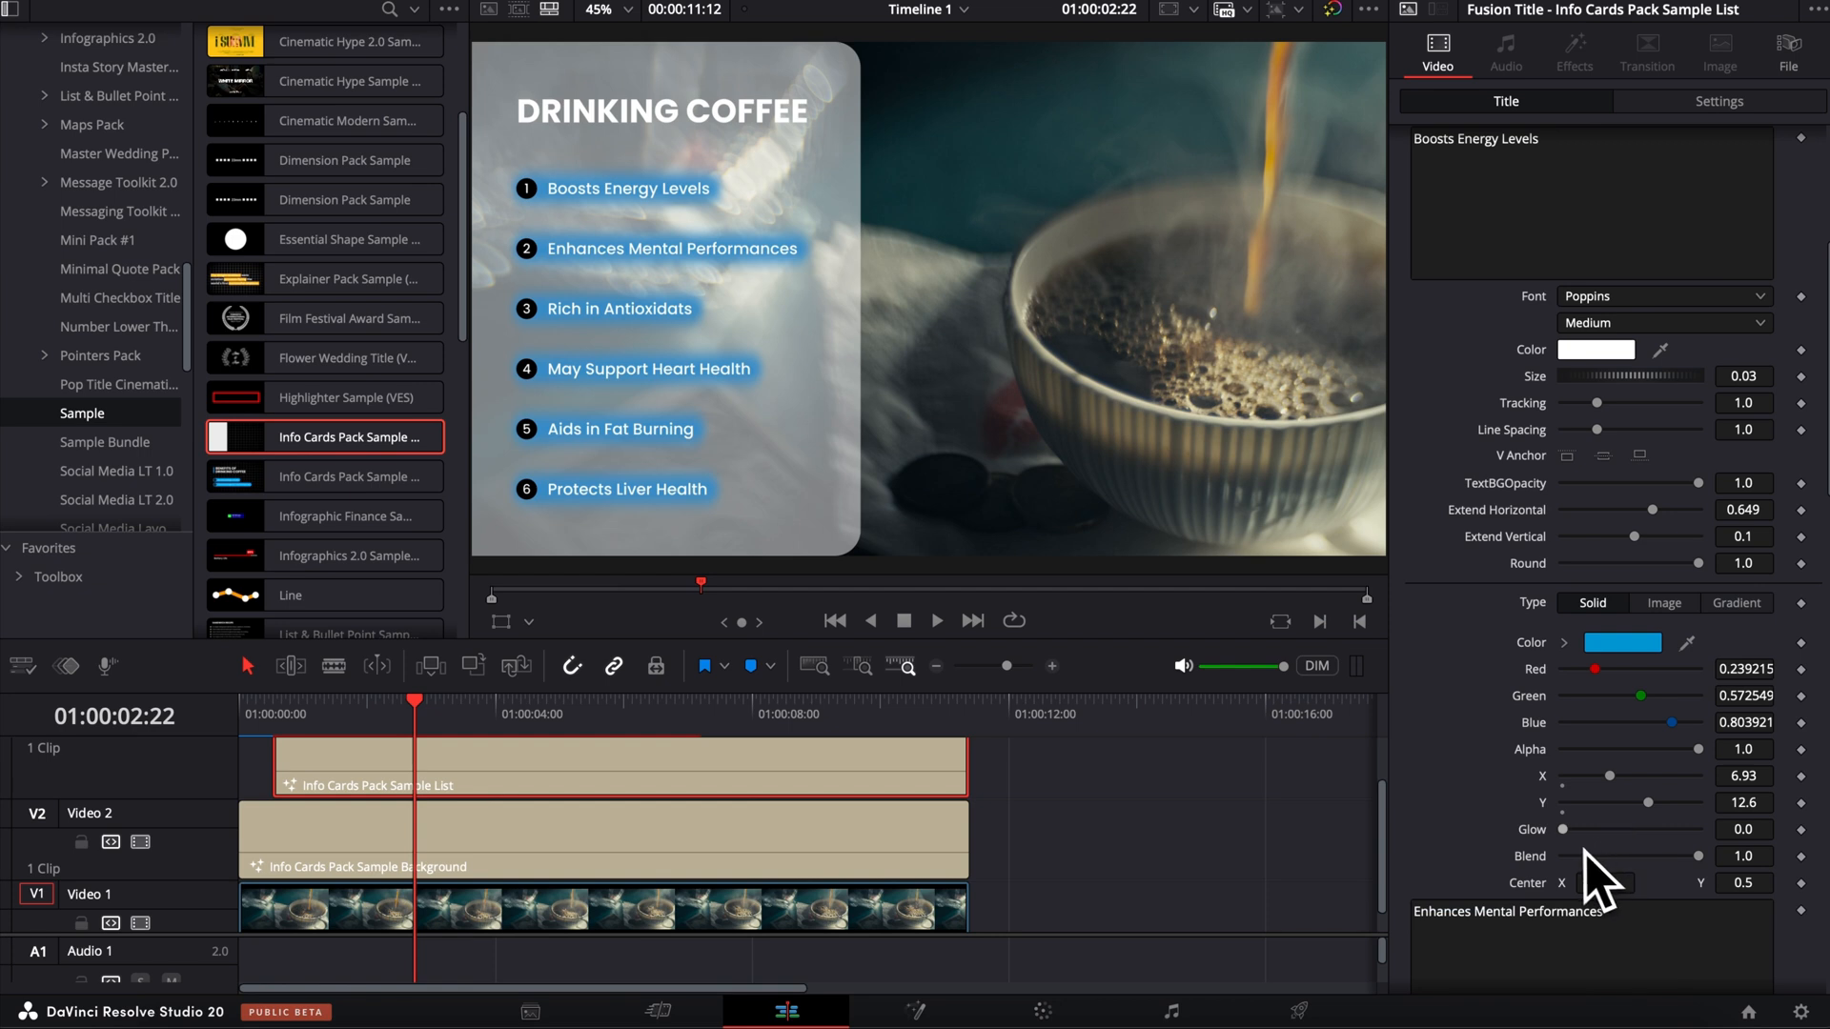
{"action": "left_click_drag", "start_coordinate": [1582, 829], "coordinate": [1601, 829]}
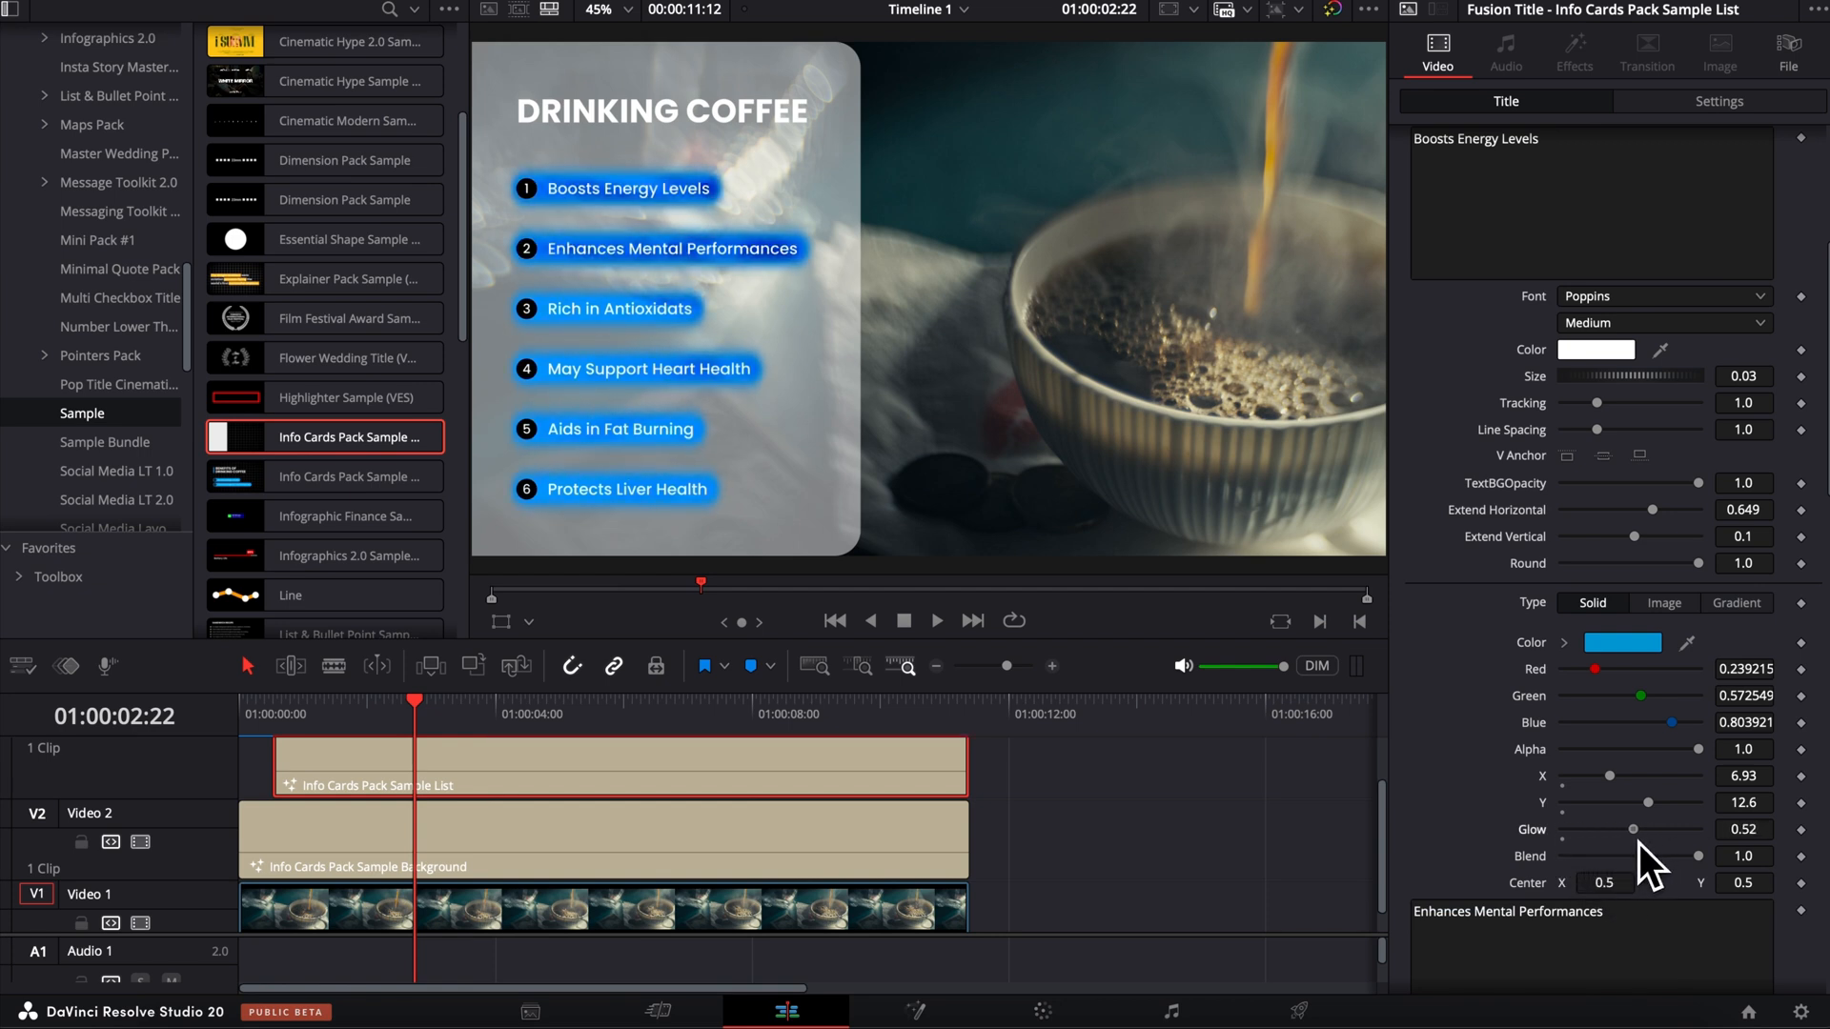
{"action": "left_click_drag", "start_coordinate": [1606, 830], "coordinate": [1588, 829]}
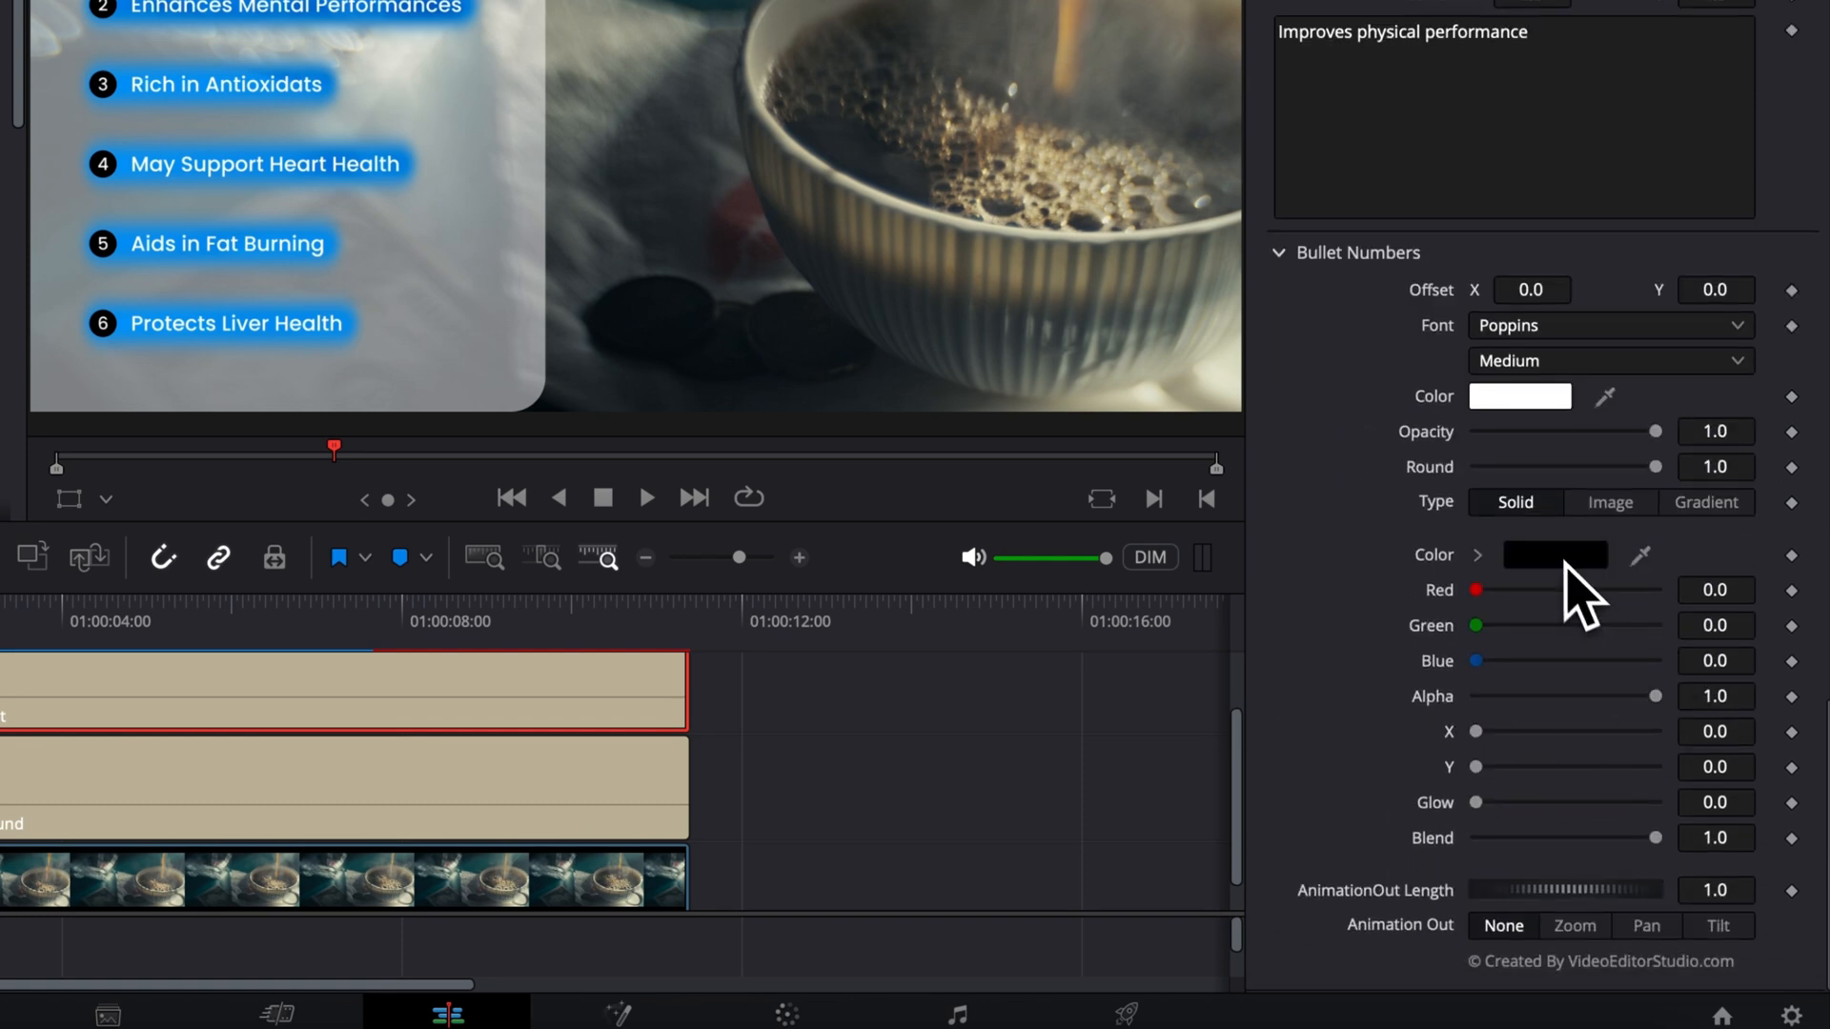
- Set the Bullet Numbers solid colour to black behind the white numerals
{"action": "left_click", "coordinate": [1556, 554]}
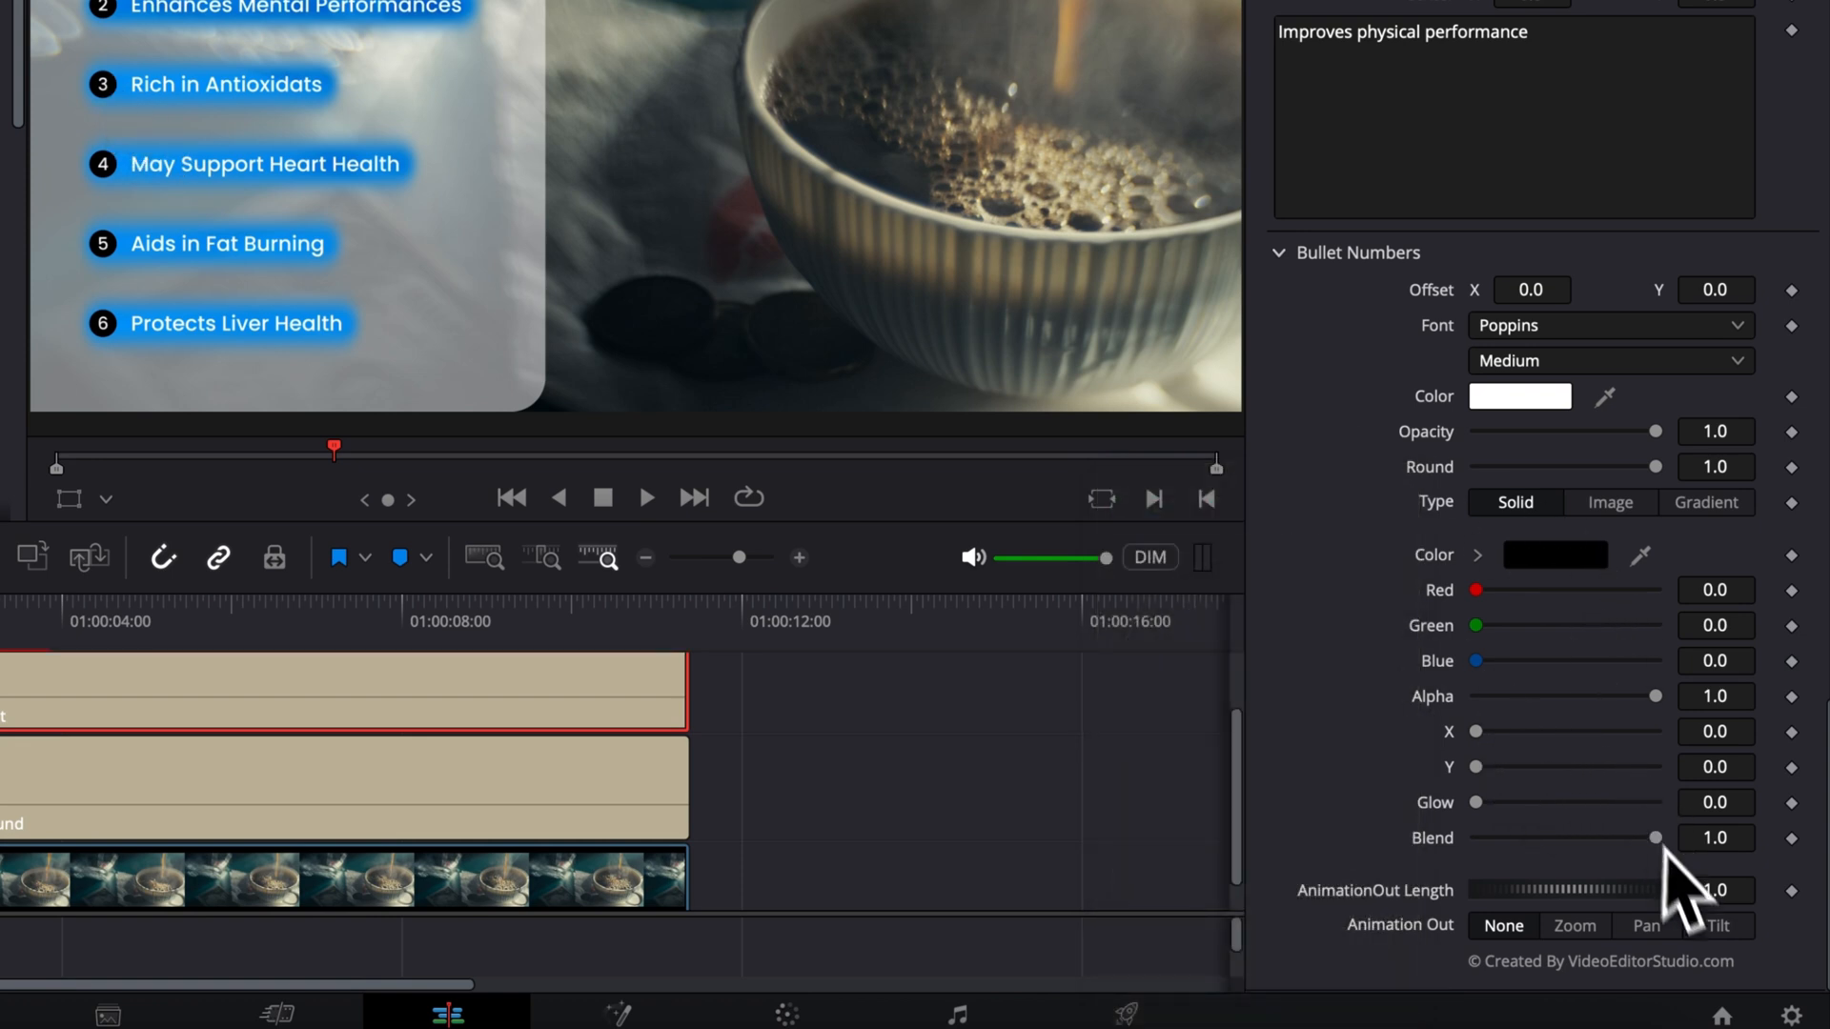
{"action": "mouse_move", "coordinate": [1585, 720]}
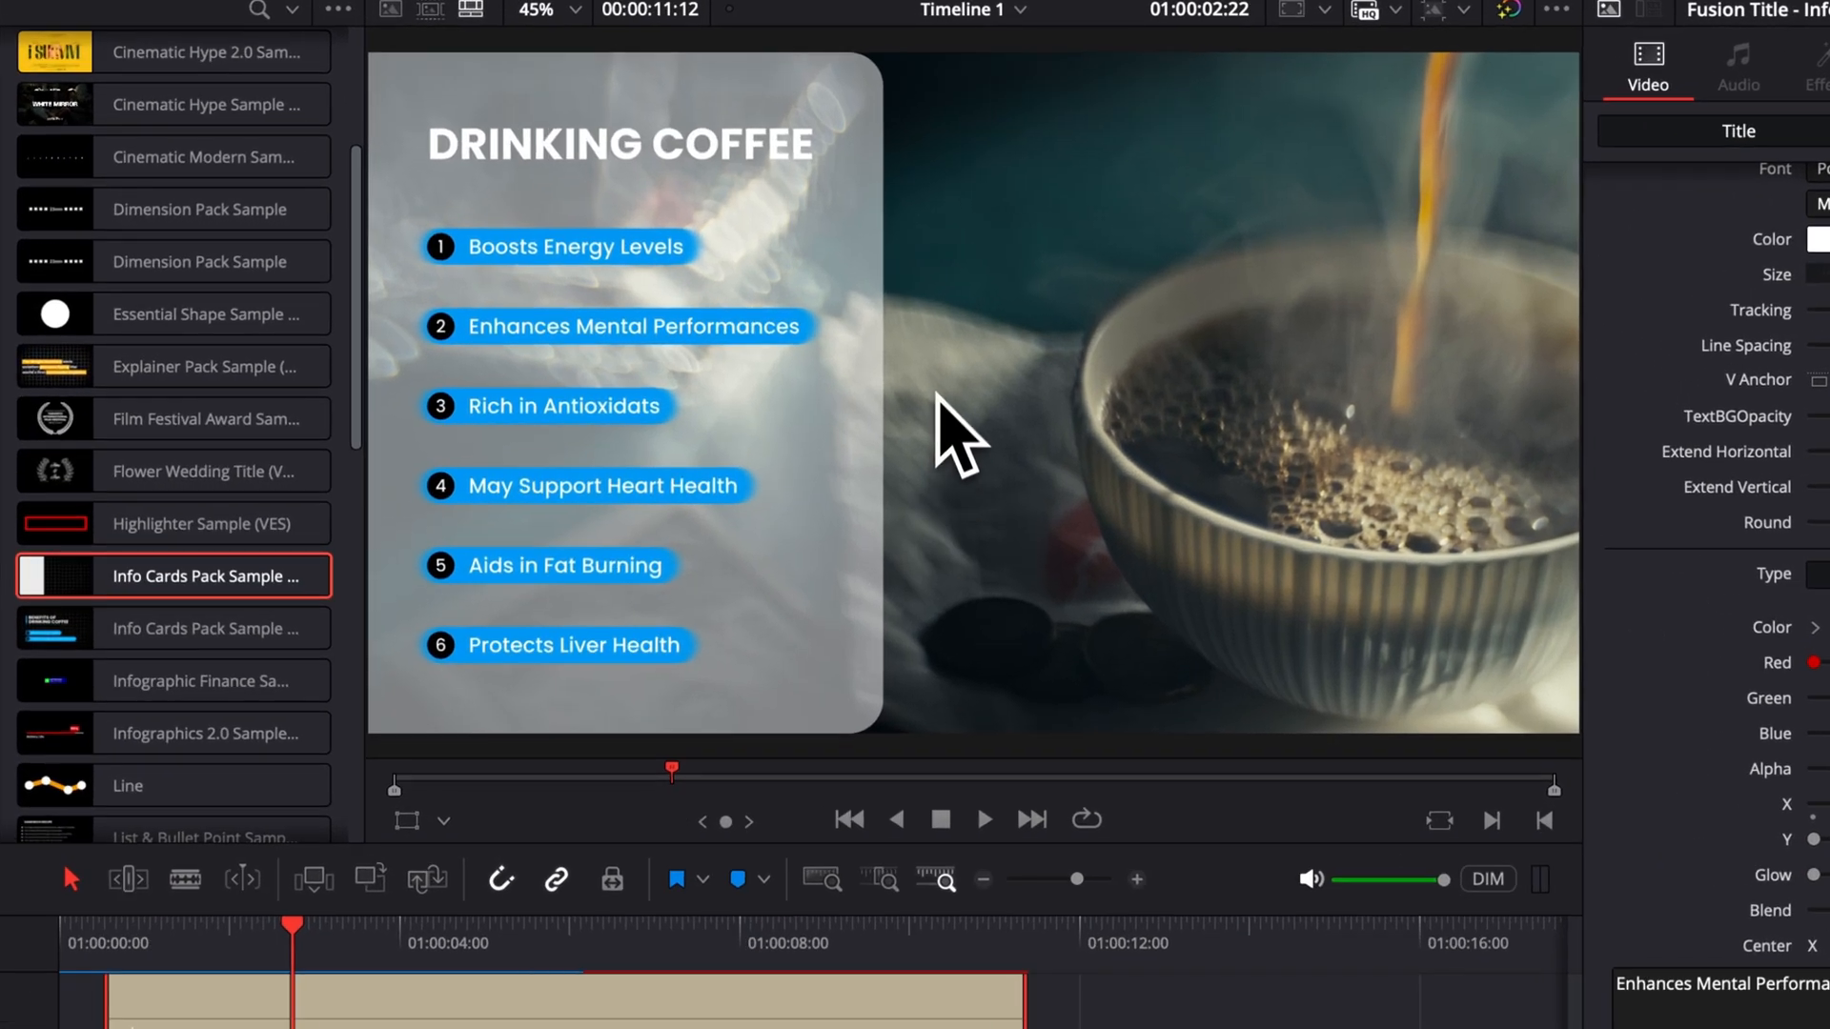
{"action": "mouse_move", "coordinate": [660, 393]}
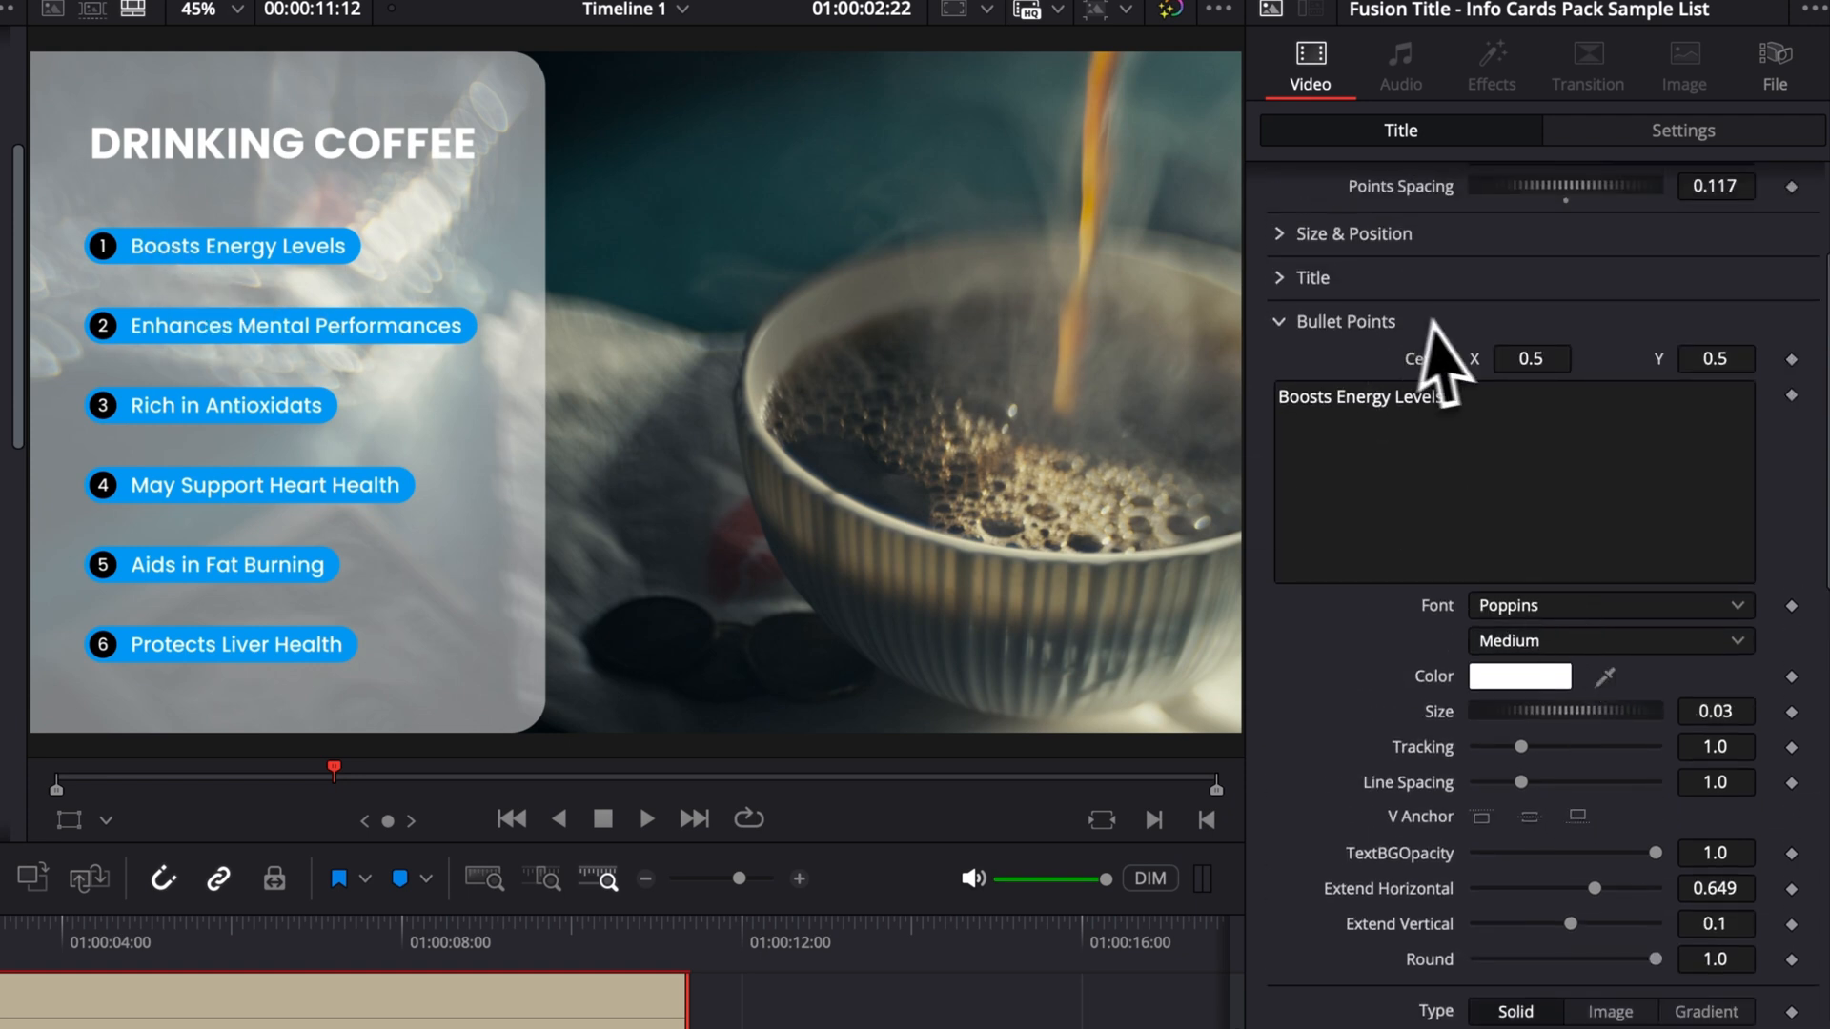
{"action": "mouse_move", "coordinate": [1342, 504]}
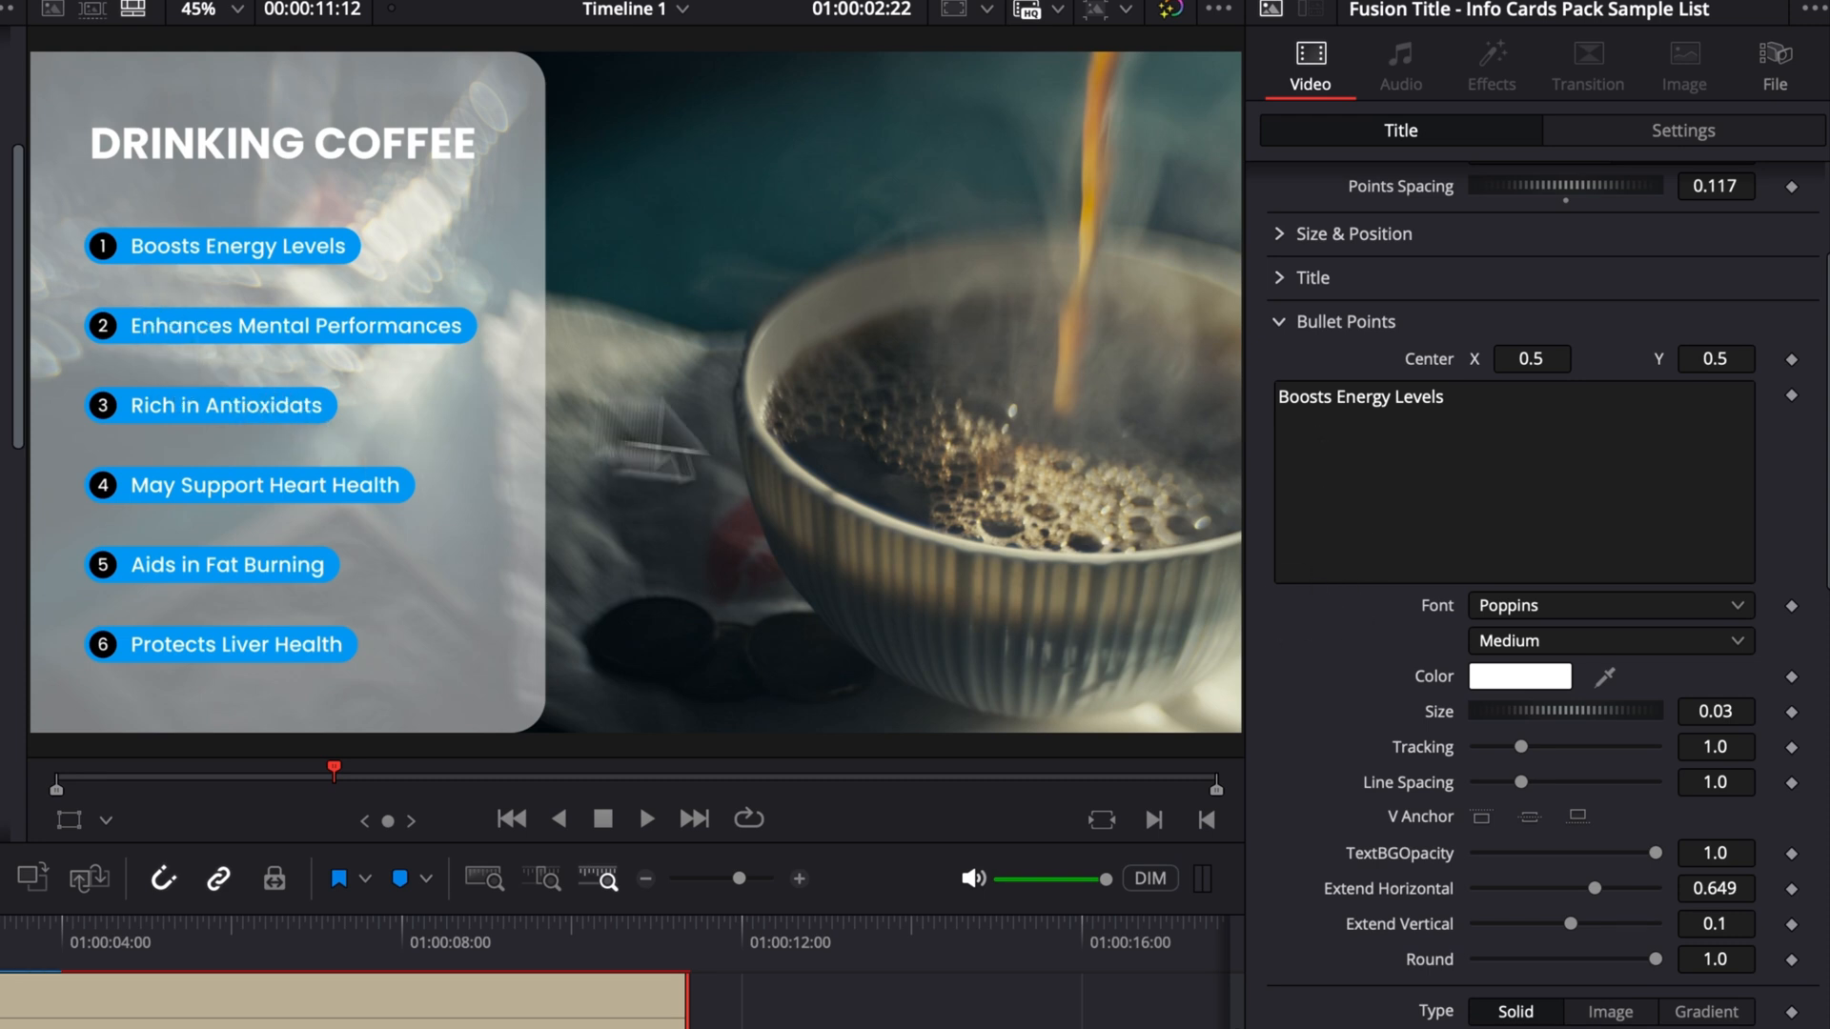
- Add filler lines 'kshhks' and 'shgkshks' so points one and three wrap onto several lines
{"action": "left_click", "coordinate": [1491, 412]}
{"action": "type", "text": "sh"}
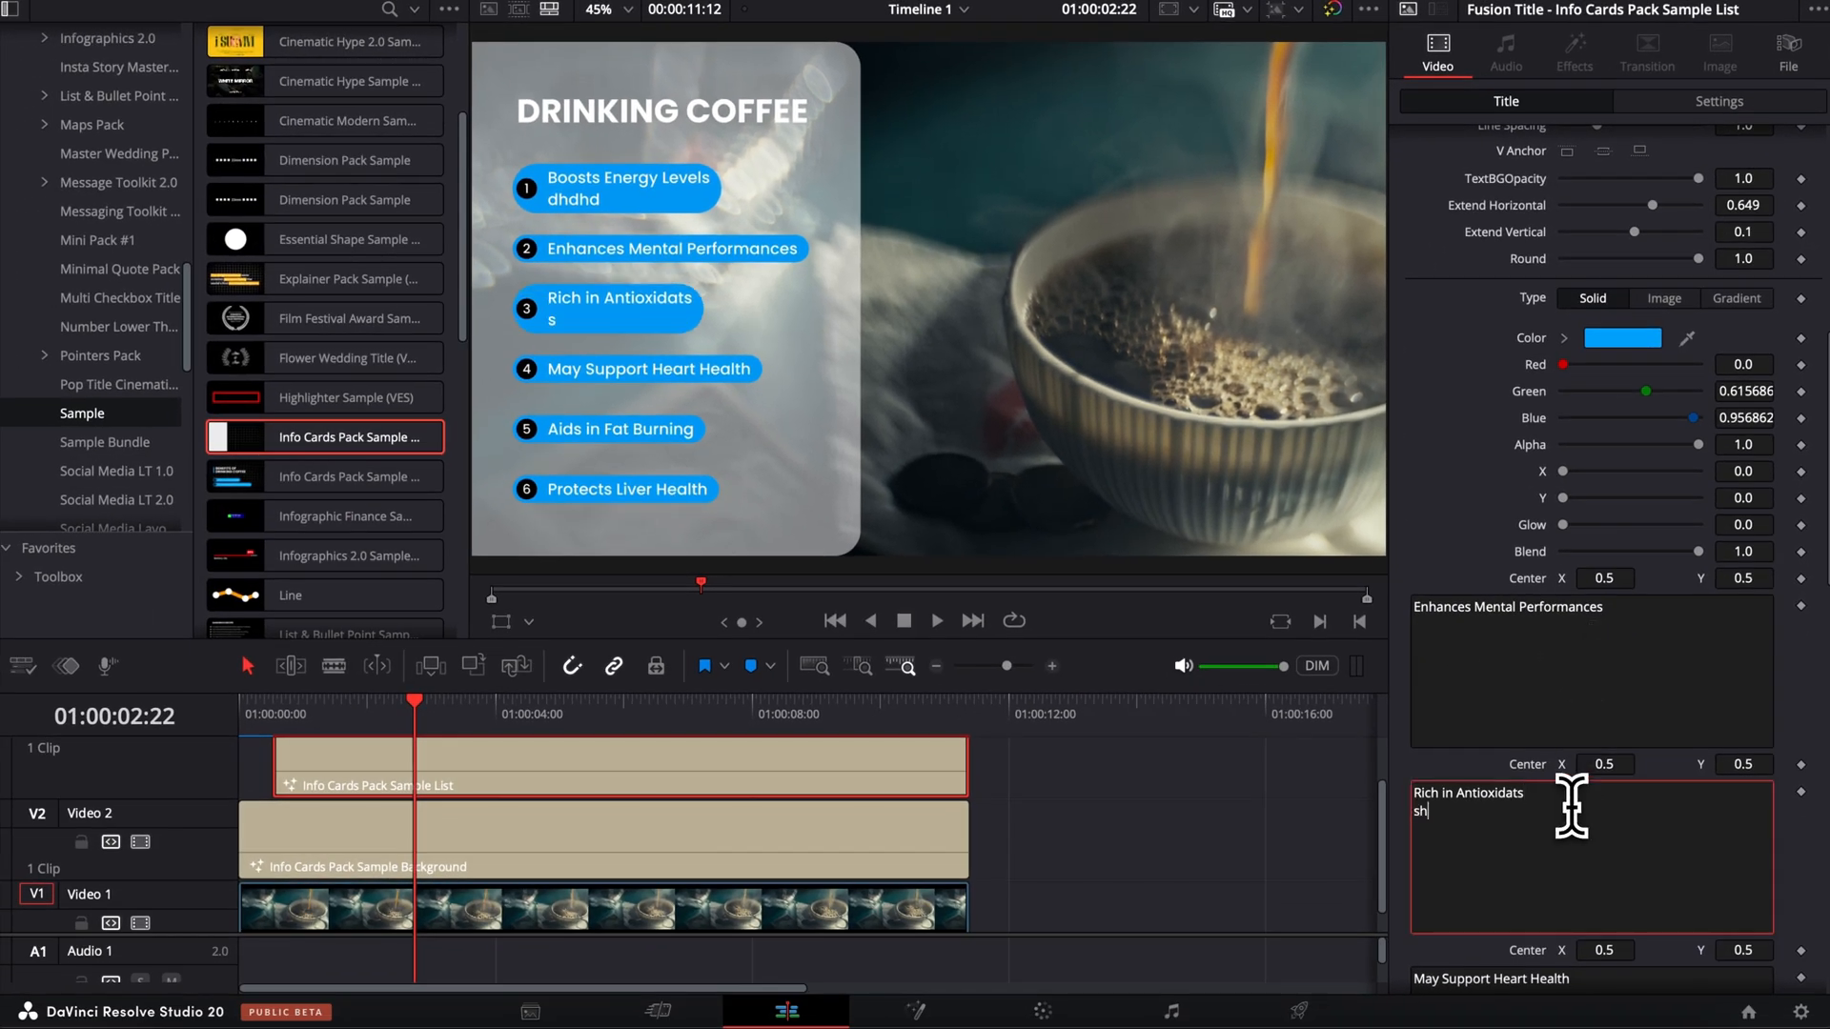
{"action": "type", "text": "kshhks"}
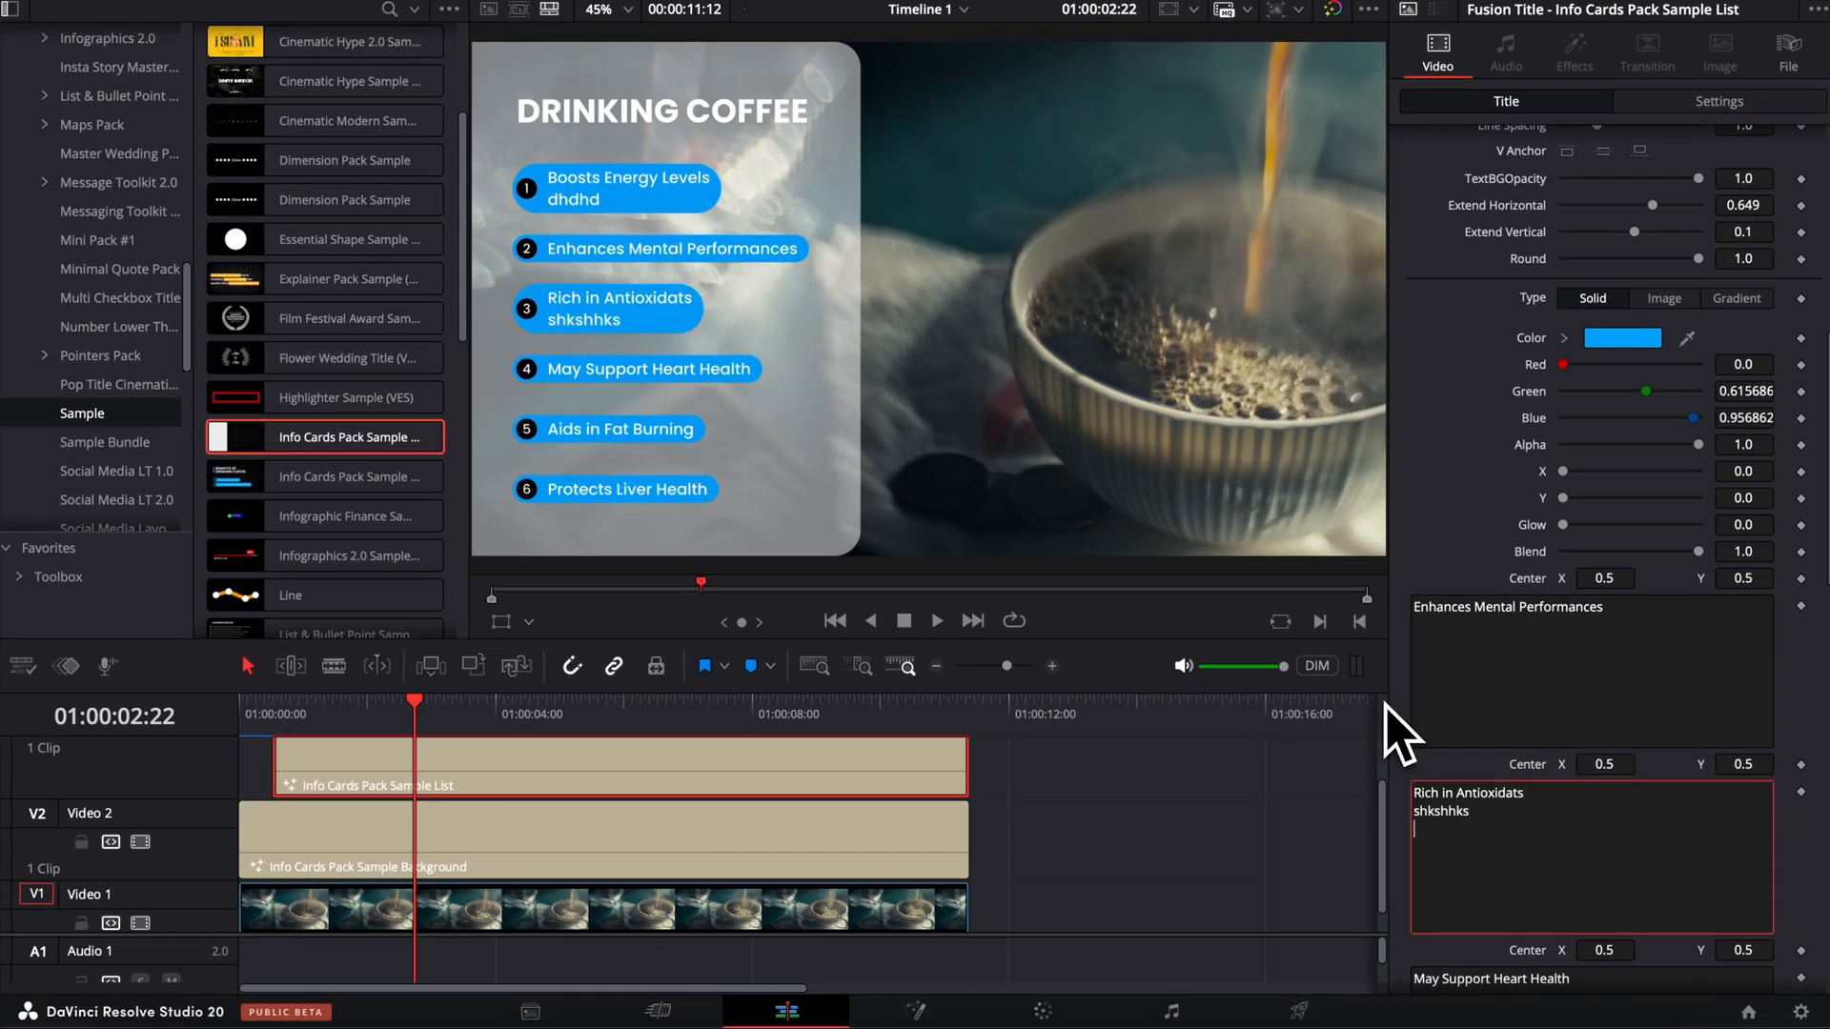
{"action": "type", "text": "shgkshks"}
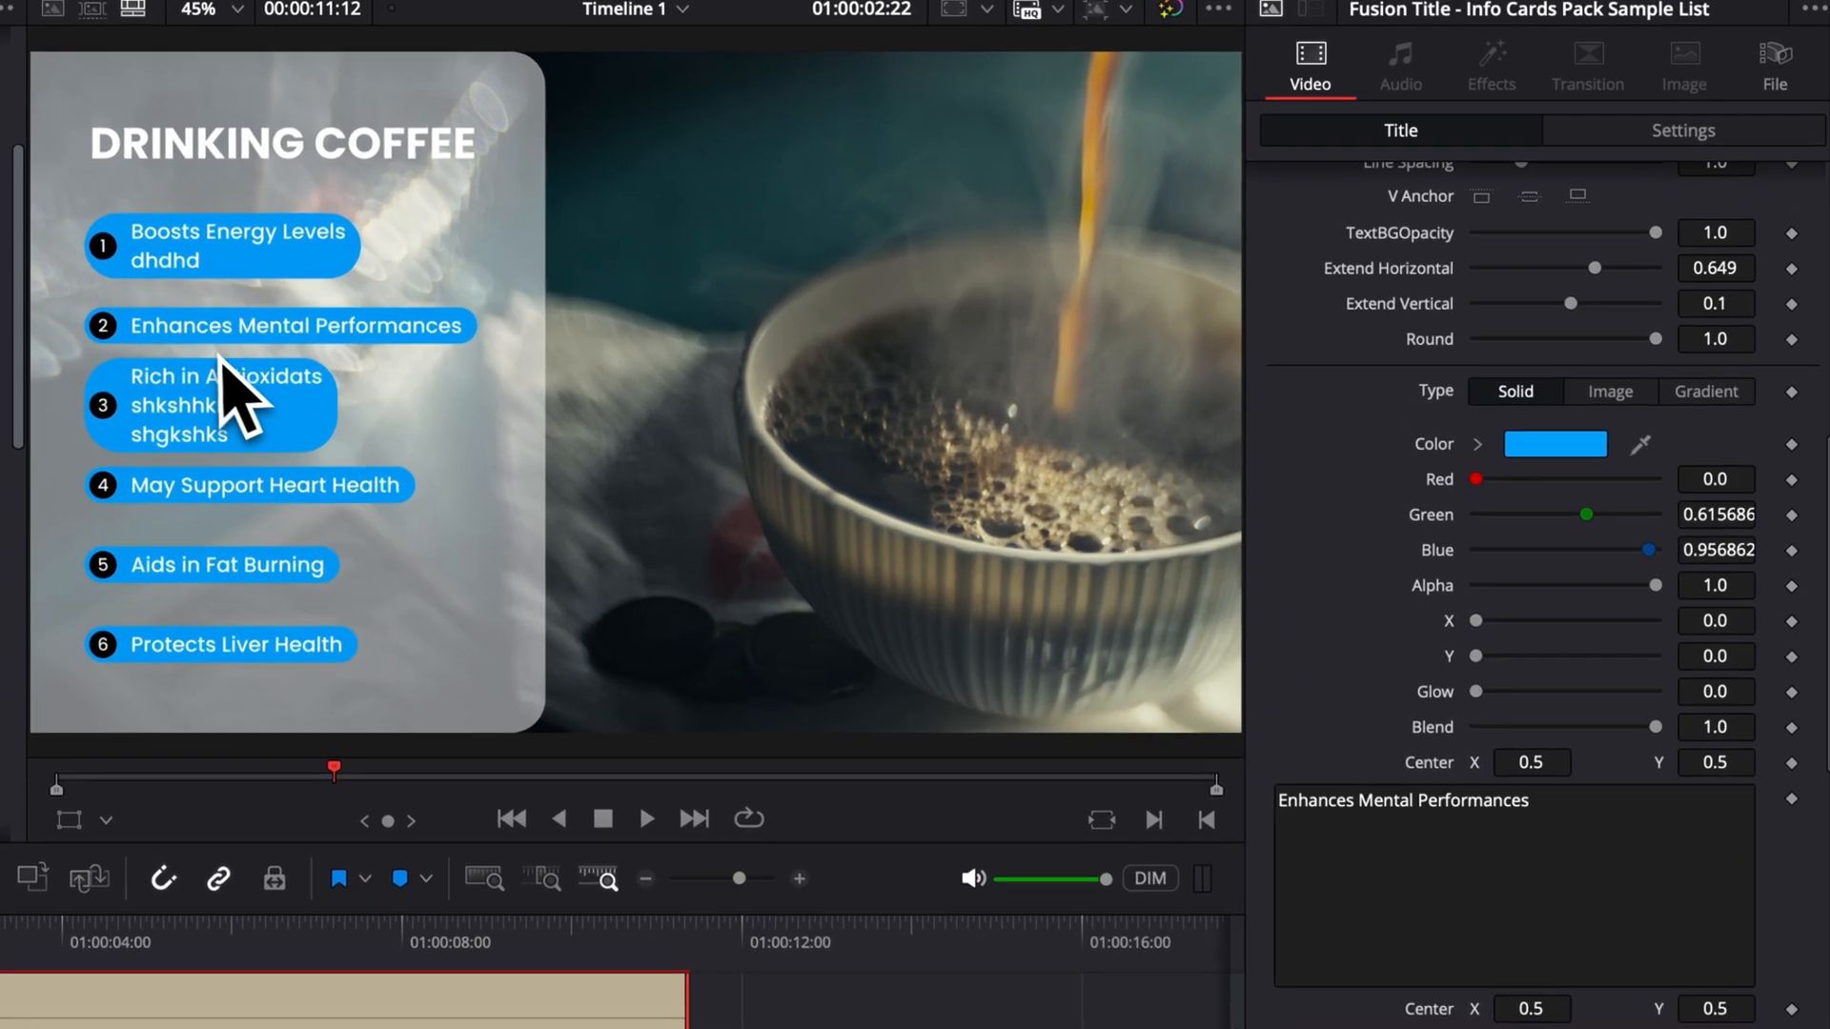
{"action": "mouse_move", "coordinate": [214, 328]}
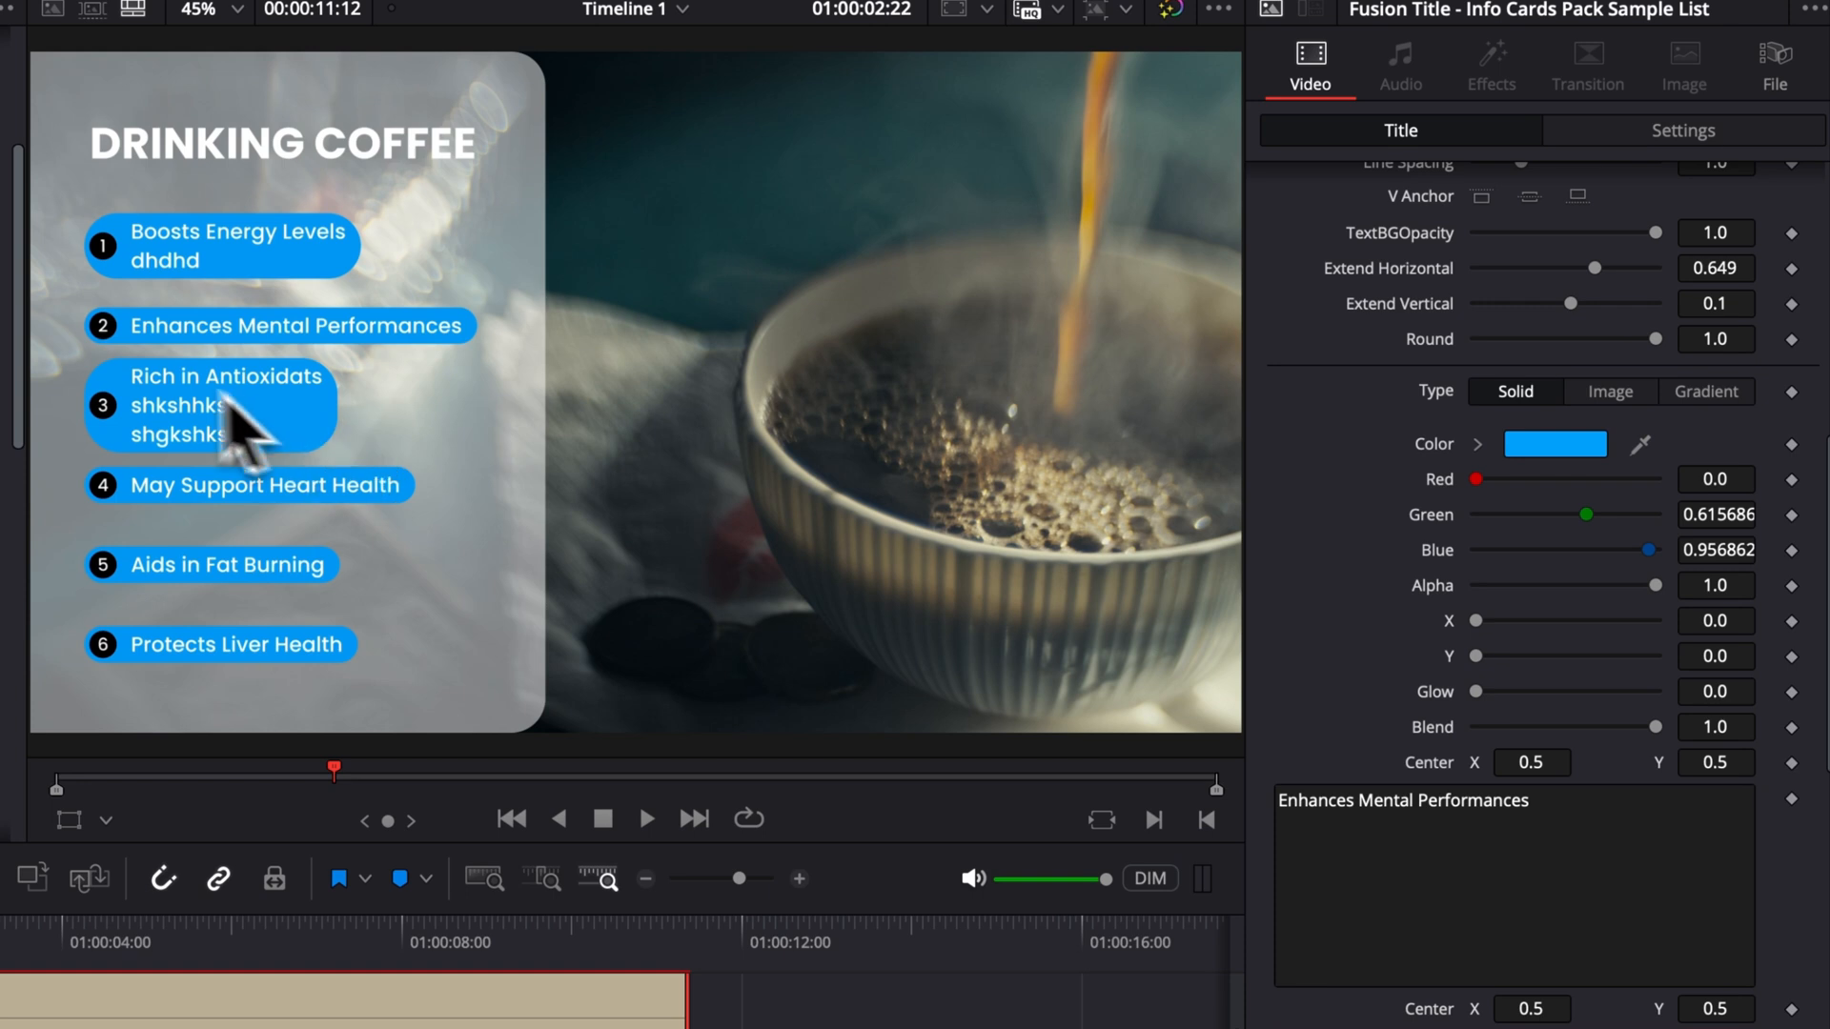
{"action": "mouse_move", "coordinate": [95, 434]}
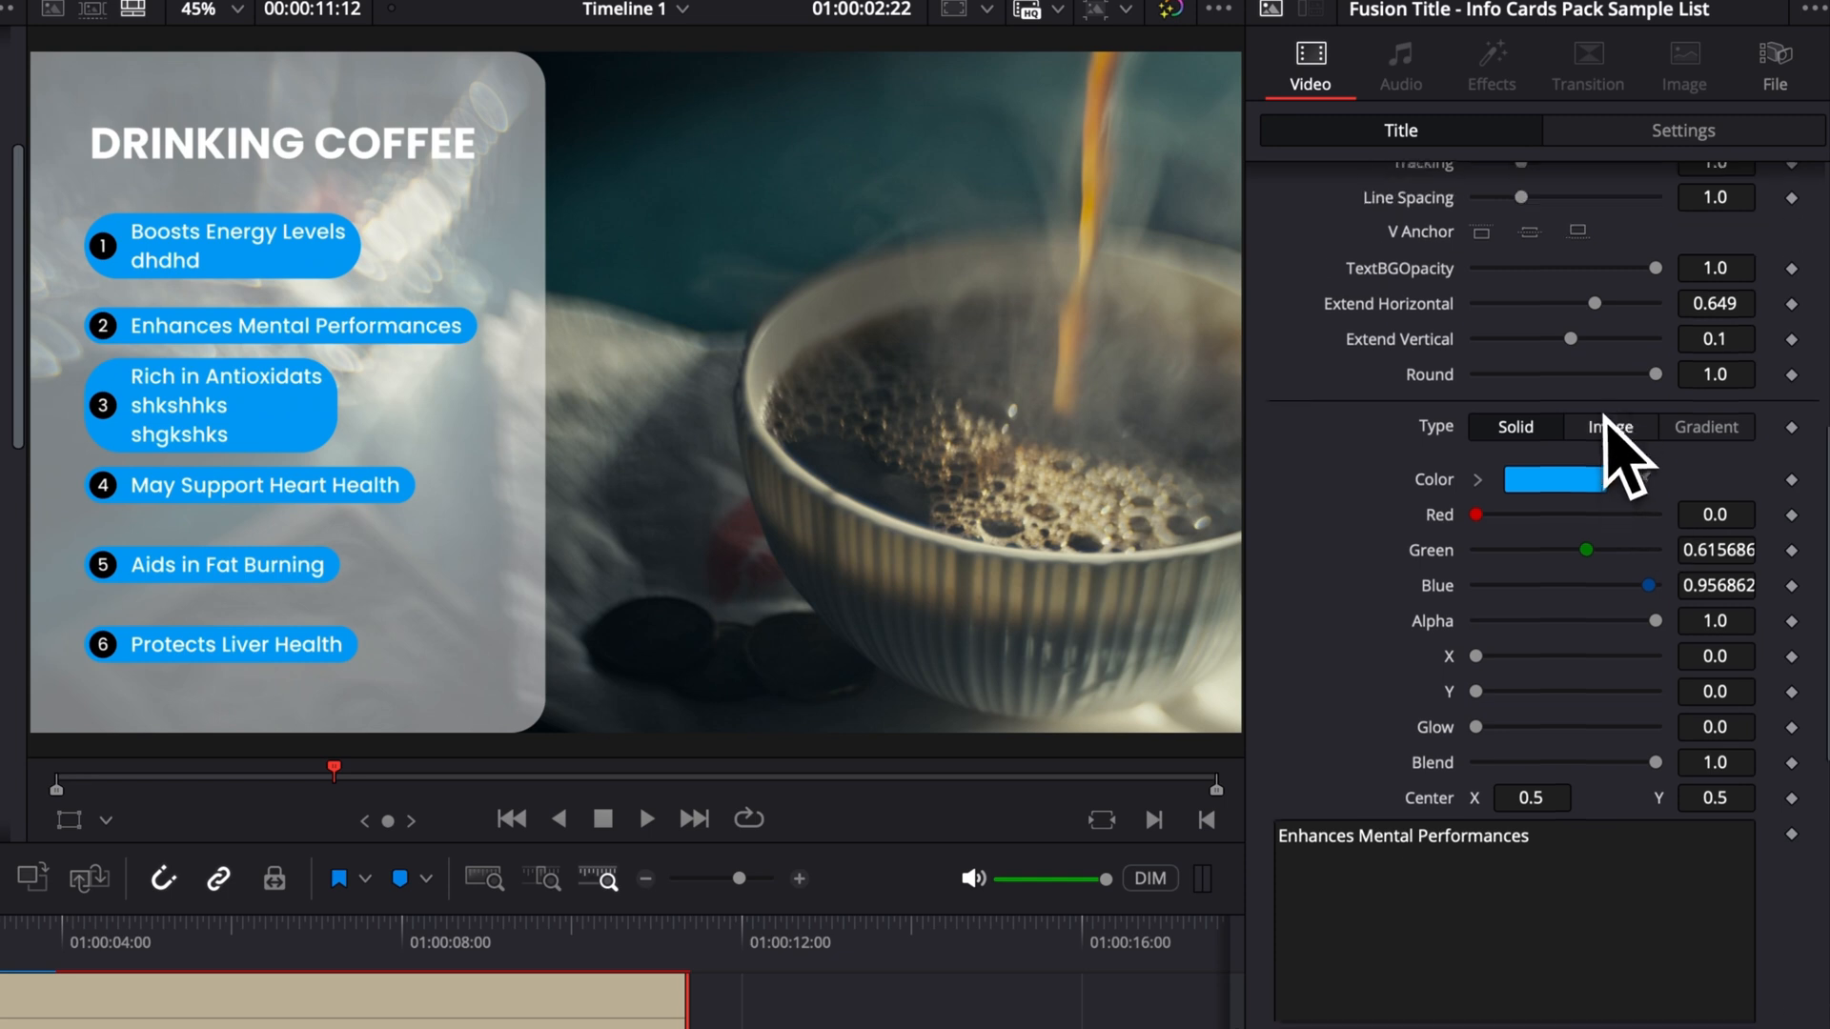
{"action": "left_click_drag", "start_coordinate": [1656, 376], "coordinate": [1517, 391]}
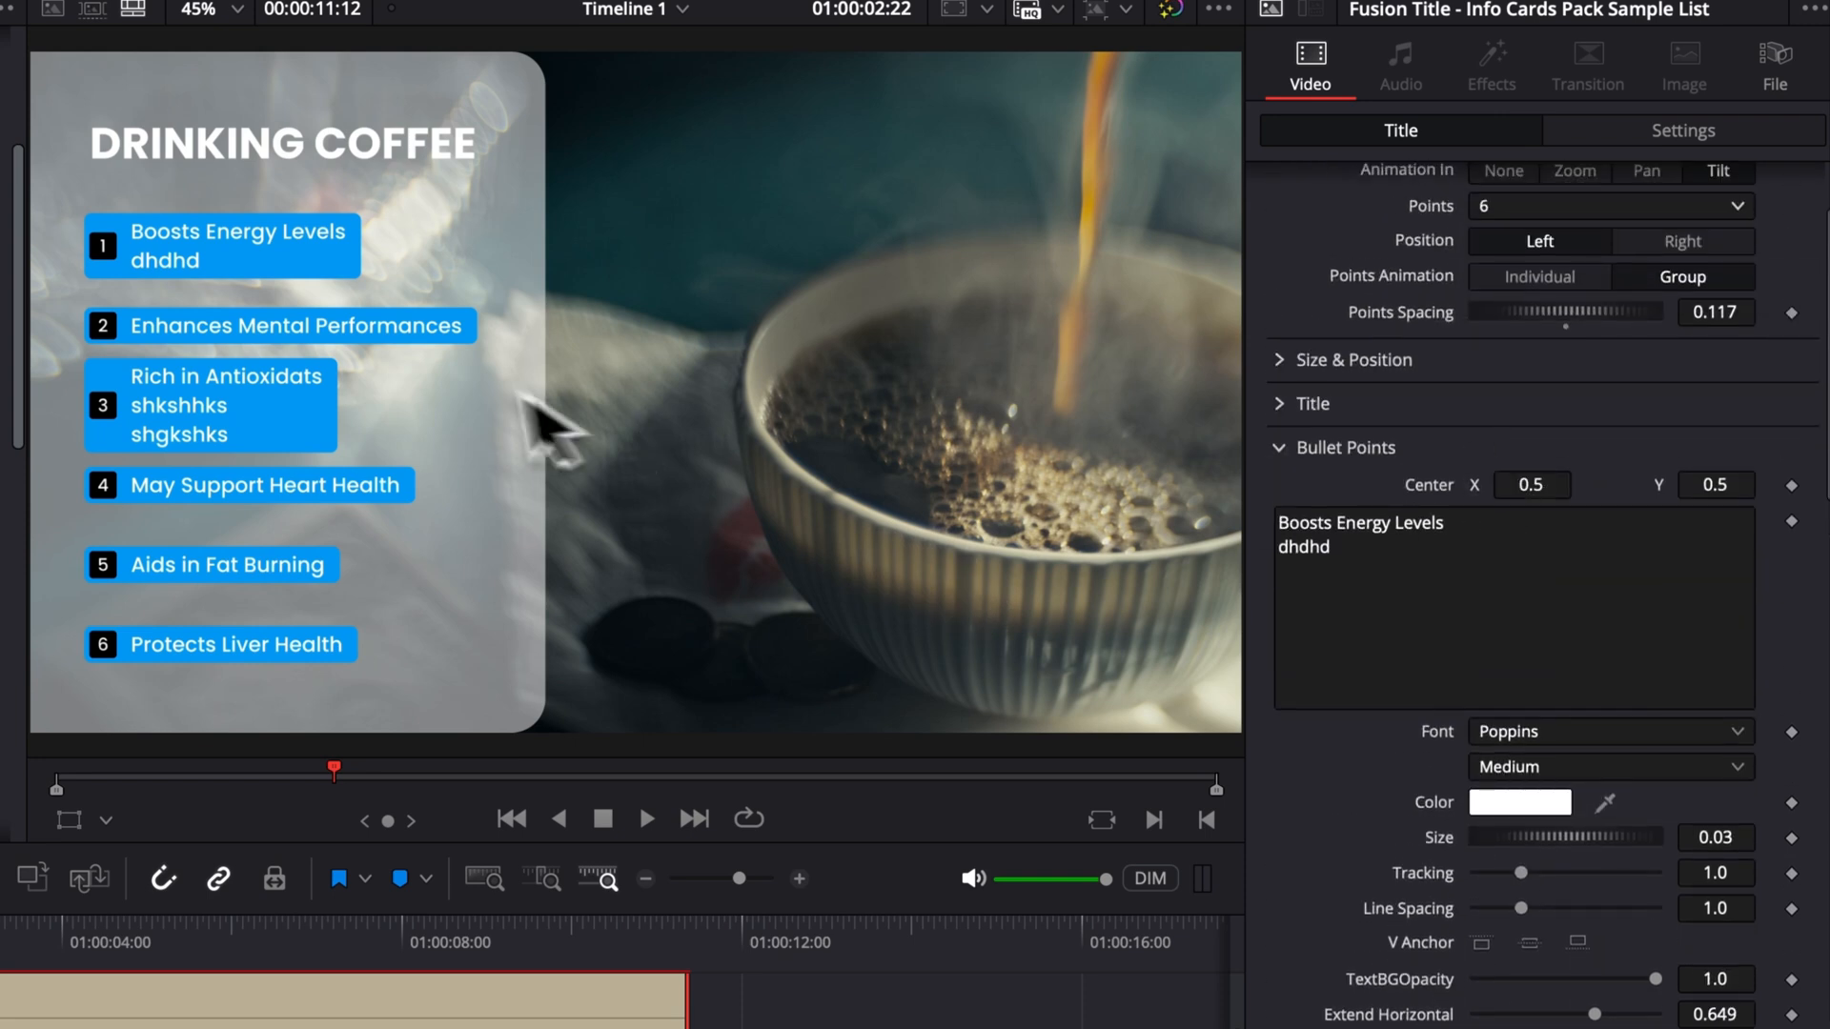
{"action": "mouse_move", "coordinate": [194, 473]}
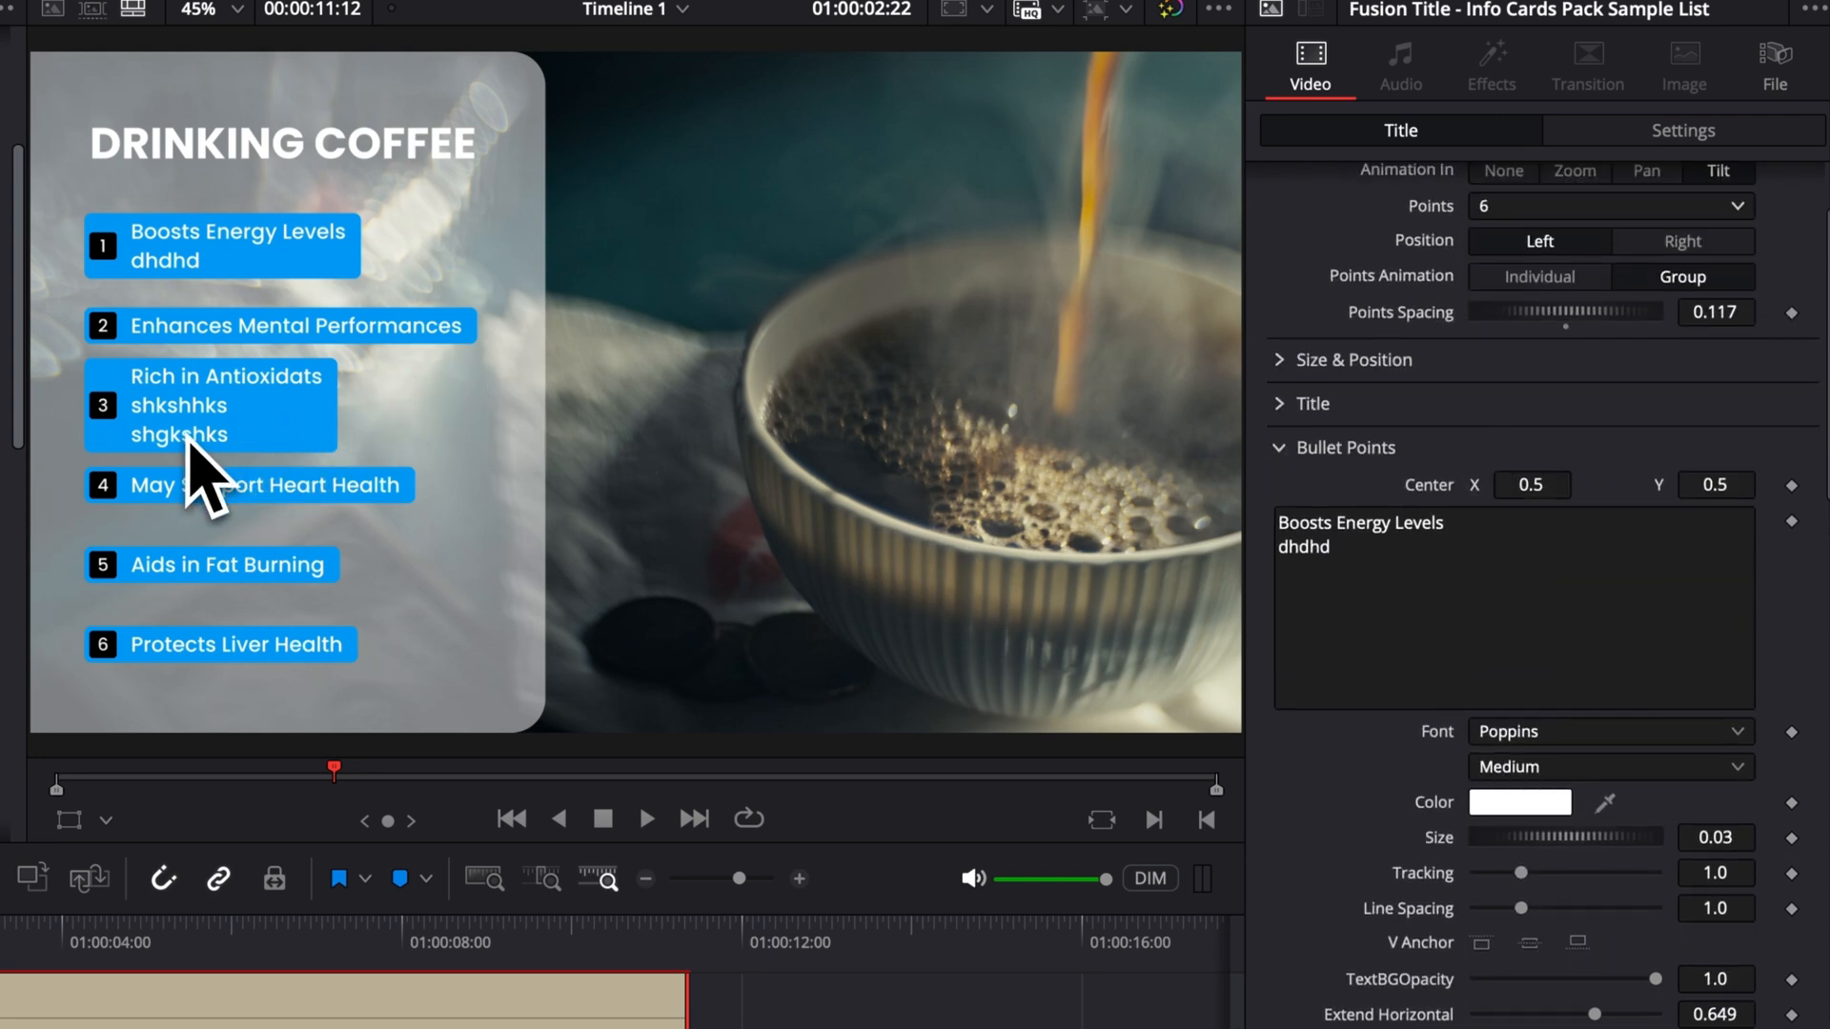
{"action": "mouse_move", "coordinate": [244, 450]}
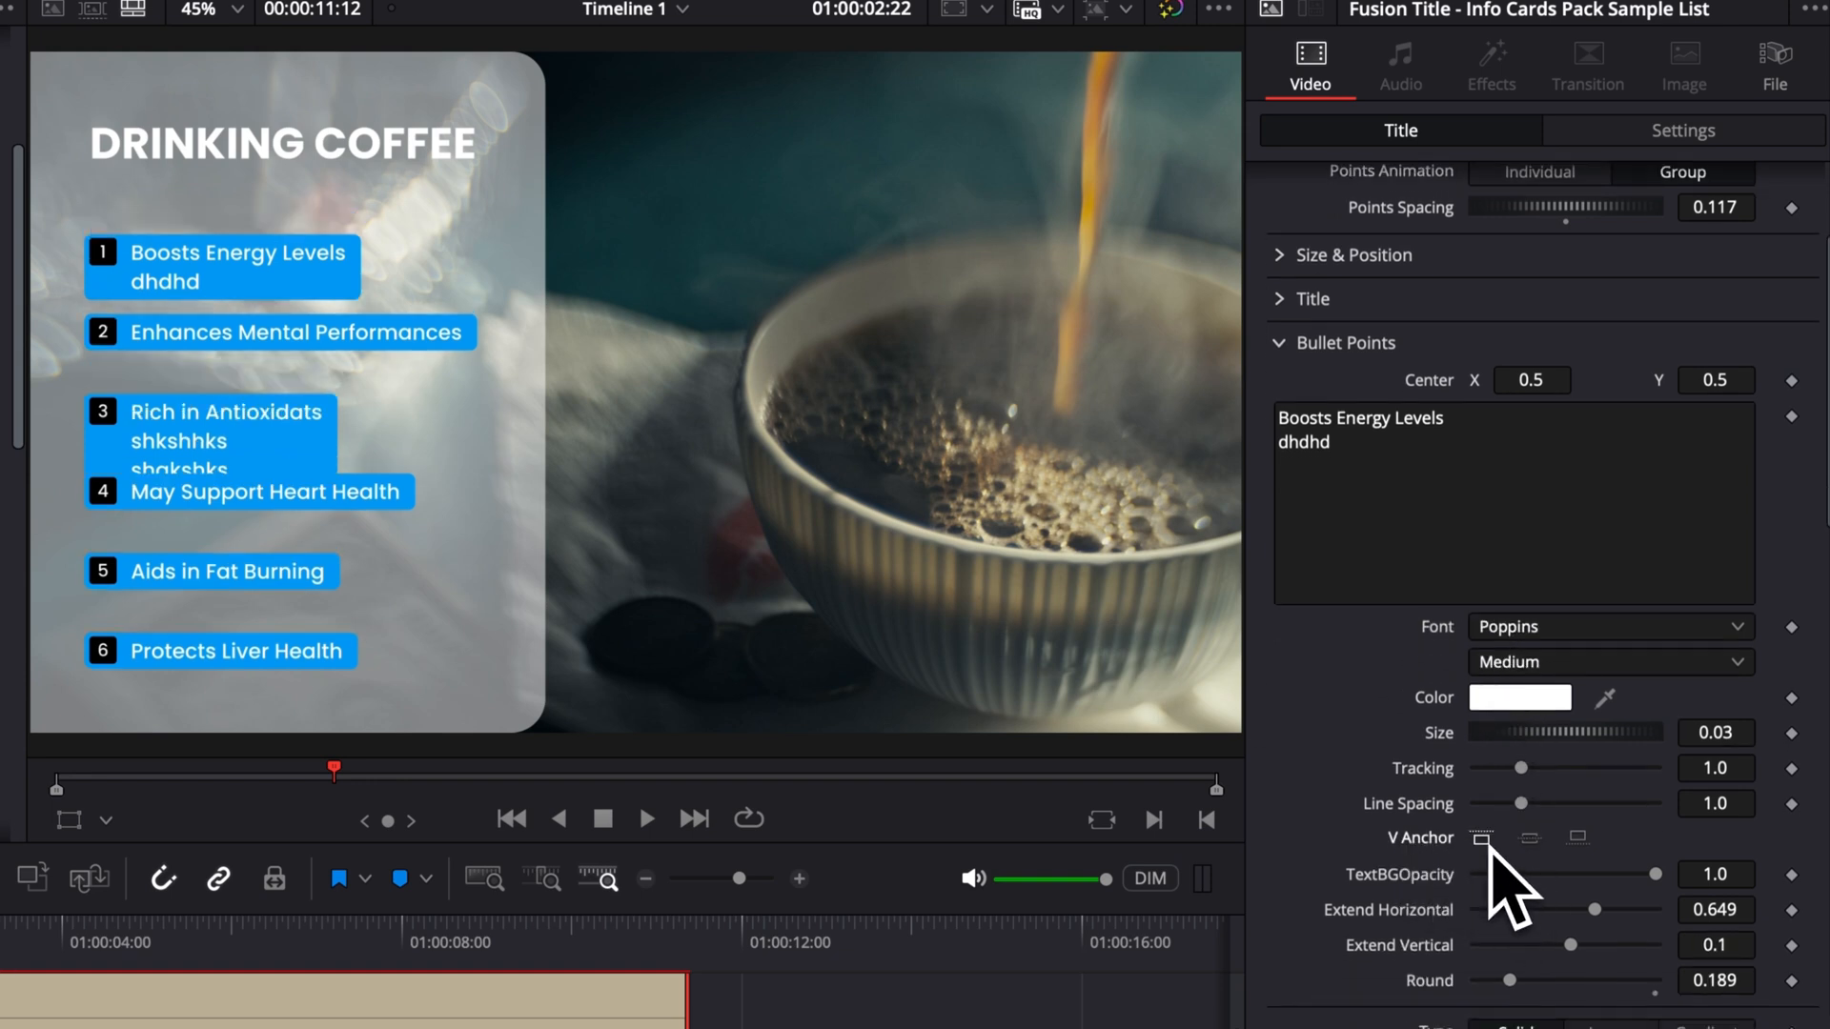
- Try V Anchor top, middle and bottom for Bullet Points, keeping top alignment
{"action": "left_click", "coordinate": [1529, 839]}
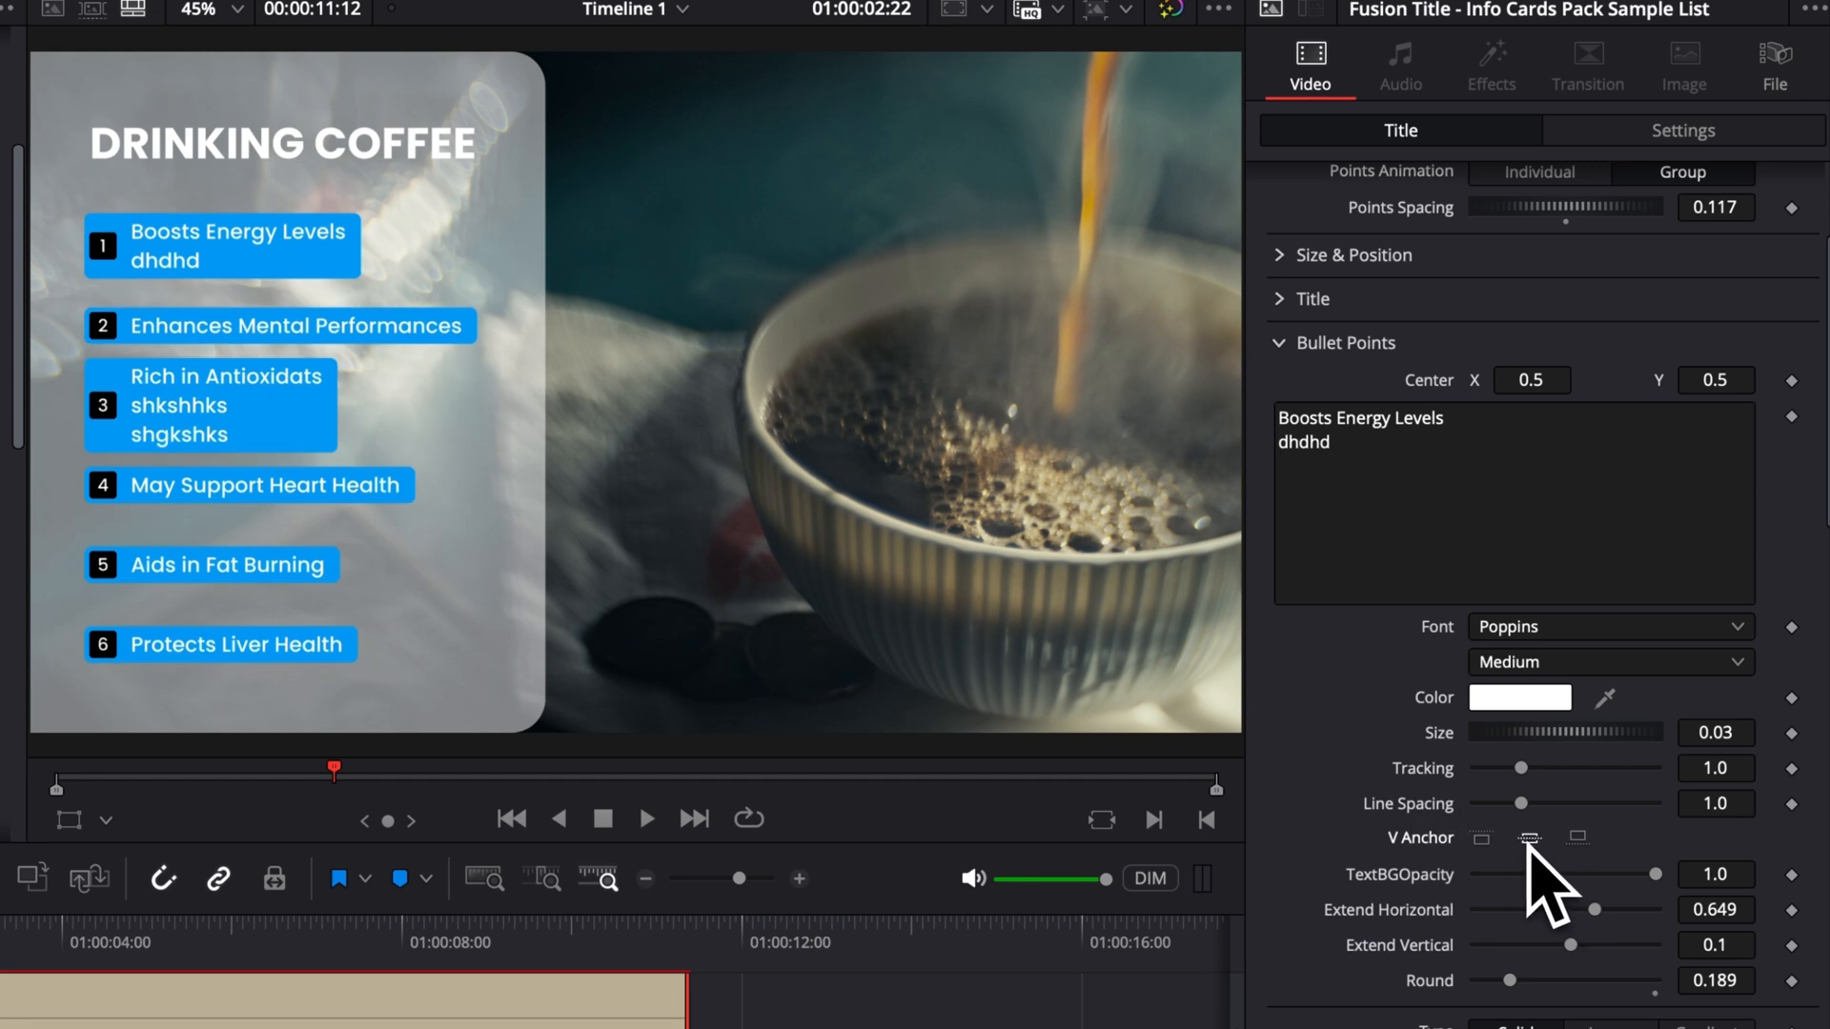
{"action": "left_click", "coordinate": [1572, 838]}
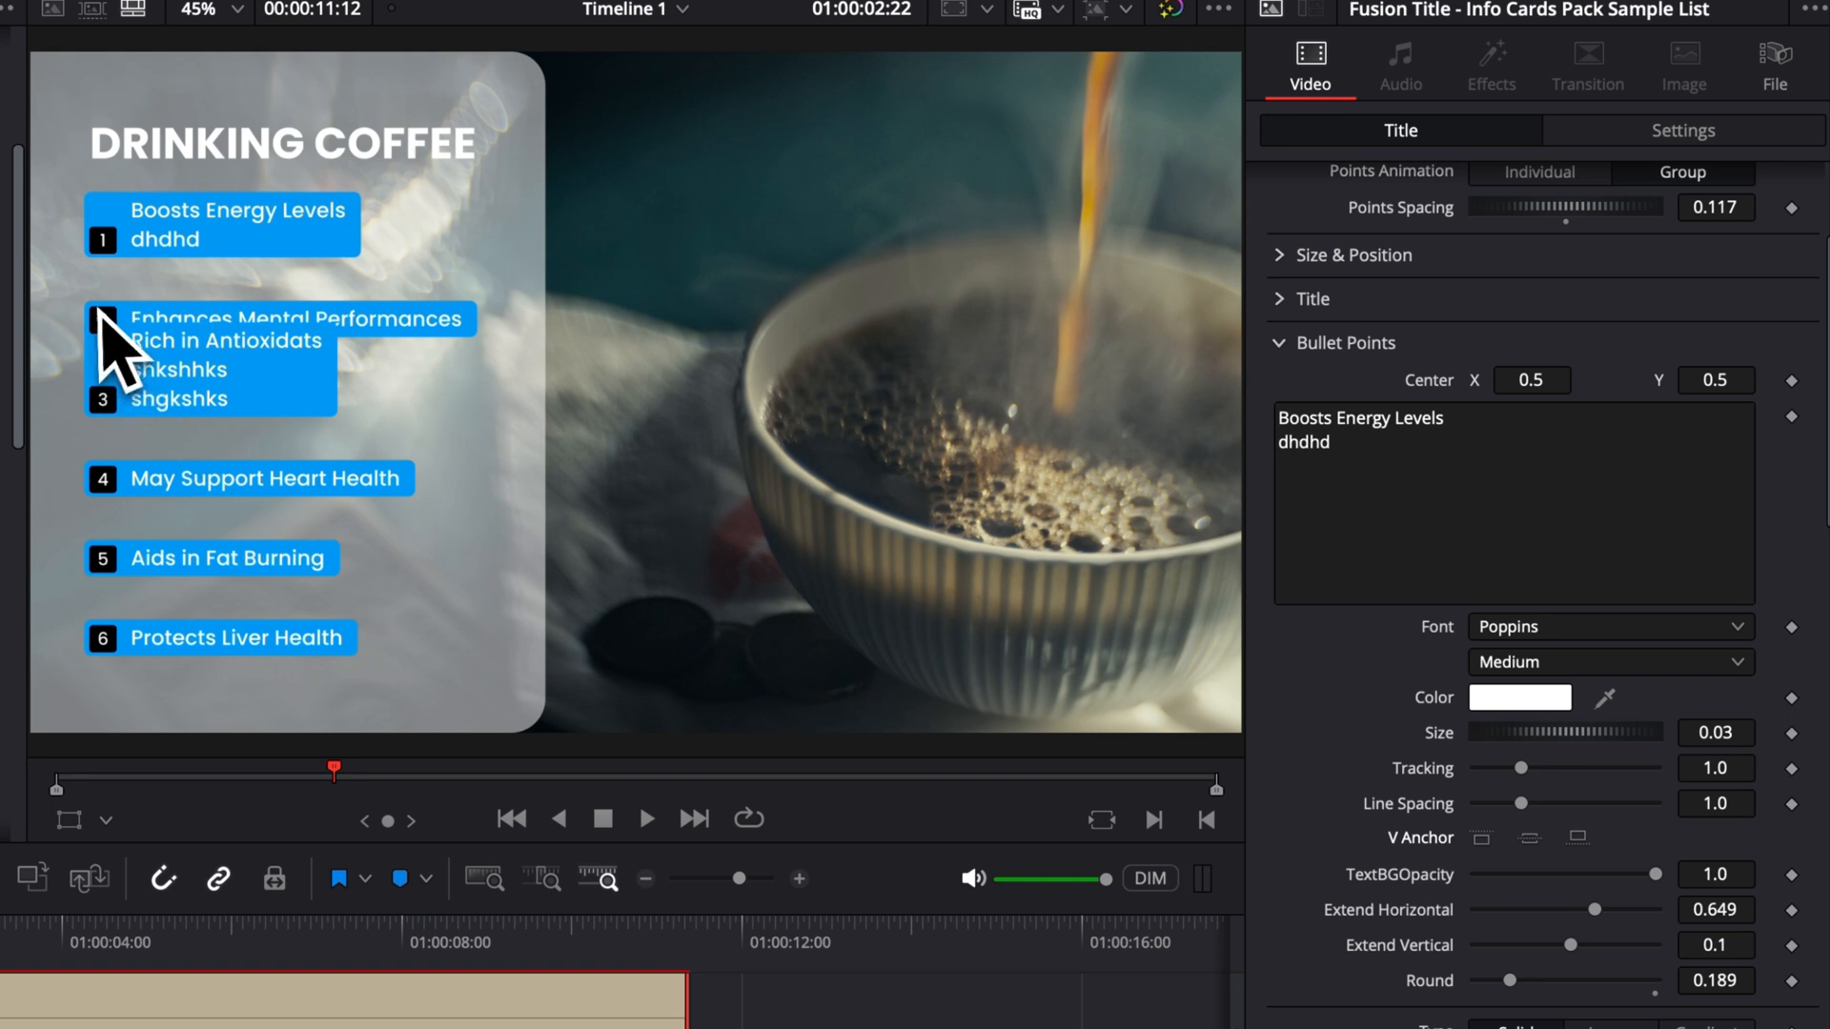
{"action": "left_click", "coordinate": [1479, 839]}
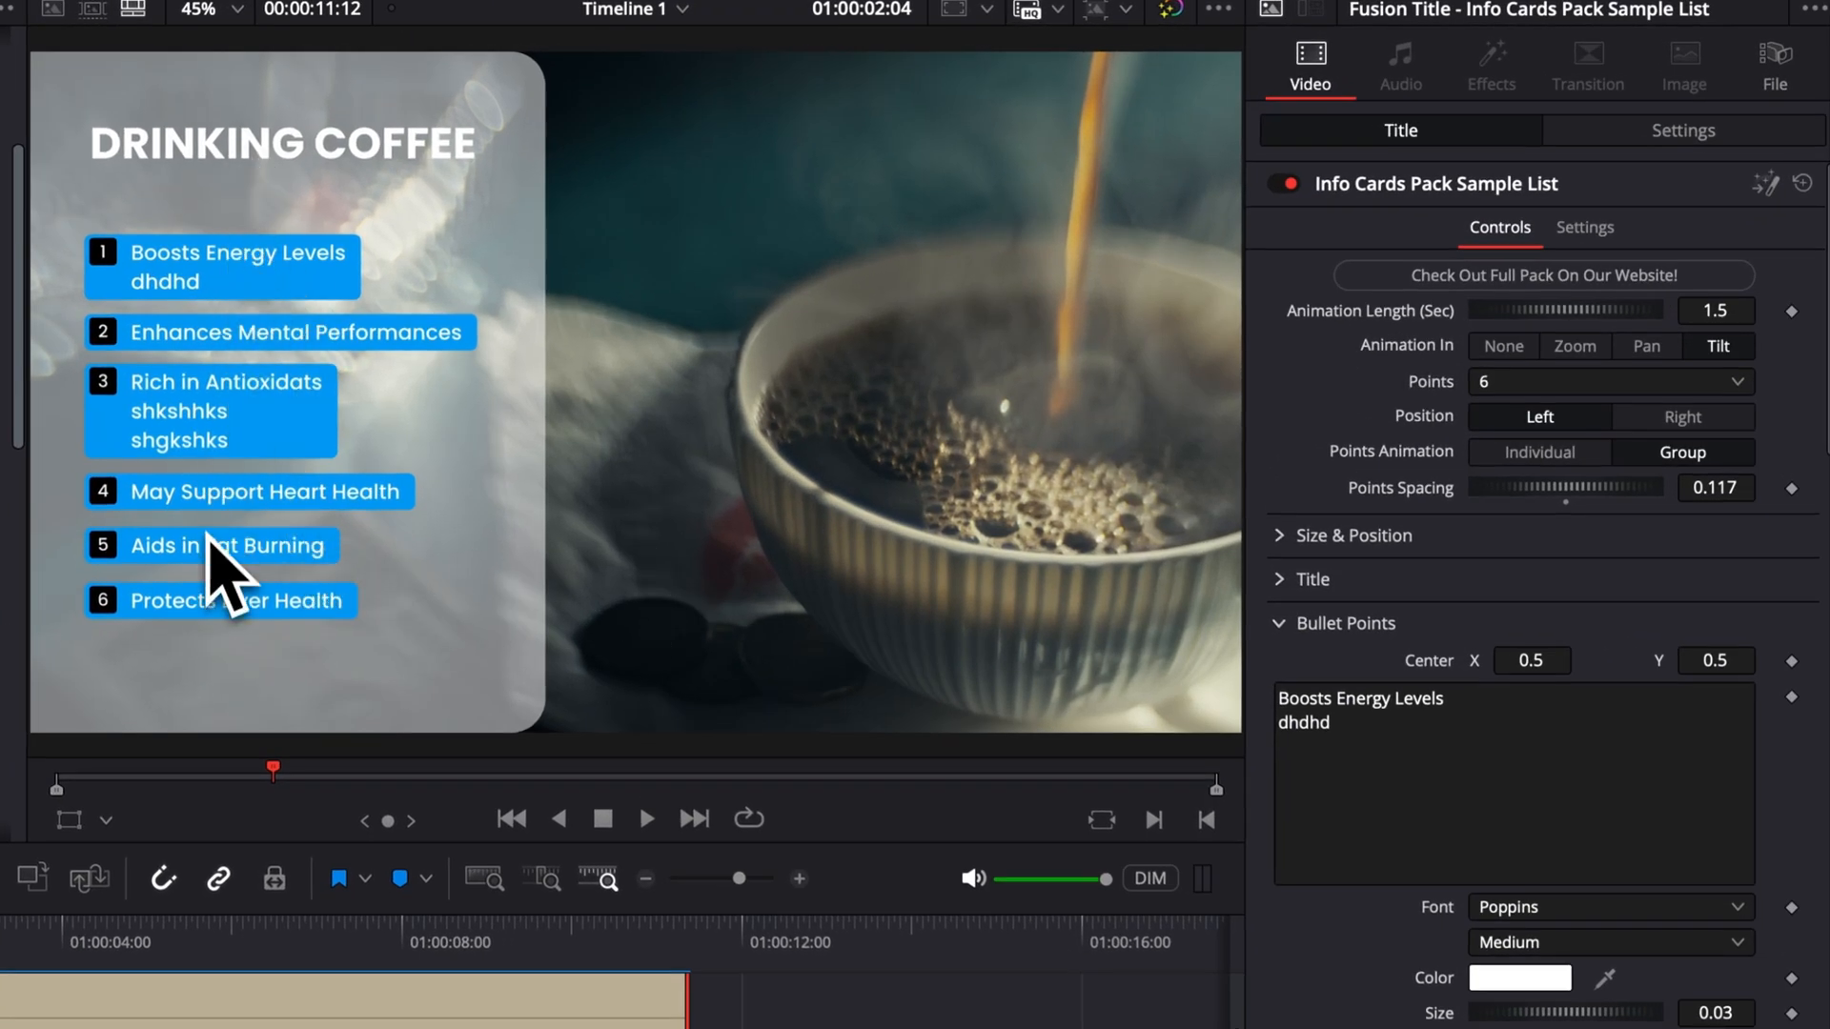
{"action": "mouse_move", "coordinate": [1359, 521]}
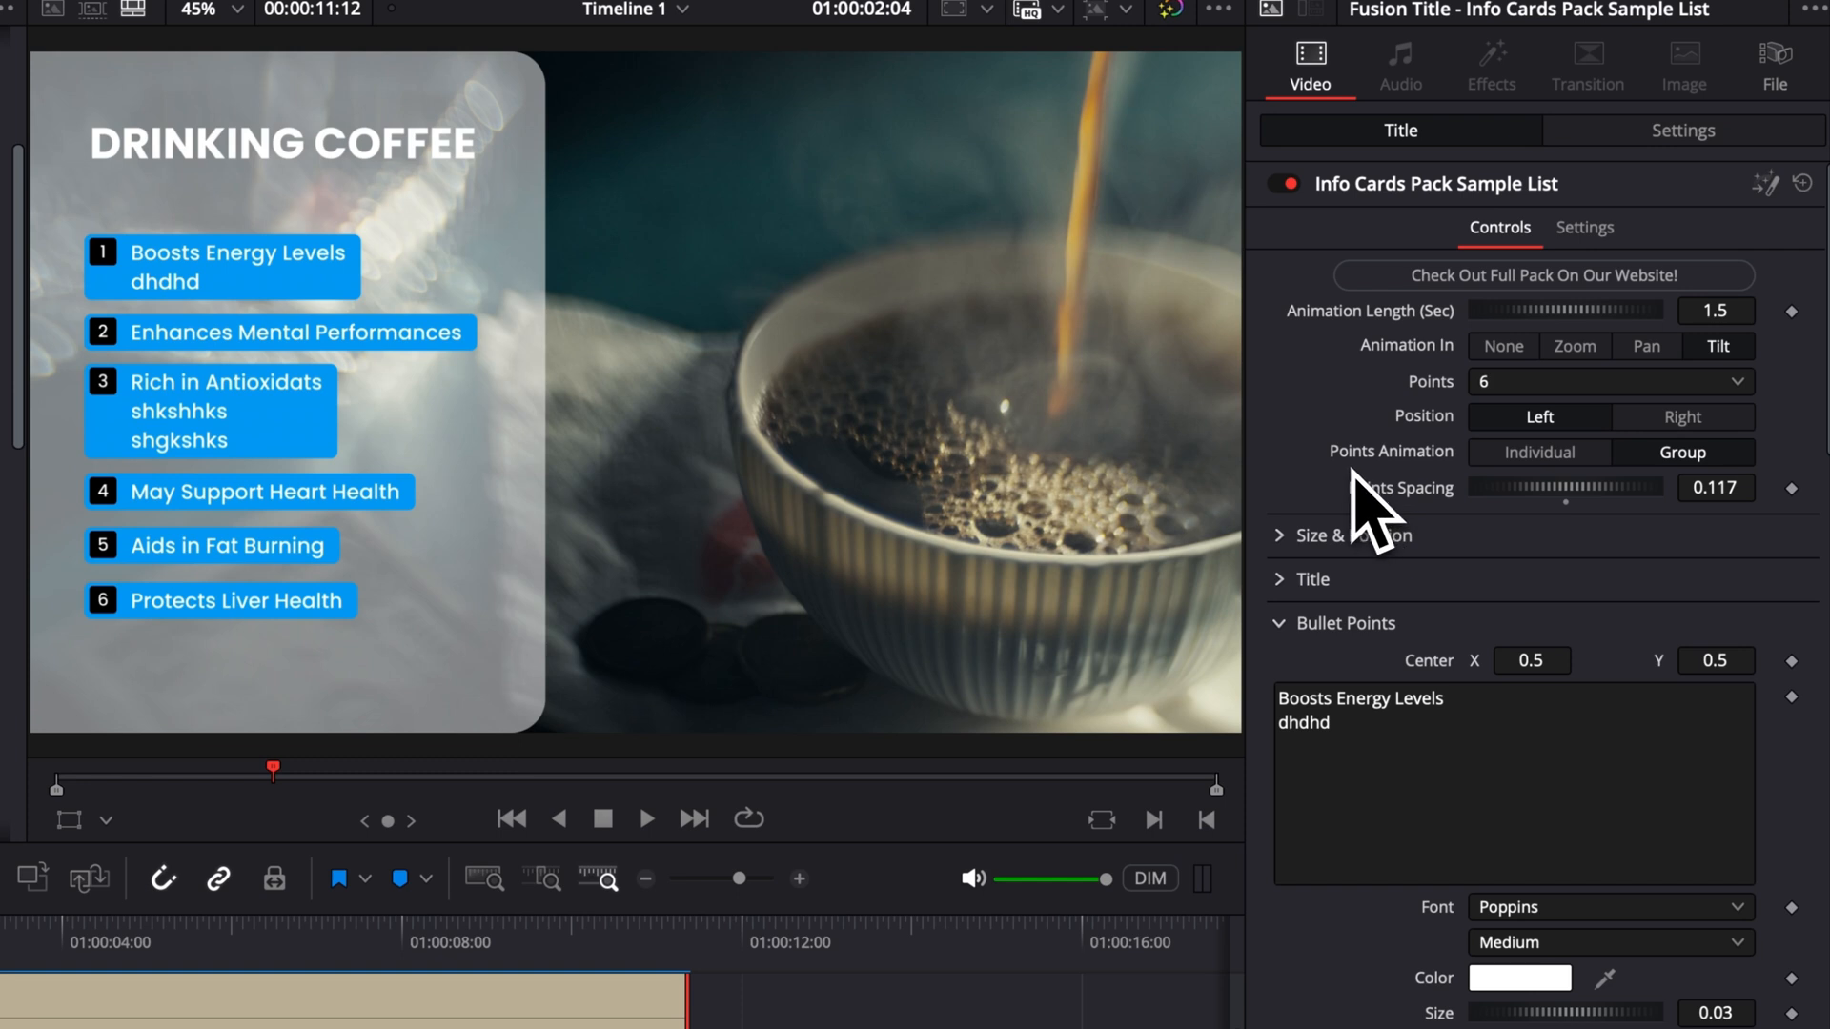
{"action": "mouse_move", "coordinate": [160, 670]}
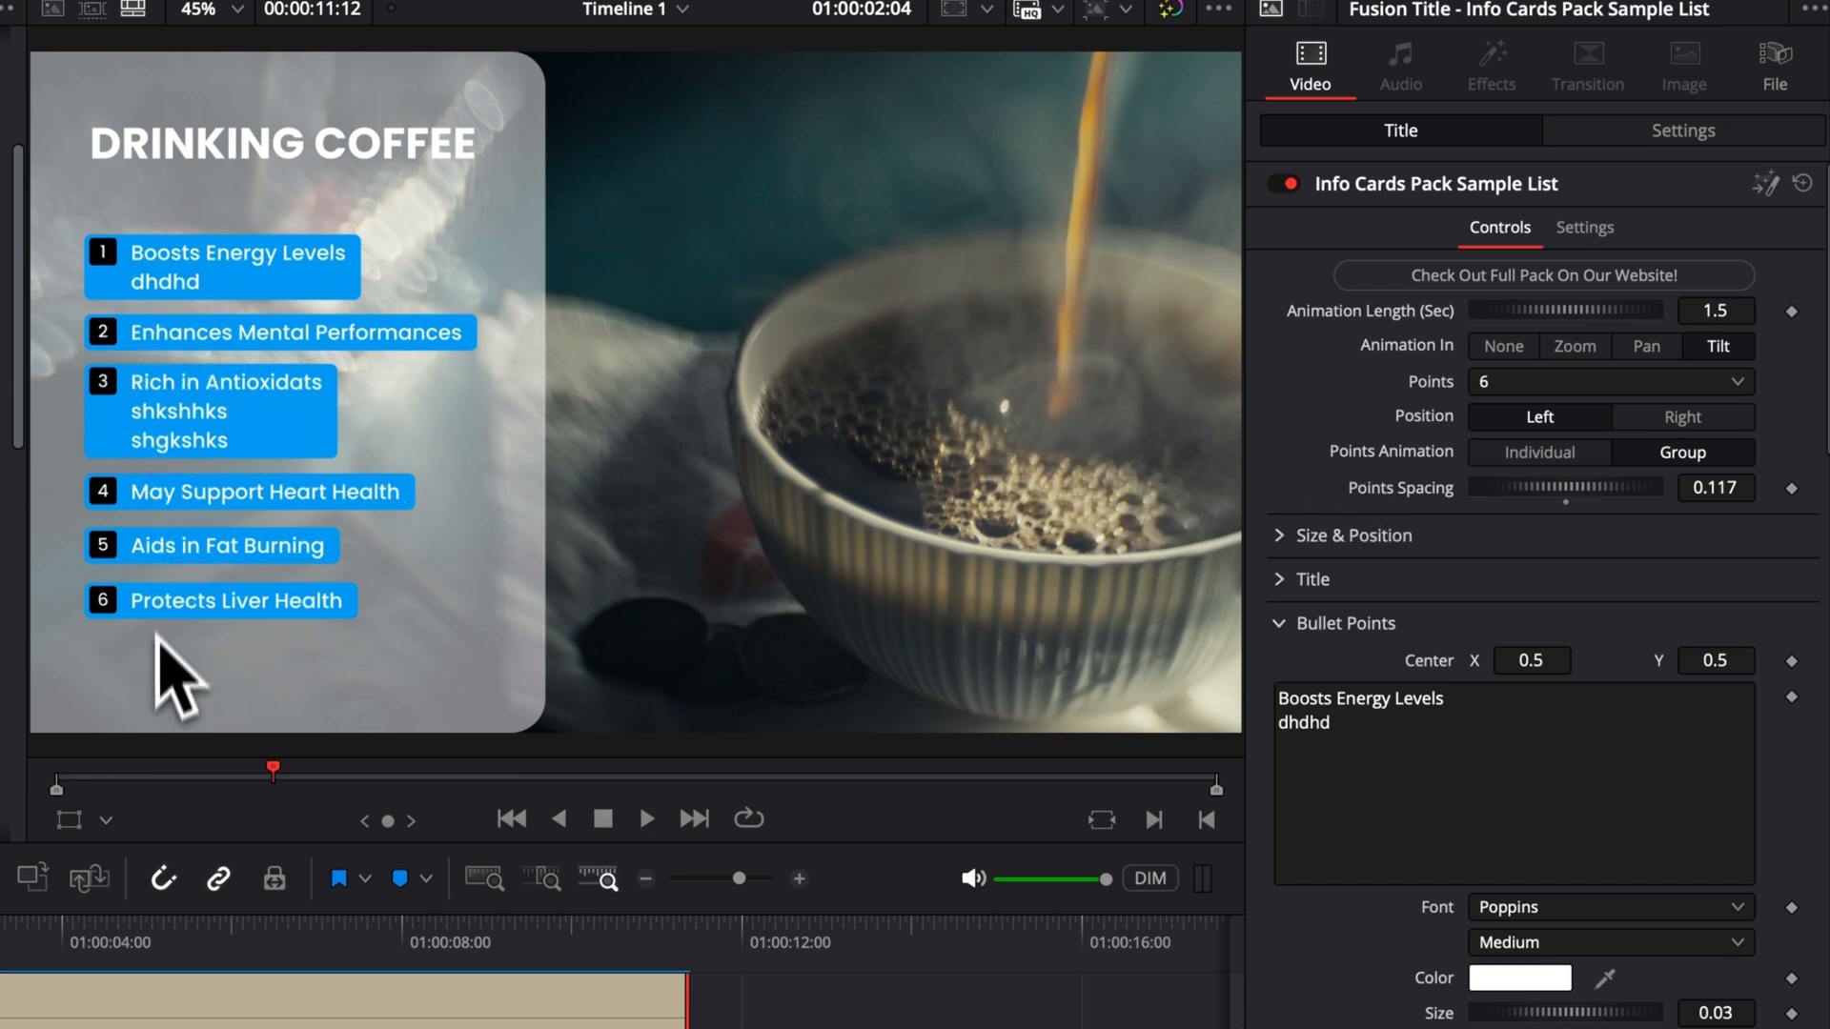
{"action": "mouse_move", "coordinate": [212, 656]}
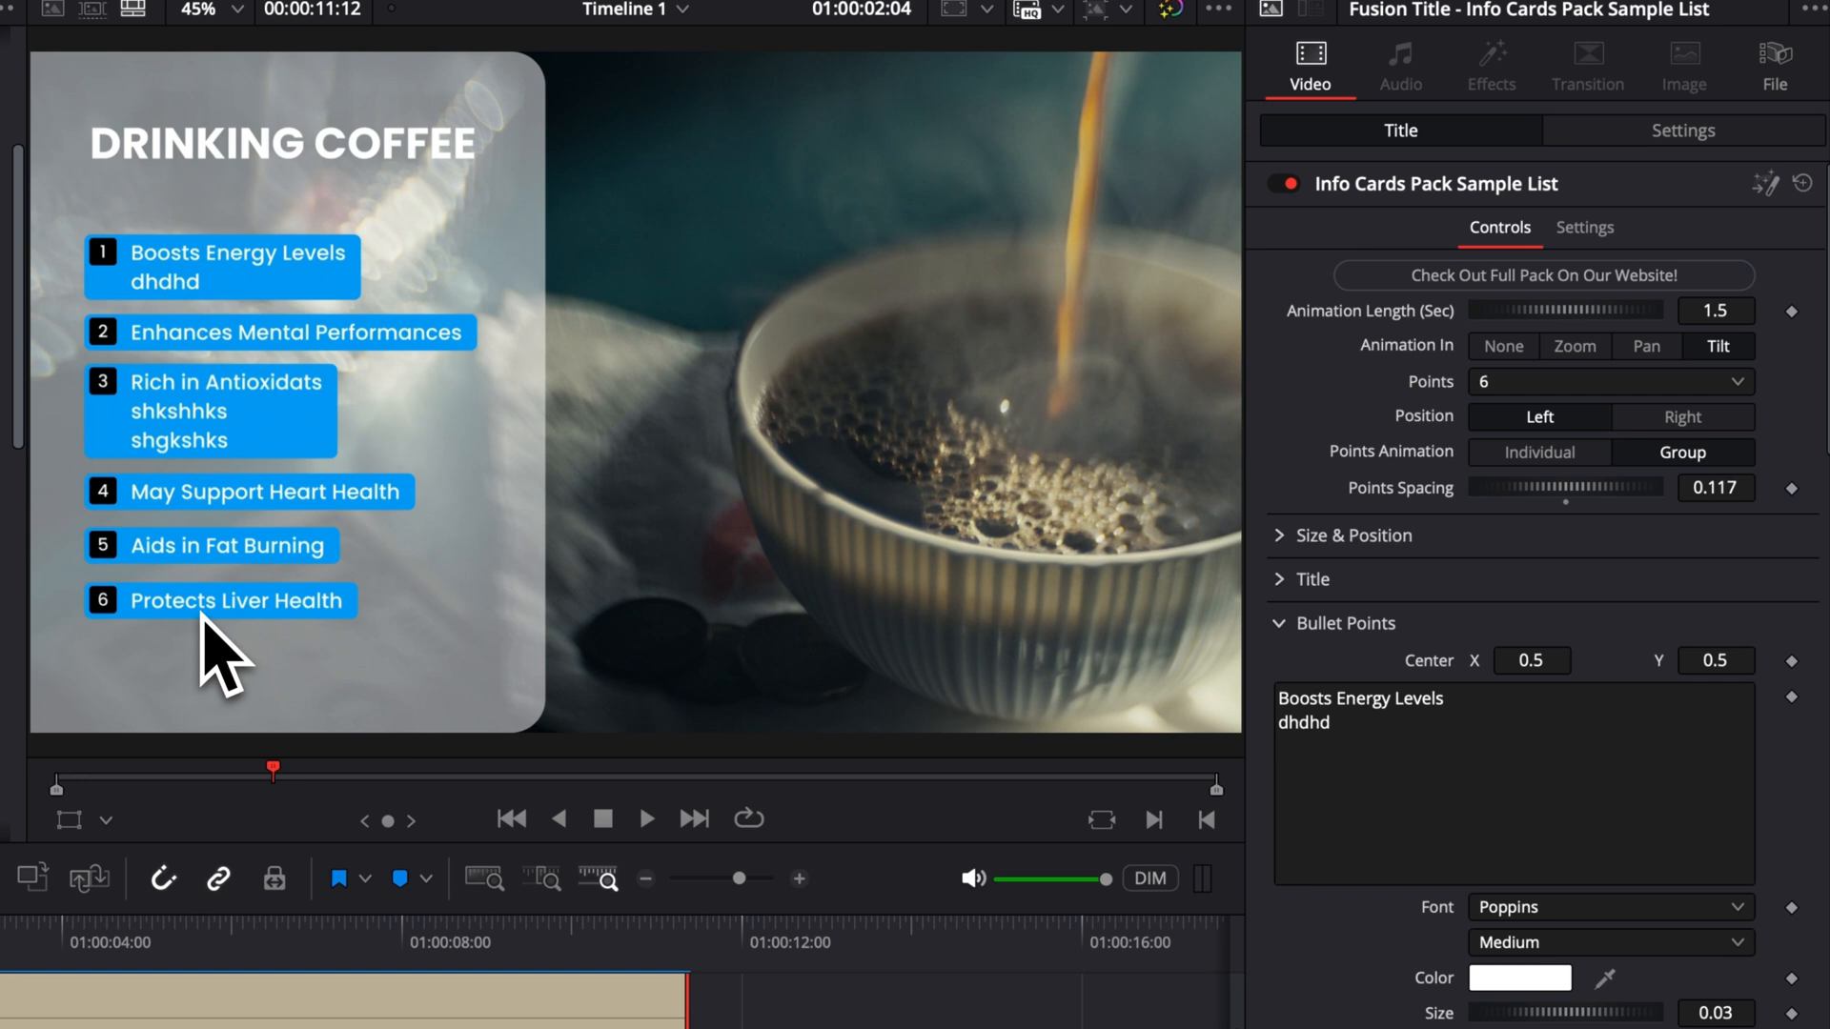
{"action": "mouse_move", "coordinate": [352, 663]}
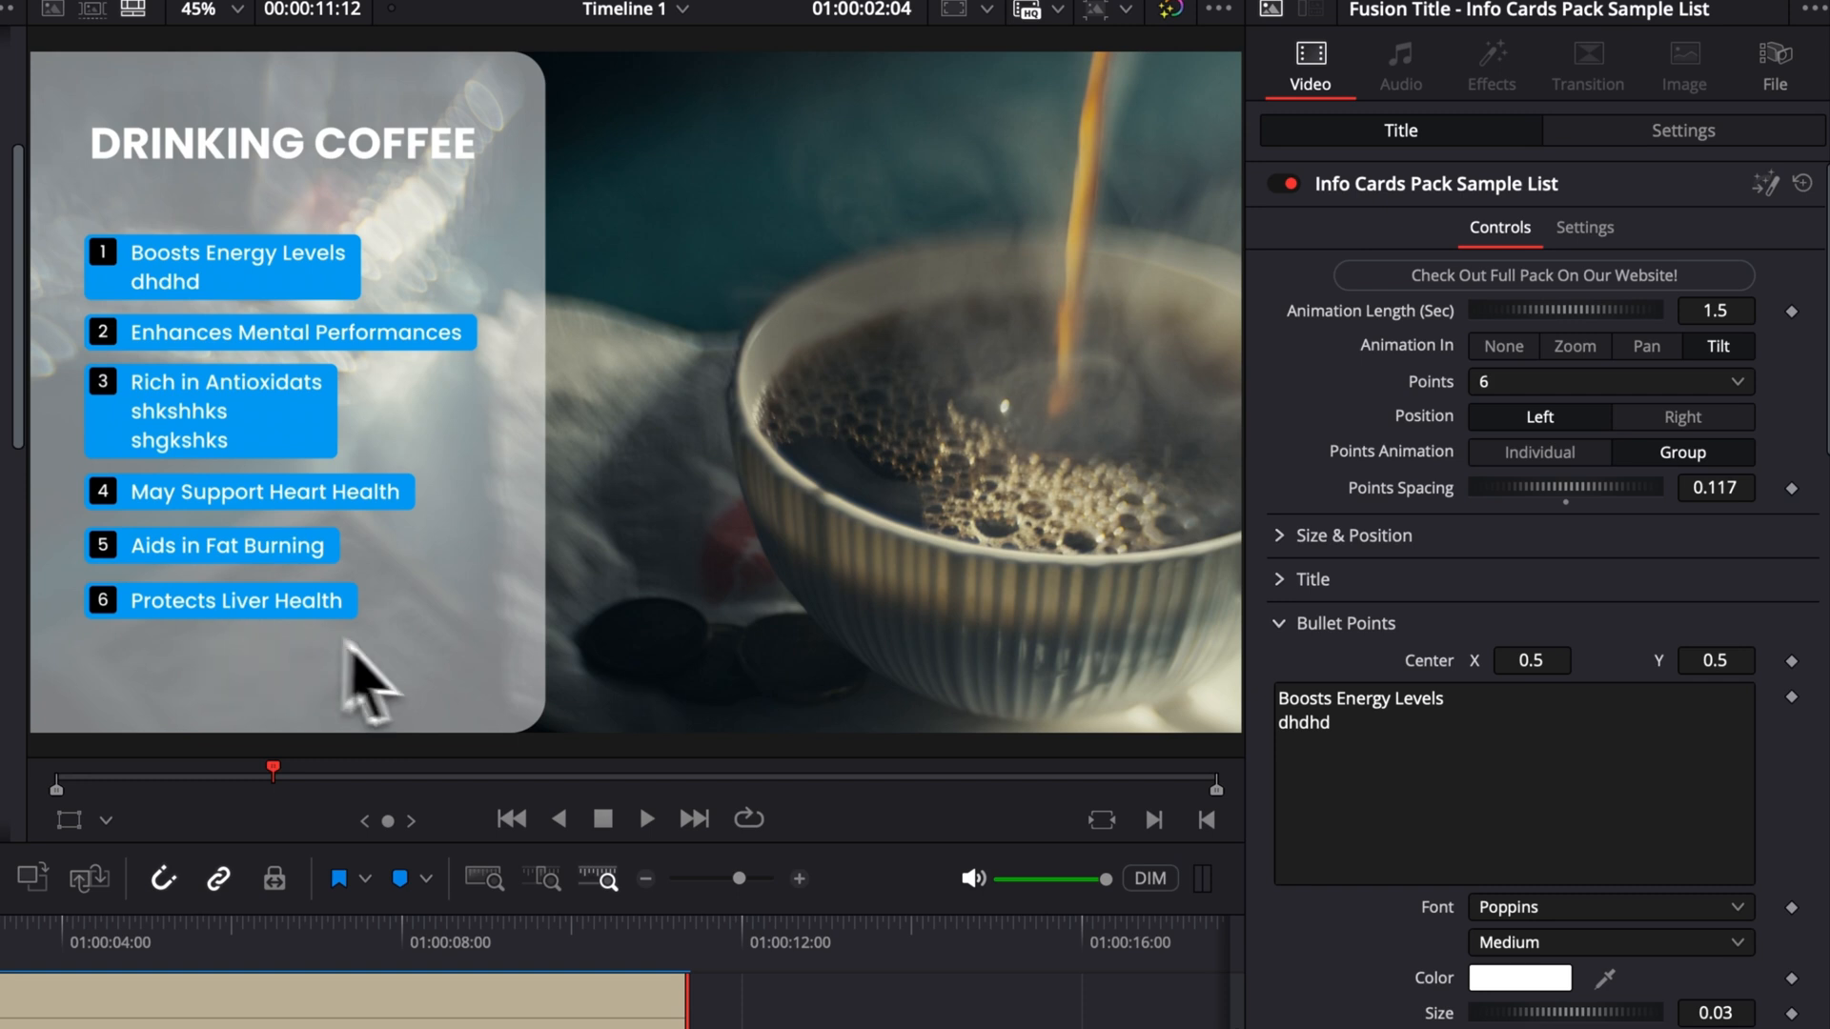
{"action": "mouse_move", "coordinate": [1438, 494]}
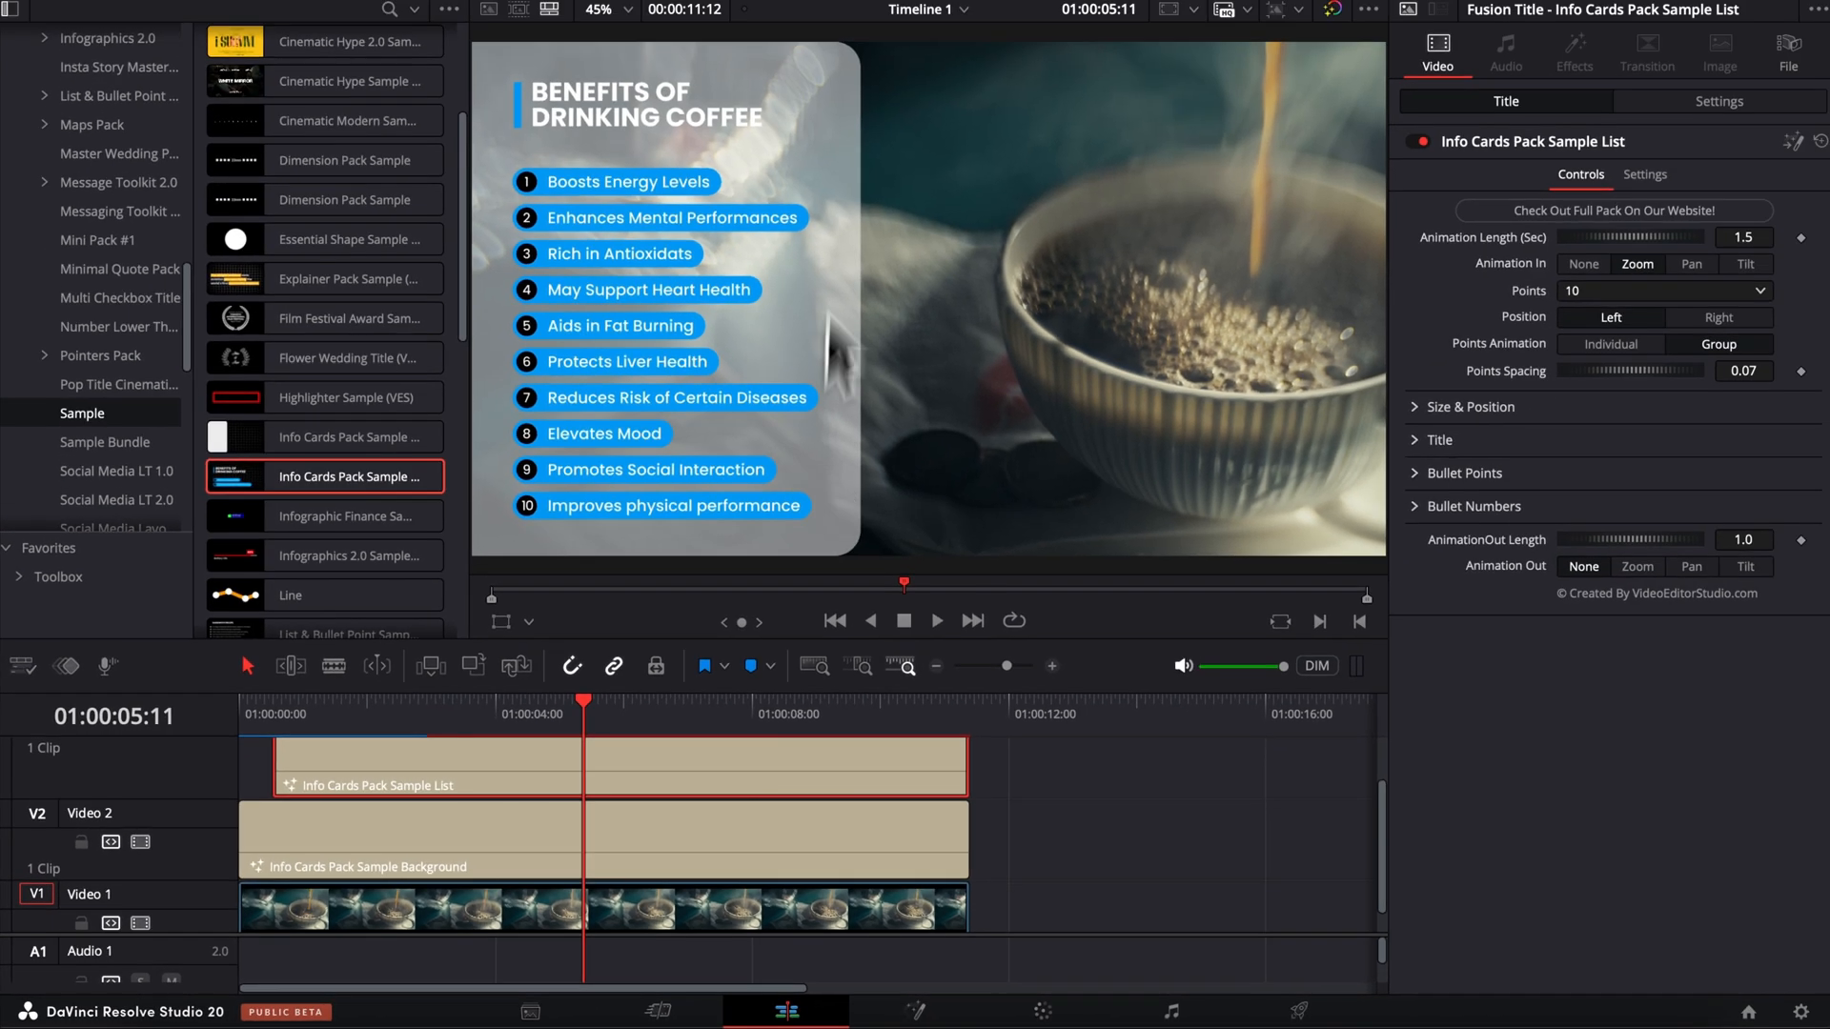
{"action": "mouse_move", "coordinate": [660, 315]}
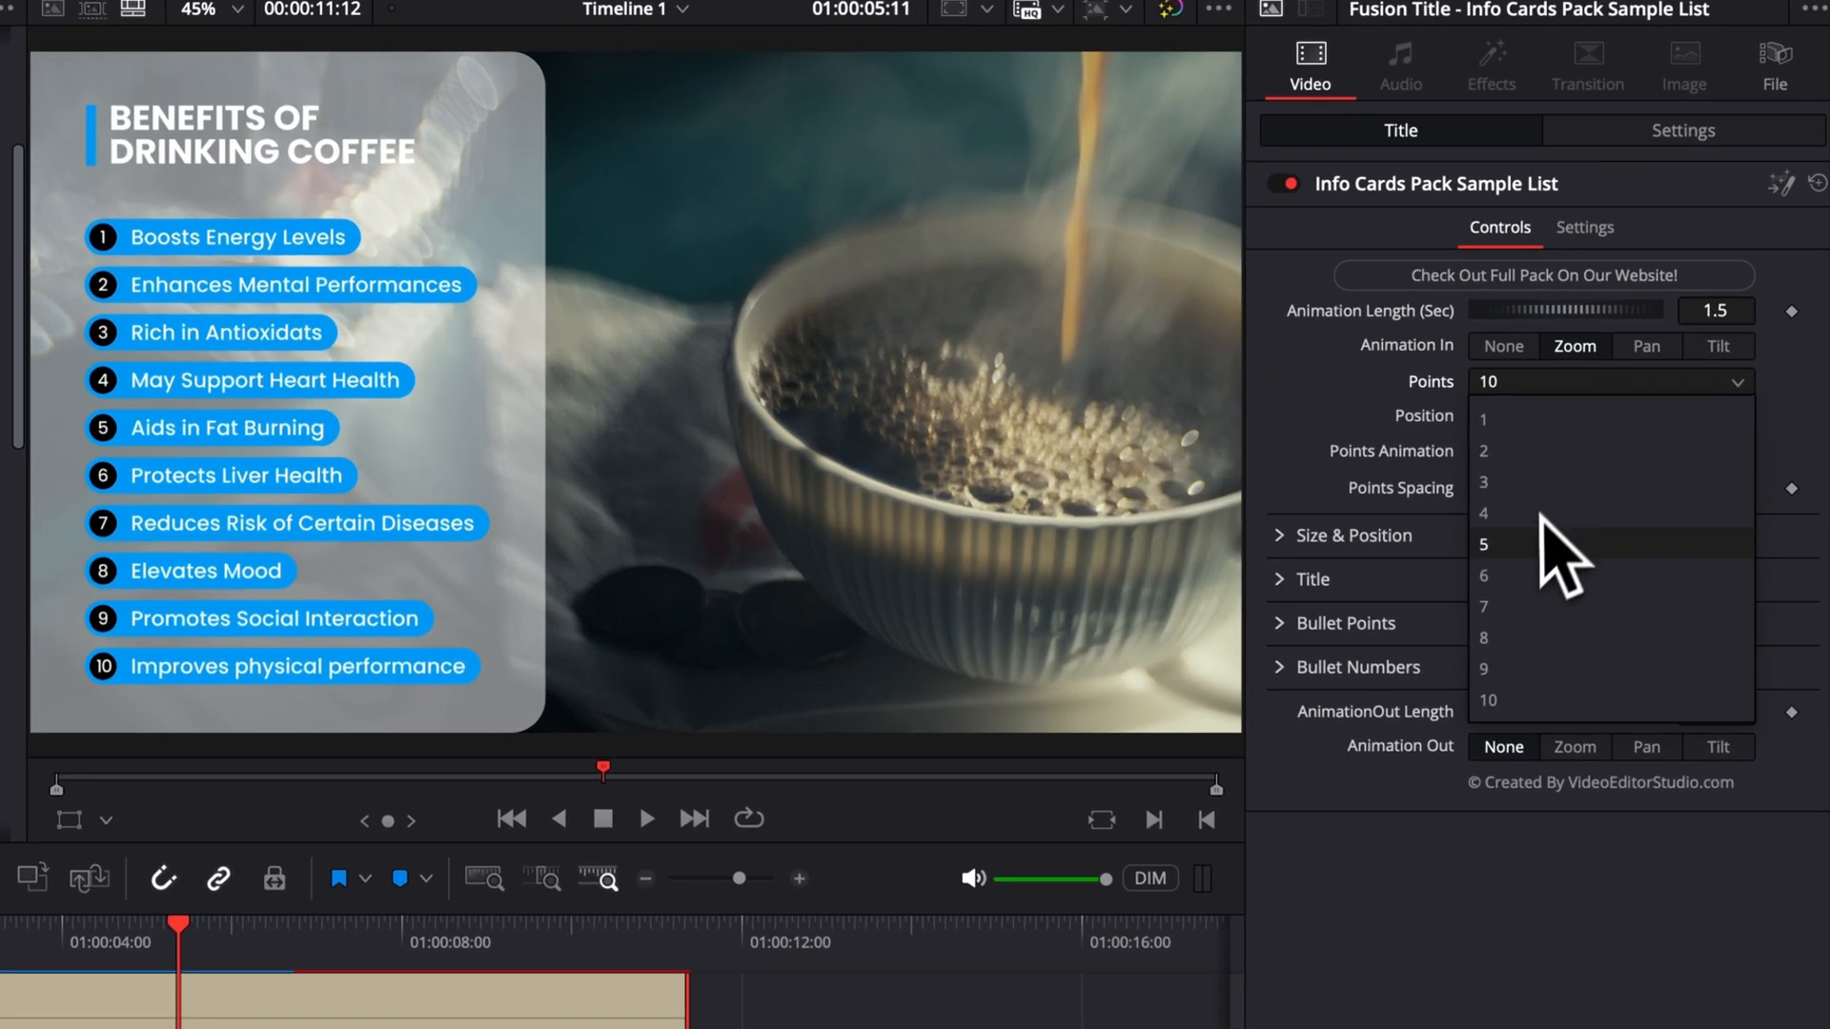
- Set Points to 5 and widen Points Spacing to about 0.145
{"action": "left_click", "coordinate": [1483, 546]}
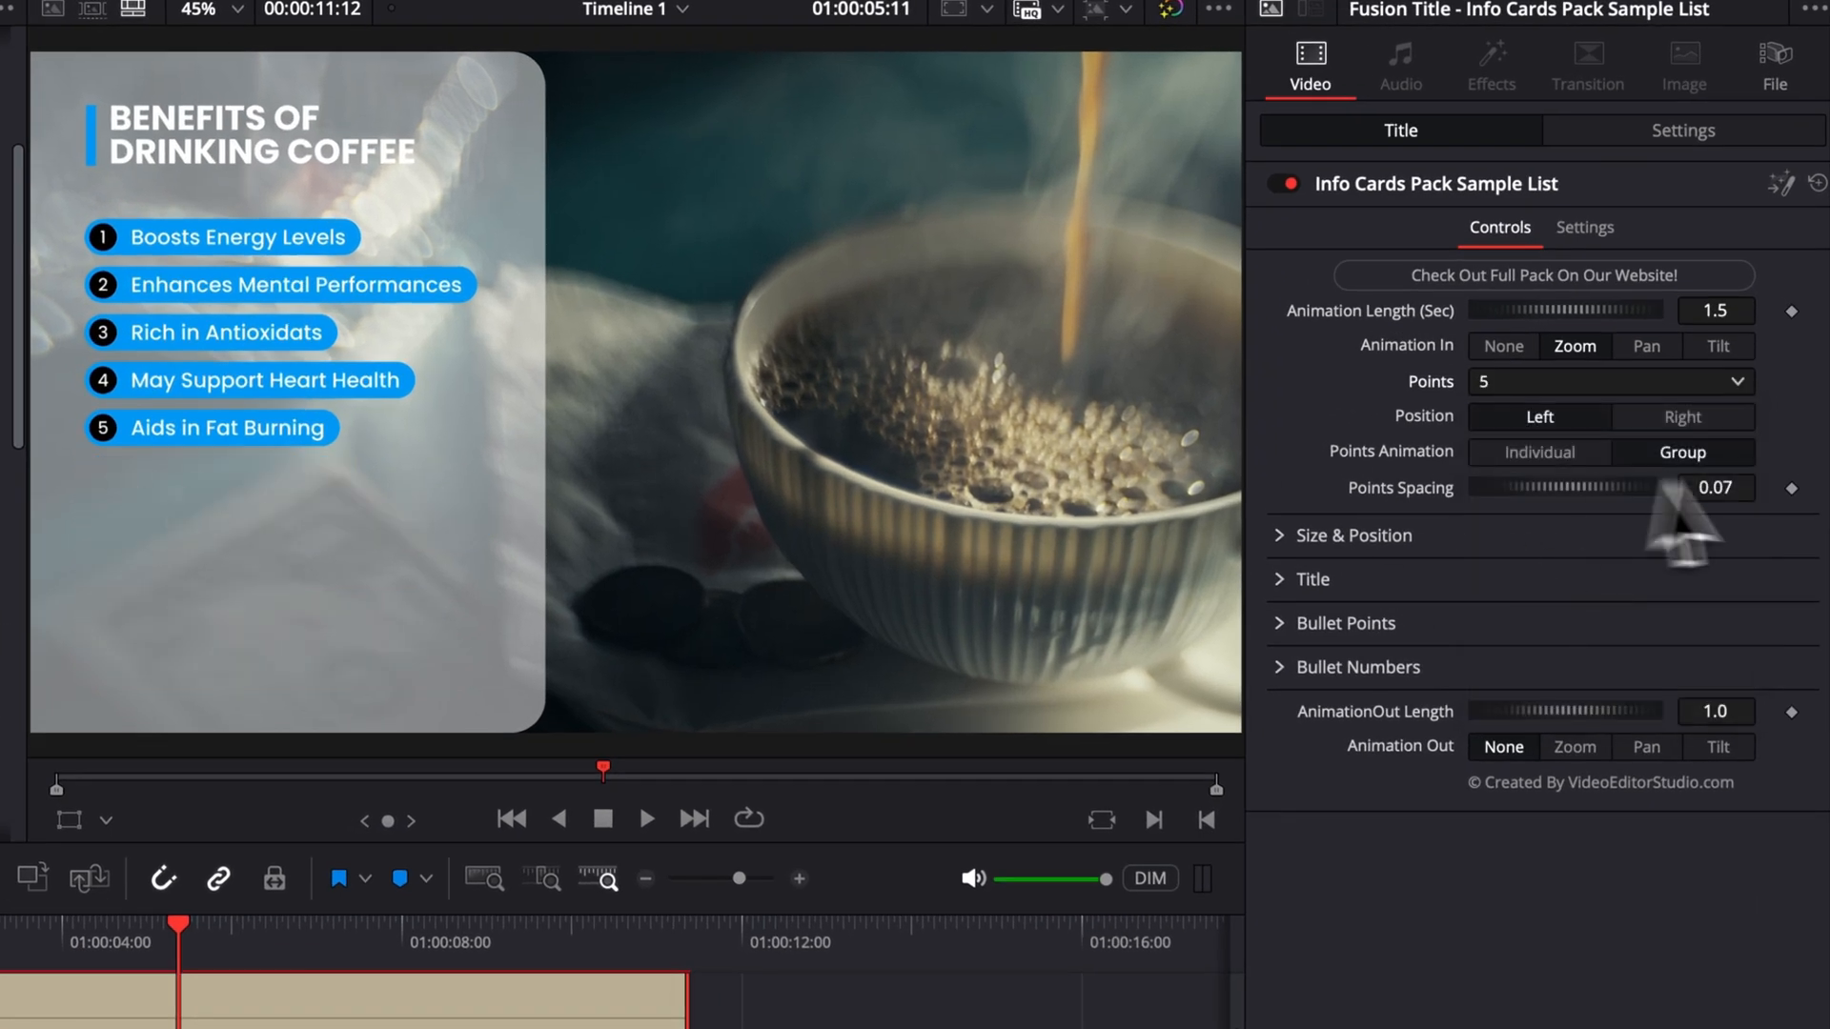
{"action": "left_click_drag", "start_coordinate": [1564, 488], "coordinate": [1656, 488]}
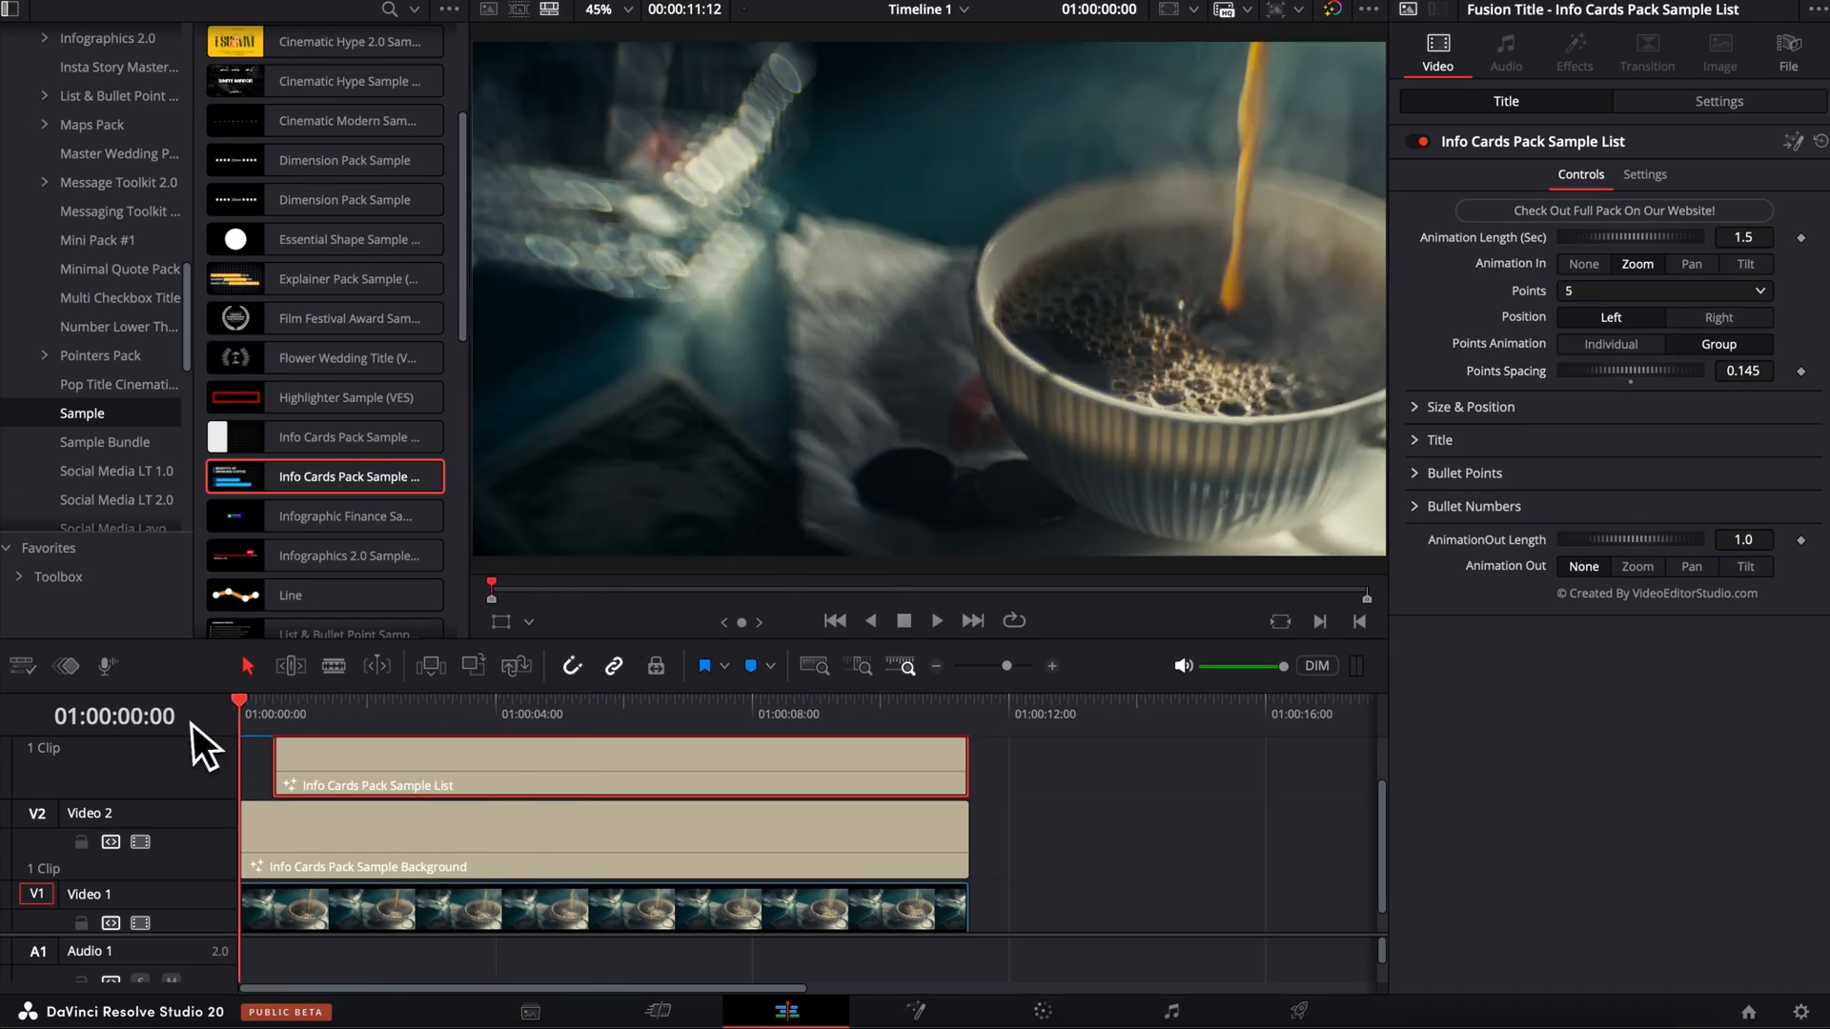
- From the timeline start, set Points to 3 and blade the list clip at the playhead
{"action": "left_click", "coordinate": [415, 704]}
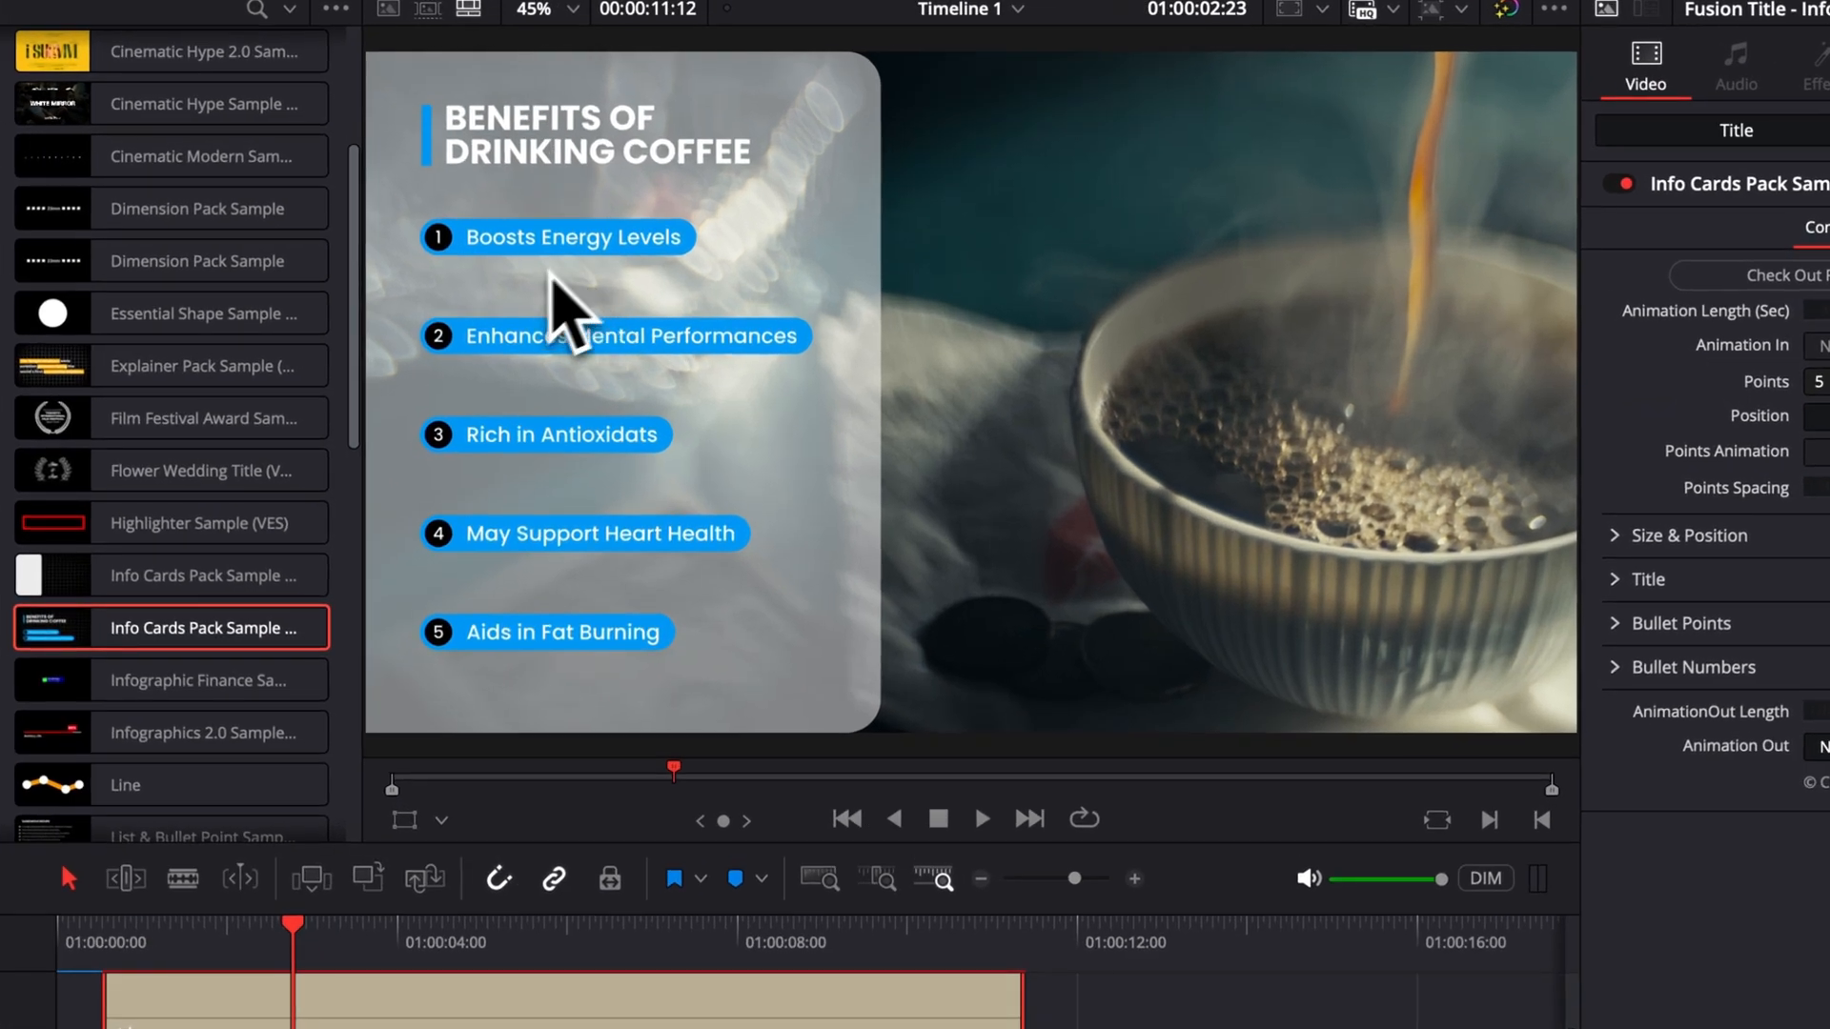
{"action": "mouse_move", "coordinate": [587, 541]}
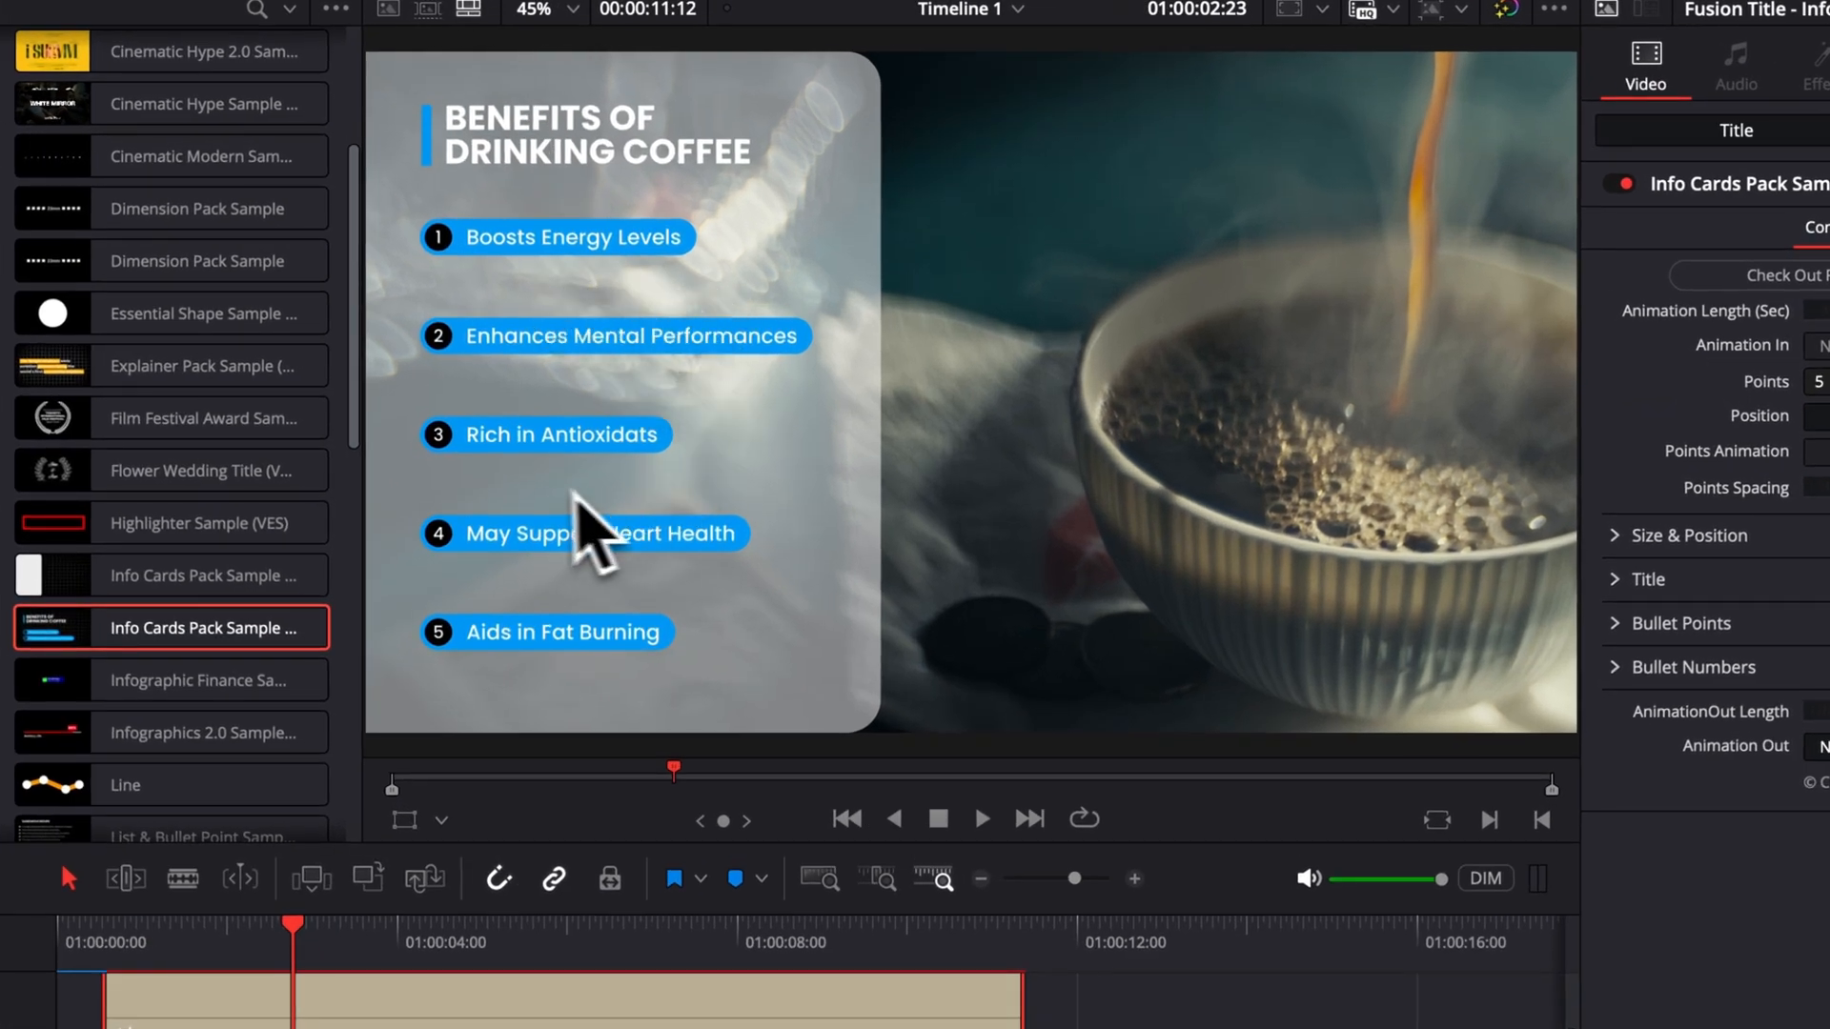
{"action": "mouse_move", "coordinate": [709, 753]}
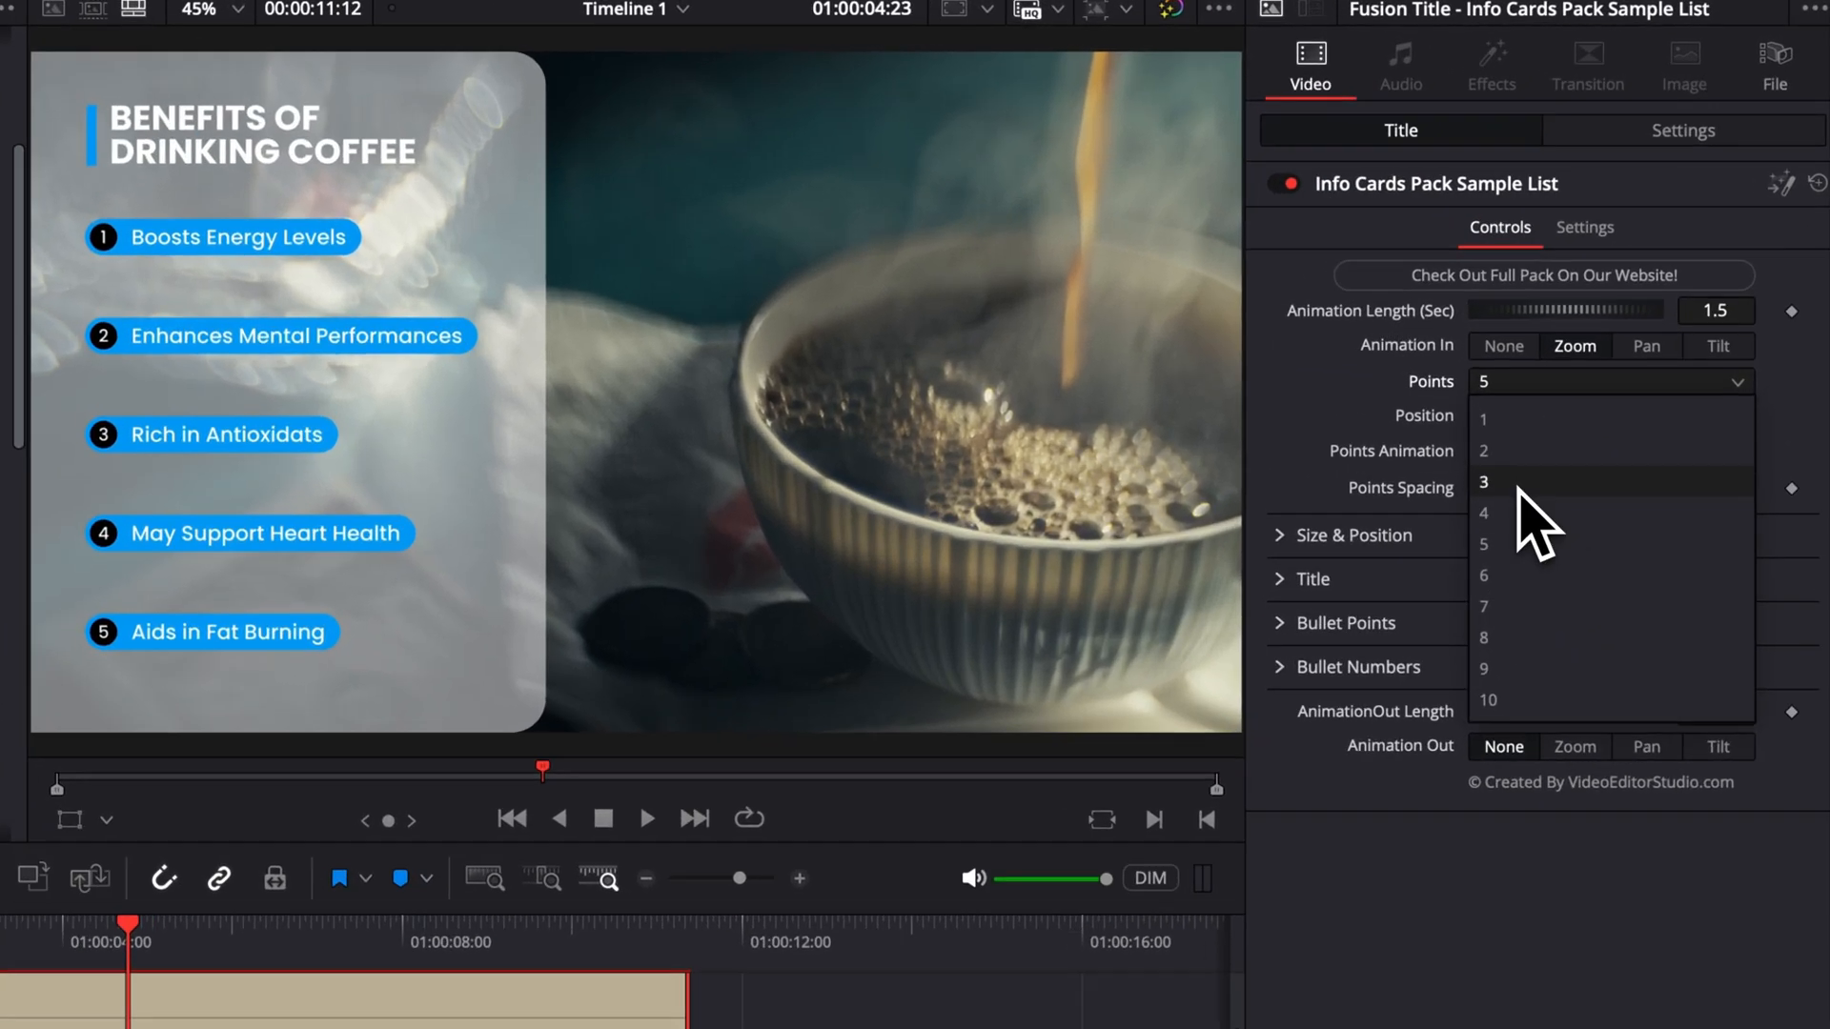
{"action": "left_click", "coordinate": [1483, 480]}
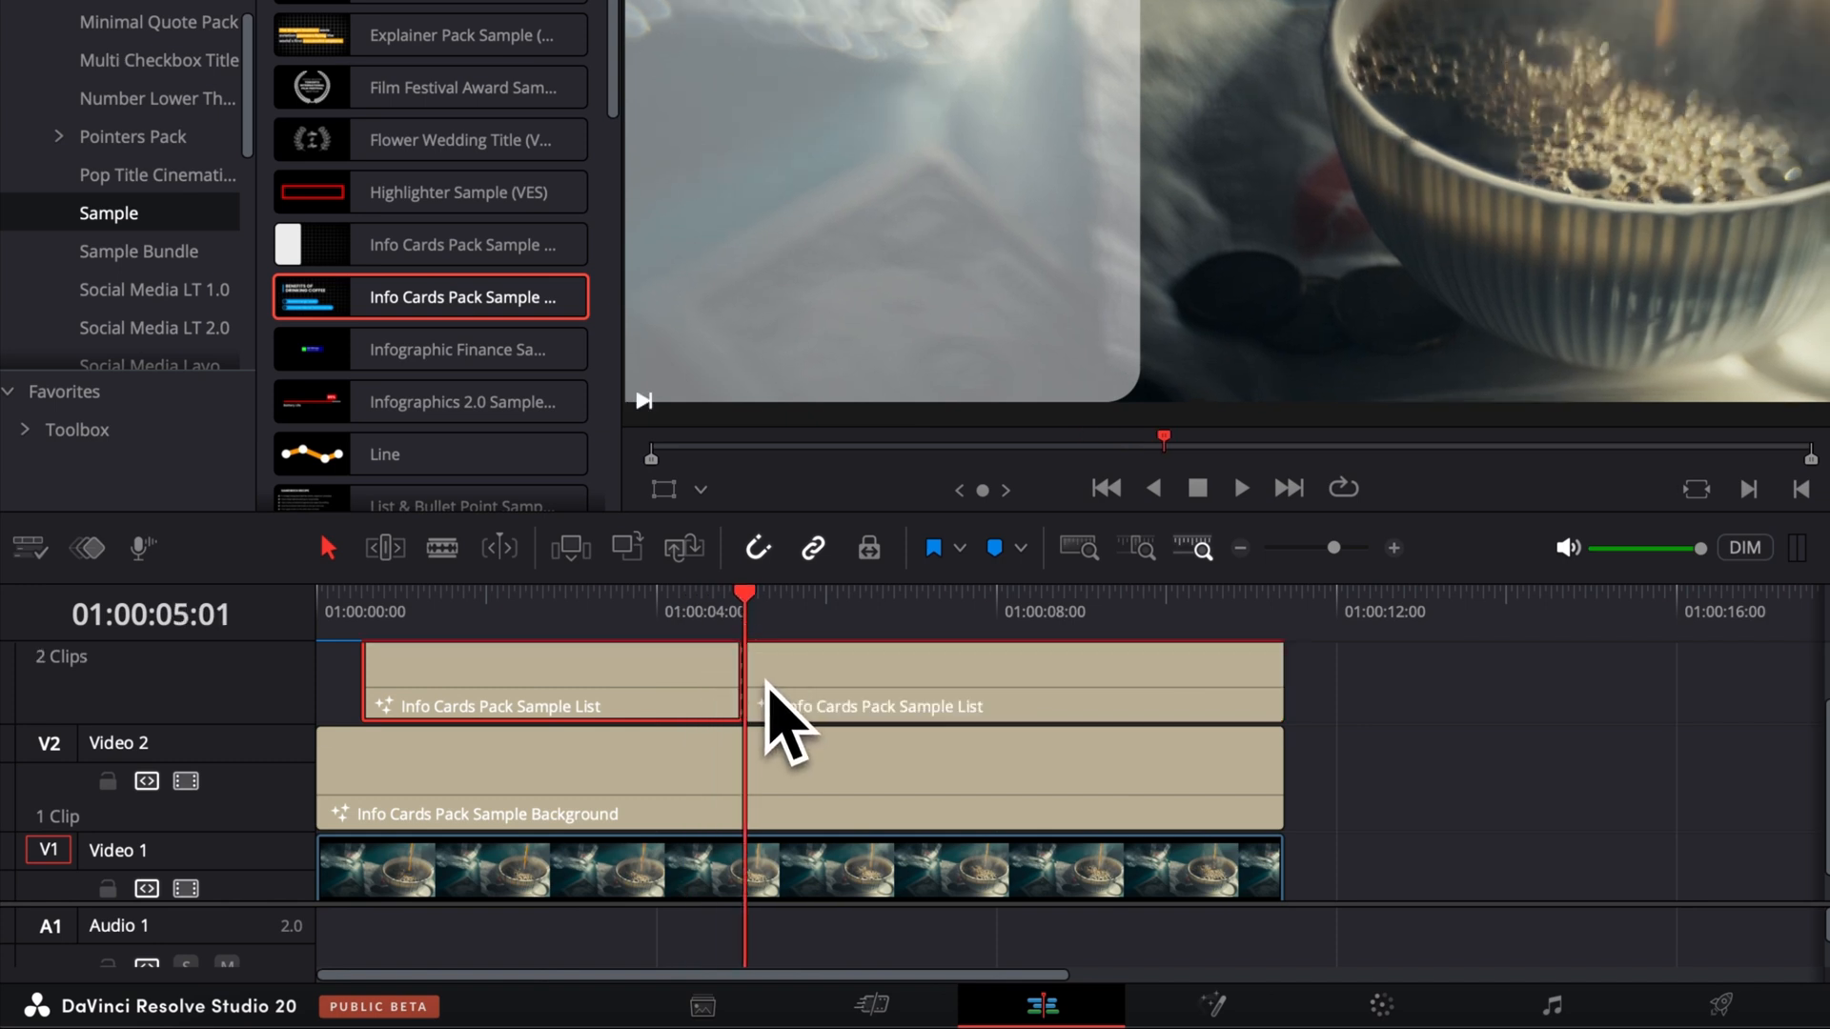
{"action": "key", "text": "cmd+b"}
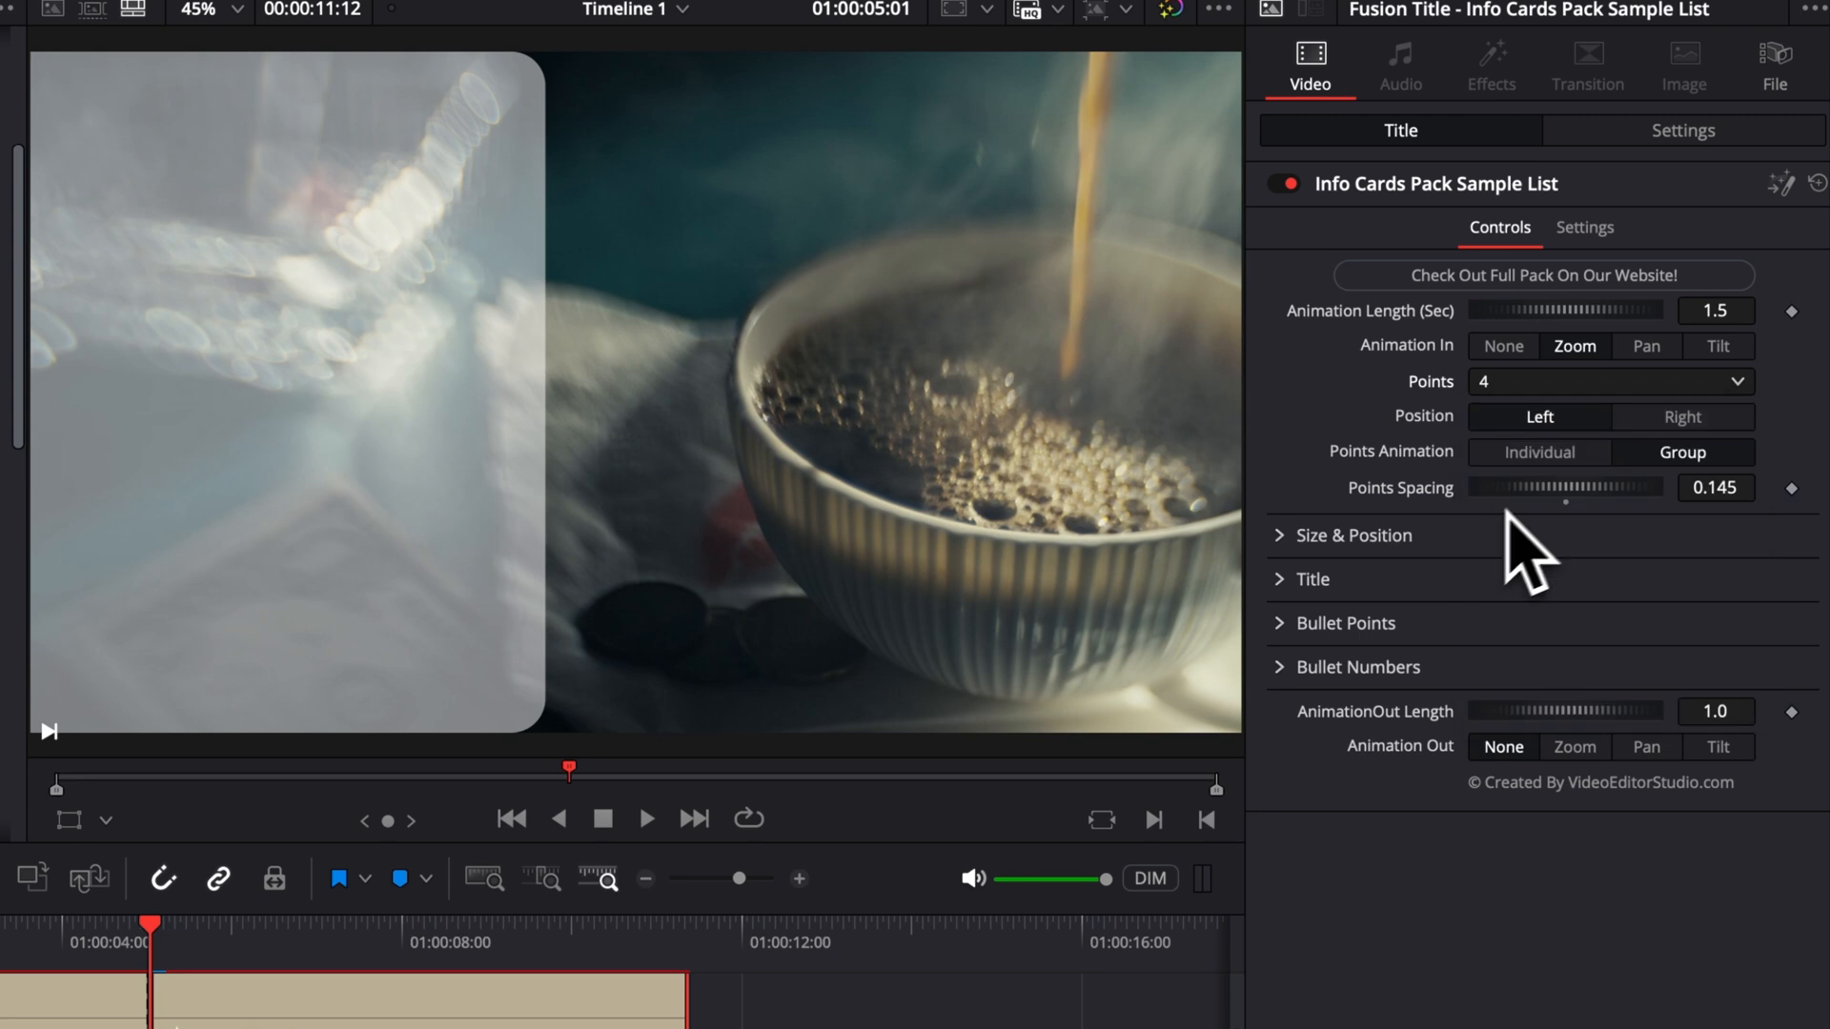
- Set the second piece to 4 points and cut the clip again near seven seconds
{"action": "left_click", "coordinate": [1539, 452]}
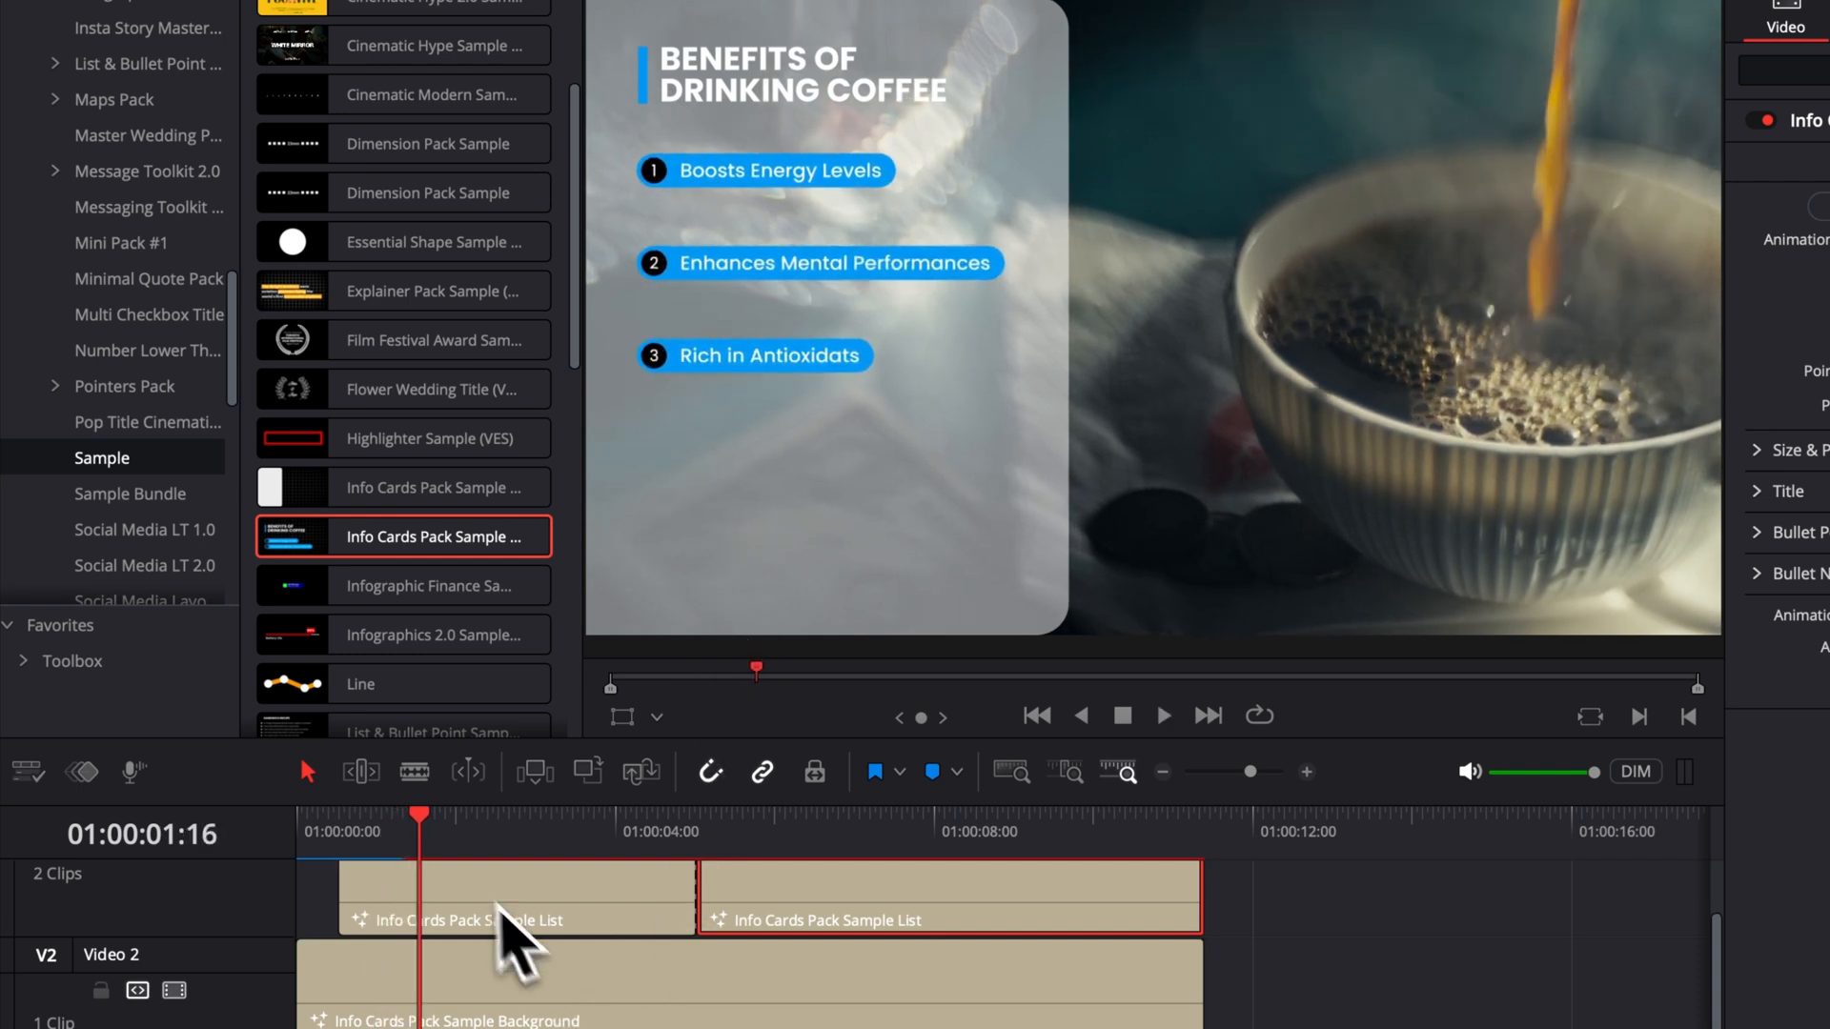
{"action": "mouse_move", "coordinate": [669, 970]}
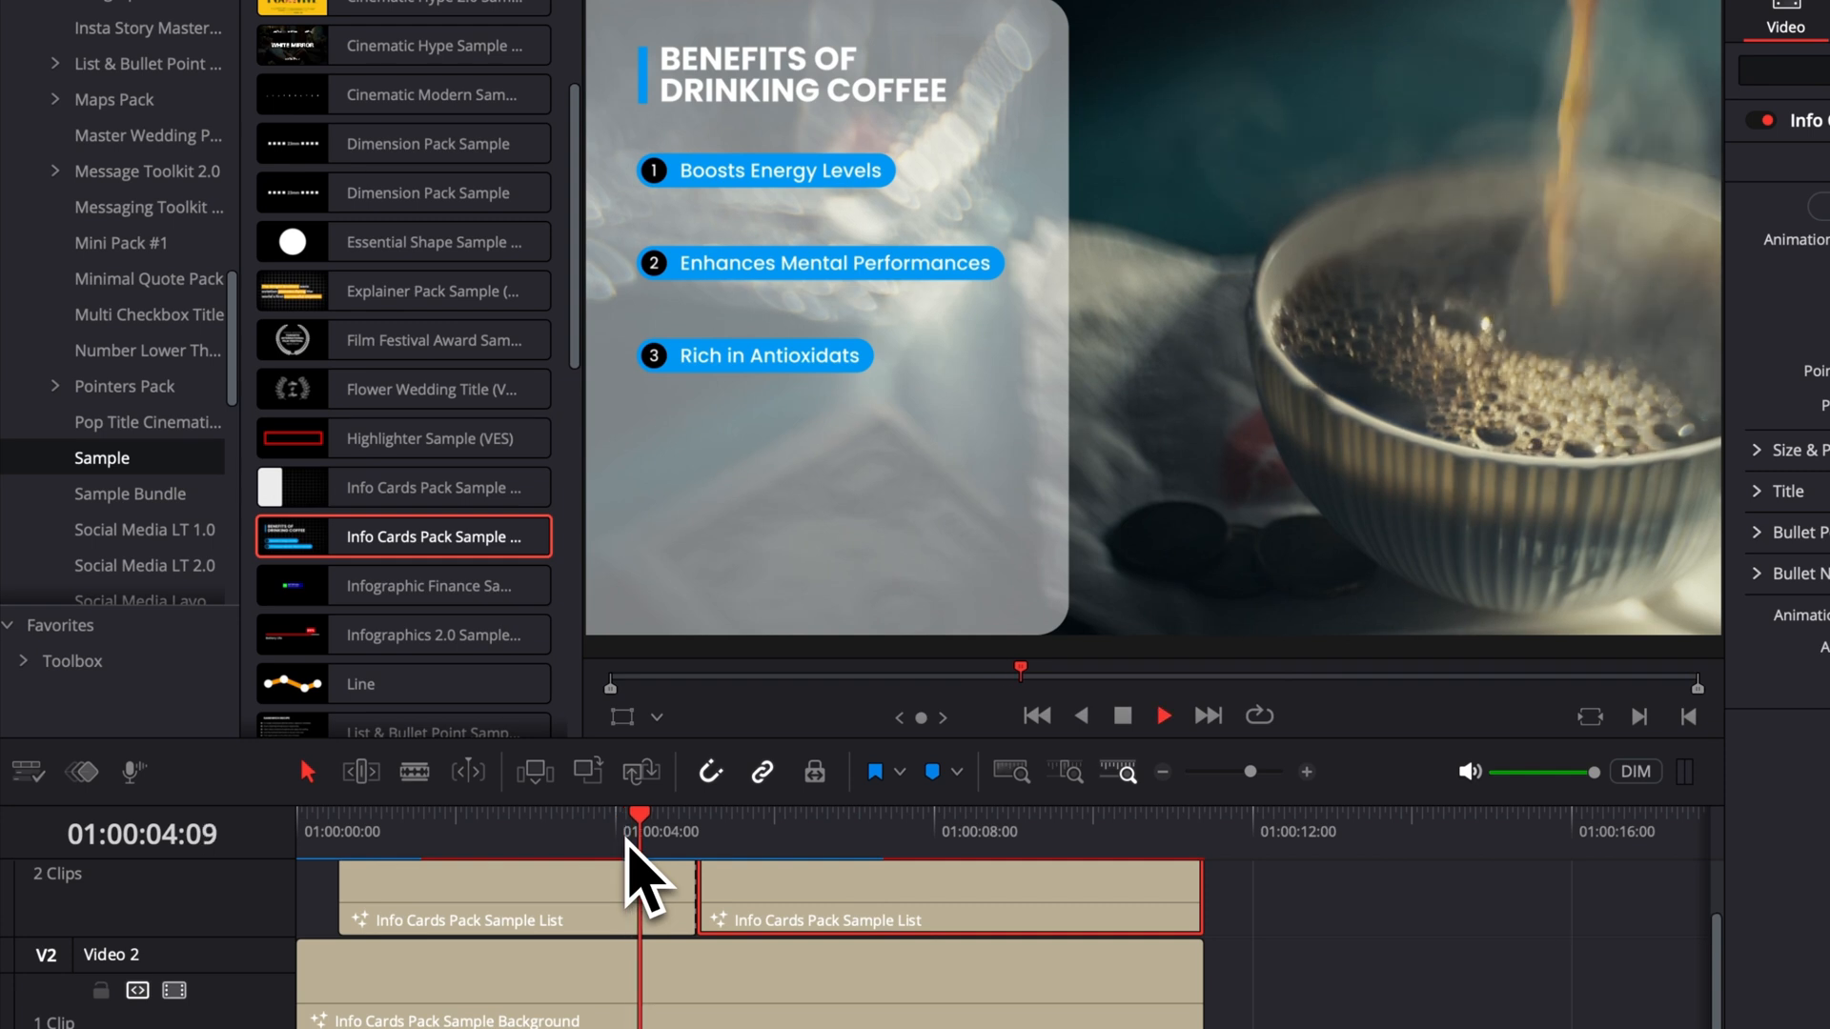
{"action": "left_click", "coordinate": [1164, 715]}
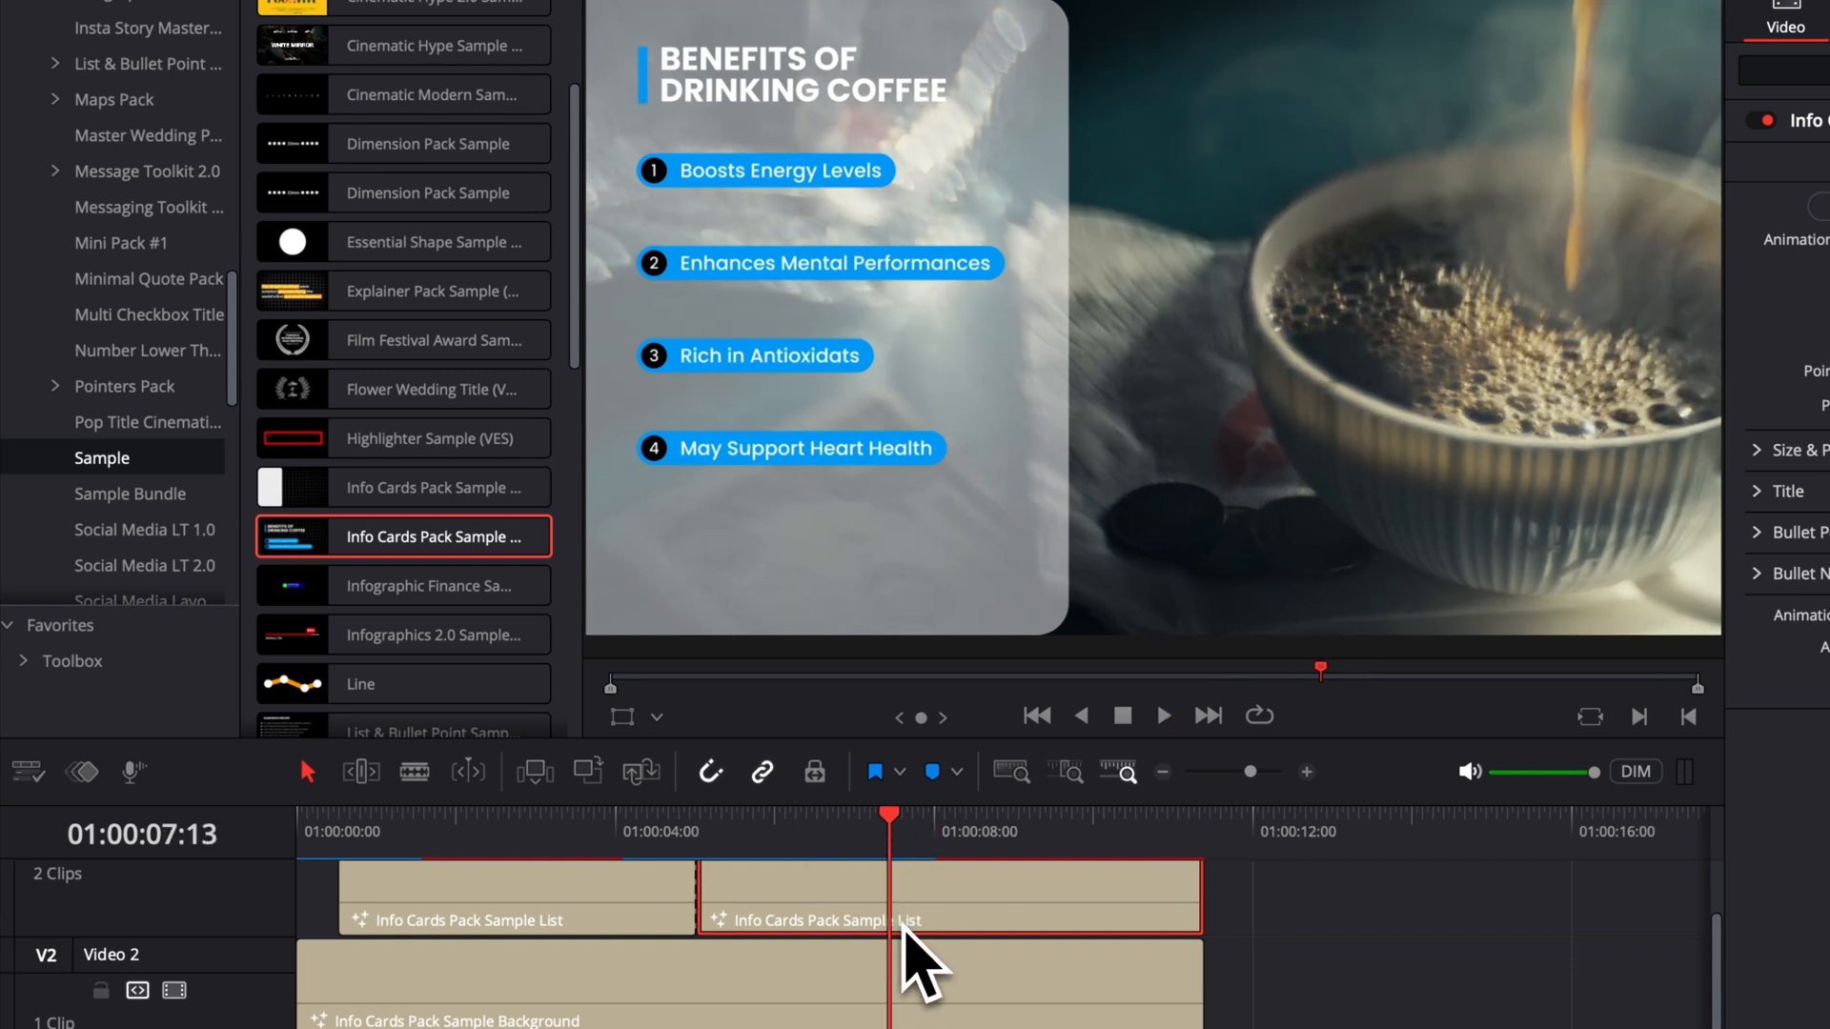
{"action": "key", "text": "cmd+b"}
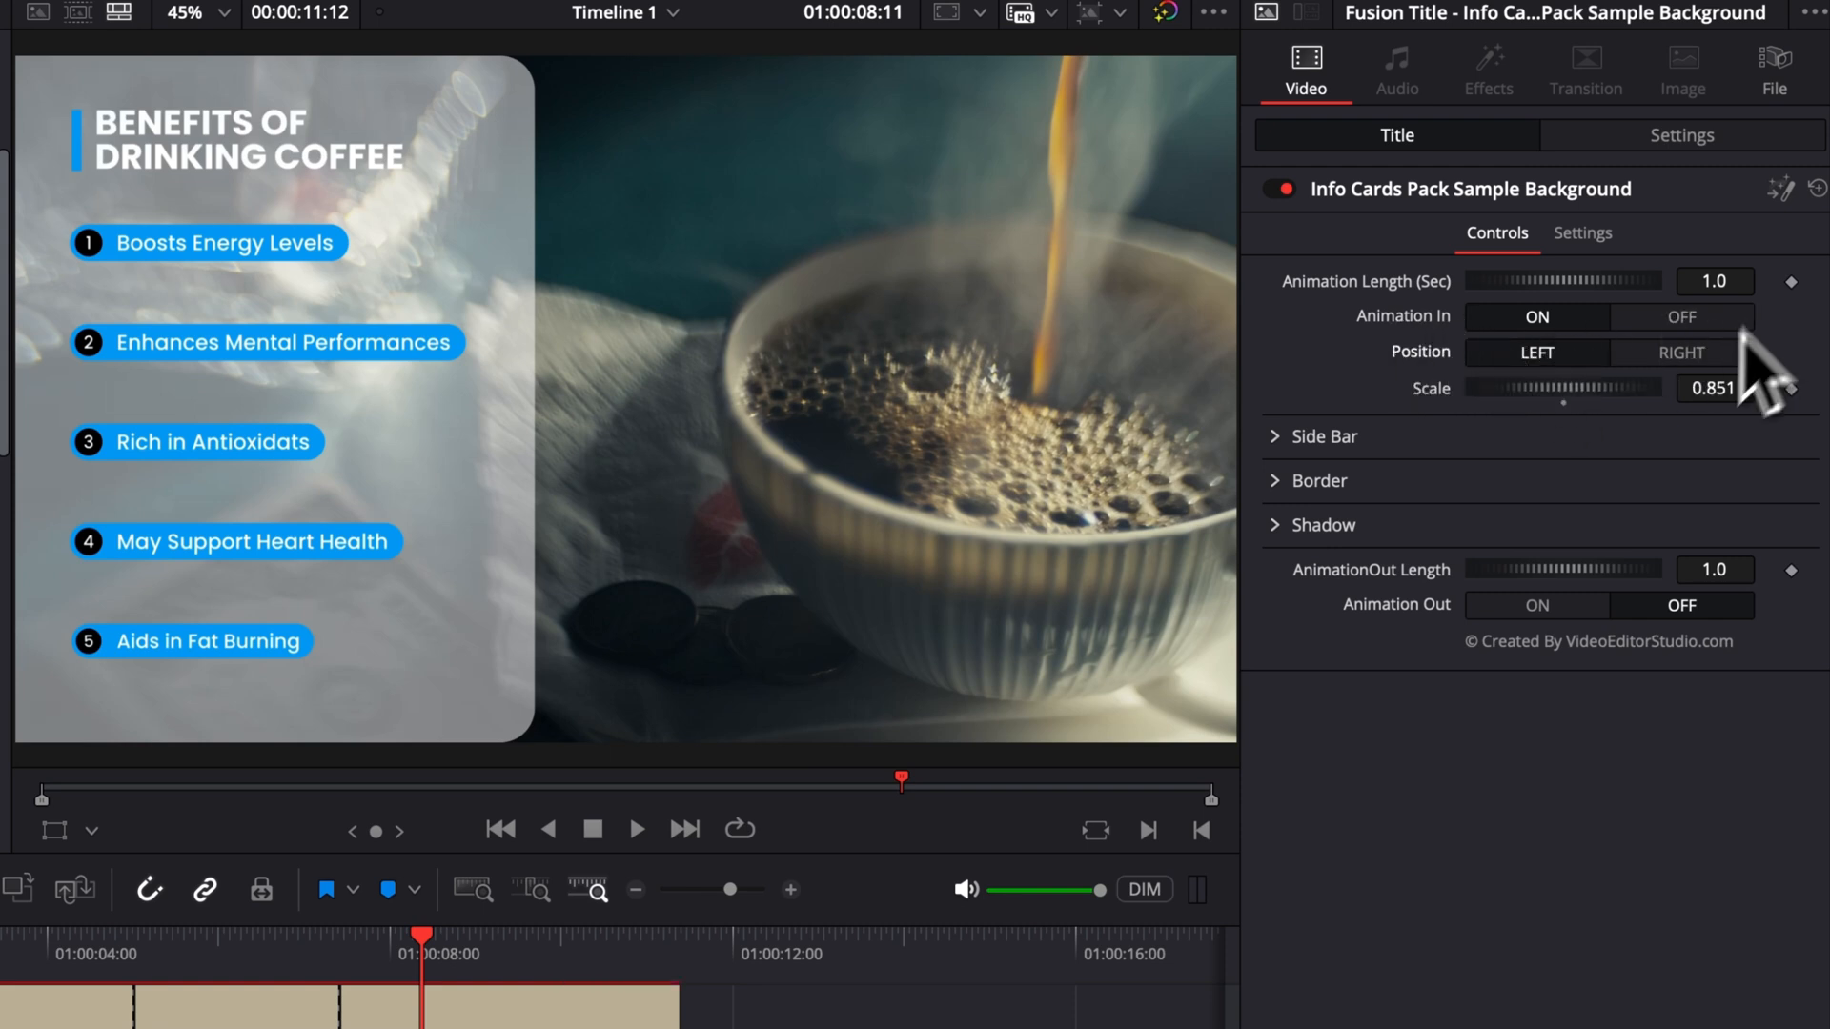
- In Side Bar, settle the background Level at half-transparent black and raise Soft Edge
{"action": "left_click", "coordinate": [1273, 437]}
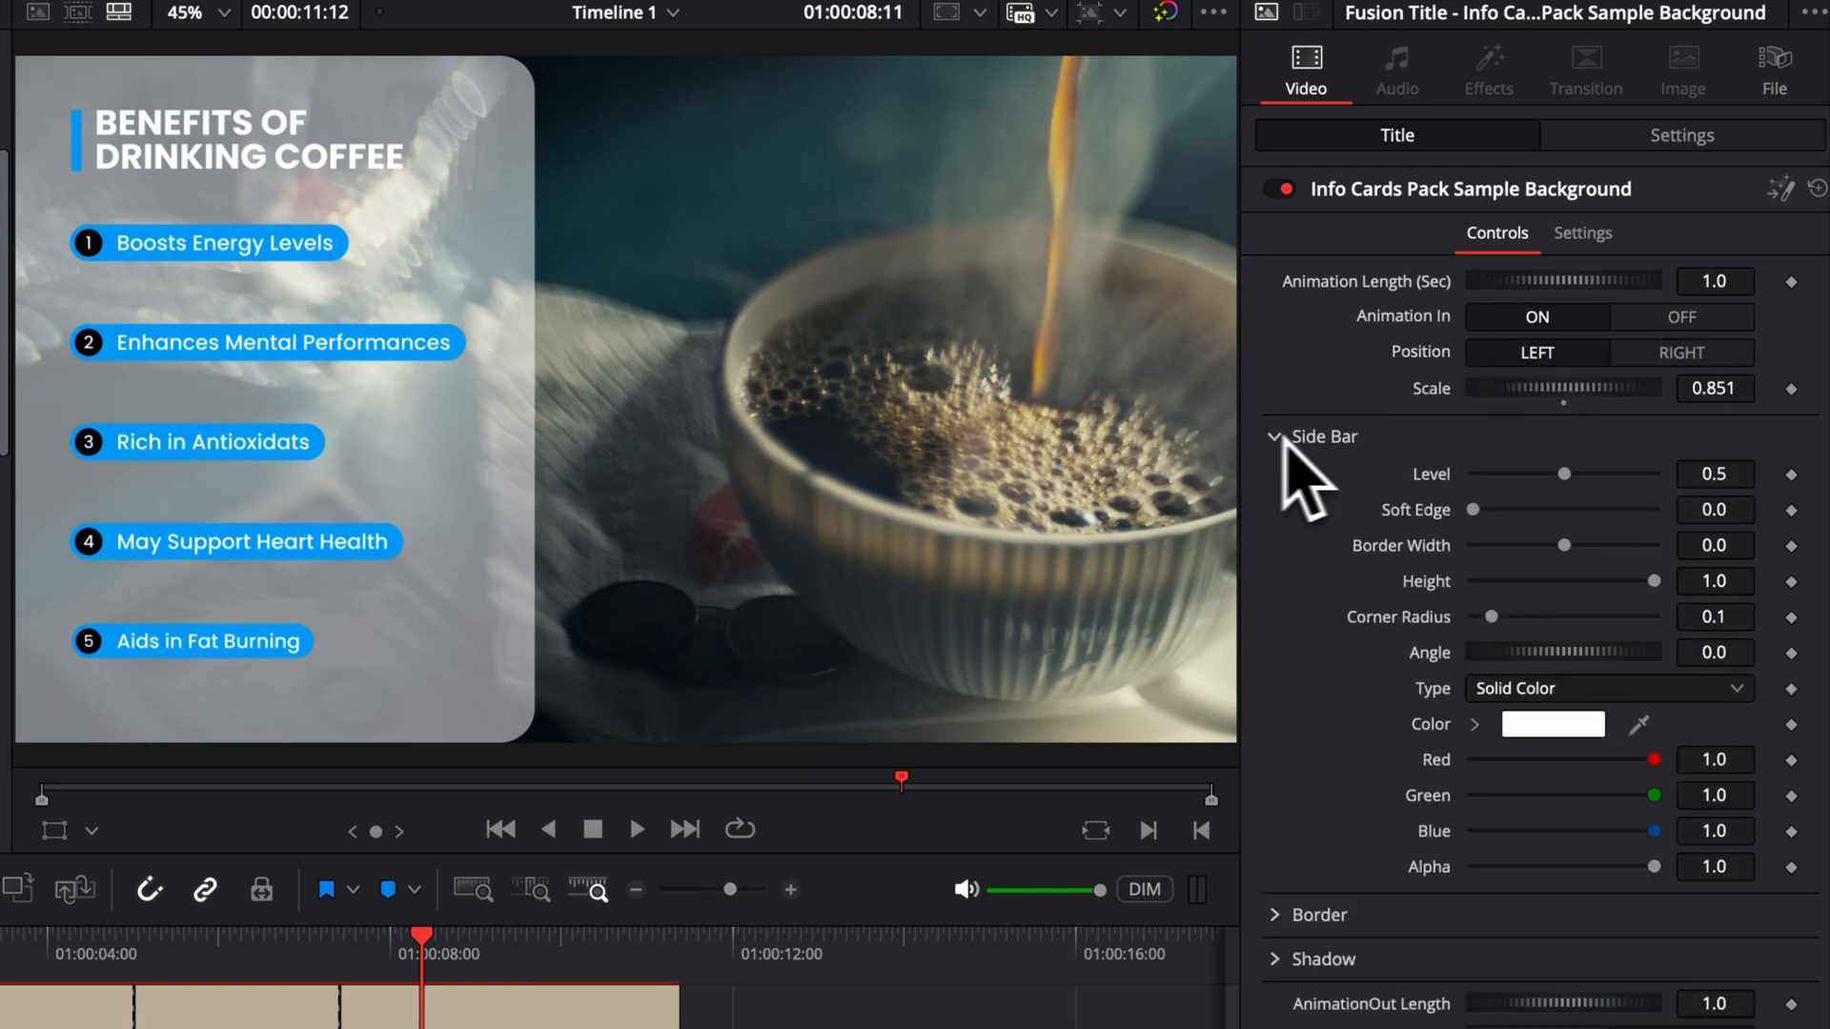
{"action": "left_click_drag", "start_coordinate": [1563, 474], "coordinate": [1494, 475]}
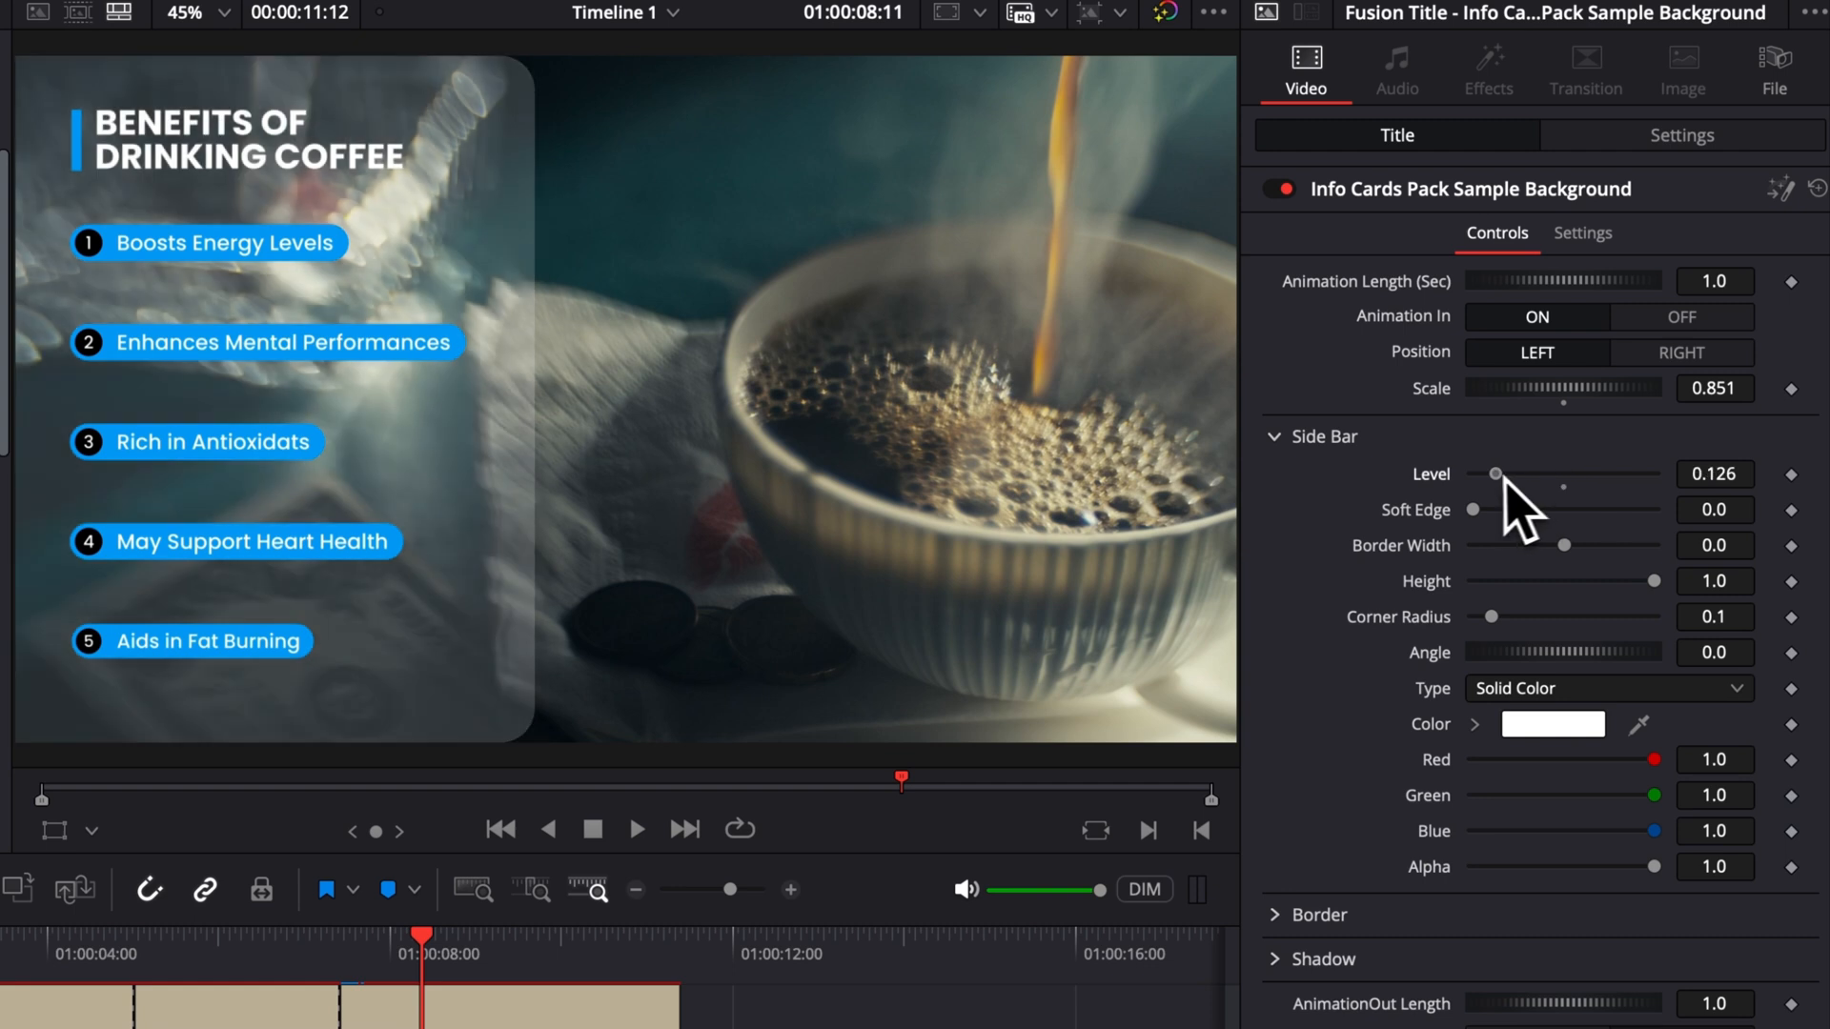
{"action": "left_click_drag", "start_coordinate": [1495, 475], "coordinate": [1637, 475]}
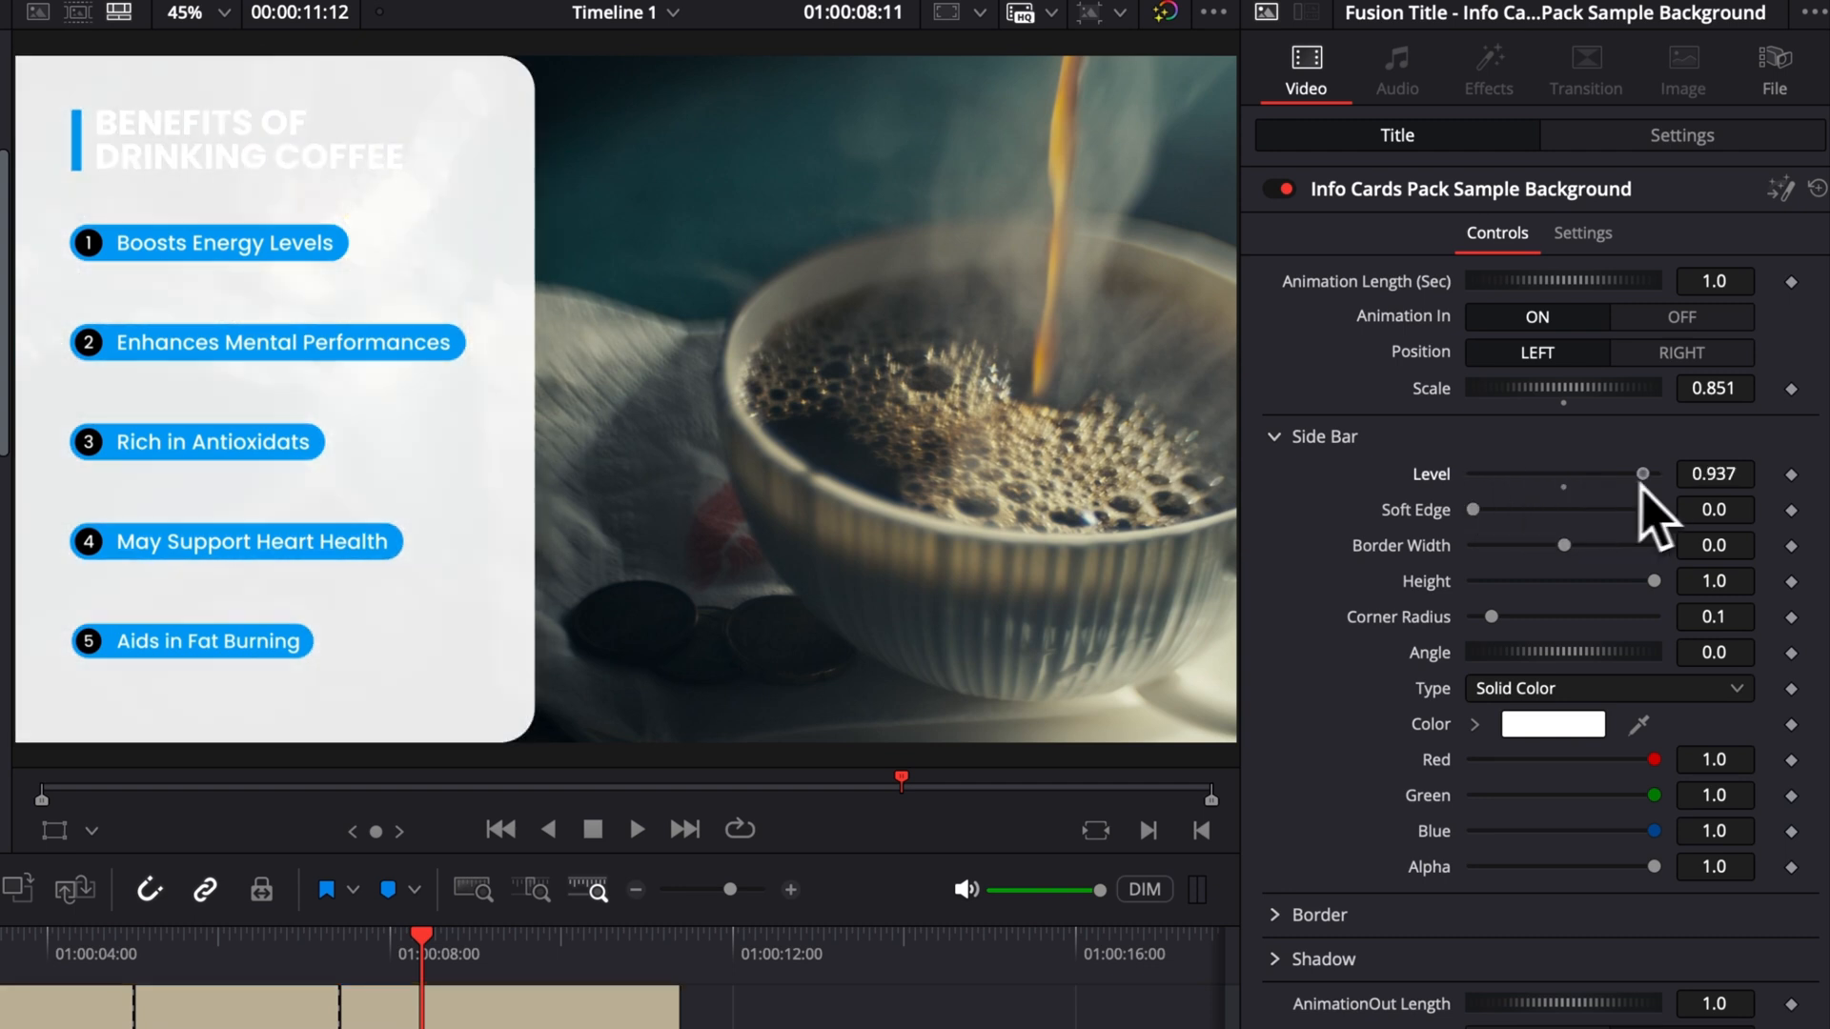
{"action": "left_click_drag", "start_coordinate": [1641, 476], "coordinate": [1569, 476]}
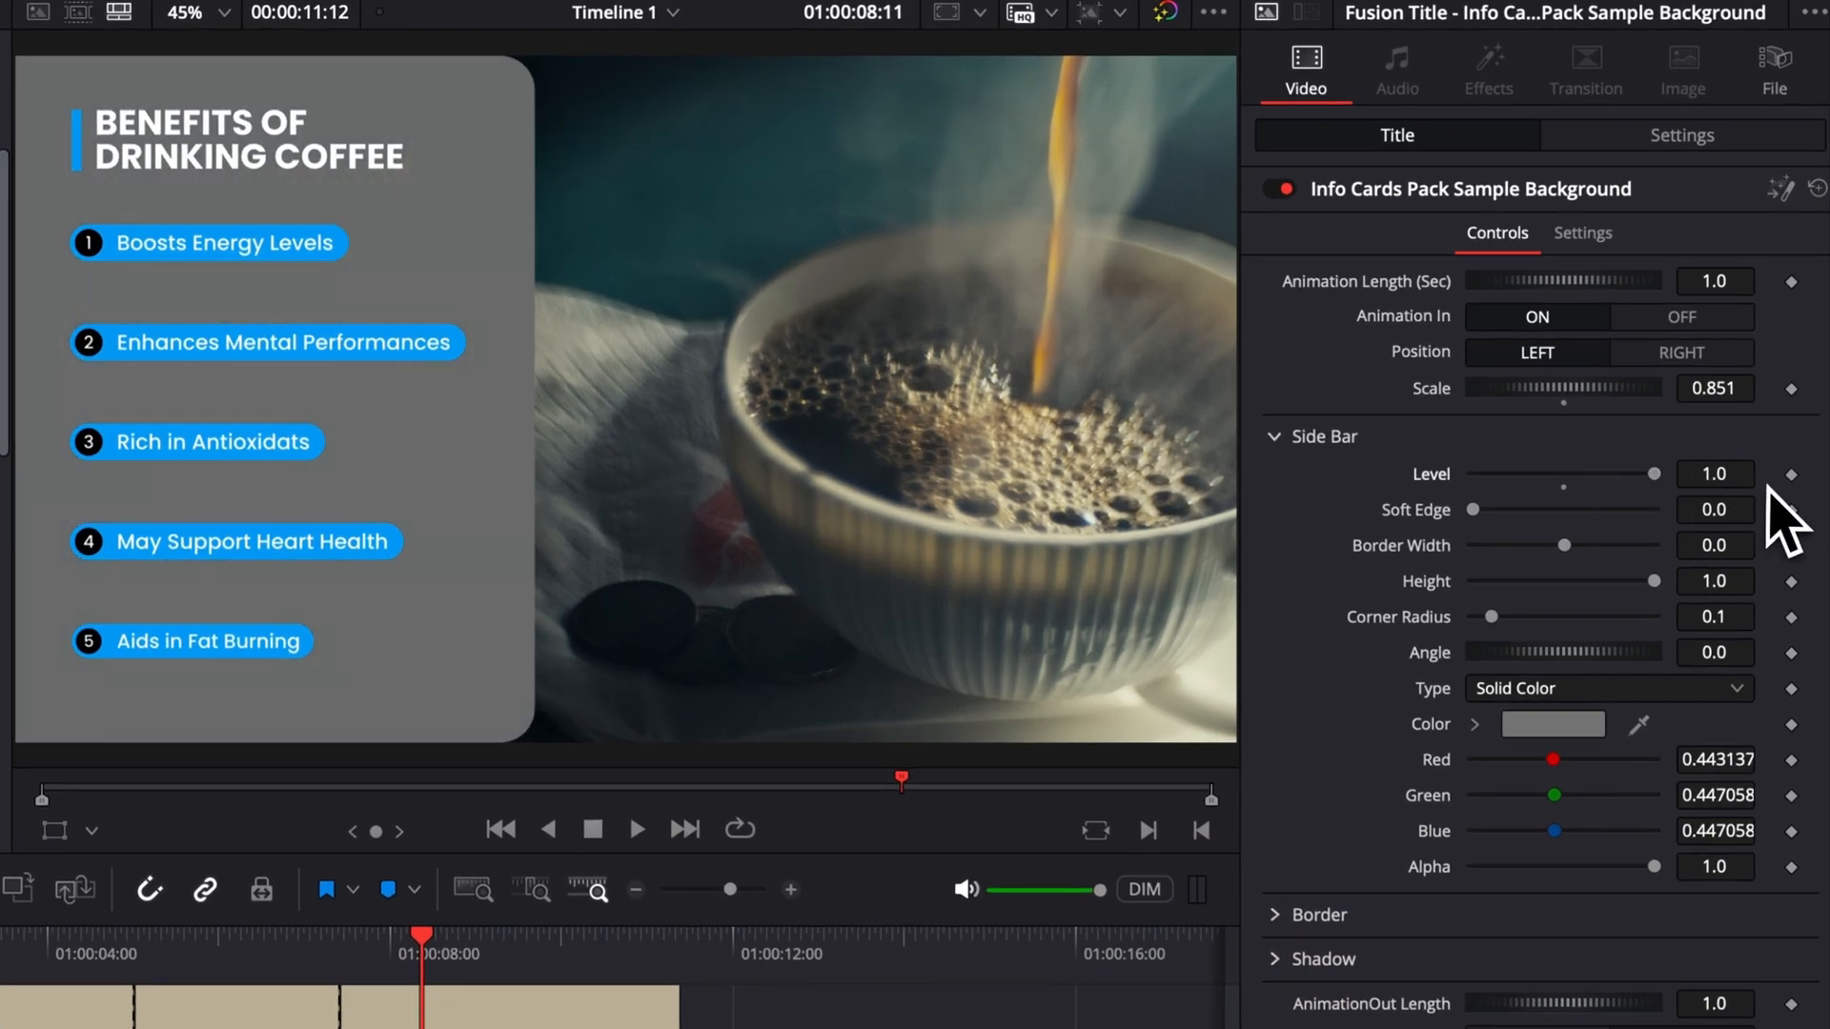
{"action": "mouse_move", "coordinate": [1531, 572]}
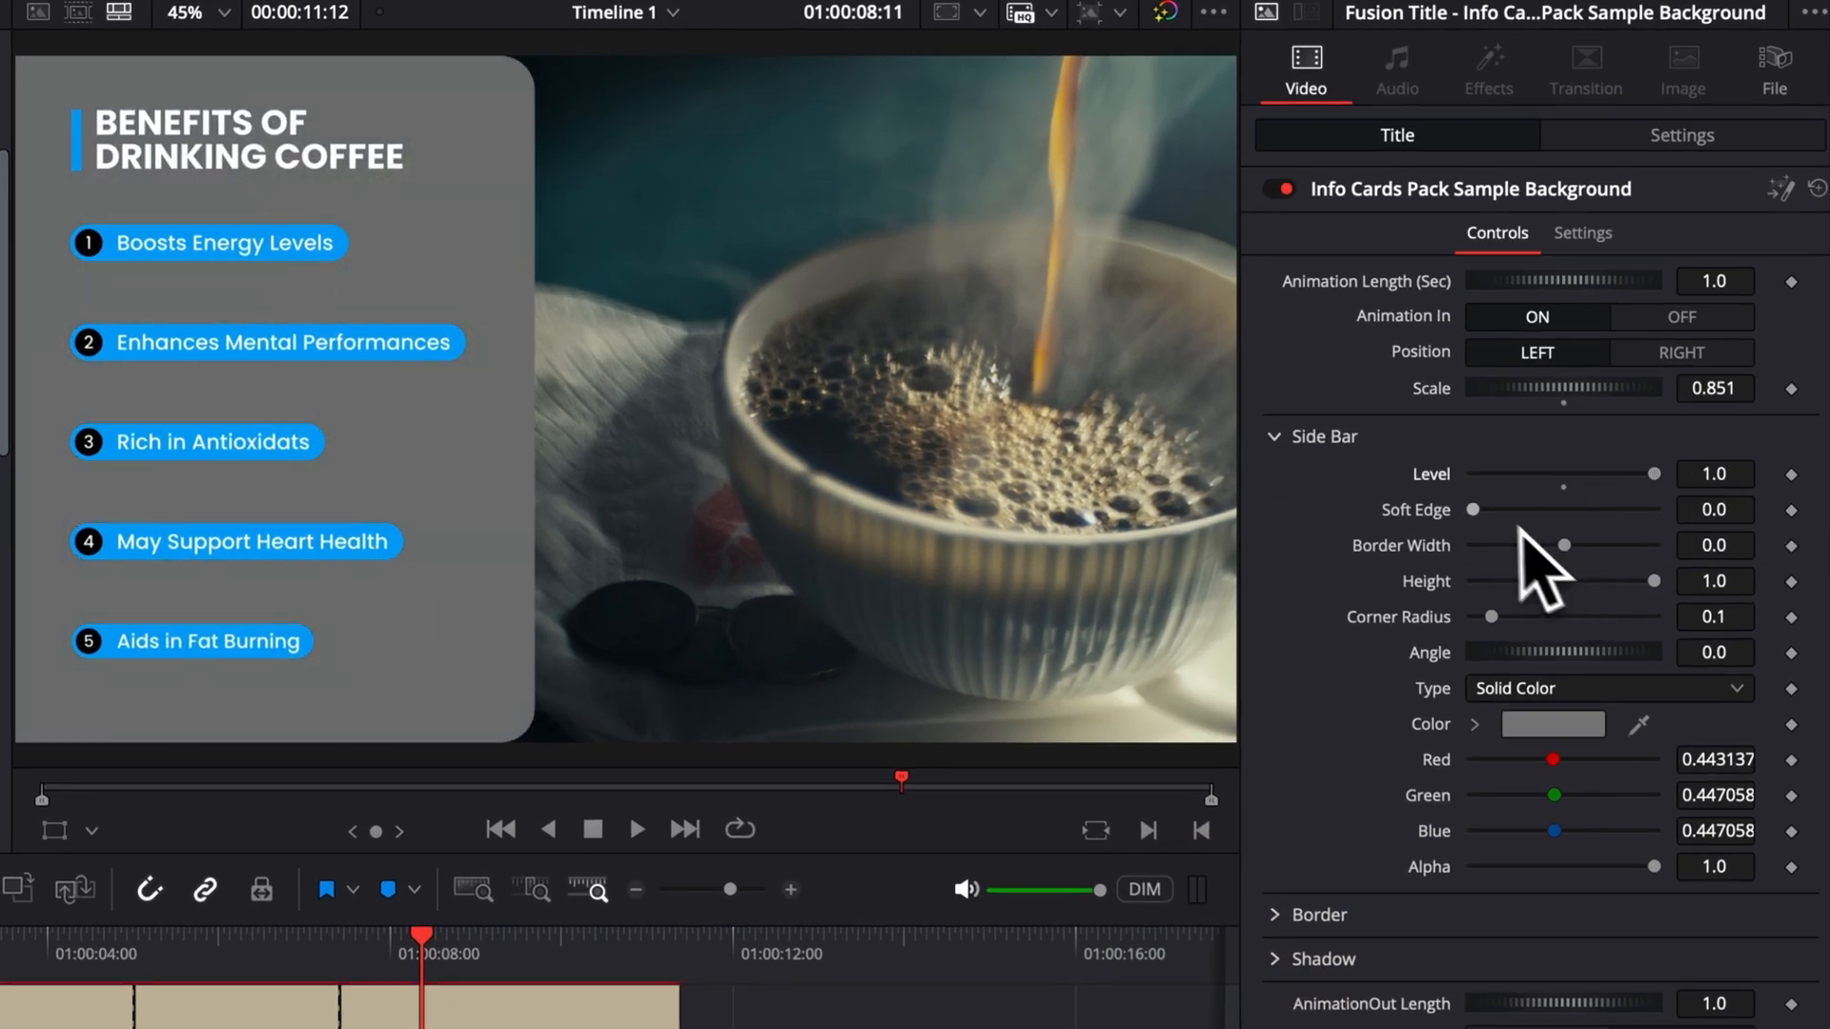
{"action": "left_click_drag", "start_coordinate": [1474, 511], "coordinate": [1544, 511]}
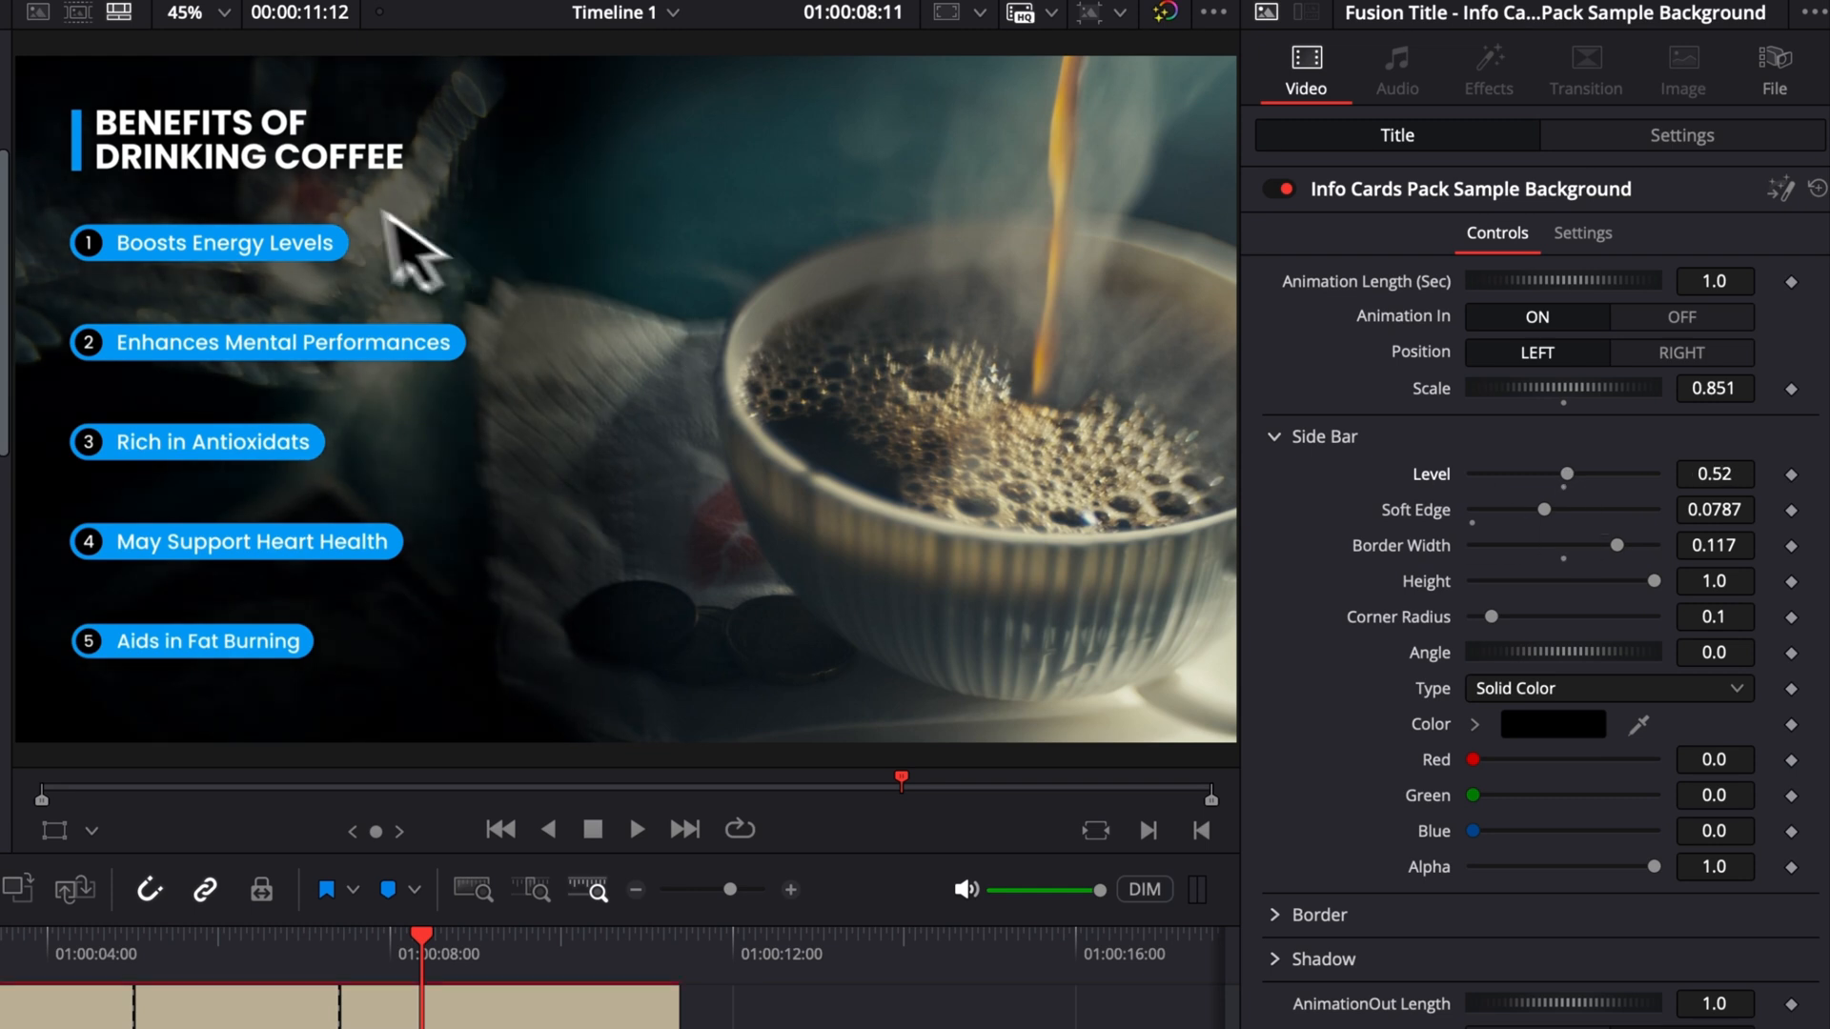
{"action": "mouse_move", "coordinate": [1746, 866]}
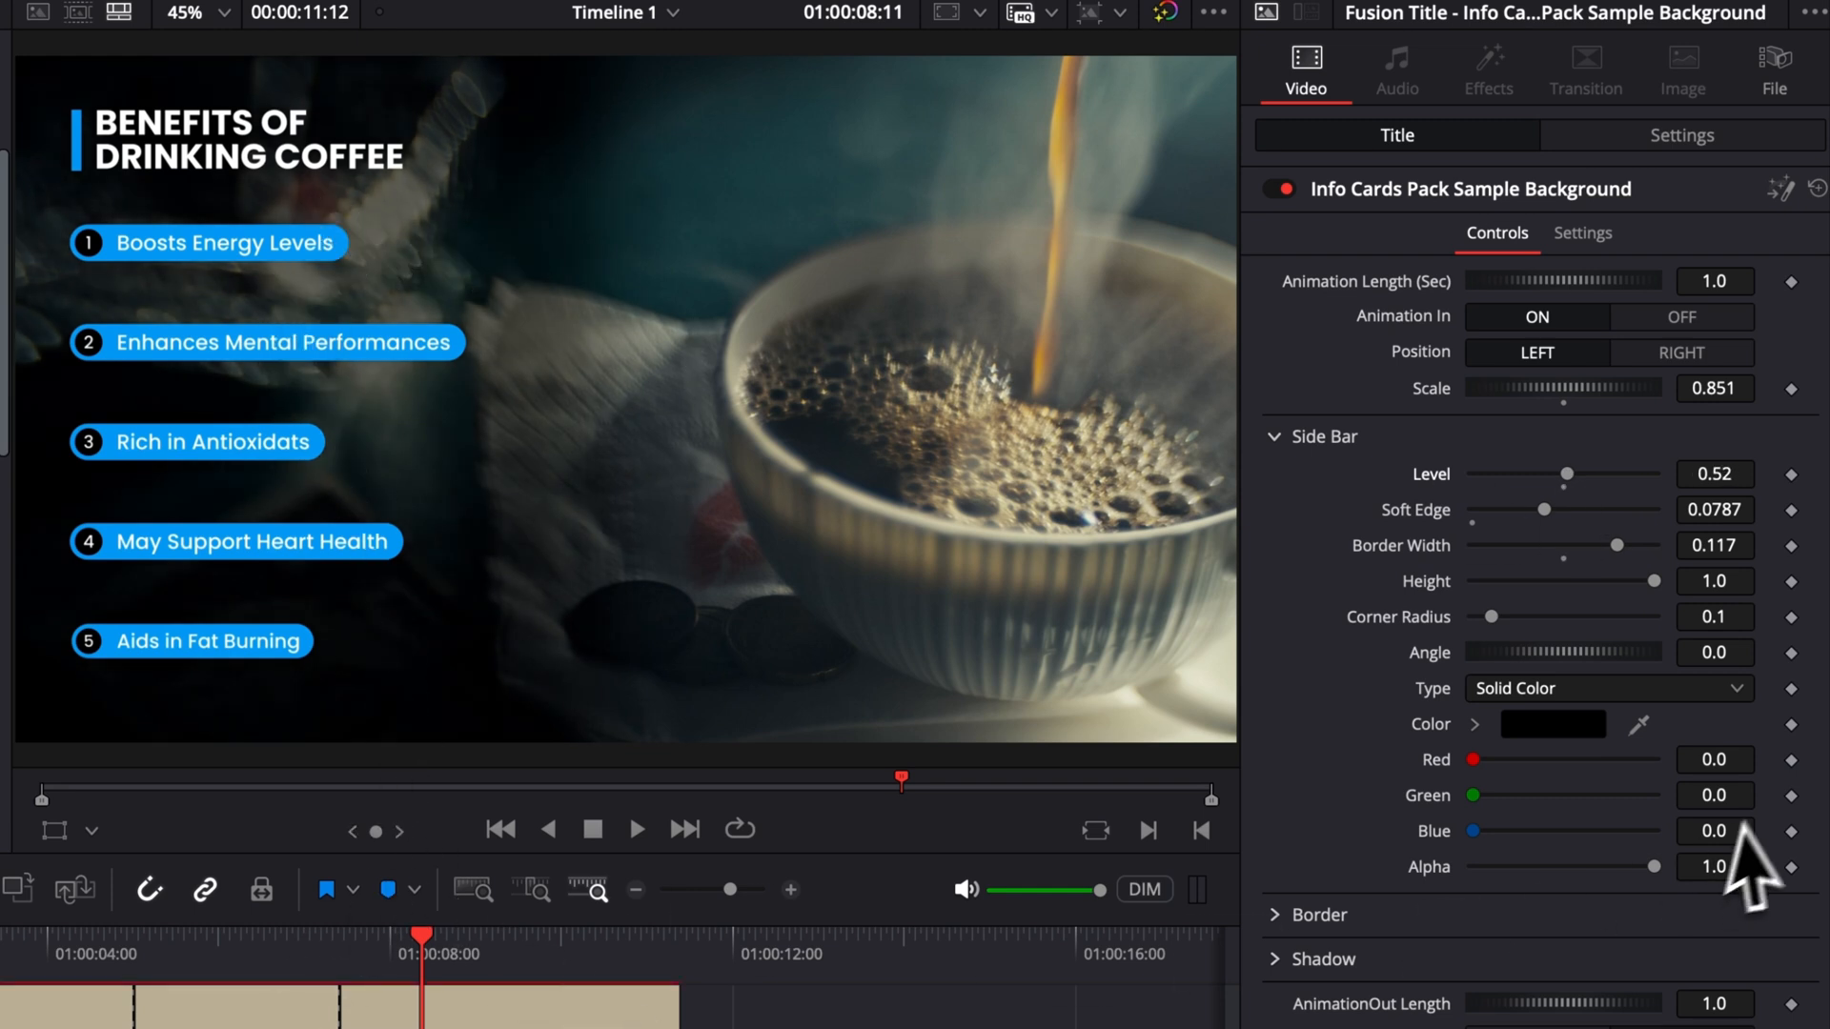
{"action": "mouse_move", "coordinate": [1380, 445]}
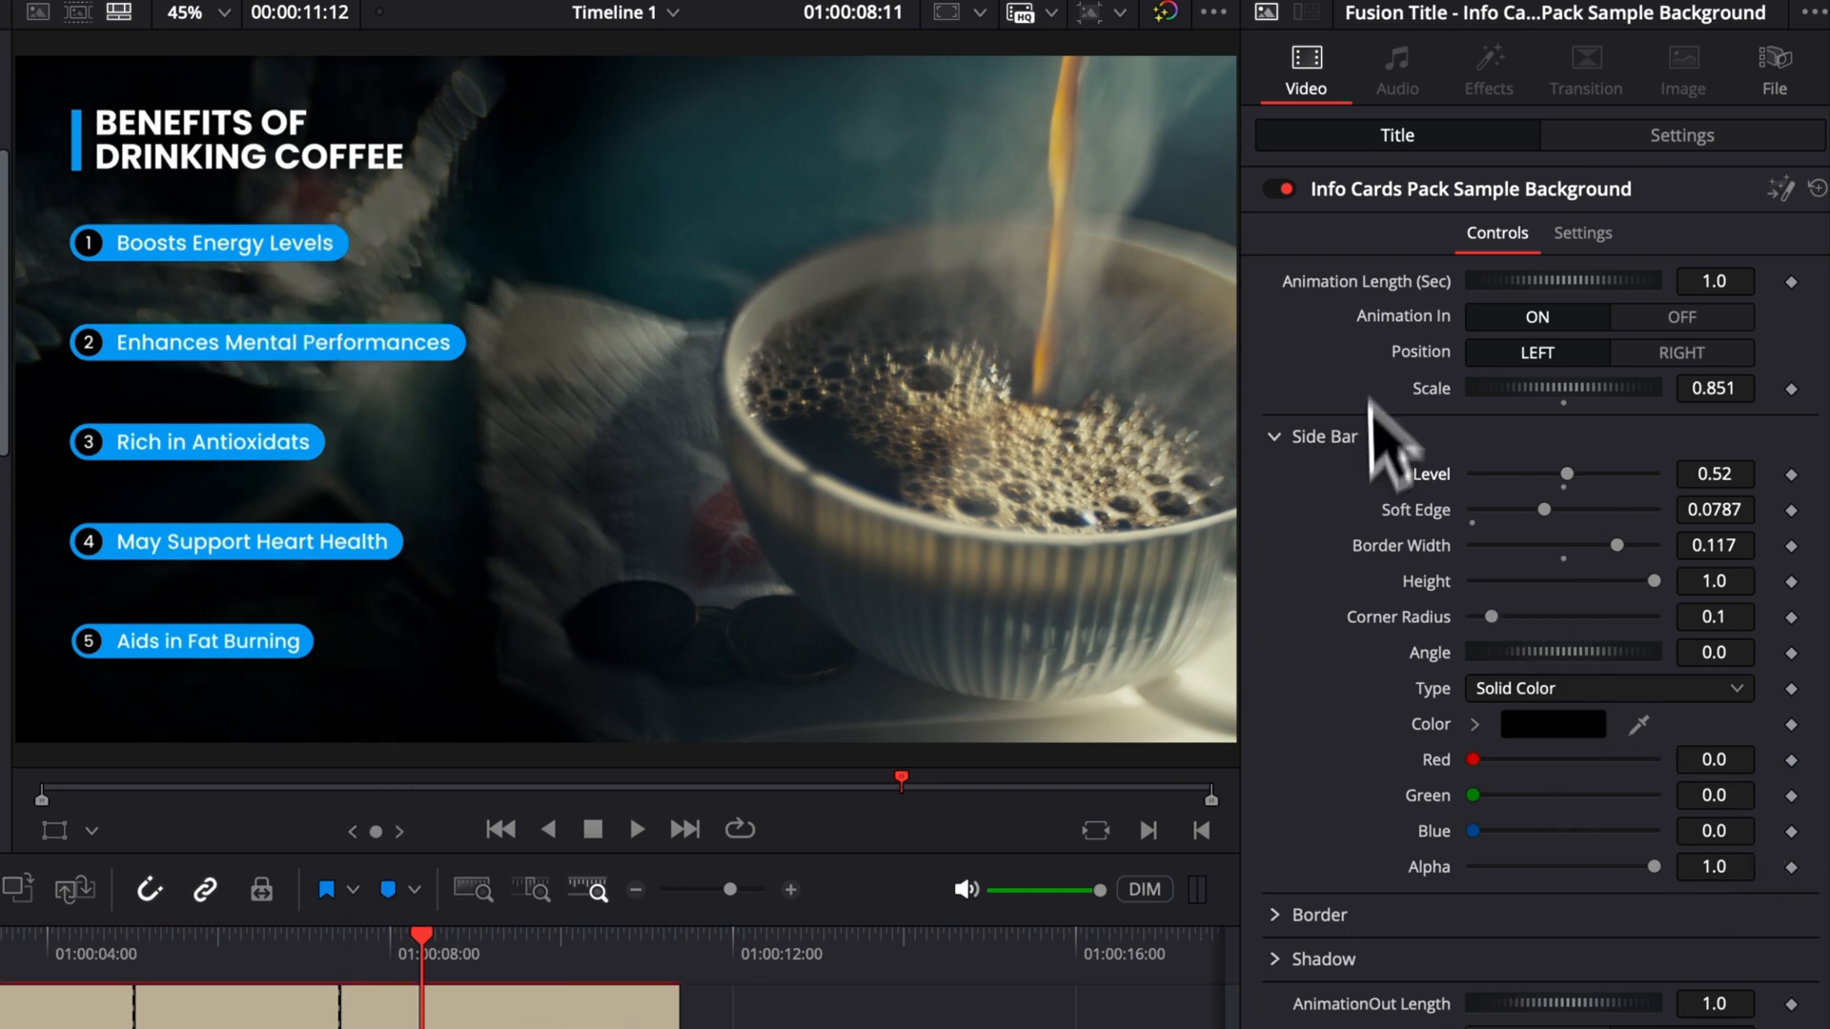
- Expand the background's Shadow section and raise Shadow Strength to 1.0
{"action": "left_click", "coordinate": [1277, 437]}
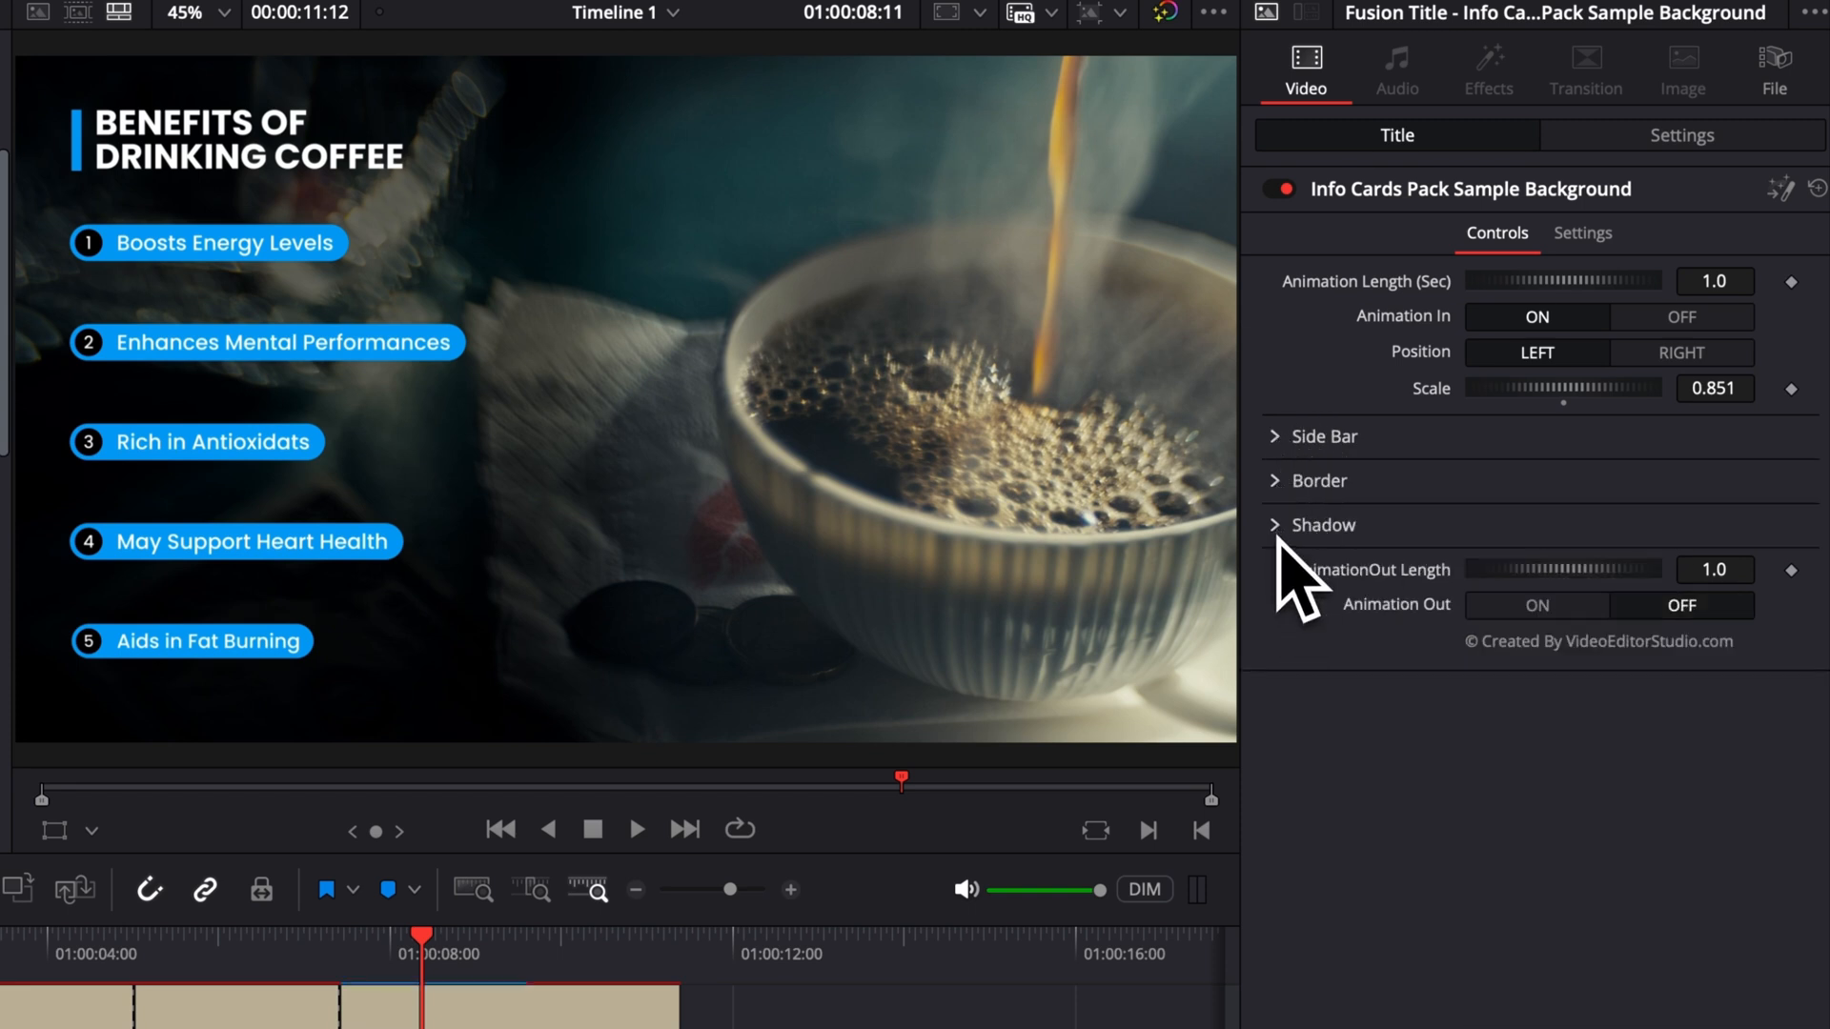
{"action": "left_click", "coordinate": [1282, 526]}
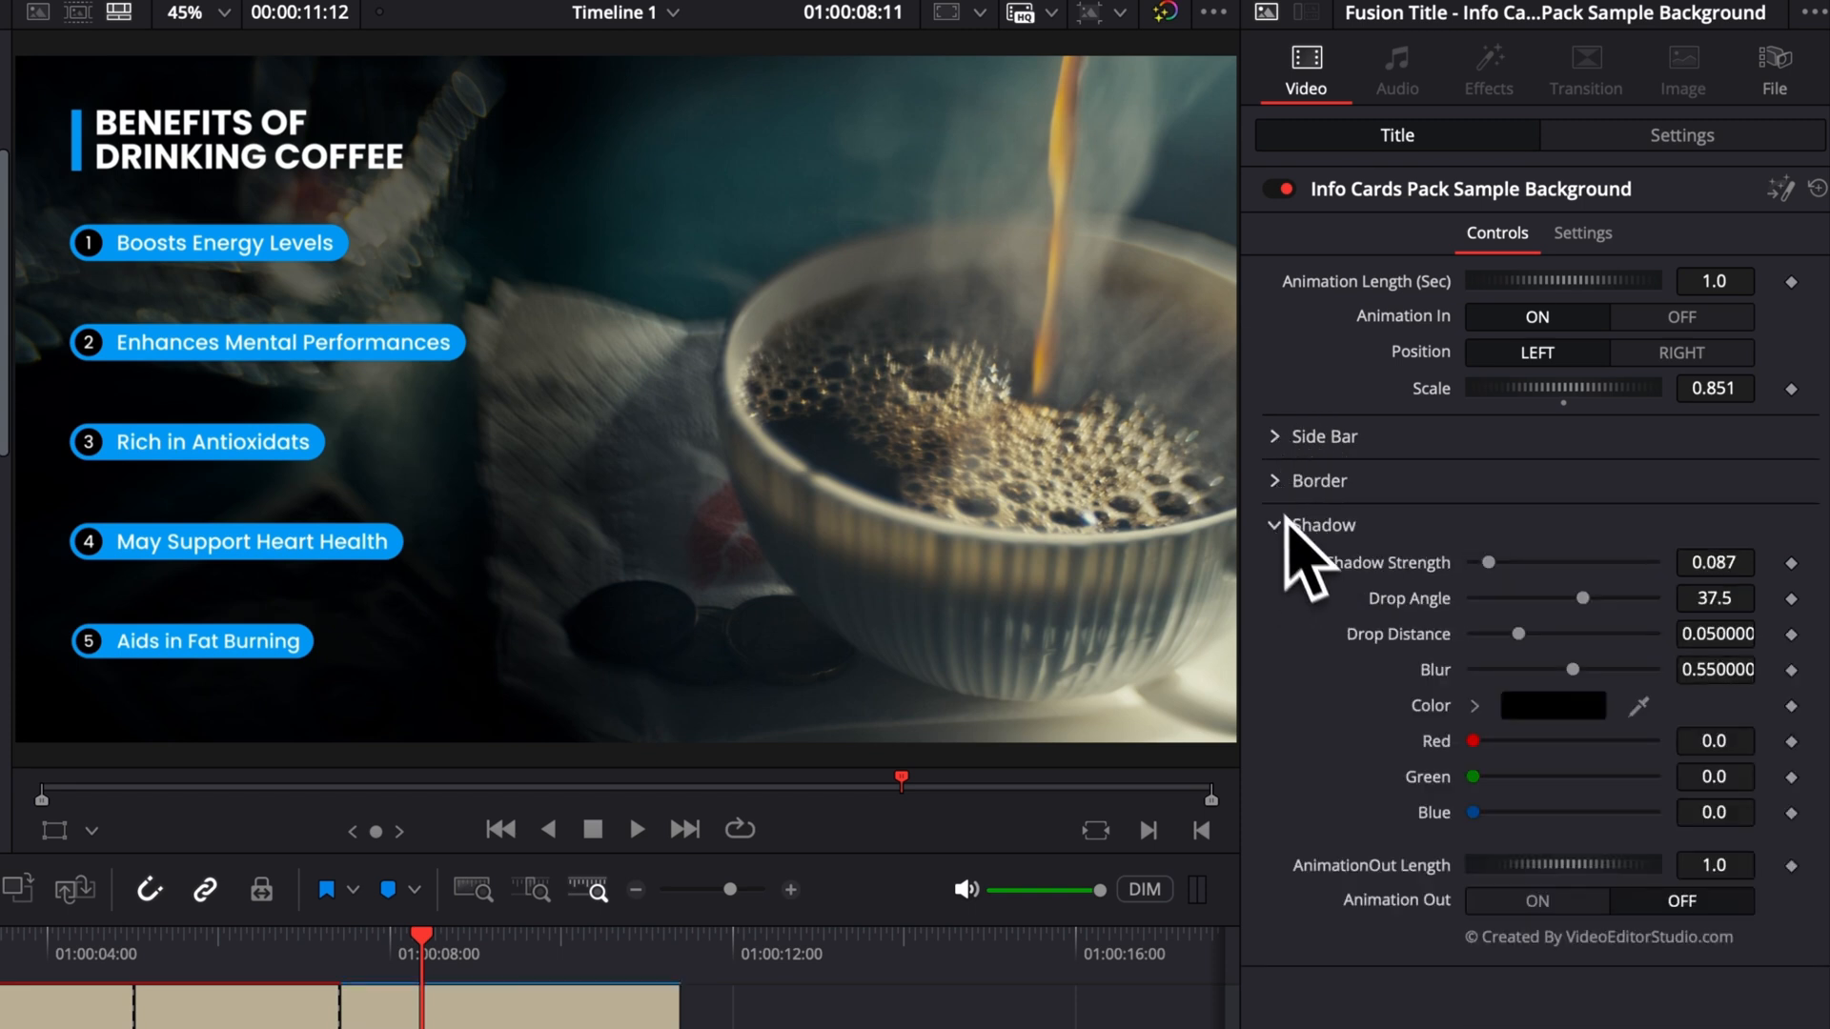
{"action": "left_click", "coordinate": [1278, 437]}
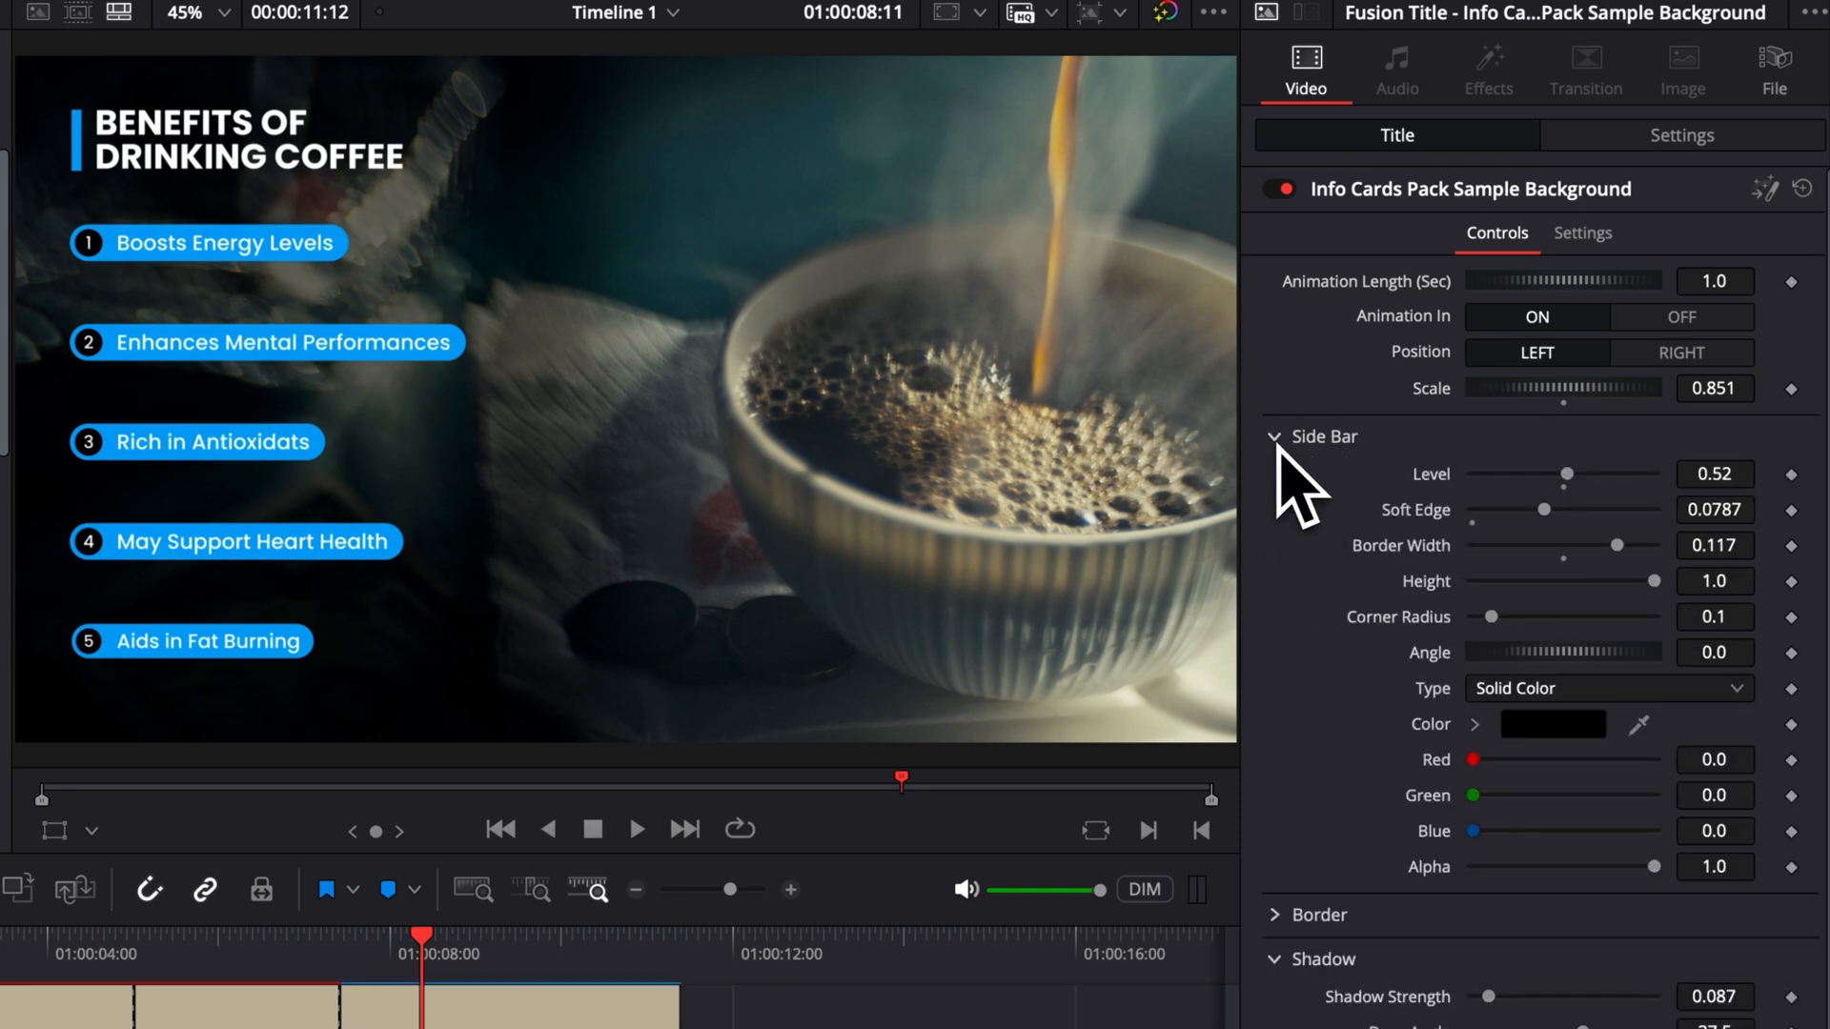
{"action": "left_click_drag", "start_coordinate": [1573, 475], "coordinate": [1568, 475]}
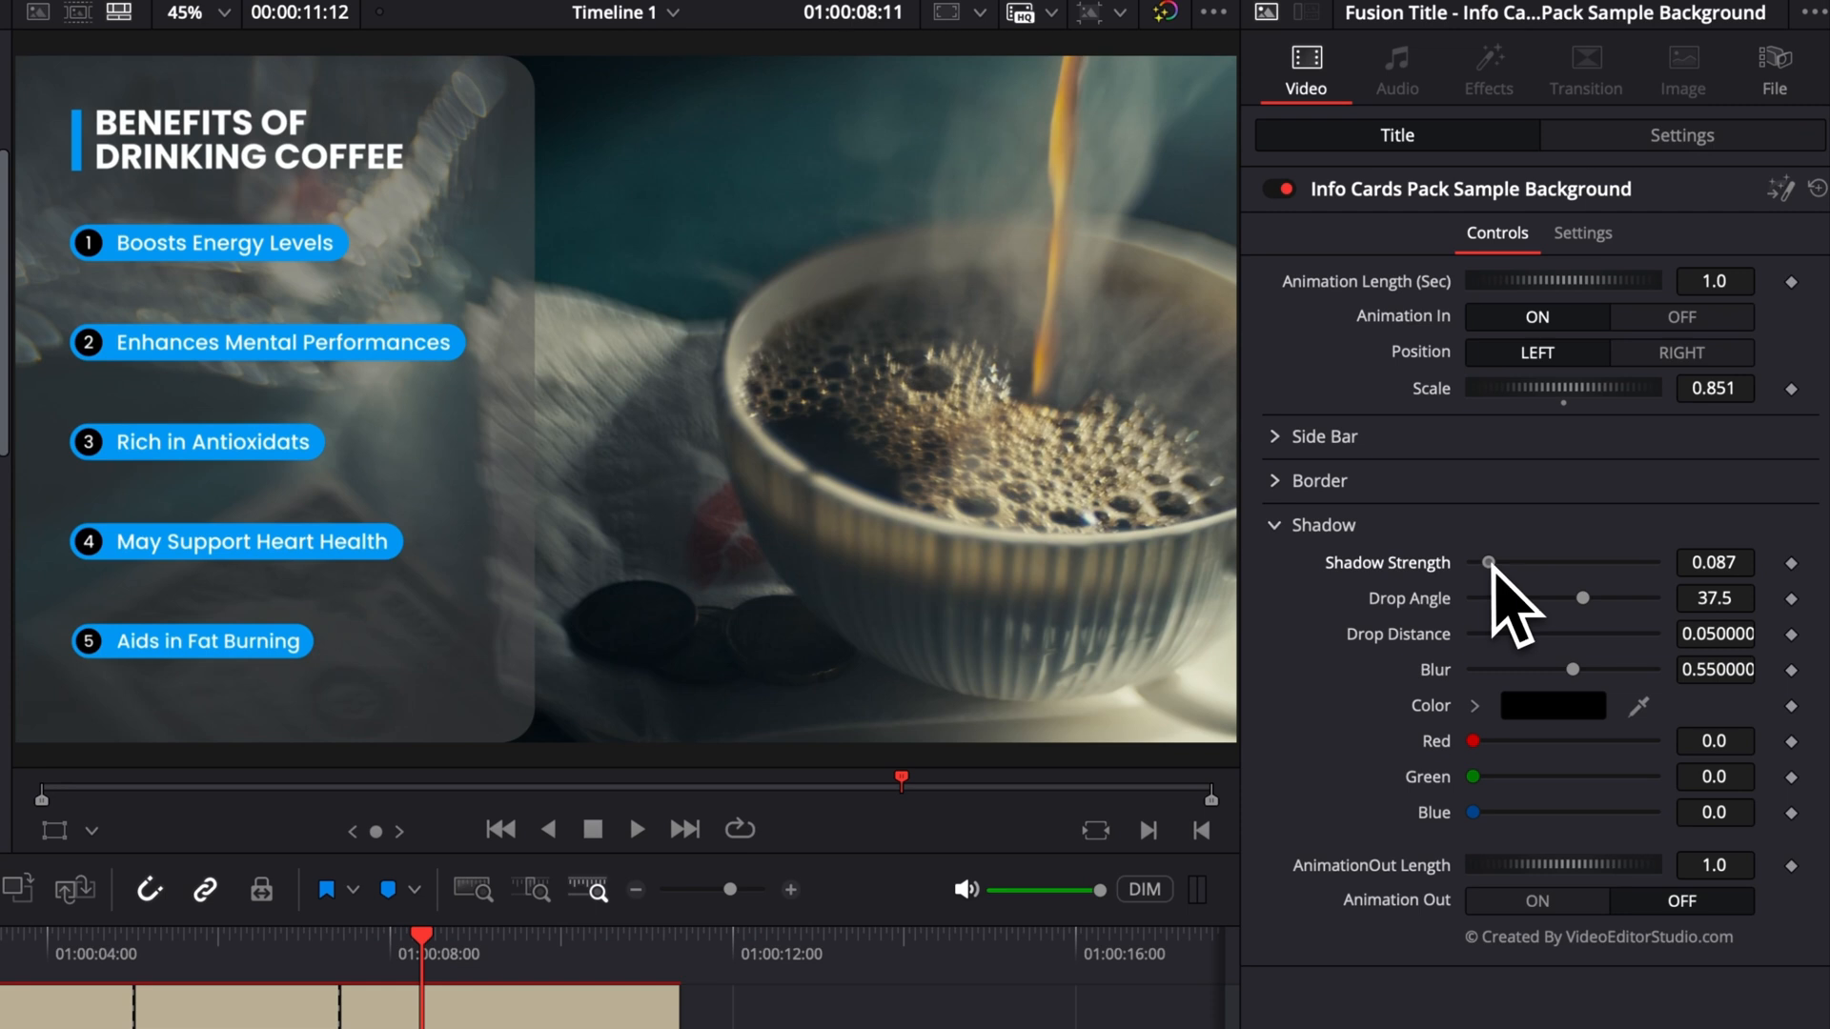
{"action": "left_click_drag", "start_coordinate": [1489, 563], "coordinate": [1651, 562]}
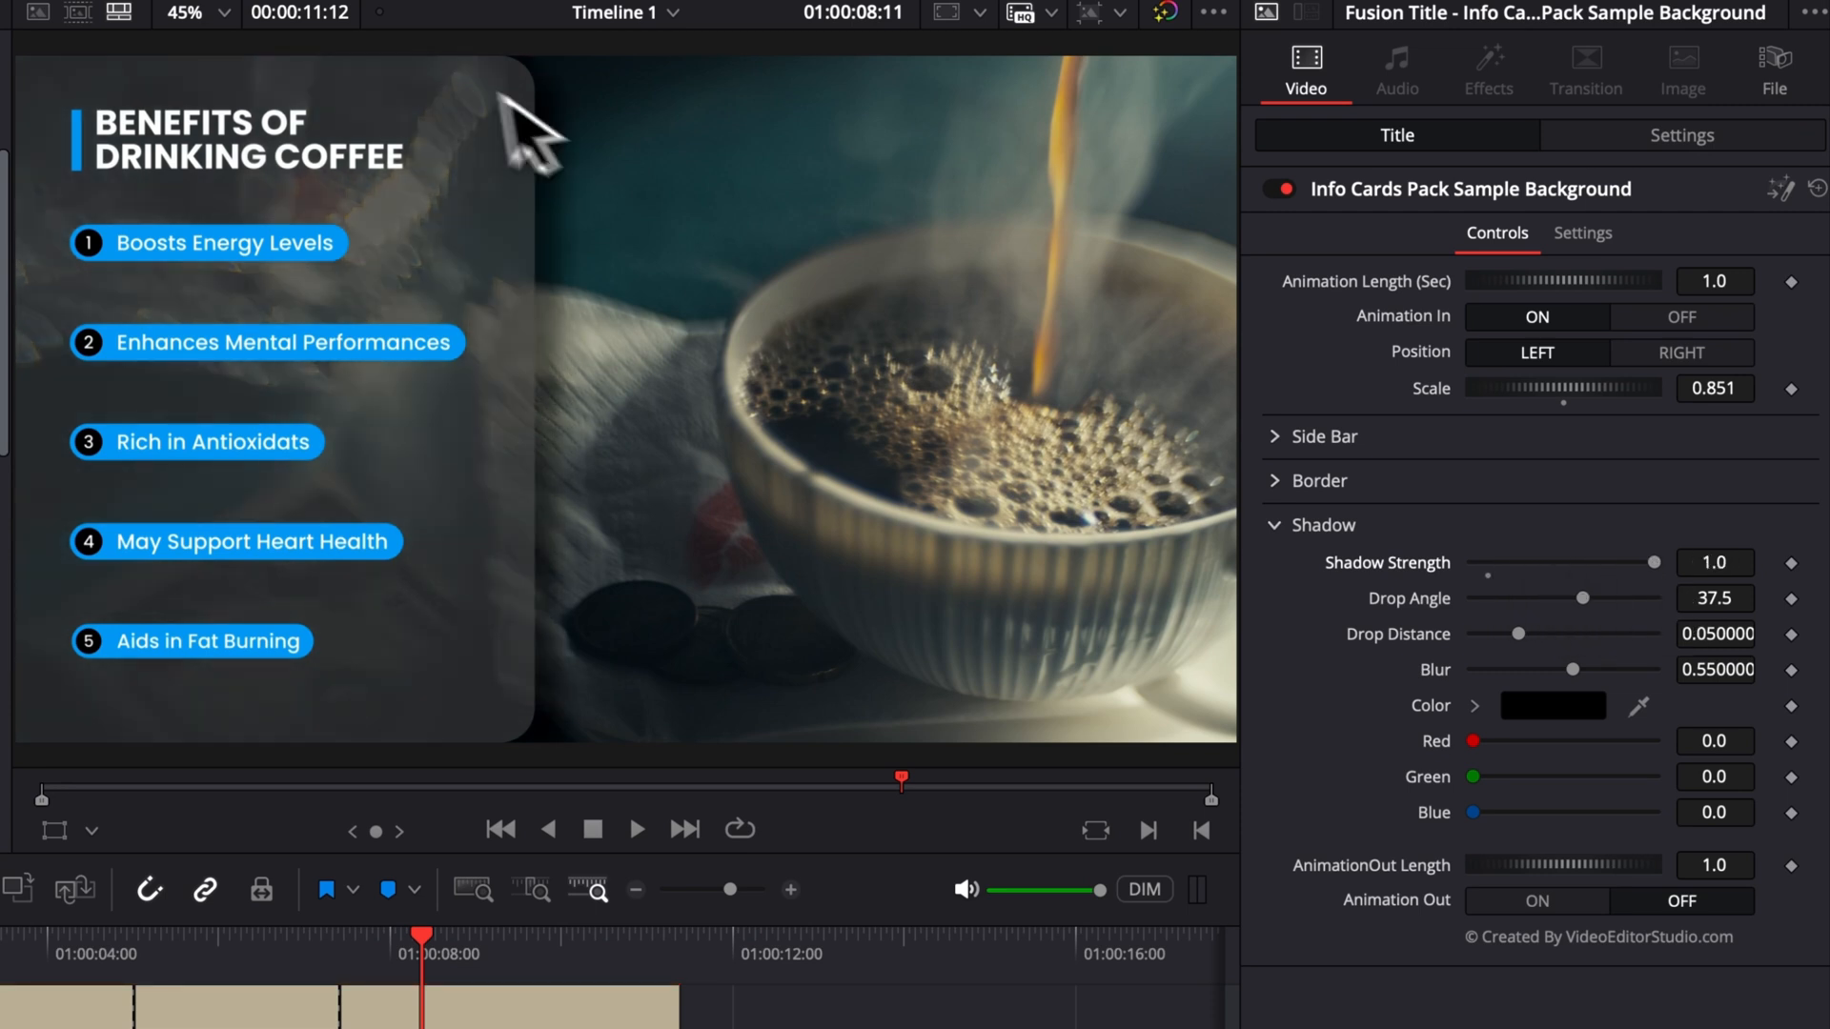
{"action": "mouse_move", "coordinate": [555, 734]}
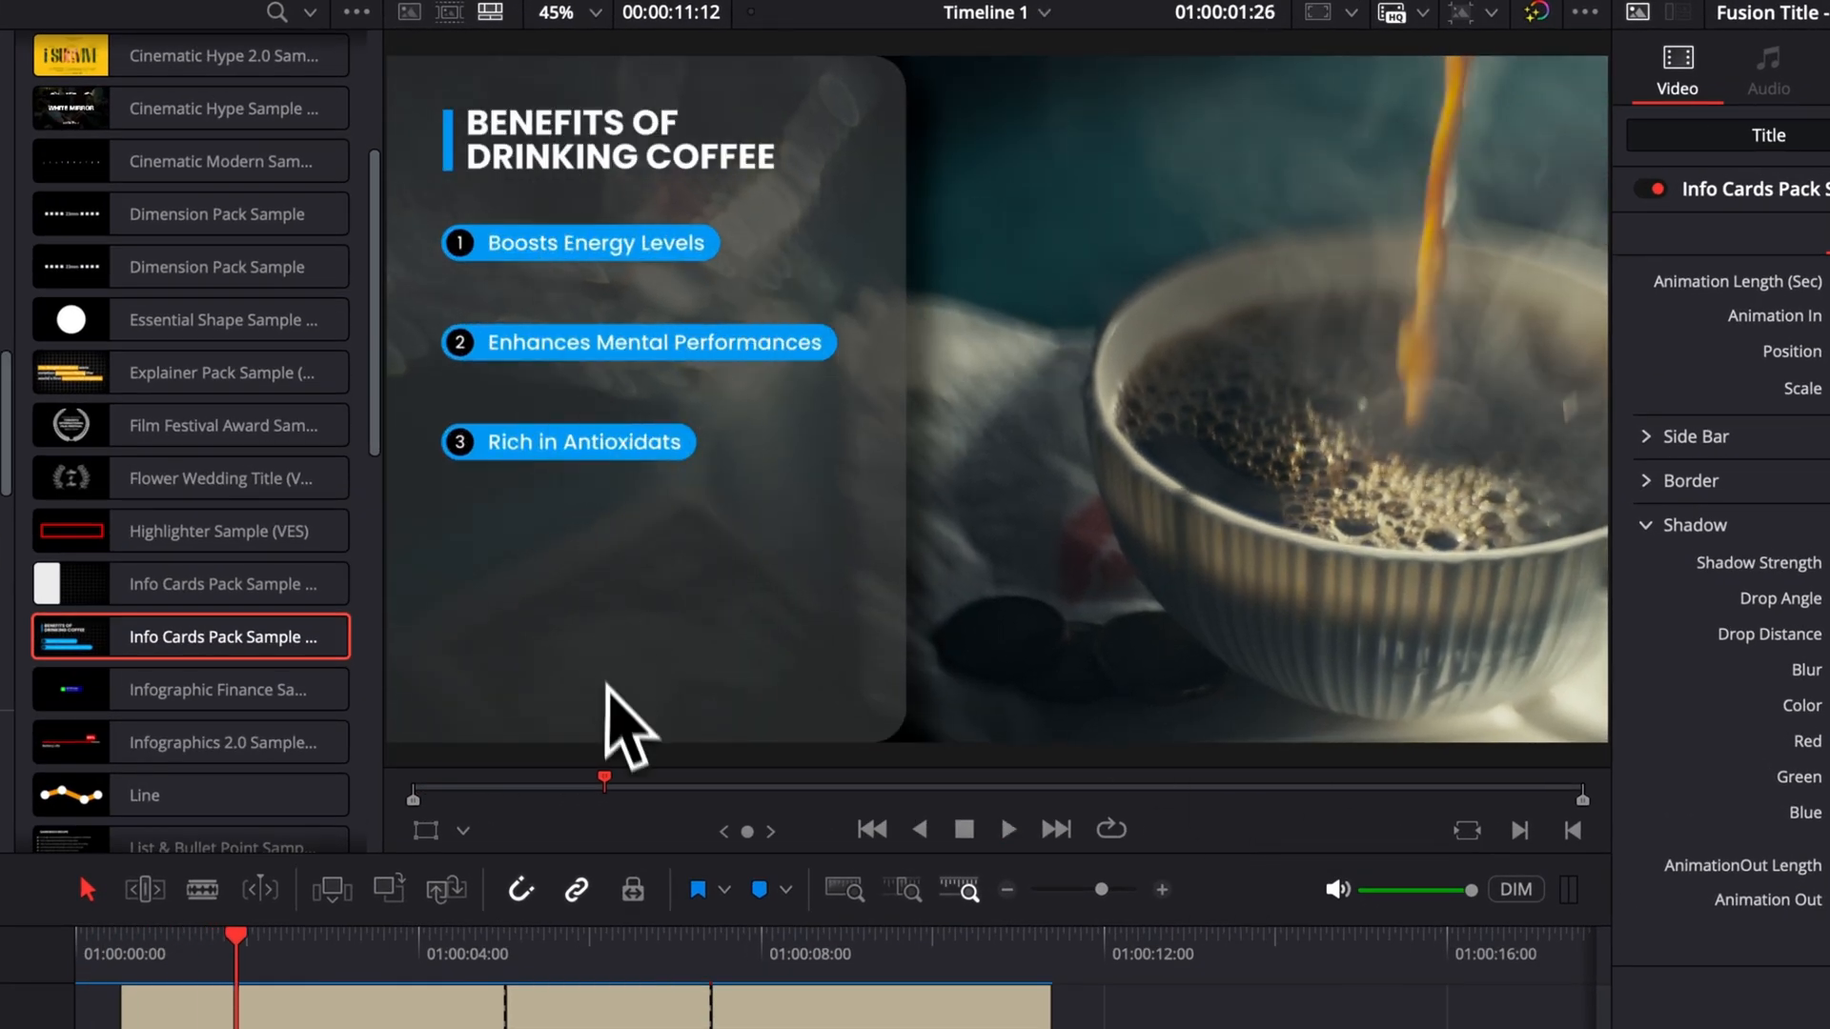
{"action": "mouse_move", "coordinate": [572, 305]}
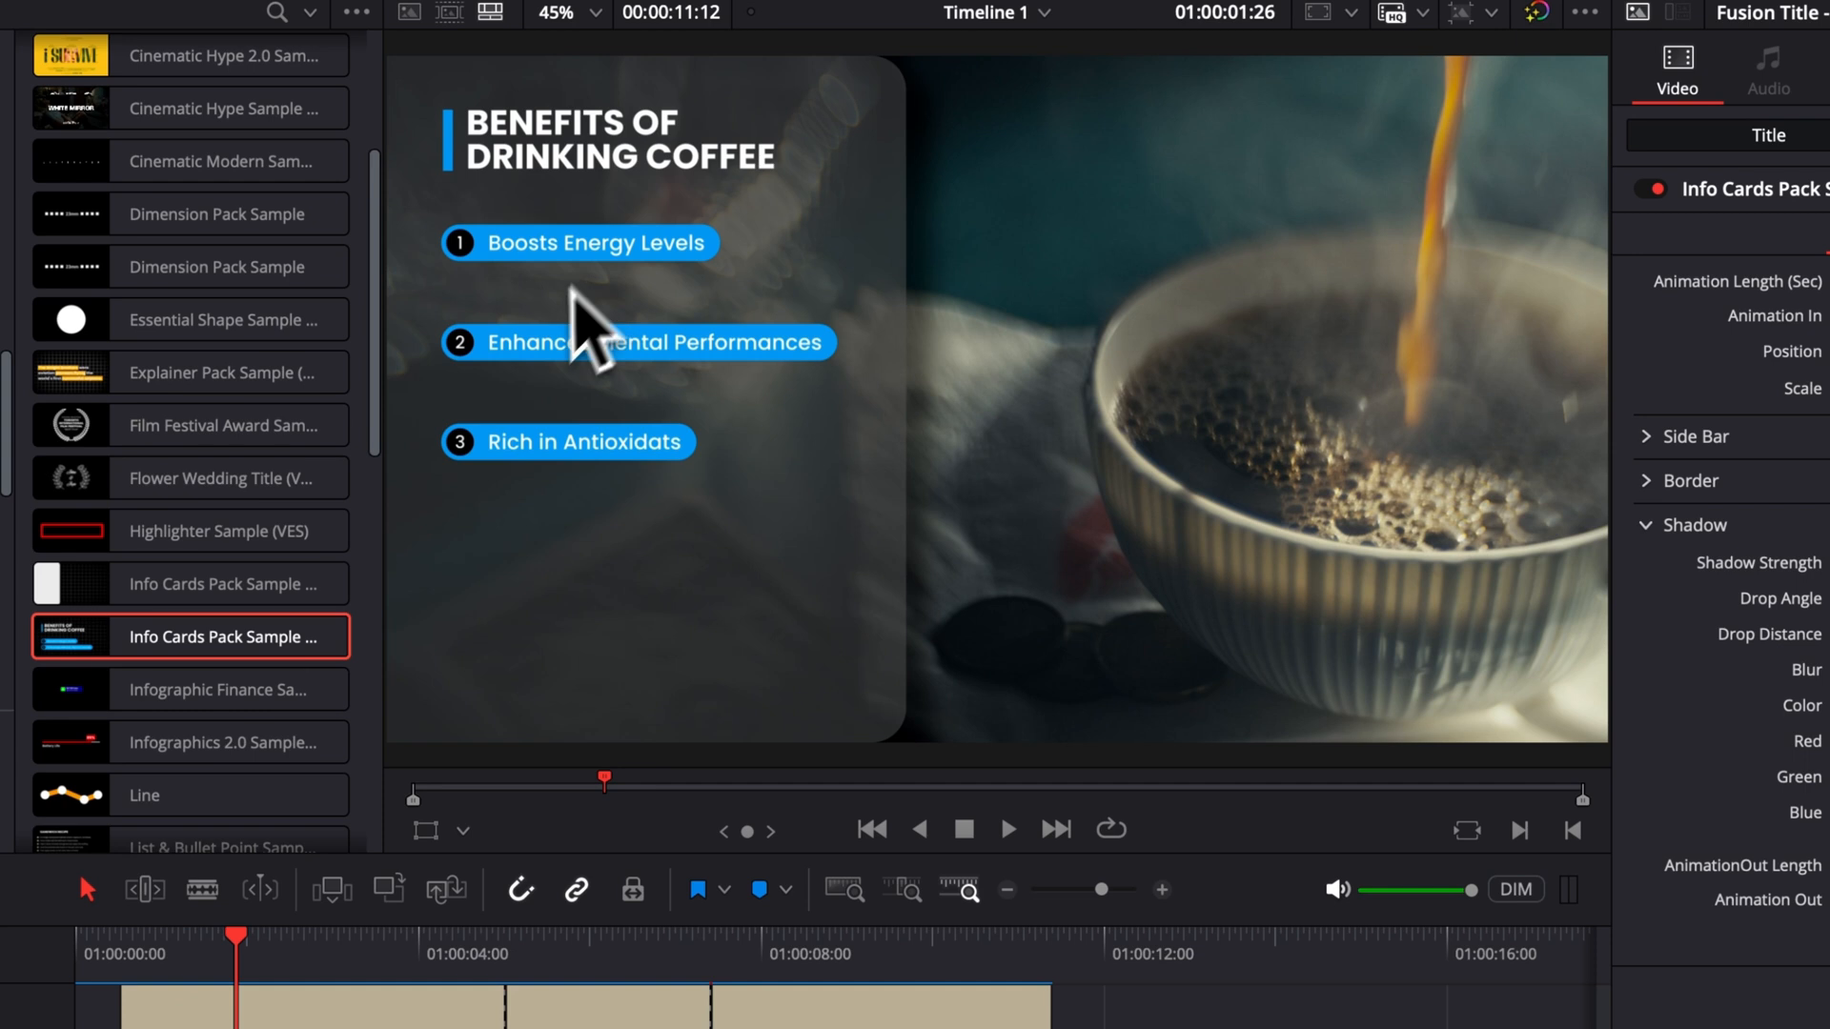